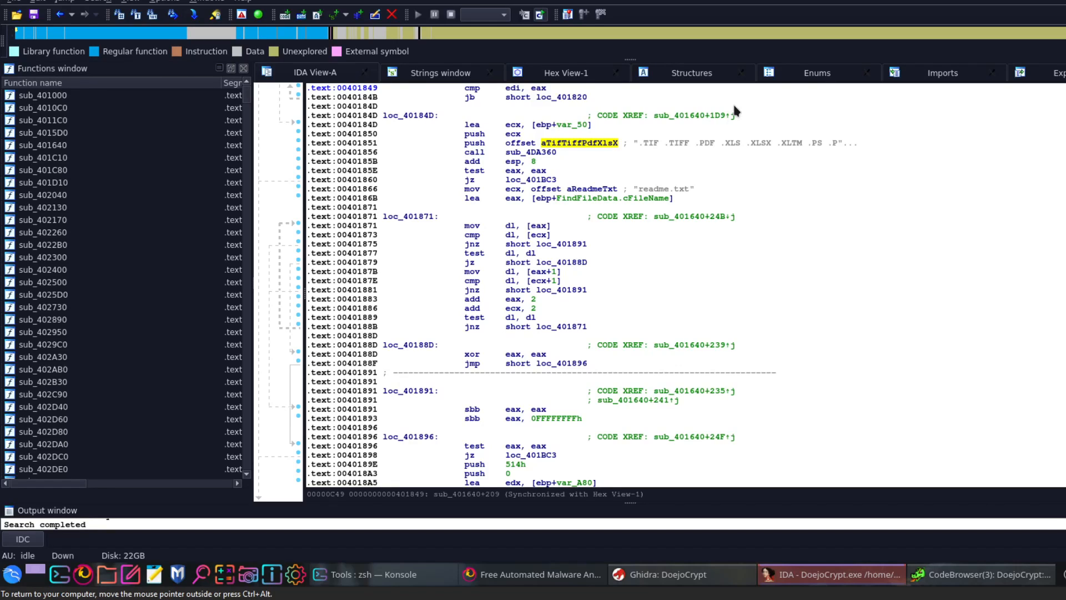
pyautogui.moveTo(553, 224)
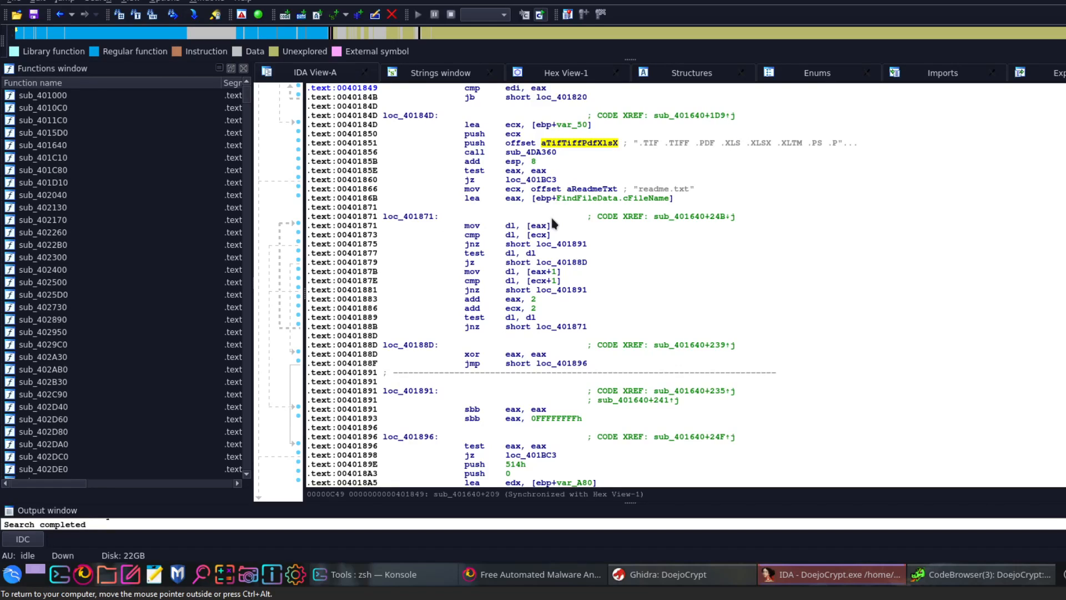
pyautogui.moveTo(975, 310)
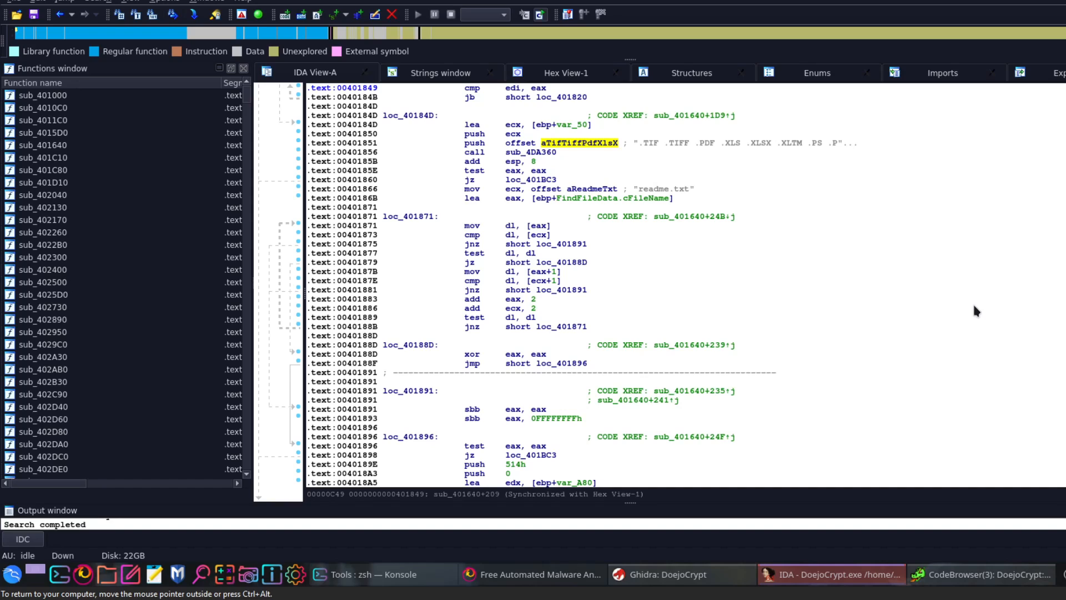
pyautogui.moveTo(745, 117)
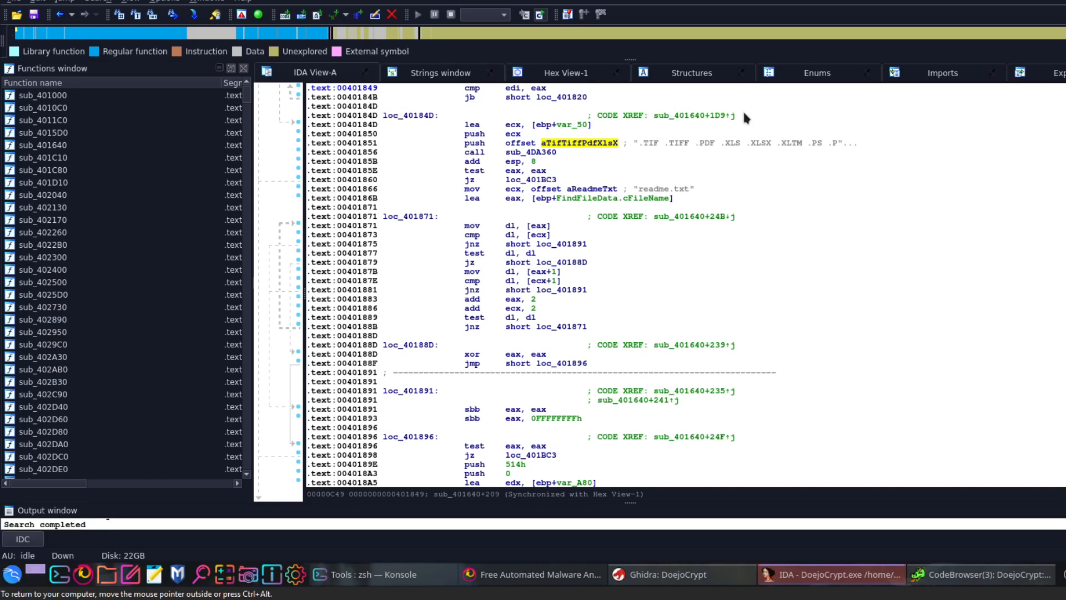
pyautogui.moveTo(609, 286)
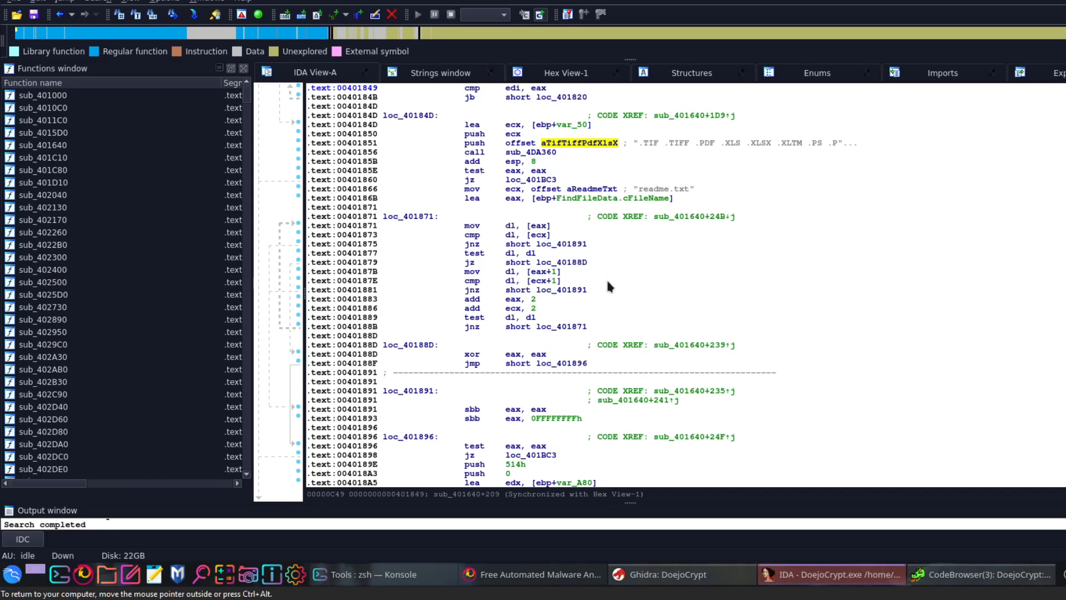
pyautogui.moveTo(692, 235)
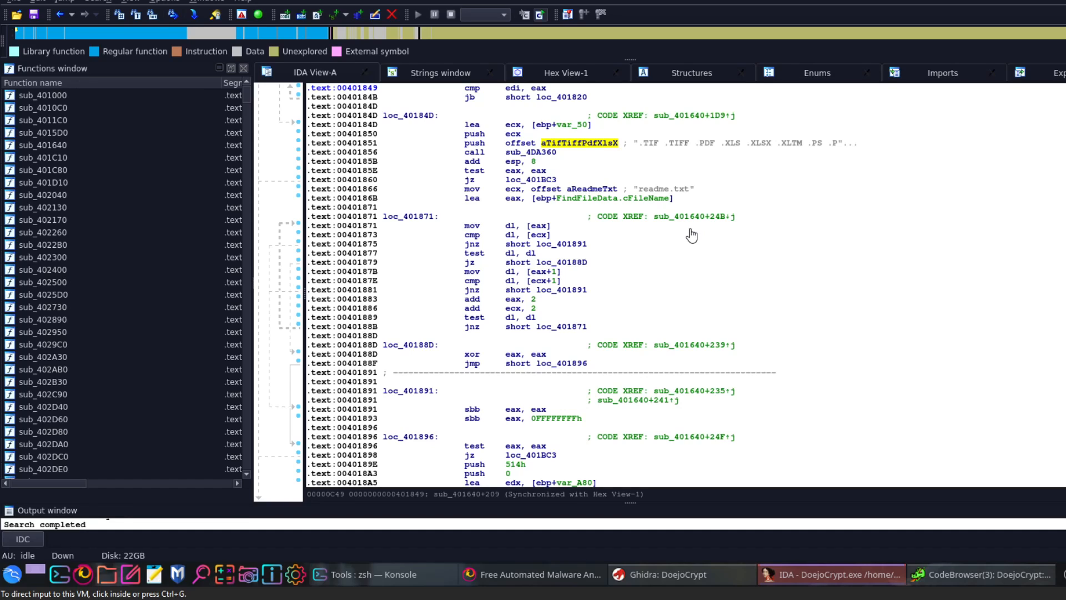
pyautogui.moveTo(678, 232)
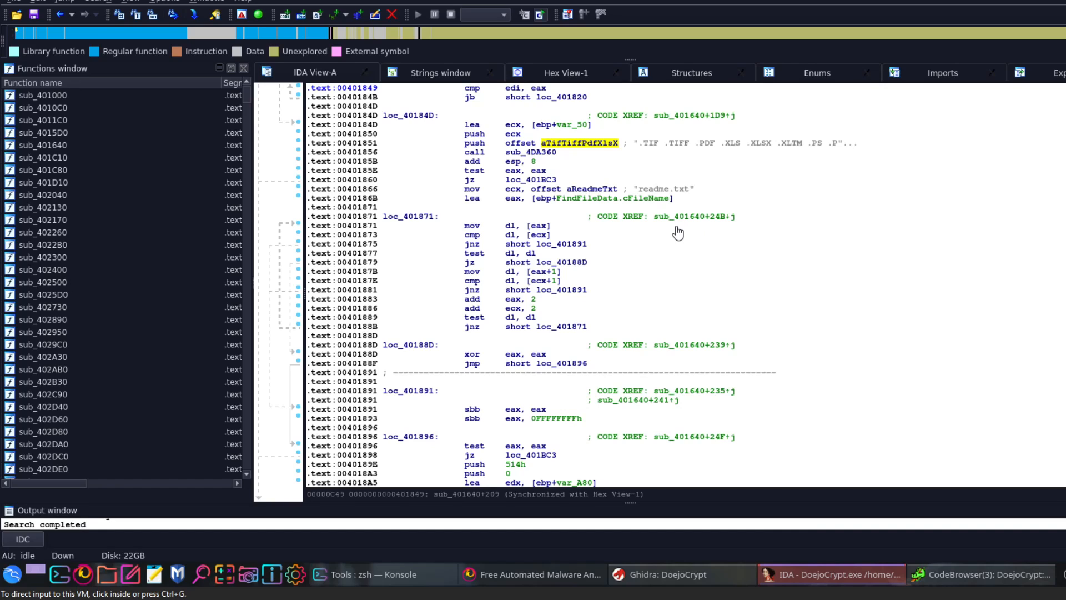
pyautogui.moveTo(455, 284)
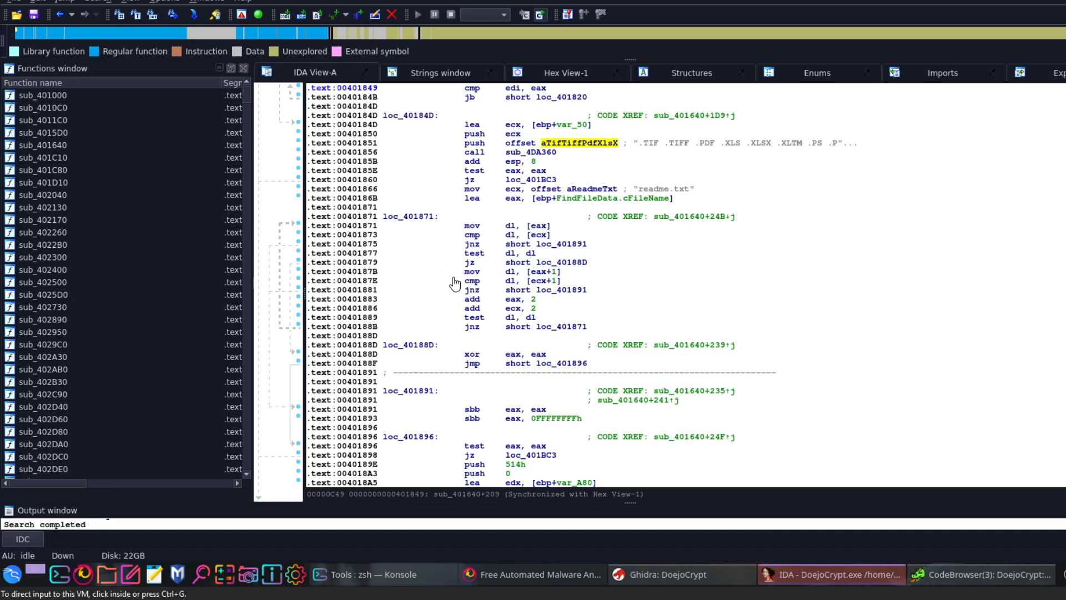
pyautogui.moveTo(533, 326)
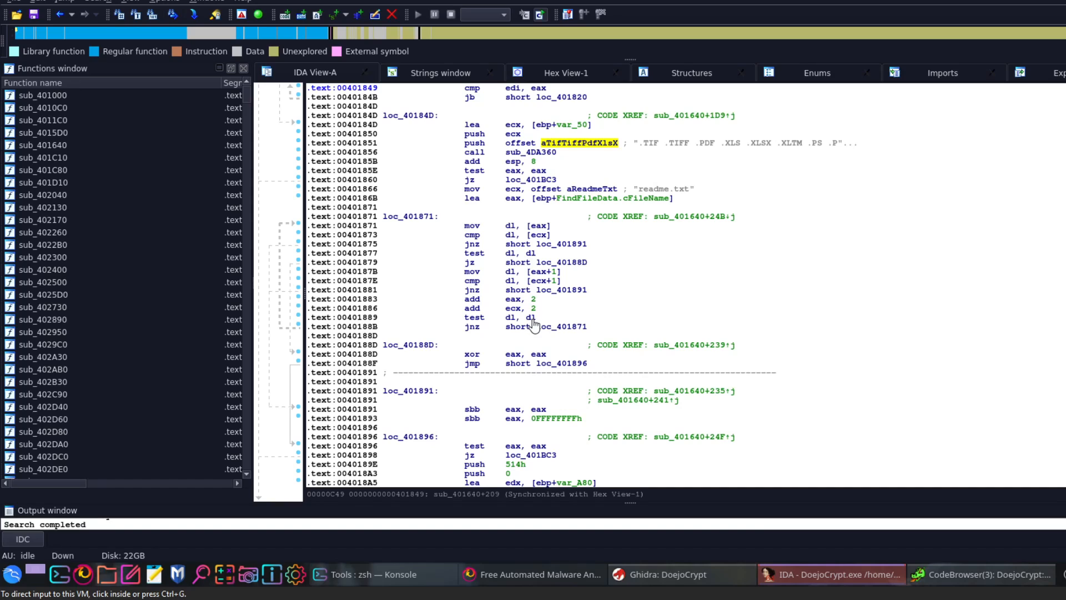
pyautogui.moveTo(557, 334)
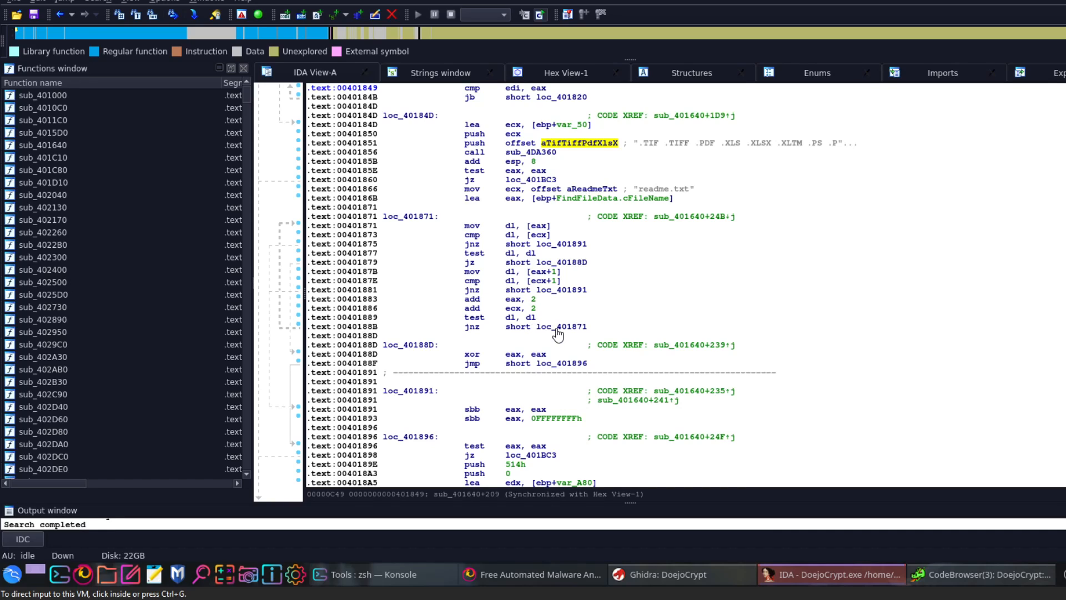
pyautogui.moveTo(549, 248)
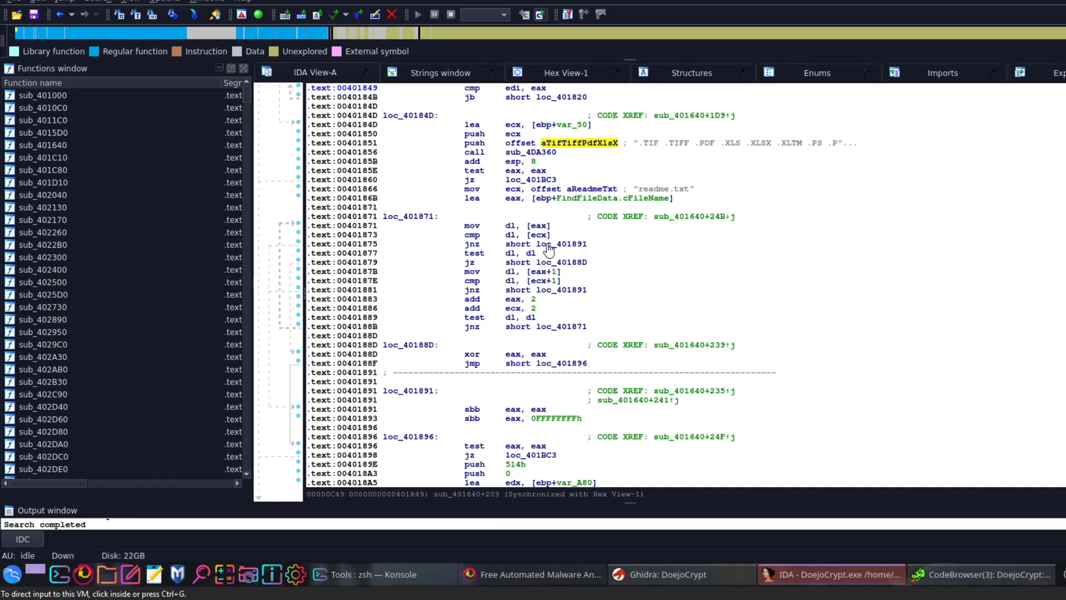
pyautogui.moveTo(716, 131)
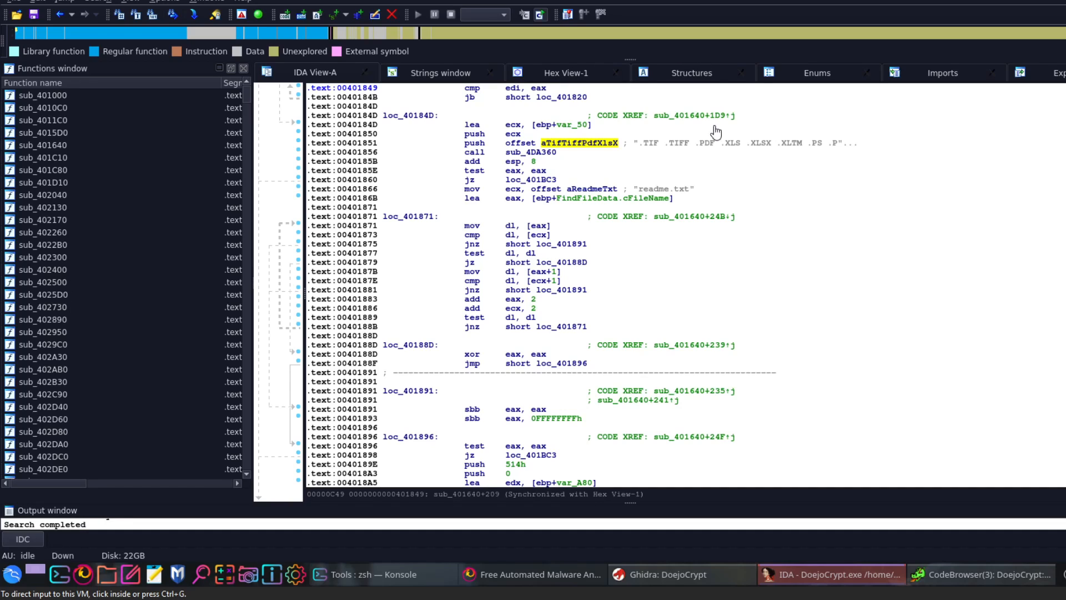
pyautogui.moveTo(380, 58)
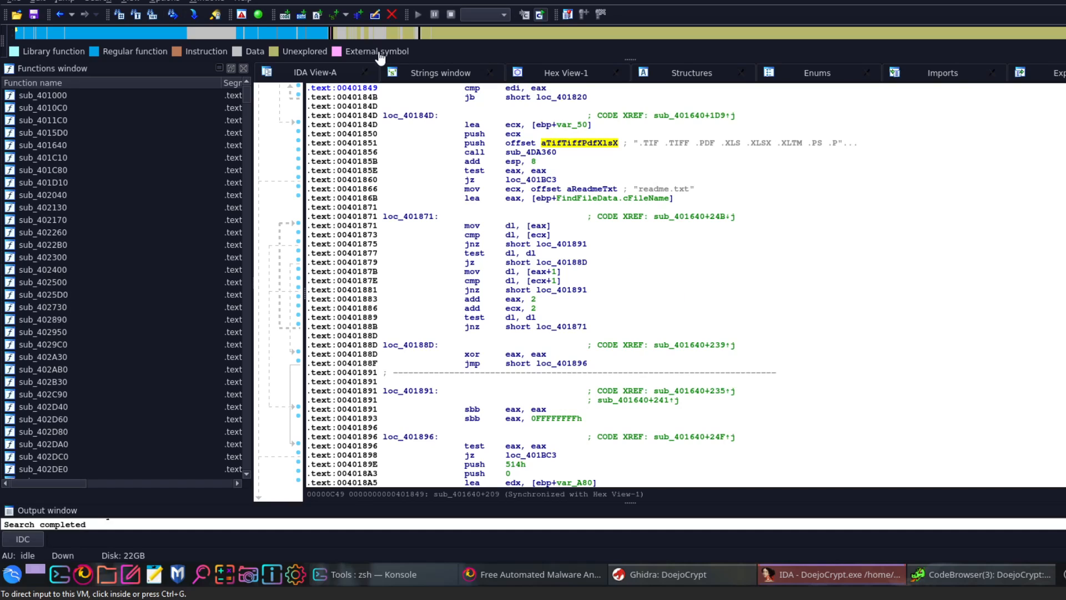
# Switch to Ghidra's CodeBrowser listing of DoejoCrypt.exe at its DOS header.
pyautogui.click(662, 573)
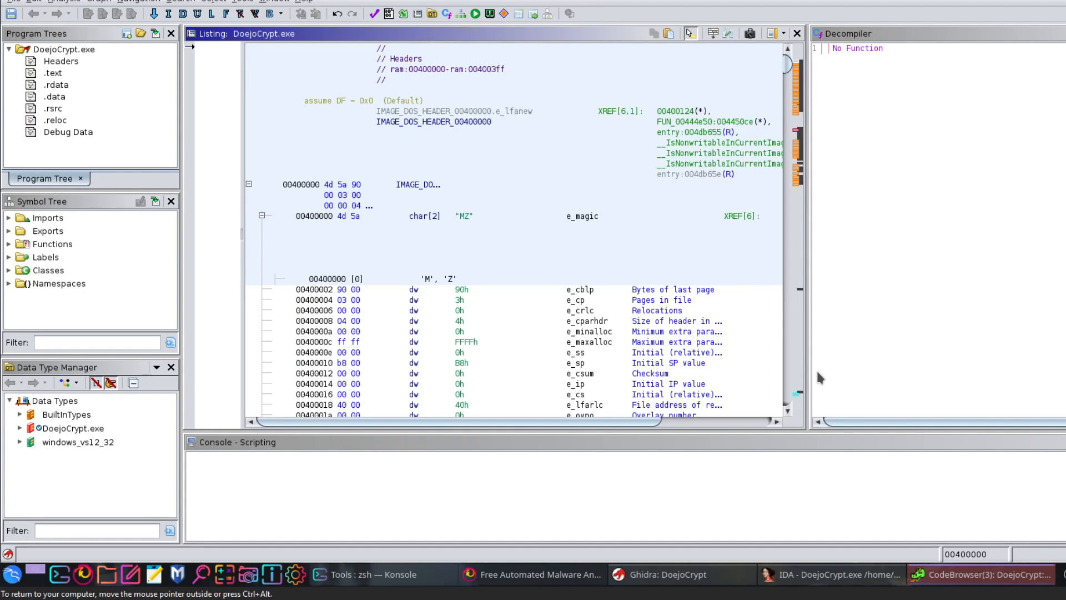
pyautogui.moveTo(823, 573)
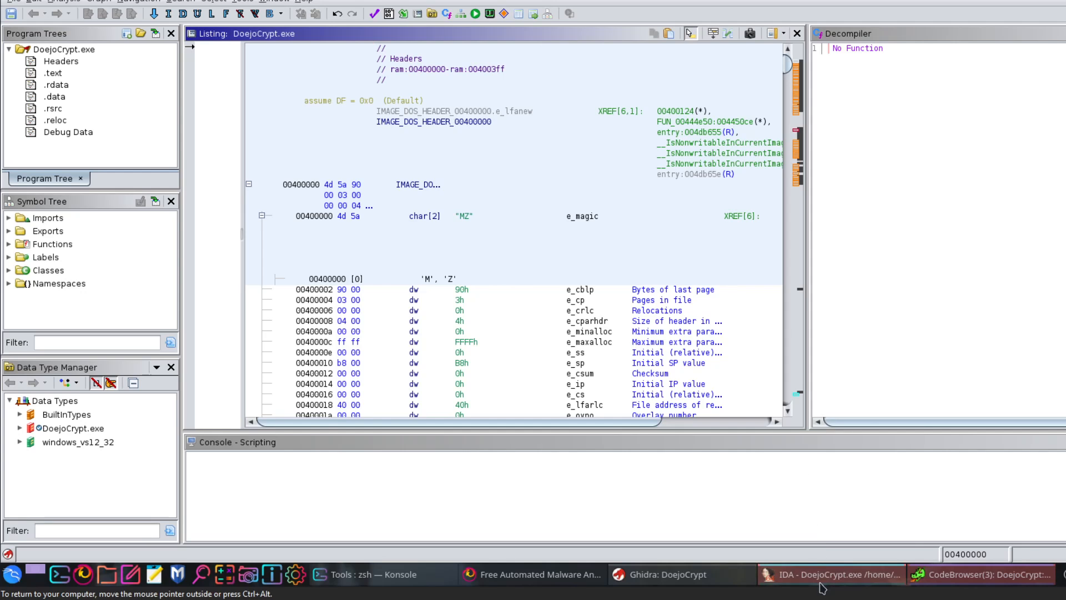
# Return to IDA Pro and open the Strings window showing AES, RSA and ChaCha20 names.
pyautogui.click(830, 575)
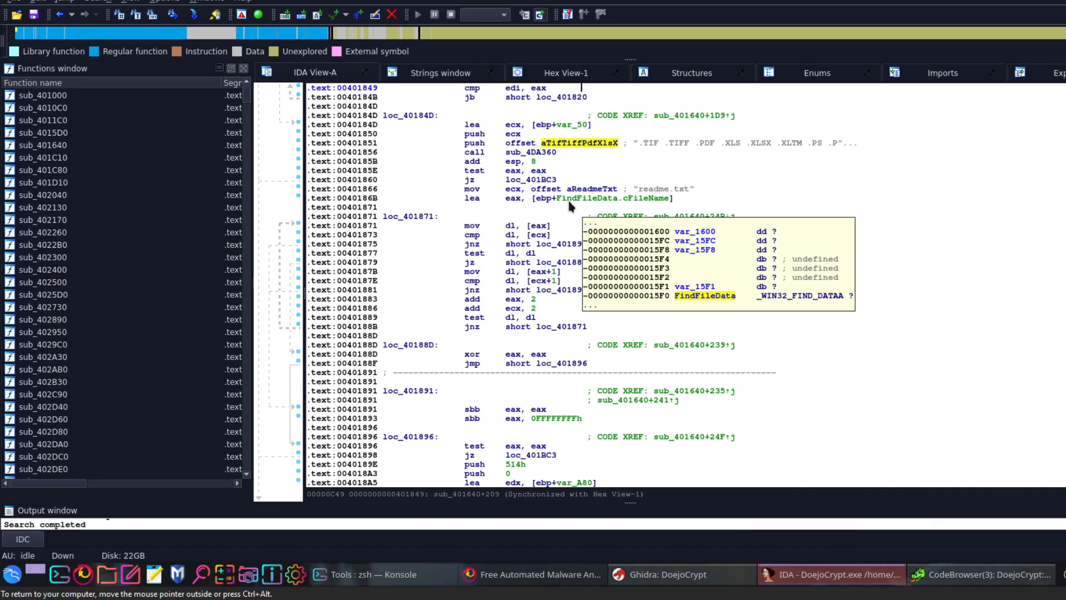
pyautogui.click(440, 73)
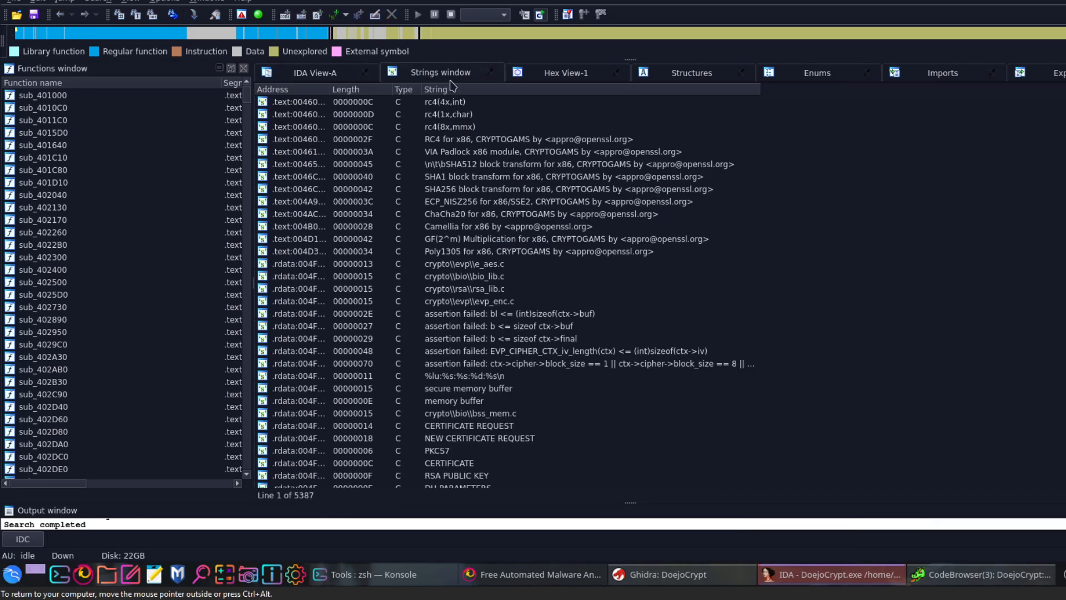
pyautogui.moveTo(1050, 170)
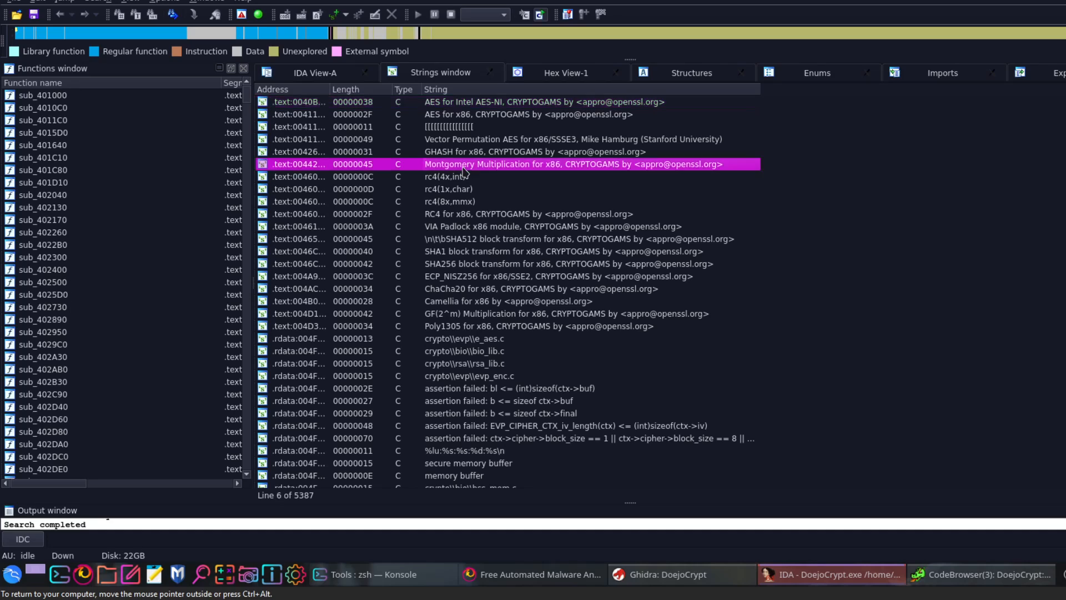
pyautogui.moveTo(433, 108)
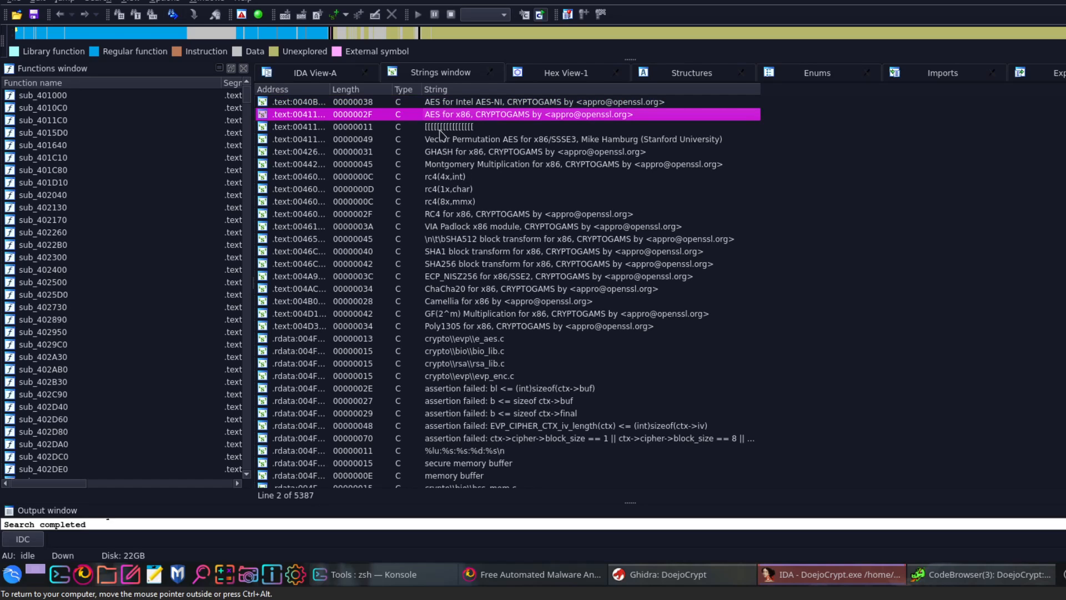
pyautogui.moveTo(439, 121)
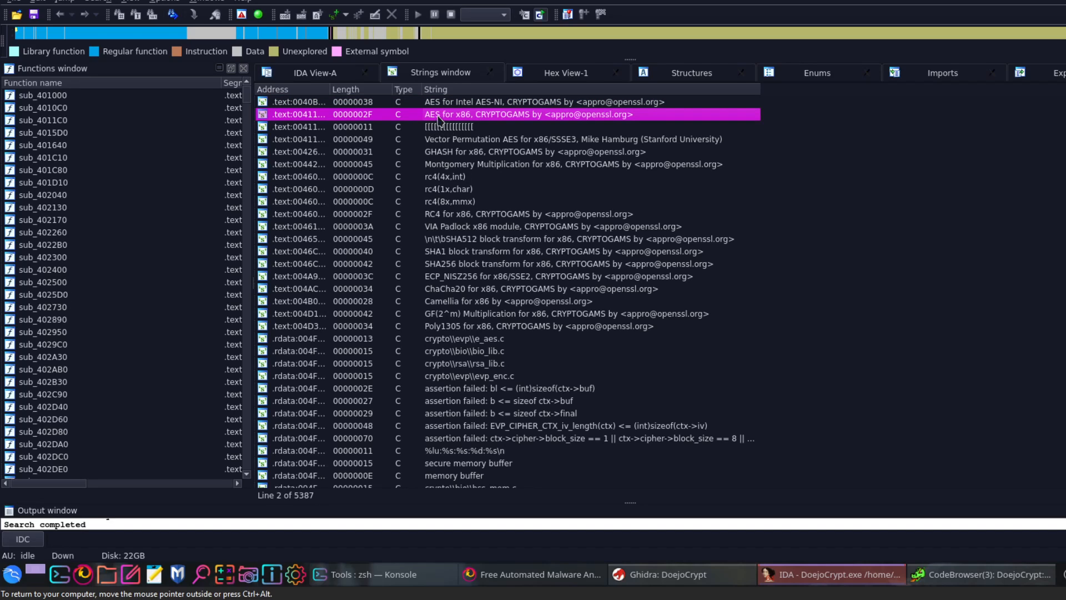
pyautogui.moveTo(454, 121)
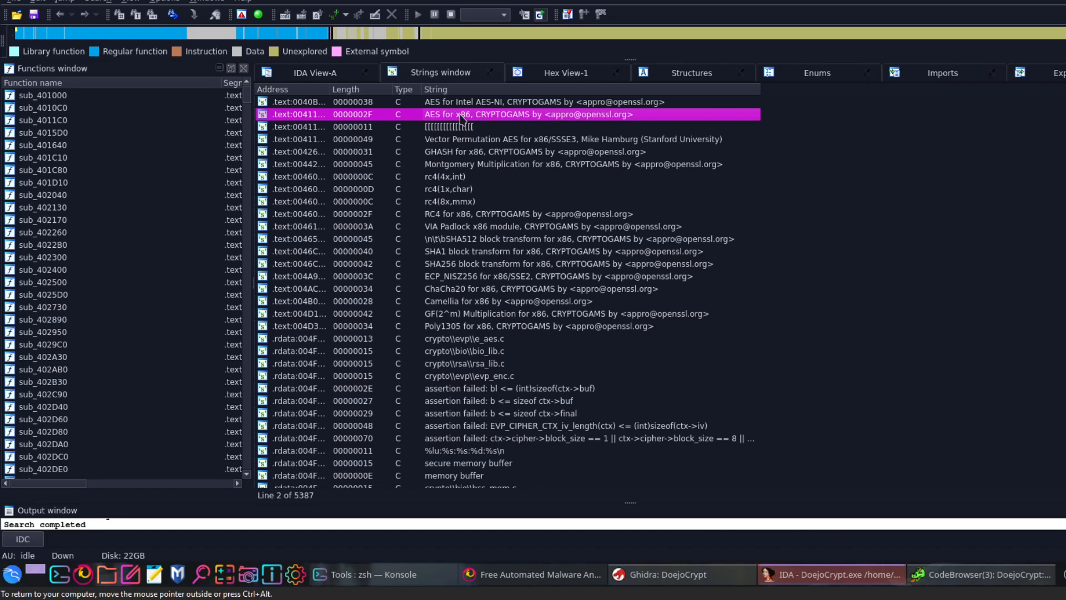
pyautogui.moveTo(507, 124)
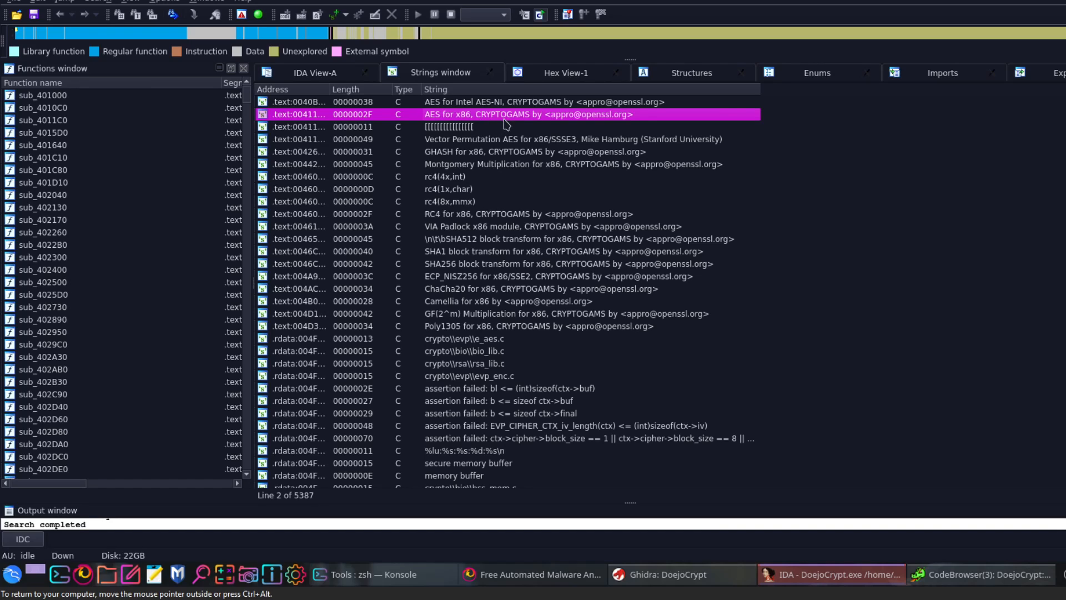
pyautogui.moveTo(474, 173)
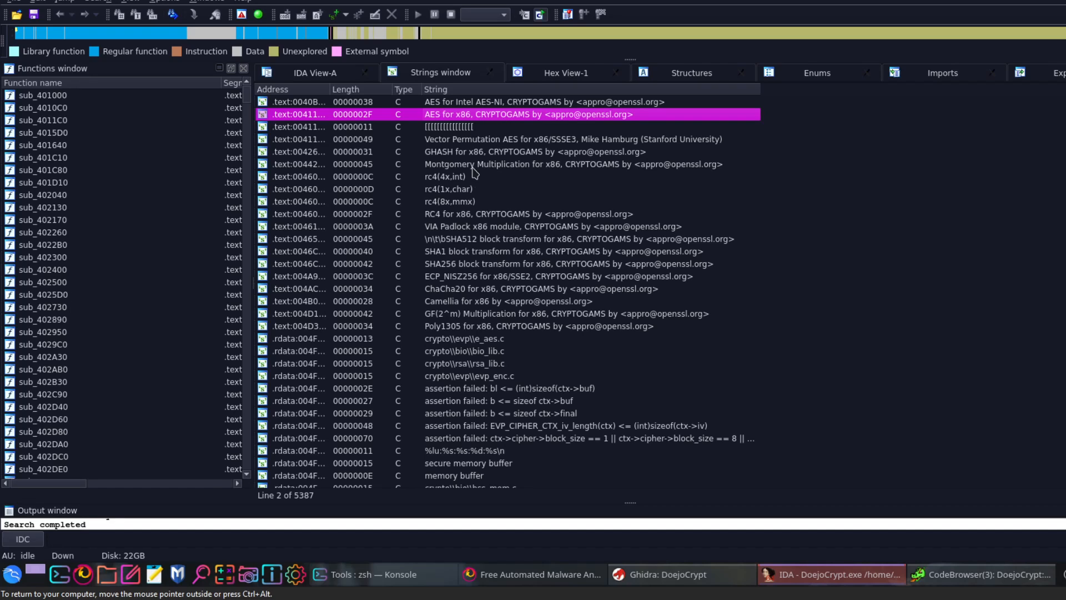
pyautogui.moveTo(484, 215)
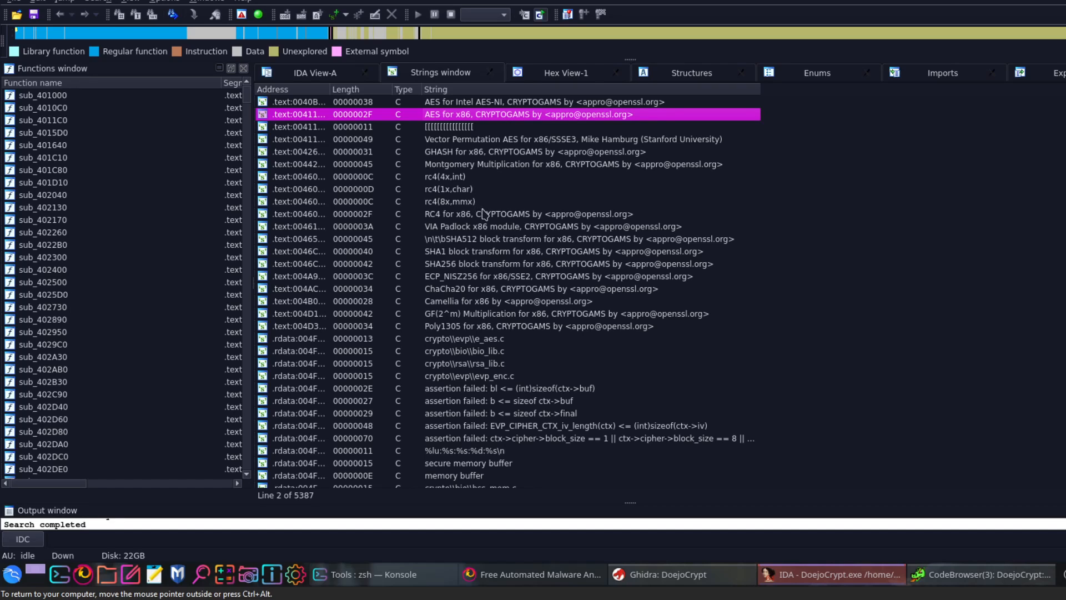
pyautogui.scroll(-3)
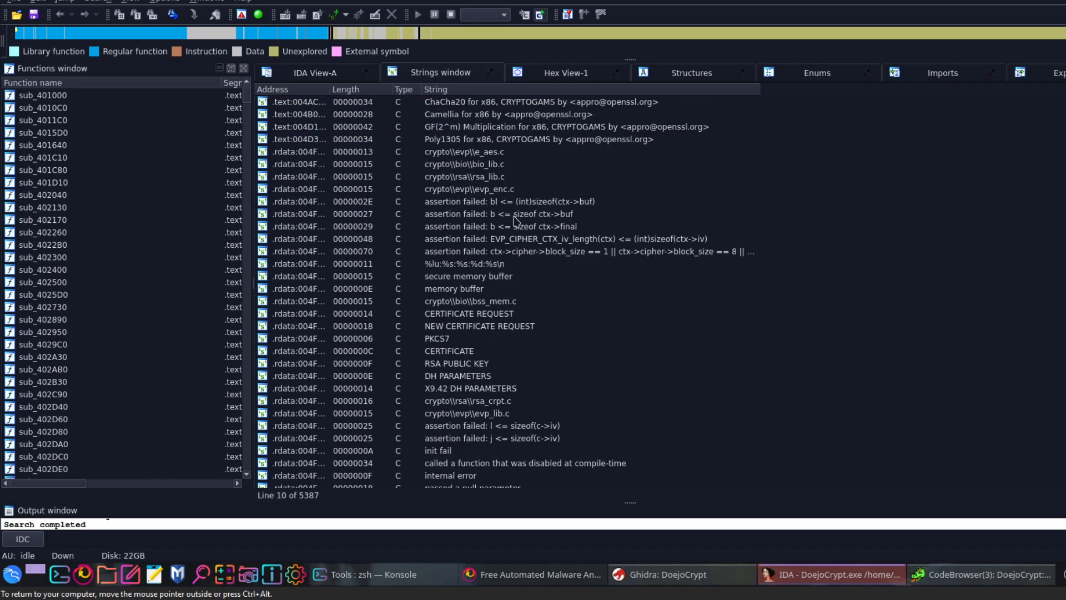
pyautogui.scroll(3)
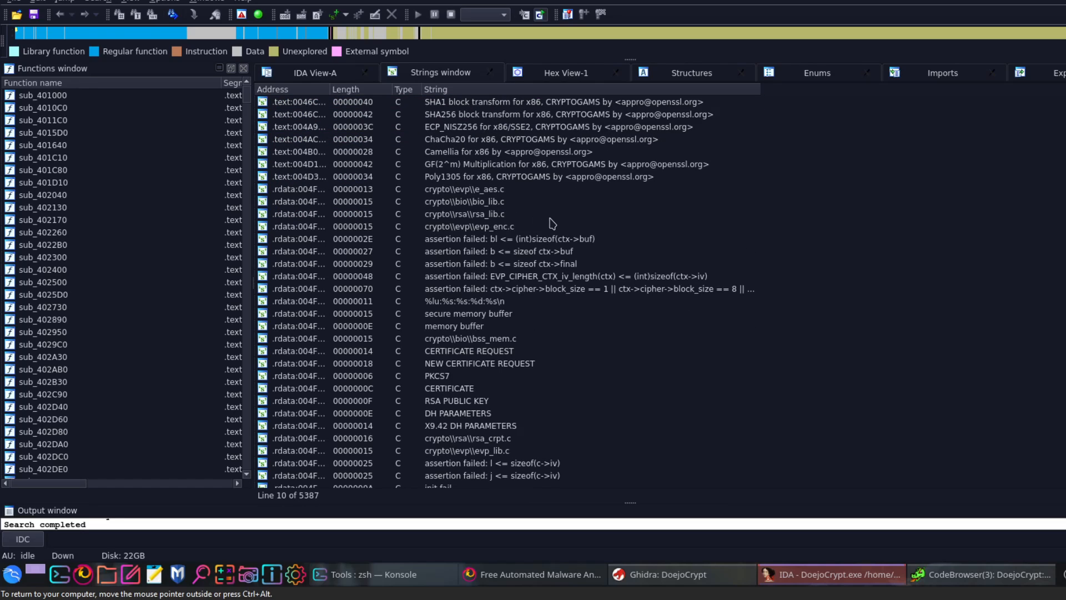
pyautogui.moveTo(452, 219)
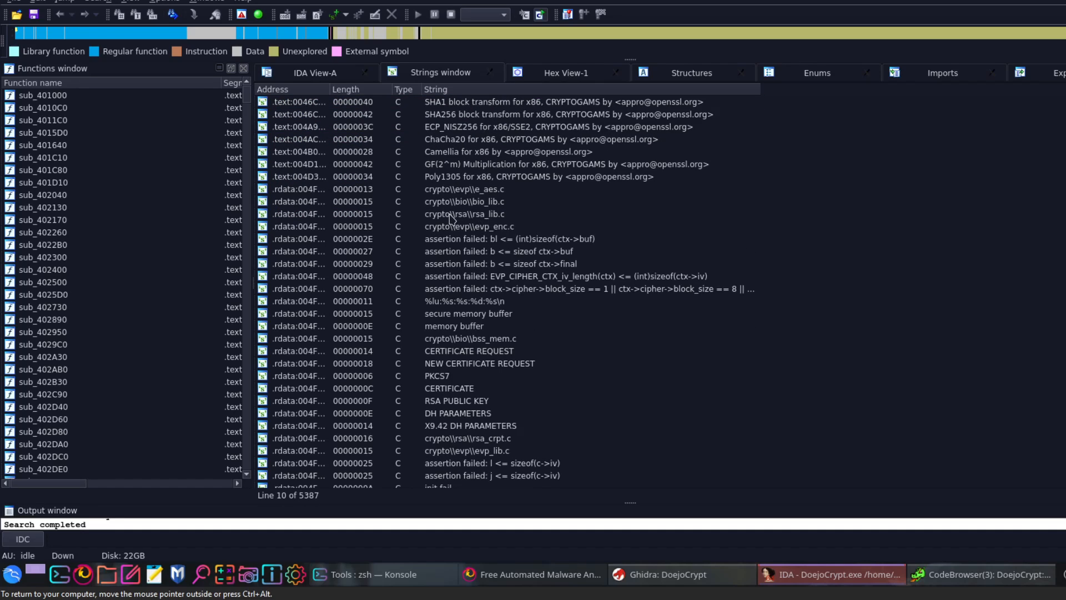
pyautogui.moveTo(488, 217)
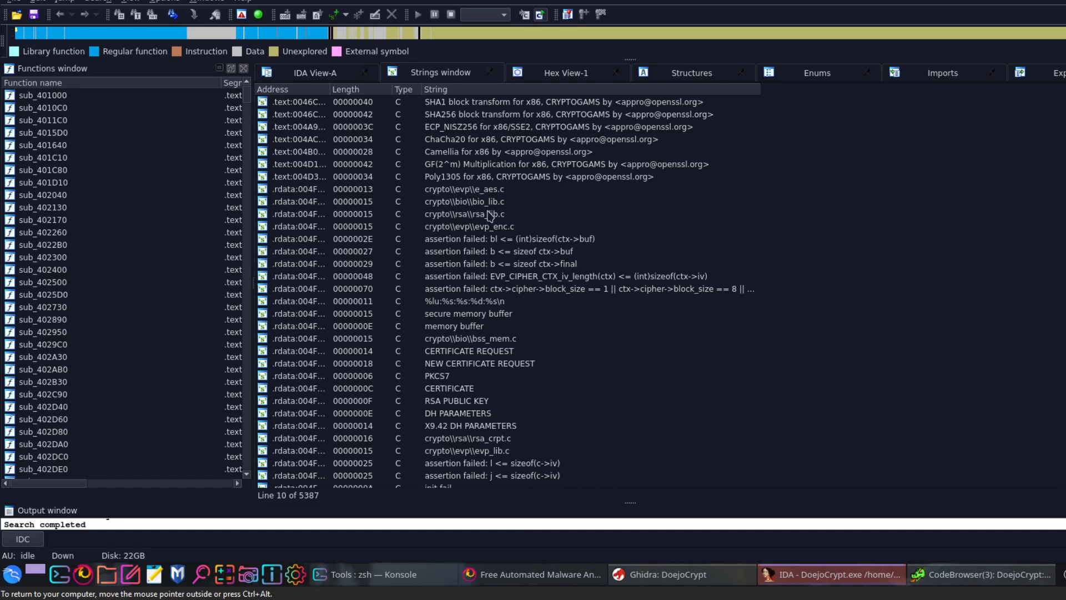
pyautogui.moveTo(501, 195)
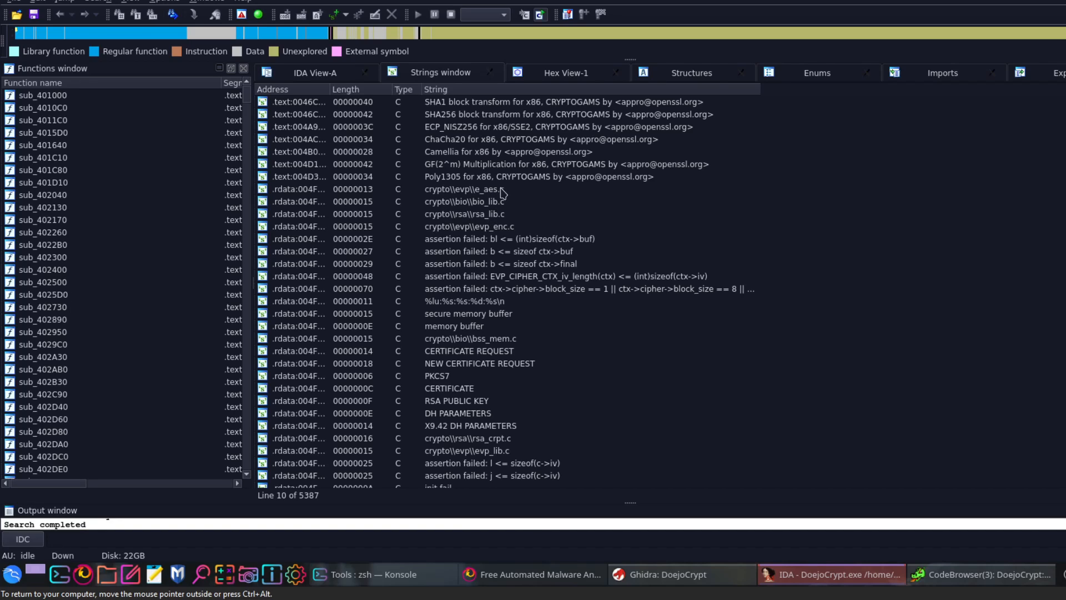
pyautogui.moveTo(500, 214)
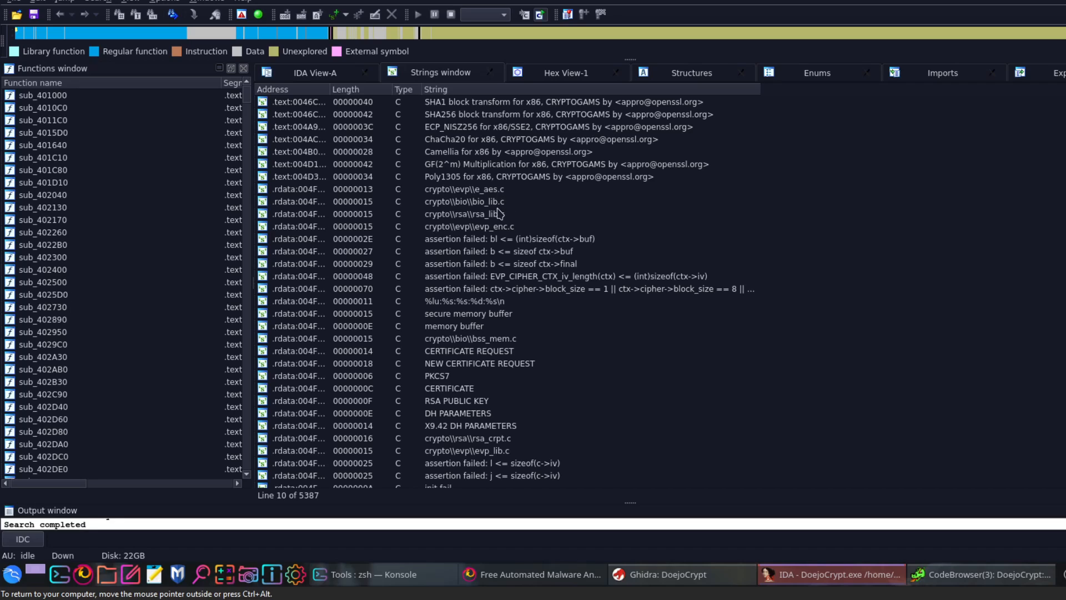
pyautogui.moveTo(494, 220)
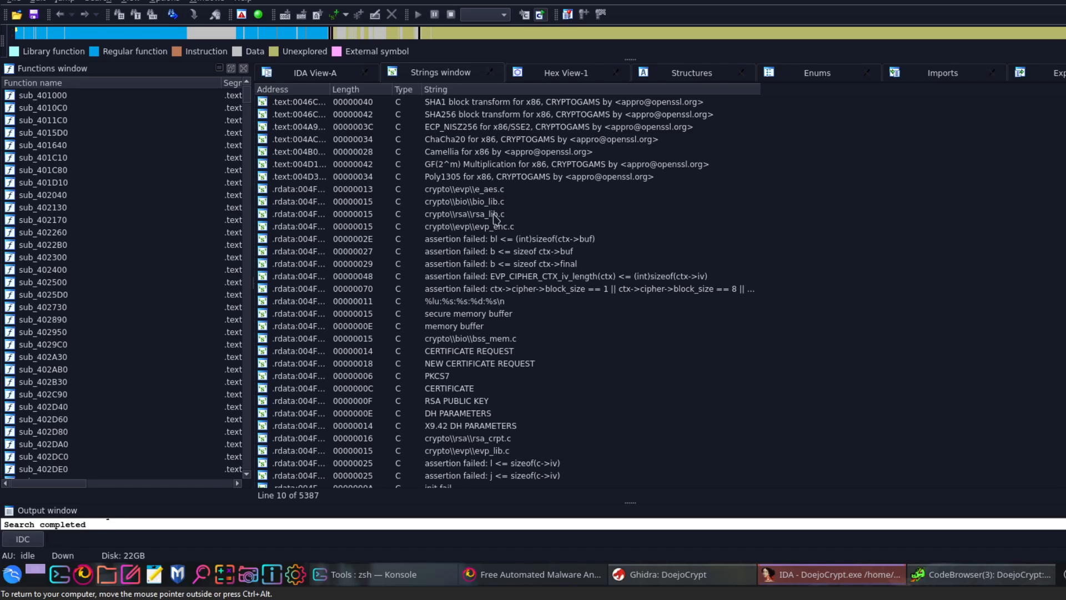
pyautogui.moveTo(503, 194)
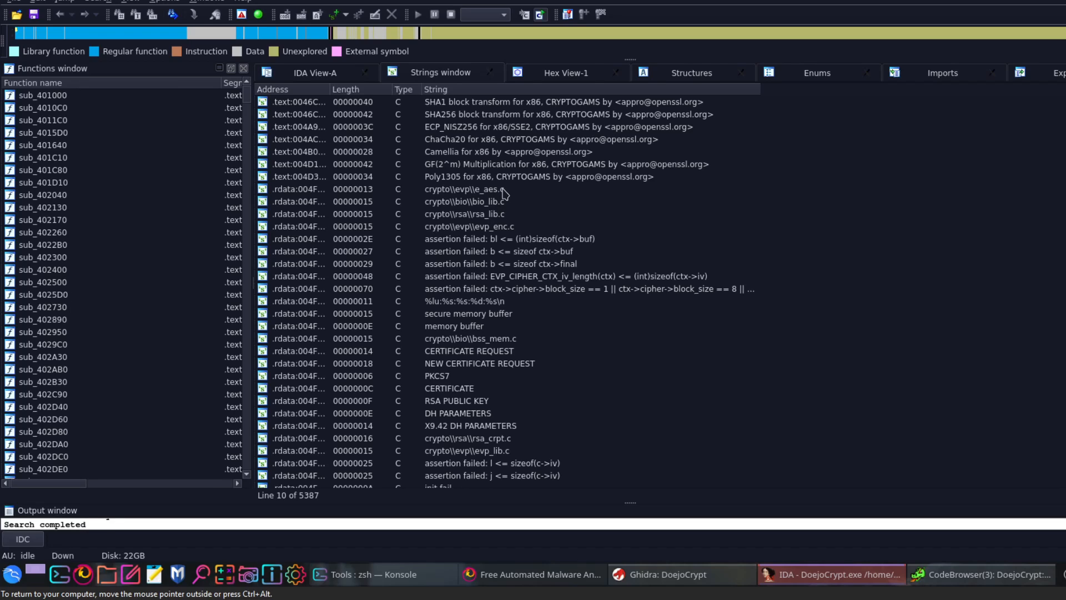
# Highlight the rsa_lib.c path and RSA PUBLIC KEY strings, then scroll toward AES cipher names.
pyautogui.click(464, 213)
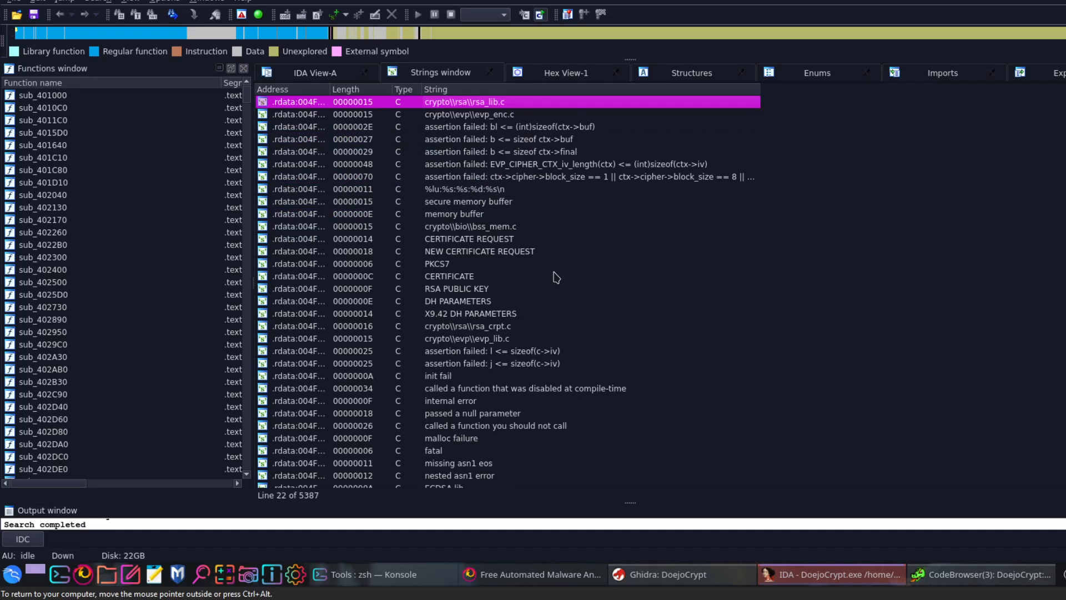
pyautogui.scroll(-3)
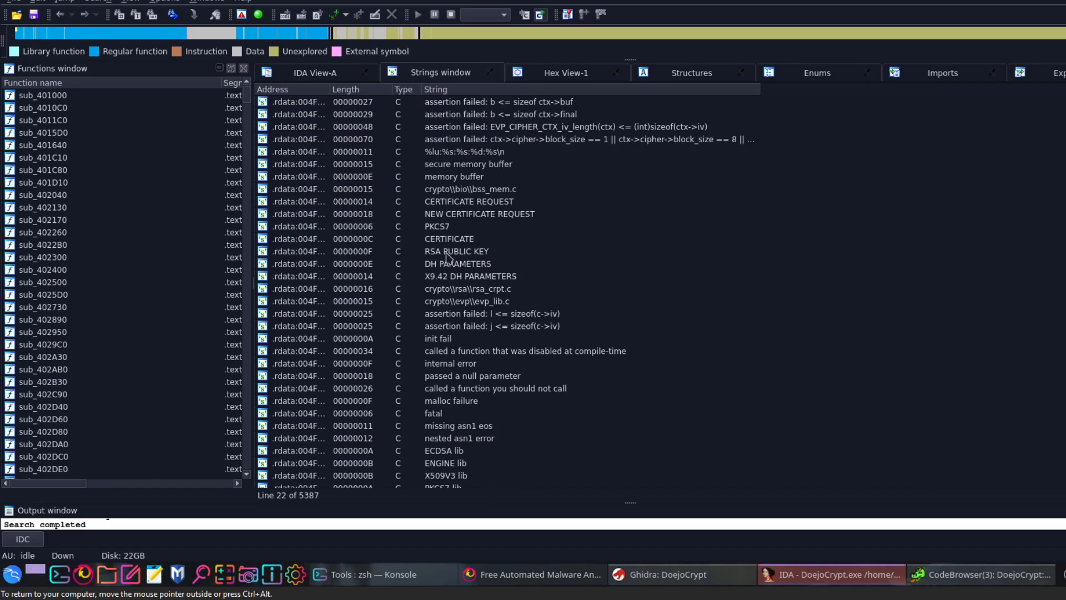
pyautogui.click(457, 251)
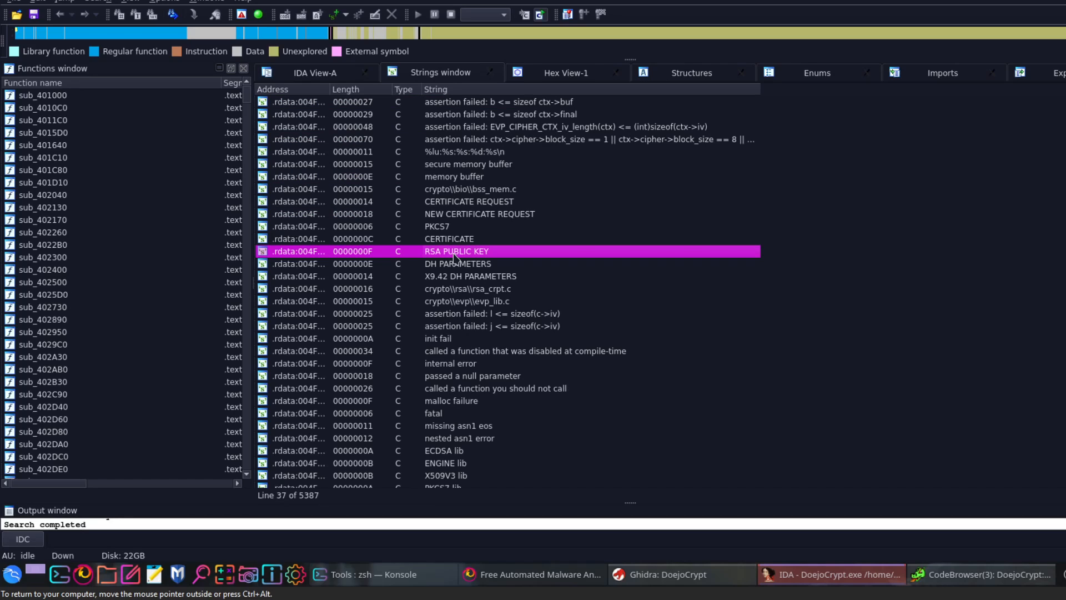
pyautogui.moveTo(450, 243)
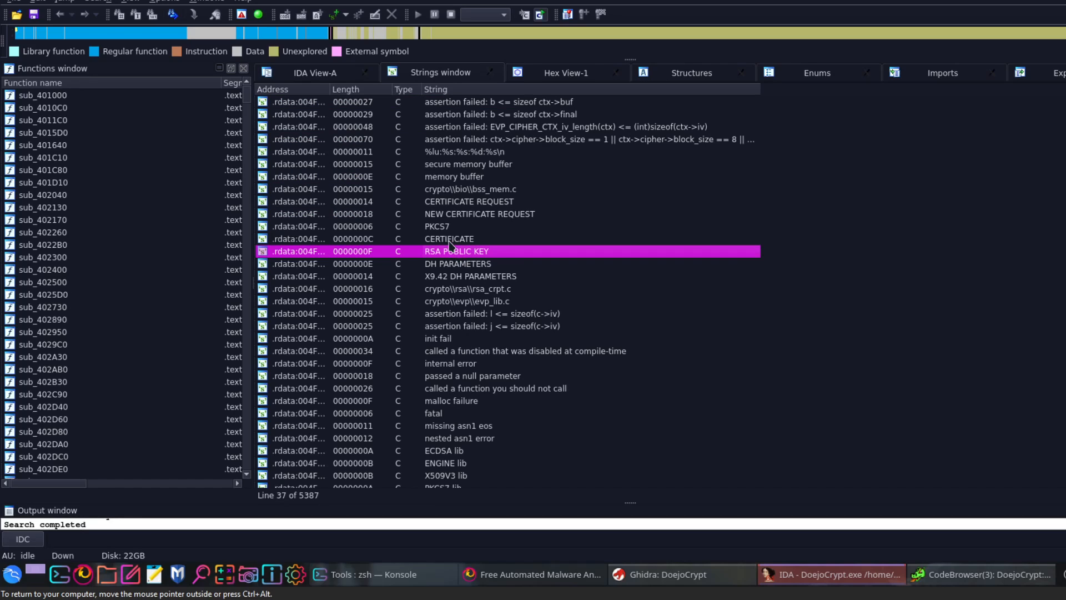
pyautogui.moveTo(426, 324)
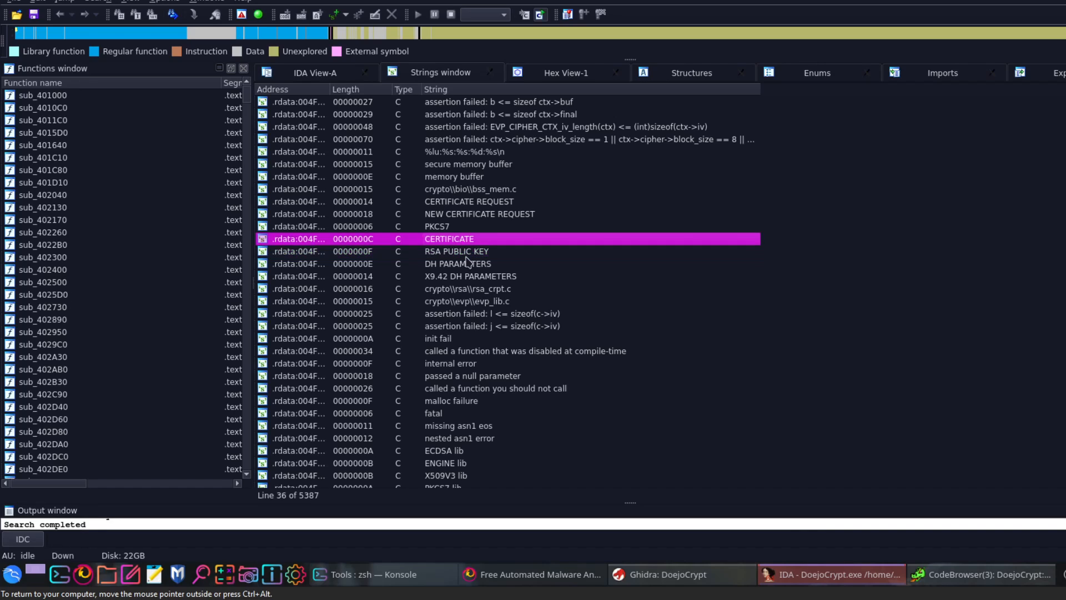
pyautogui.click(456, 251)
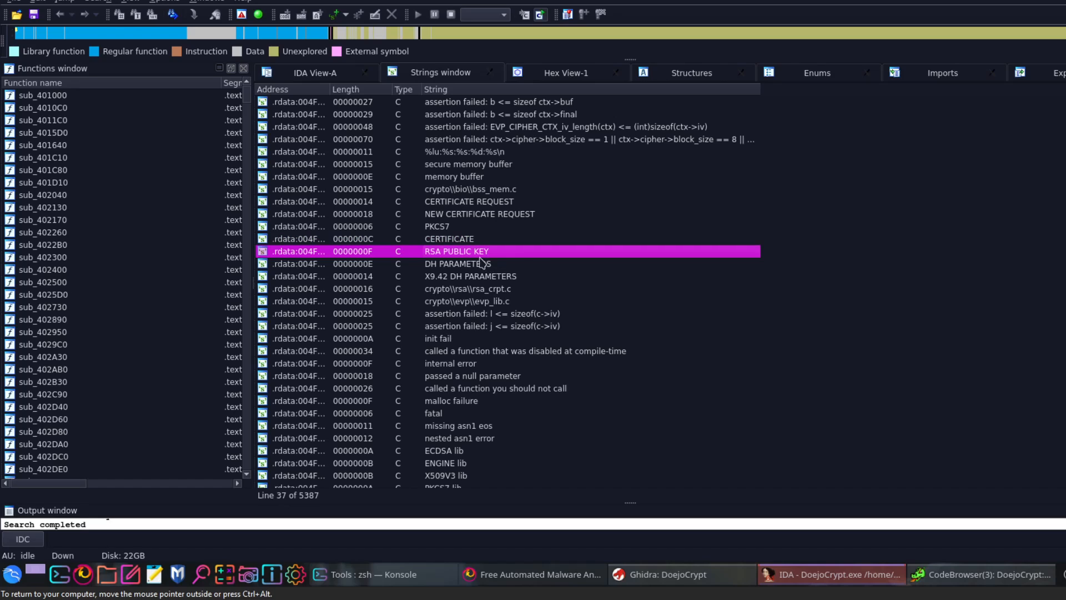
pyautogui.moveTo(487, 272)
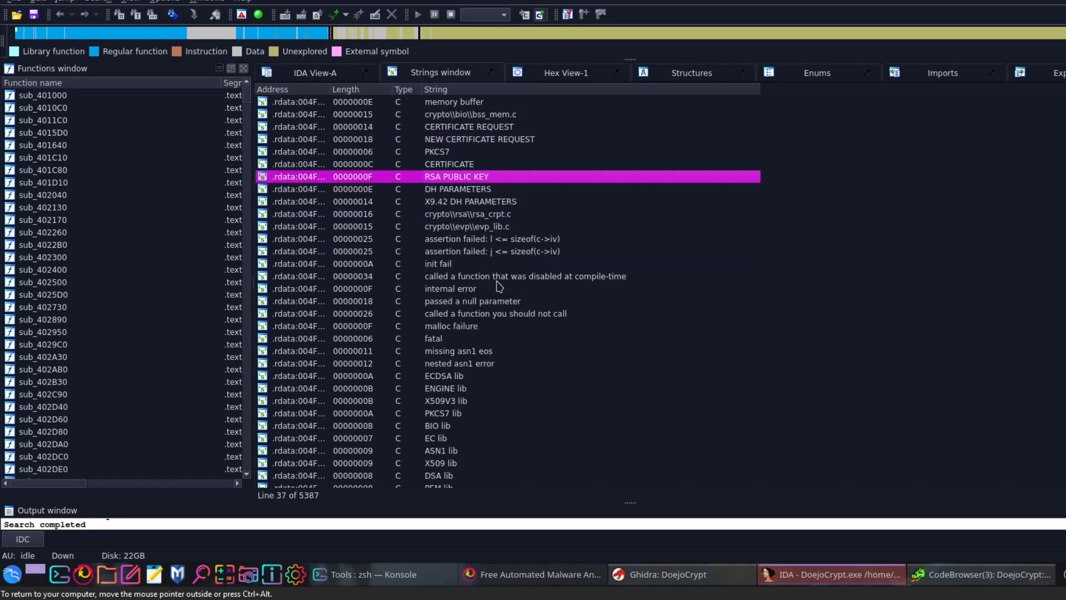
pyautogui.scroll(-3)
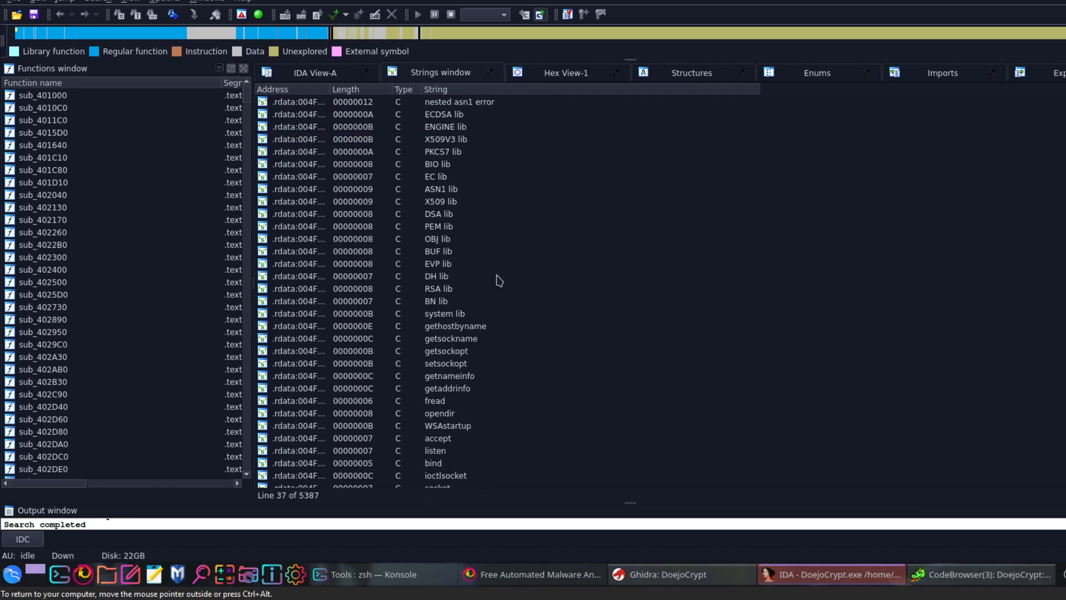
pyautogui.scroll(-3)
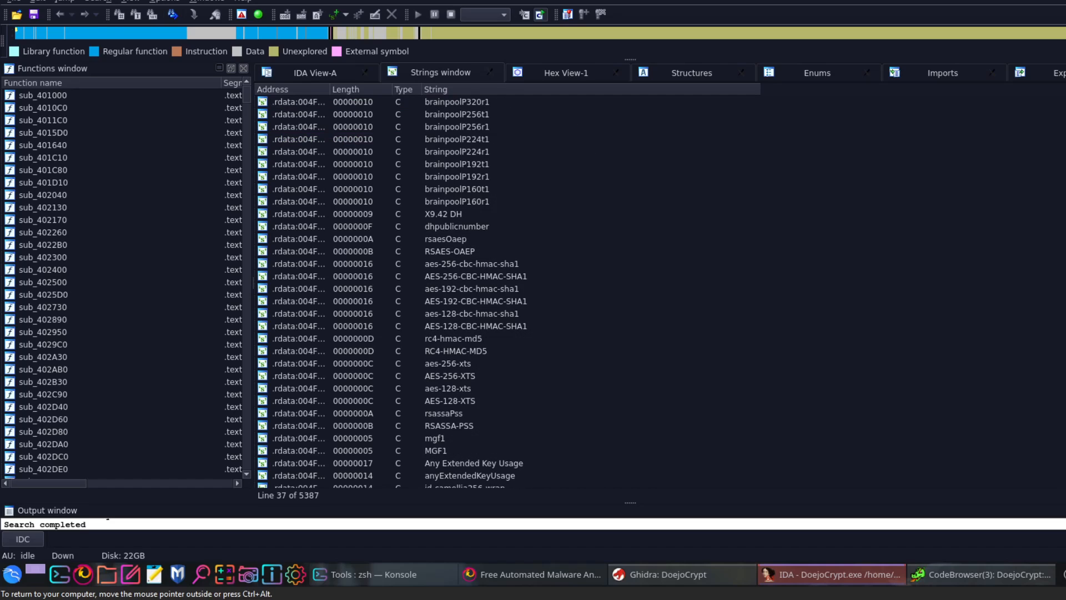
# Highlight the AES-256-CBC-HMAC-SHA1 cipher string and scroll further through the strings.
pyautogui.click(475, 276)
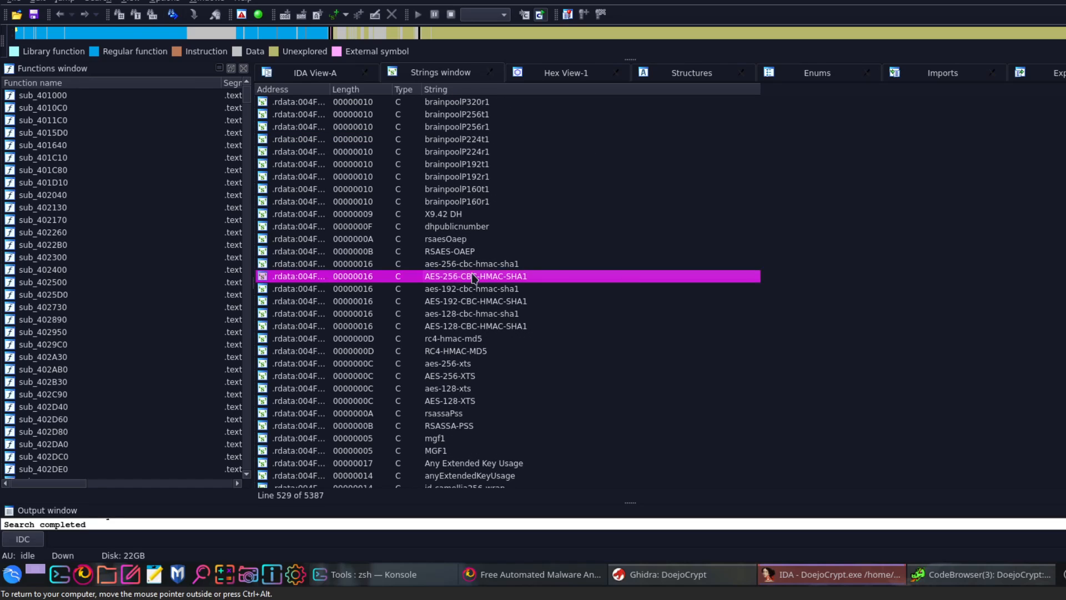
pyautogui.moveTo(475, 276)
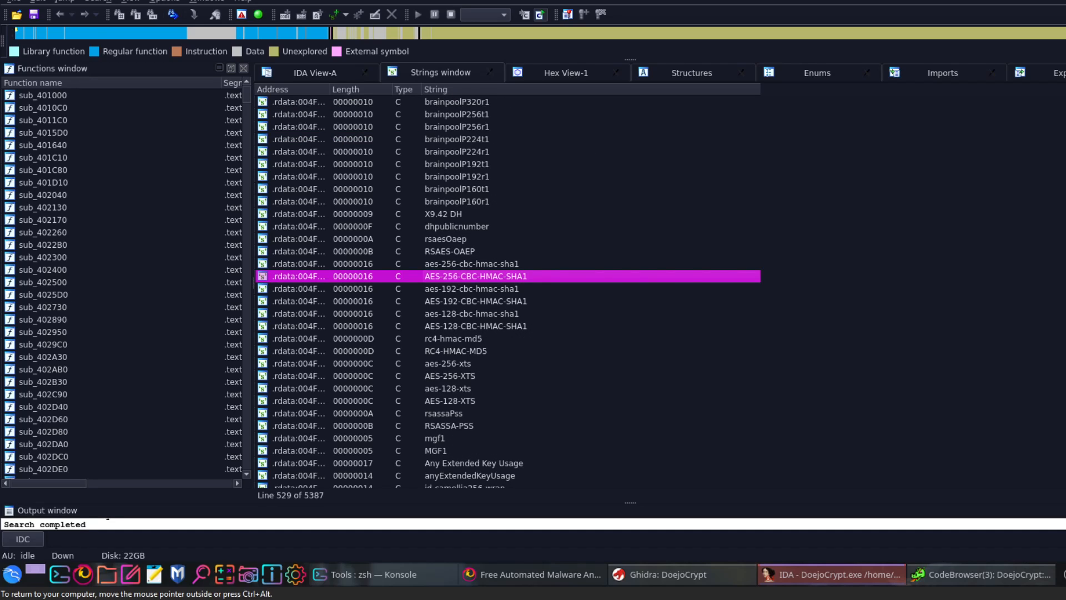
pyautogui.scroll(-3)
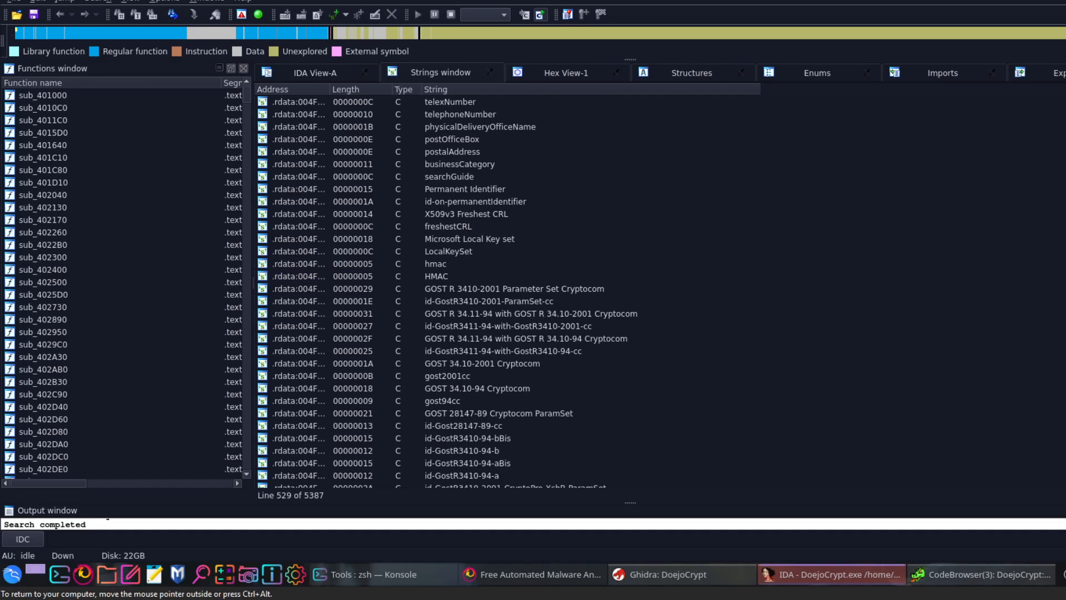
pyautogui.scroll(-3)
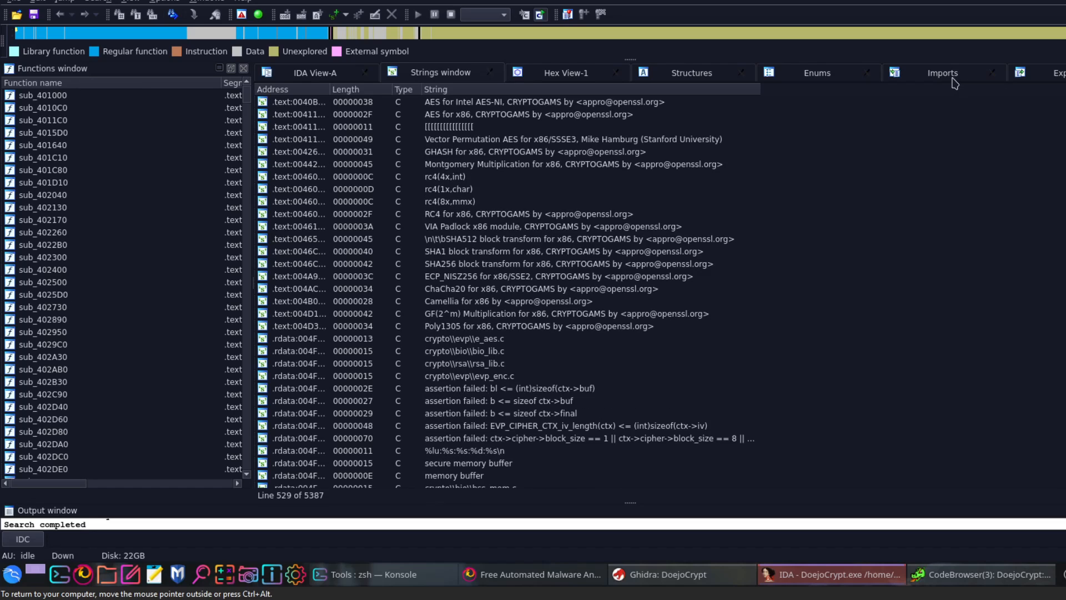
# Open Imports and highlight CryptCreateHash, CryptSignHashW, CryptDestroyKey and CryptGenRandom.
pyautogui.click(942, 73)
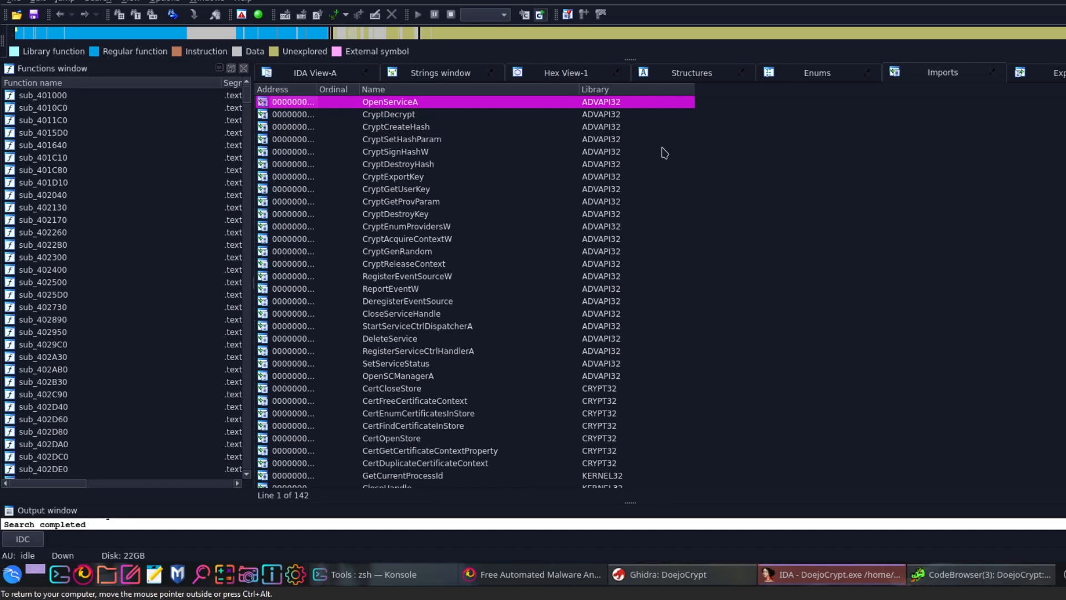
pyautogui.moveTo(512, 117)
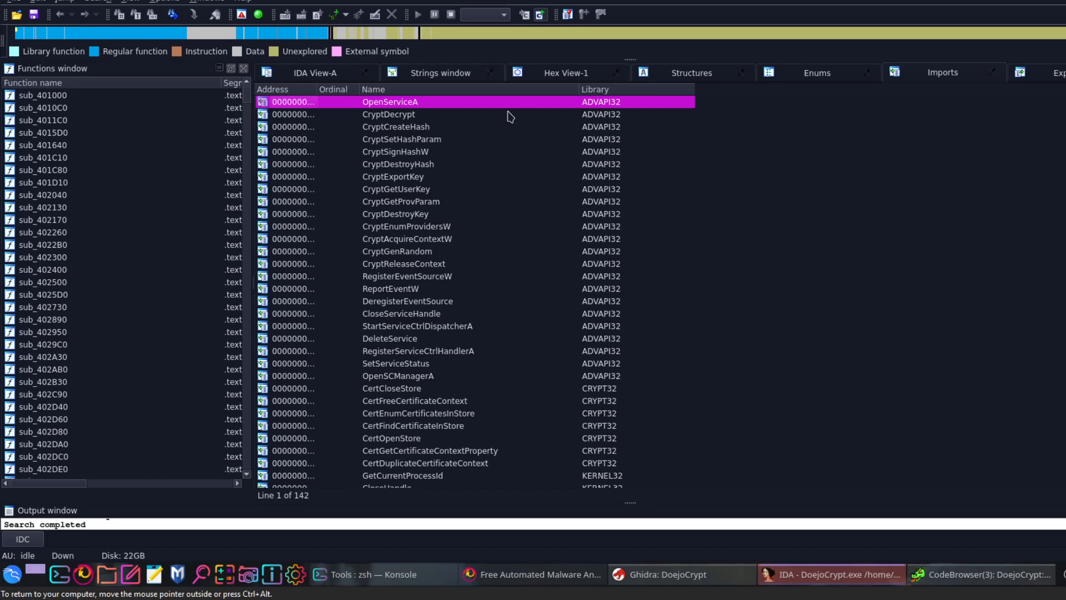
pyautogui.moveTo(376, 141)
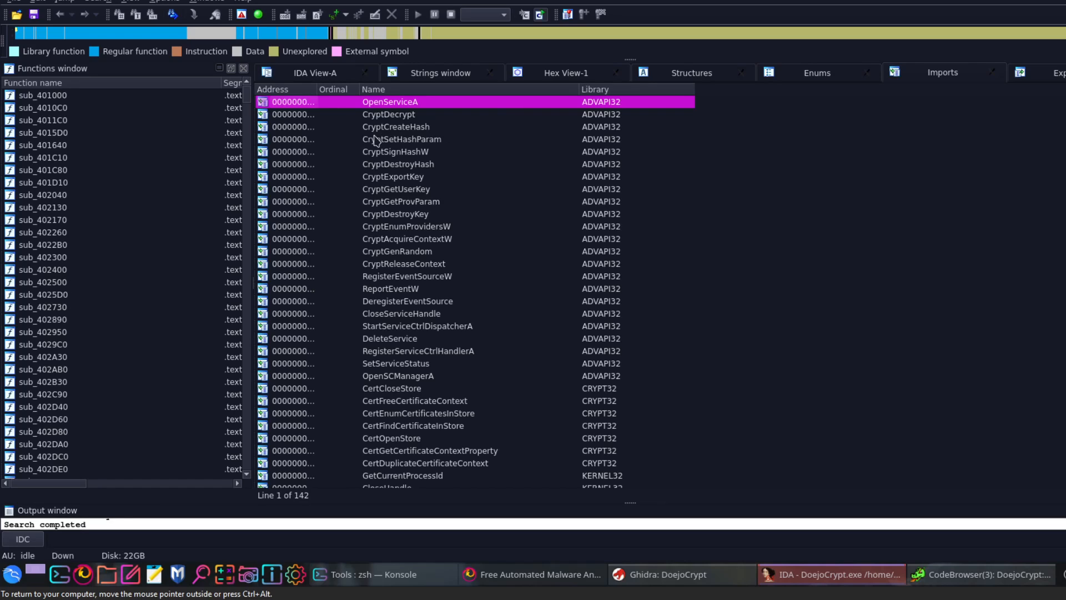
pyautogui.click(396, 126)
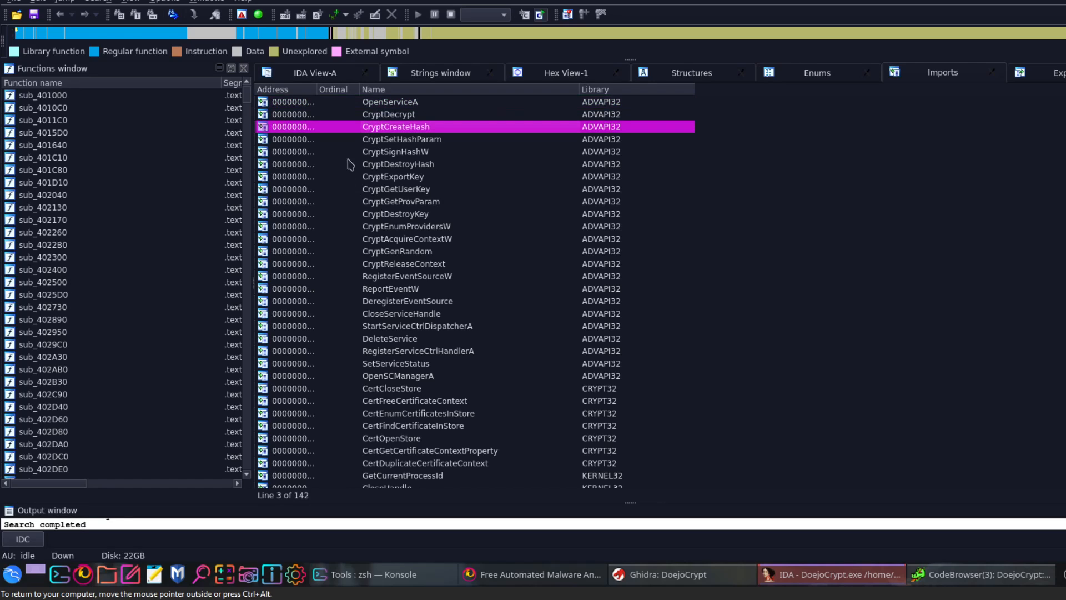
pyautogui.click(395, 151)
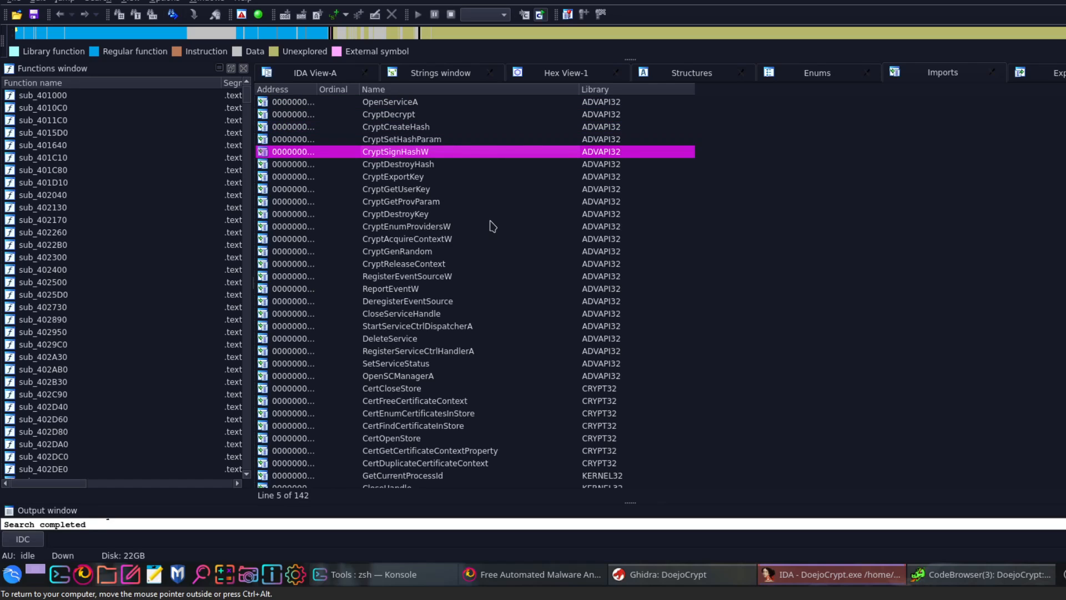
pyautogui.click(401, 213)
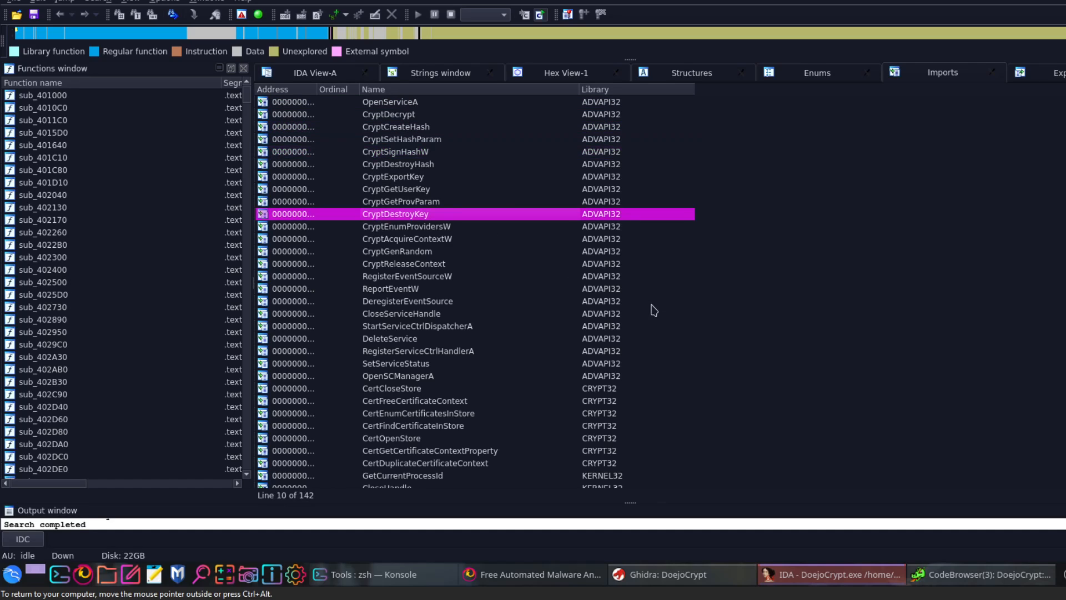
pyautogui.click(397, 251)
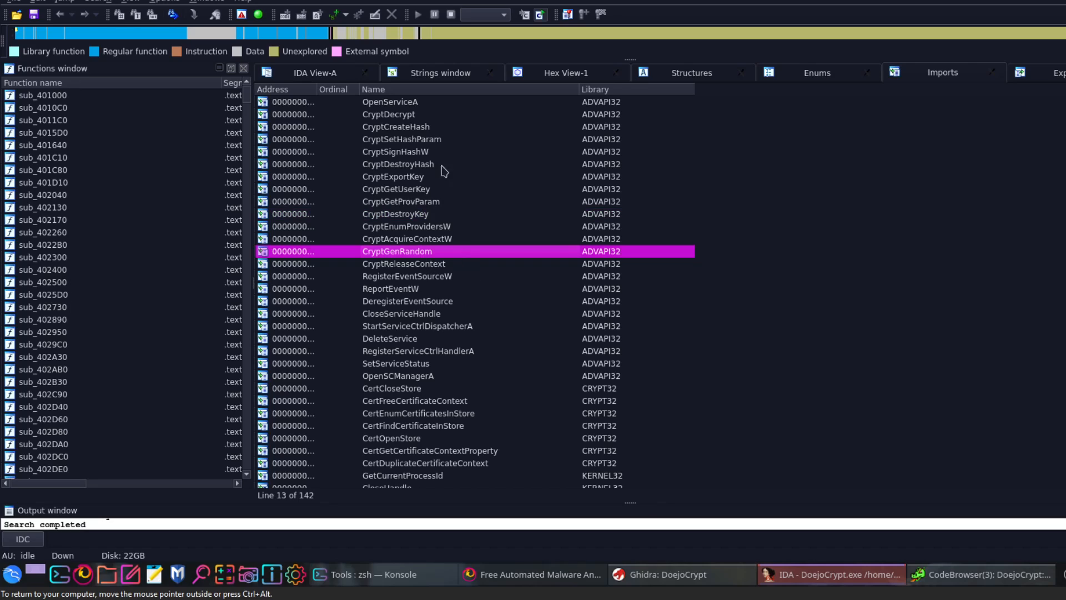
pyautogui.moveTo(418, 233)
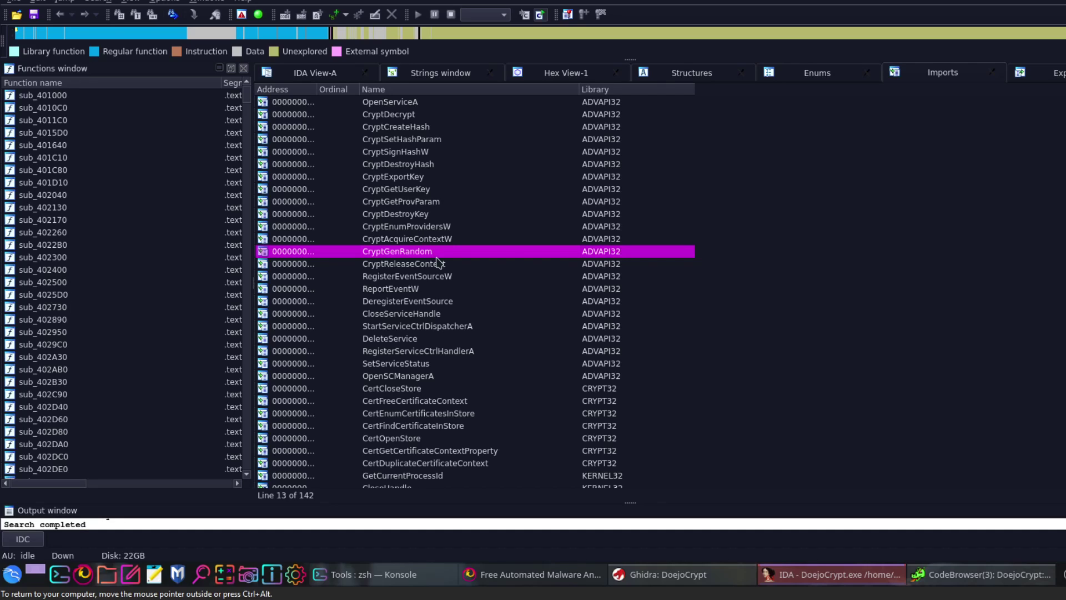
pyautogui.moveTo(450, 414)
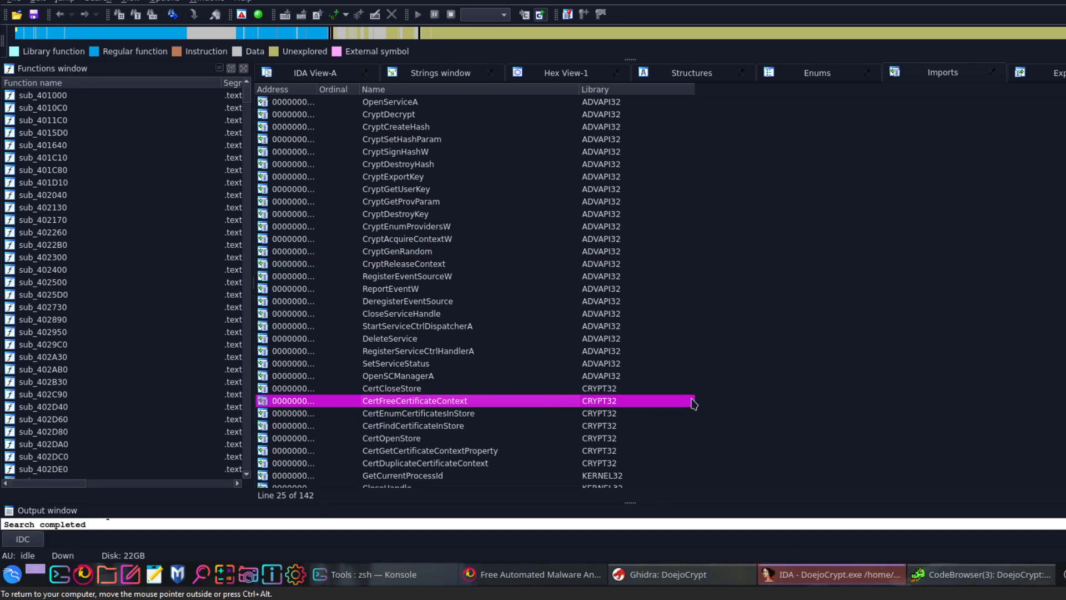
pyautogui.moveTo(928, 276)
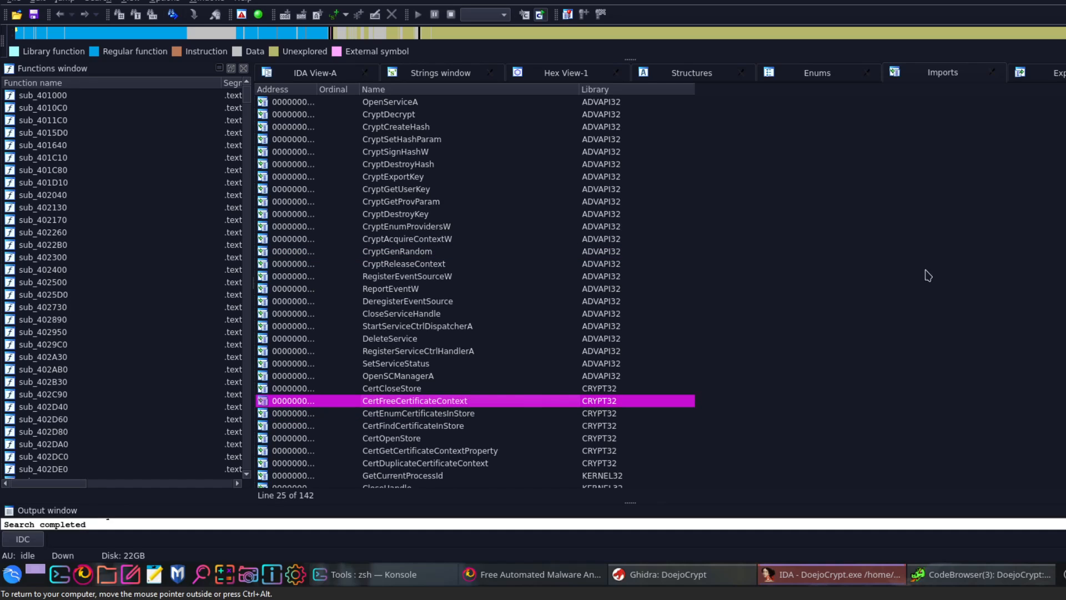
# Scroll the imports past KERNEL32 ReadFile to the ADVAPI32 and CRYPT32 entries.
pyautogui.scroll(-3)
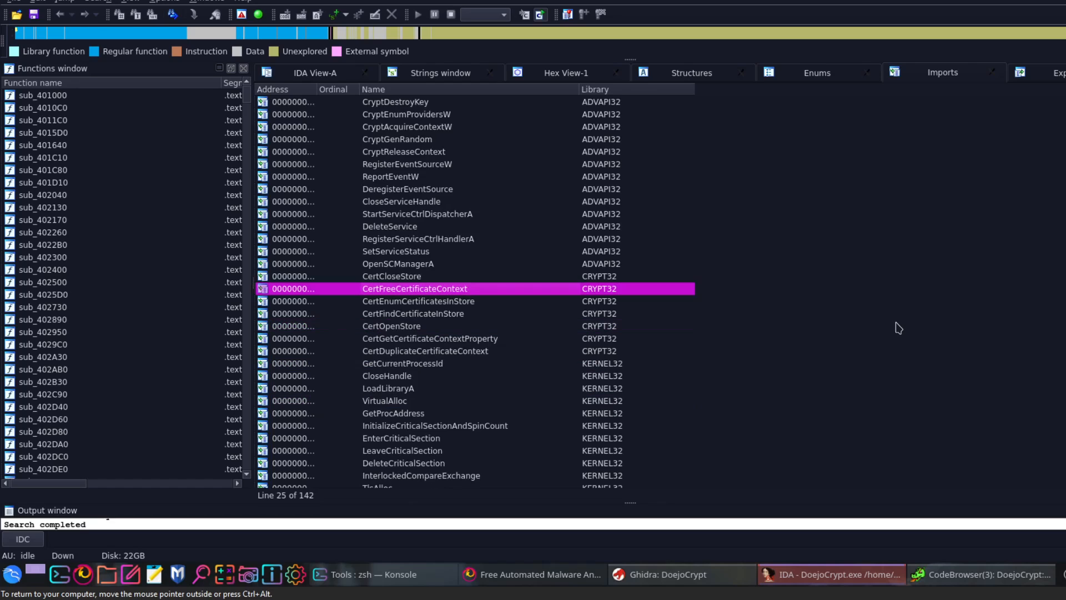
pyautogui.scroll(-3)
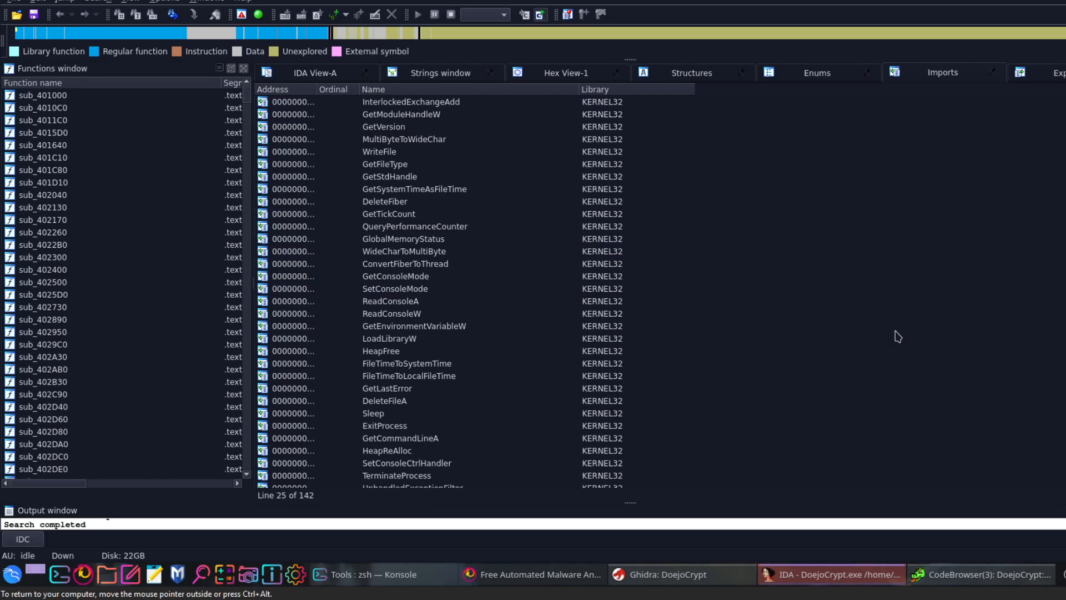
pyautogui.scroll(-3)
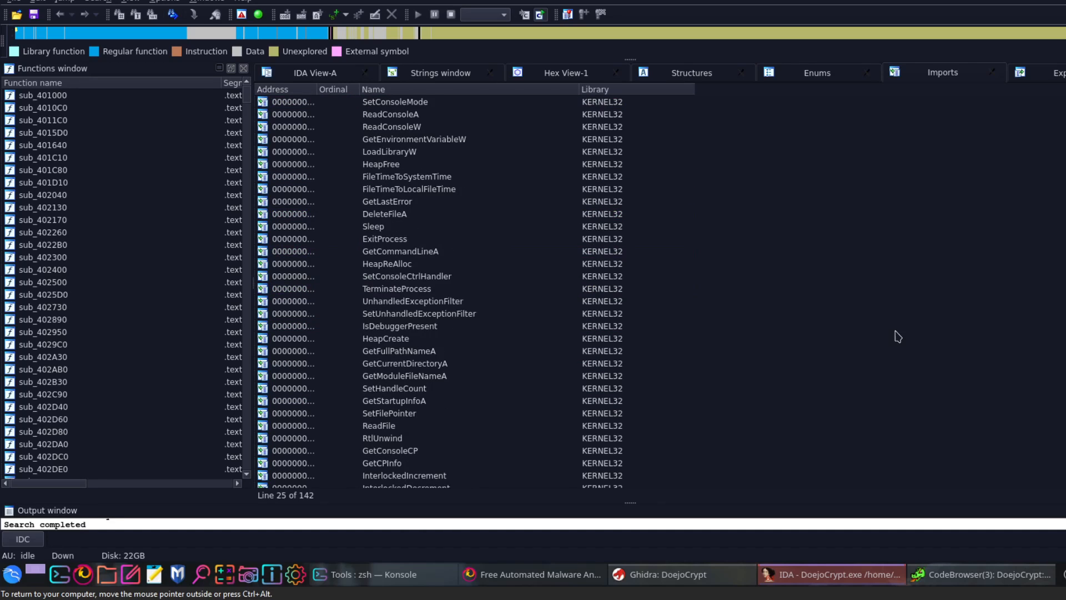
pyautogui.scroll(-3)
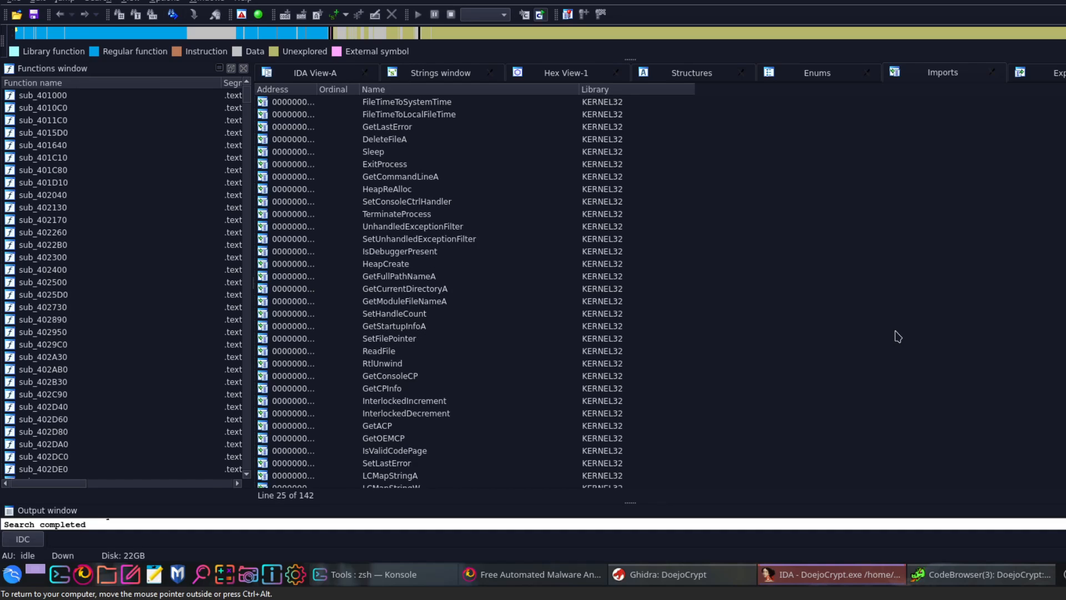
pyautogui.click(378, 351)
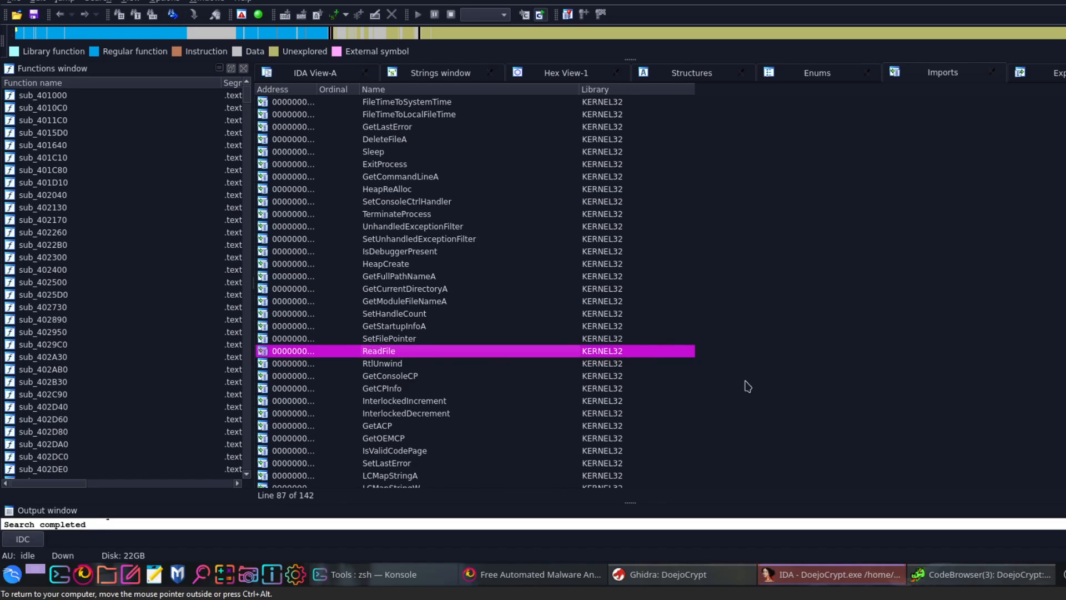
pyautogui.scroll(-3)
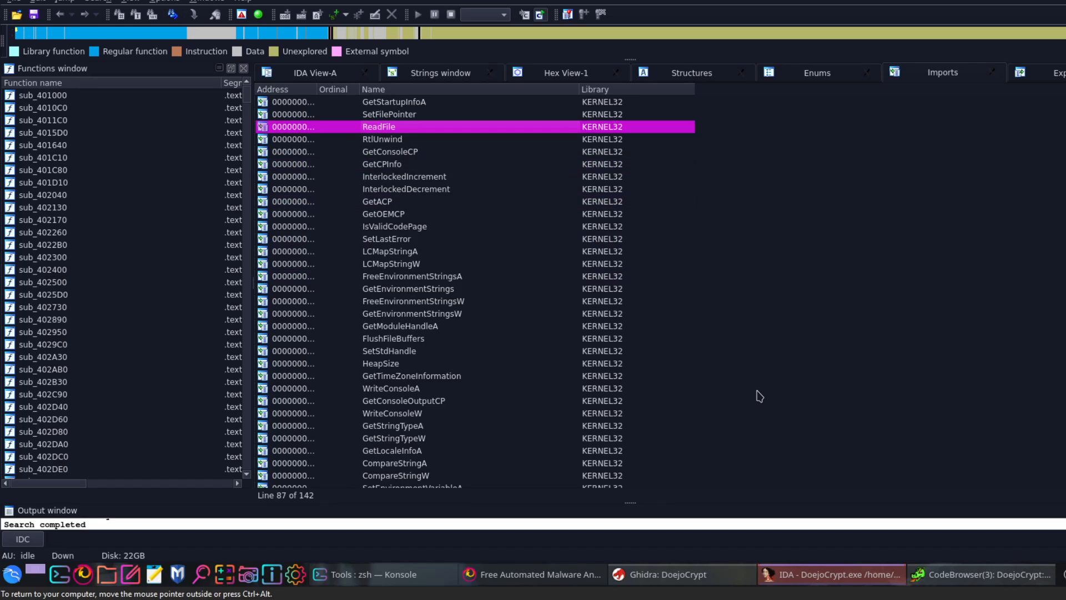
pyautogui.scroll(-3)
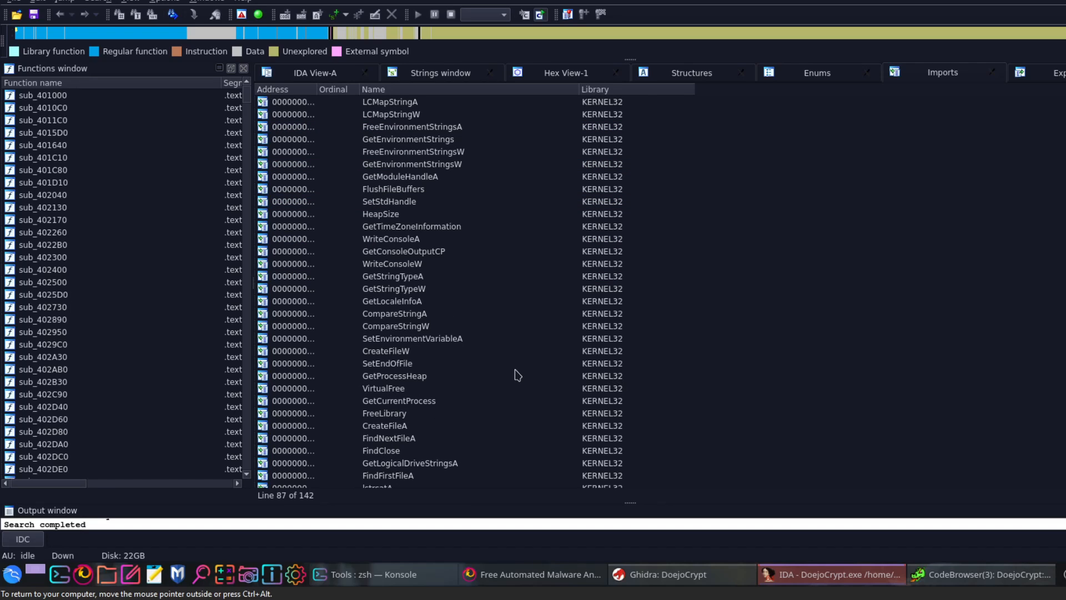
pyautogui.scroll(-3)
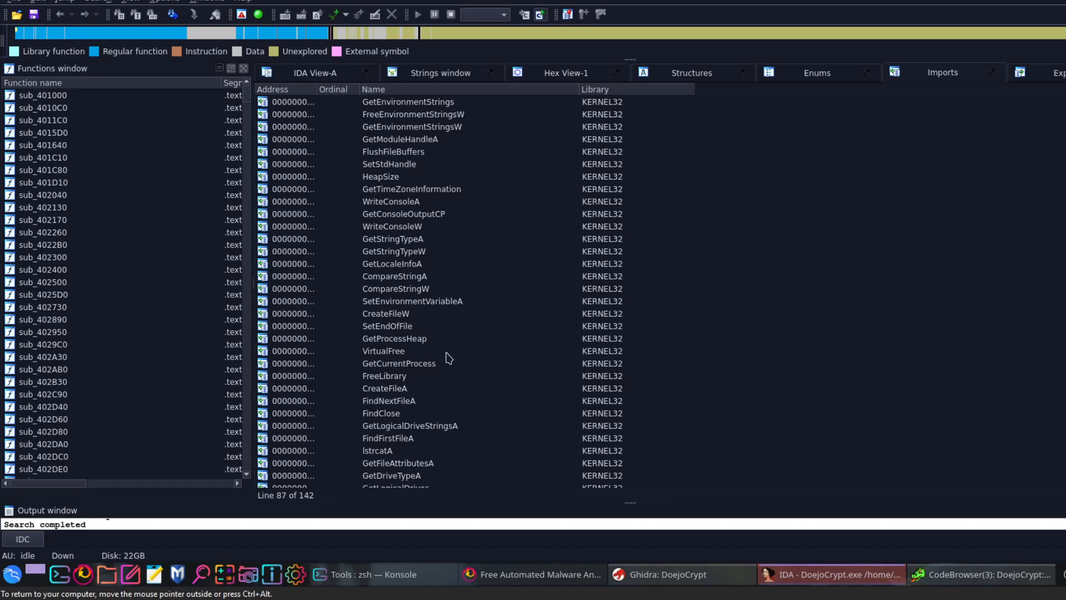
pyautogui.moveTo(460, 407)
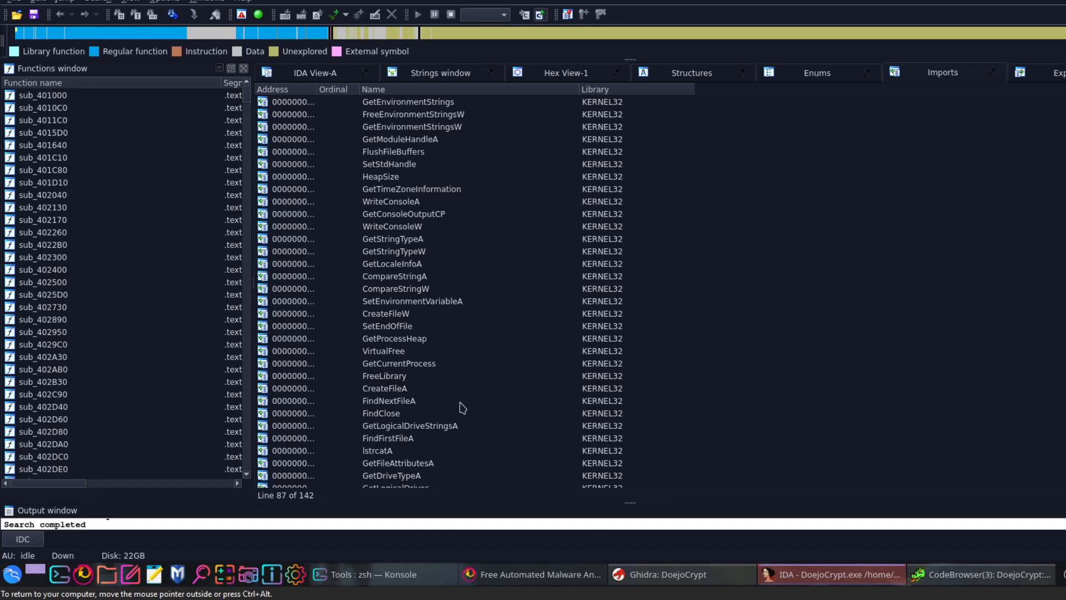
pyautogui.scroll(-3)
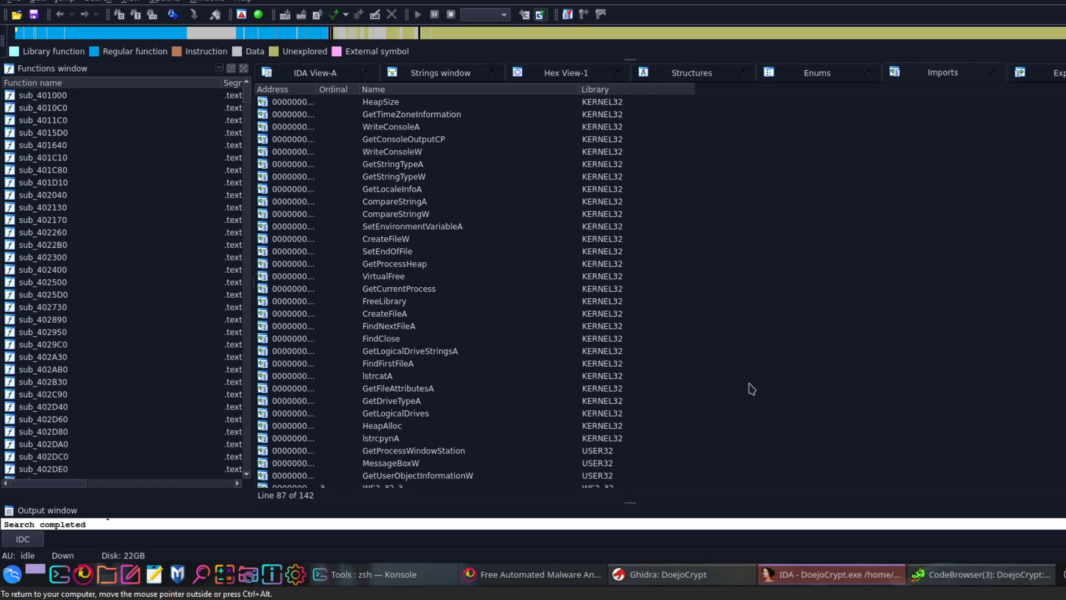
pyautogui.scroll(-3)
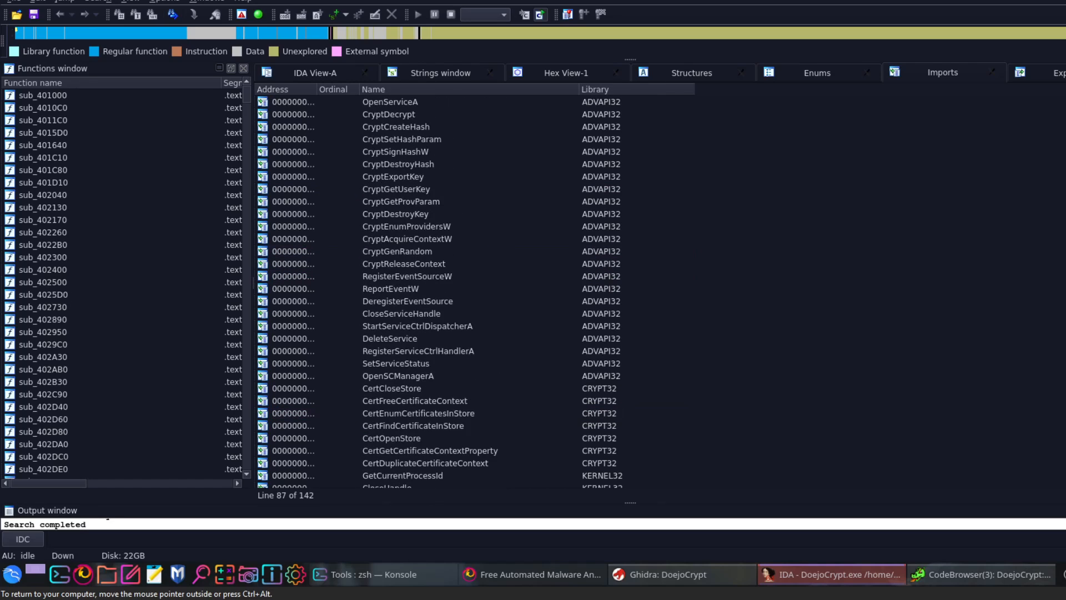
# View the Exports list holding only the start entry, then switch to Hex View-1.
pyautogui.click(1034, 73)
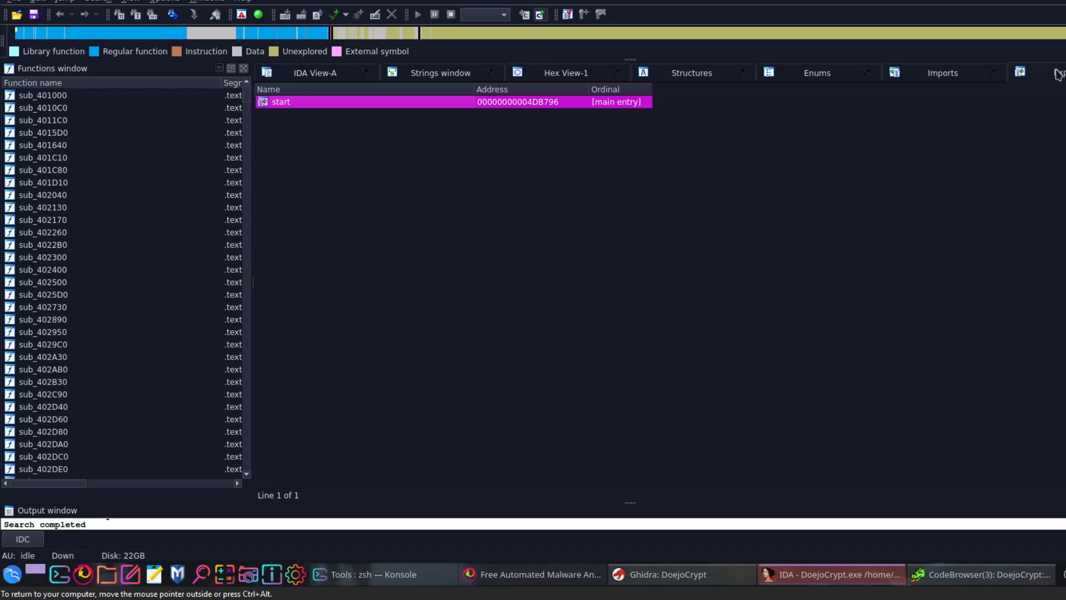
pyautogui.moveTo(925, 145)
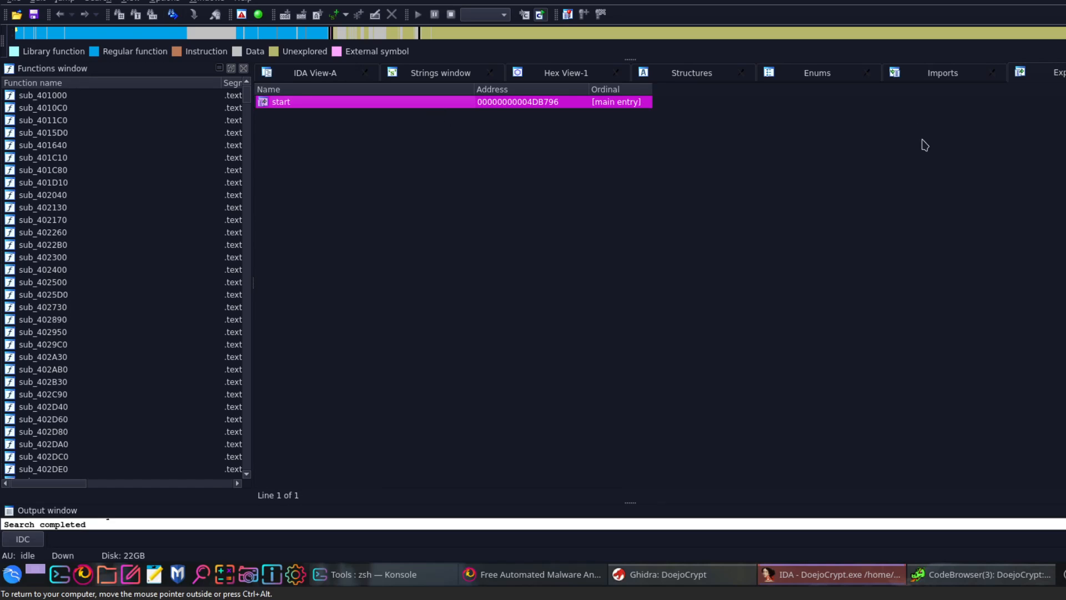
pyautogui.click(566, 73)
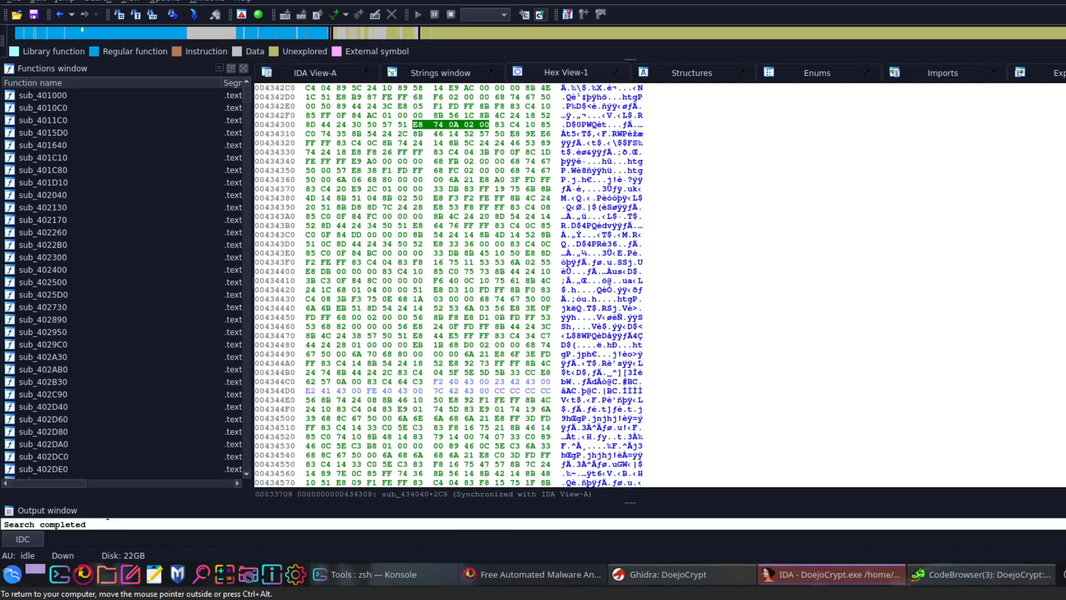
# Scroll the hex dump to the start of the code section at sub_401000.
pyautogui.scroll(-3)
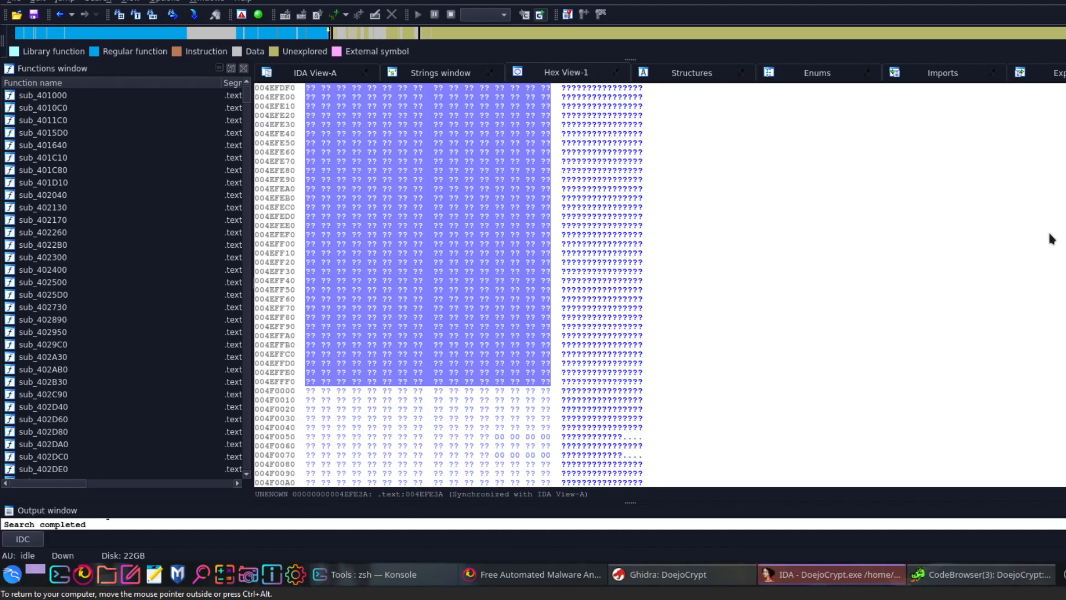
pyautogui.scroll(-3)
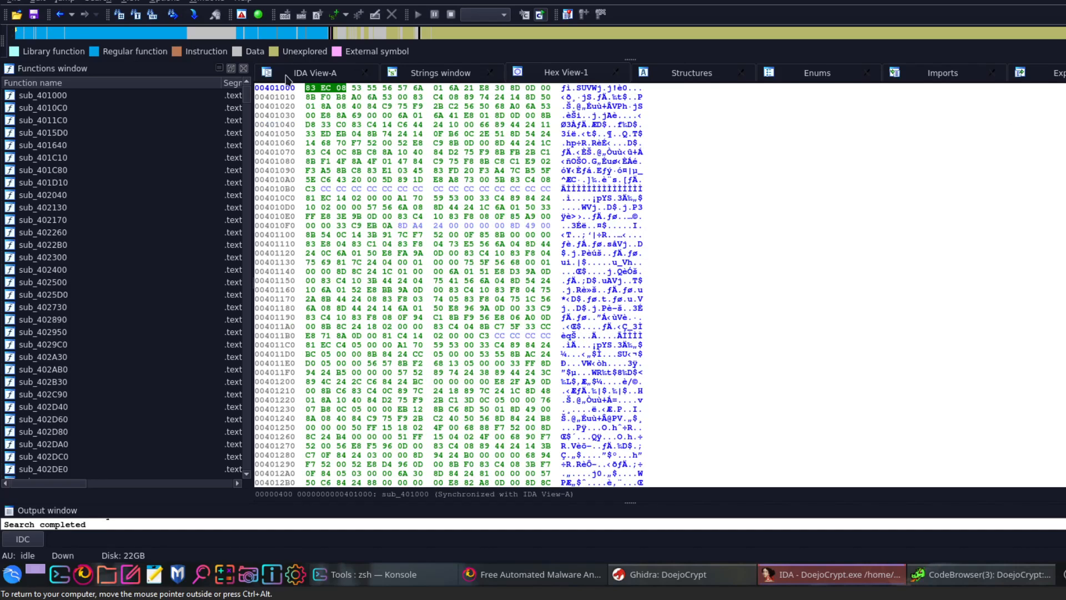
# Return to IDA View-A and scroll past the header comments into sub_401000.
pyautogui.click(315, 73)
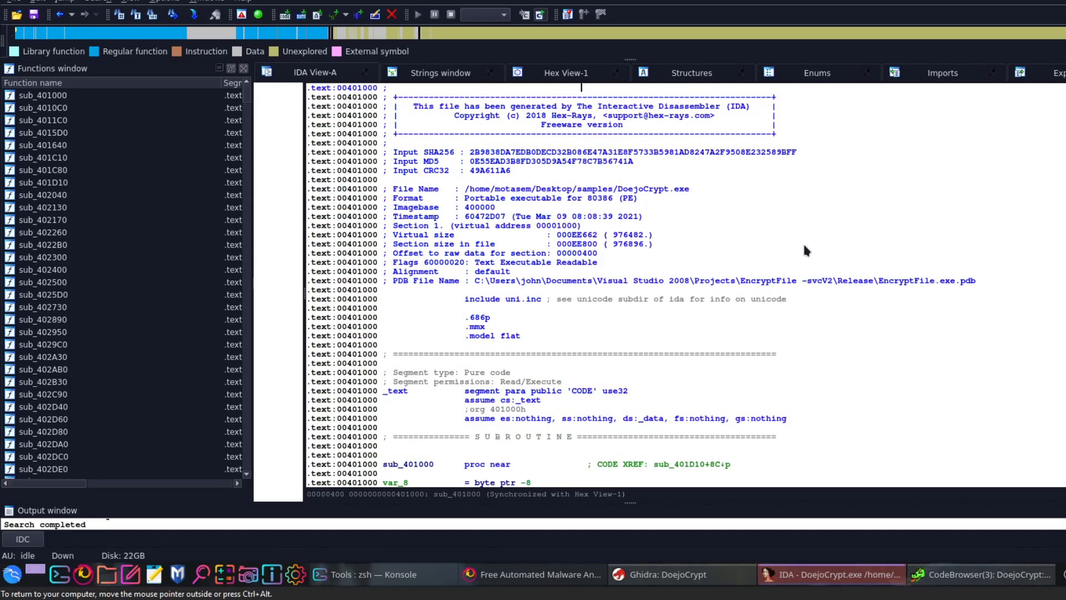
pyautogui.moveTo(939, 199)
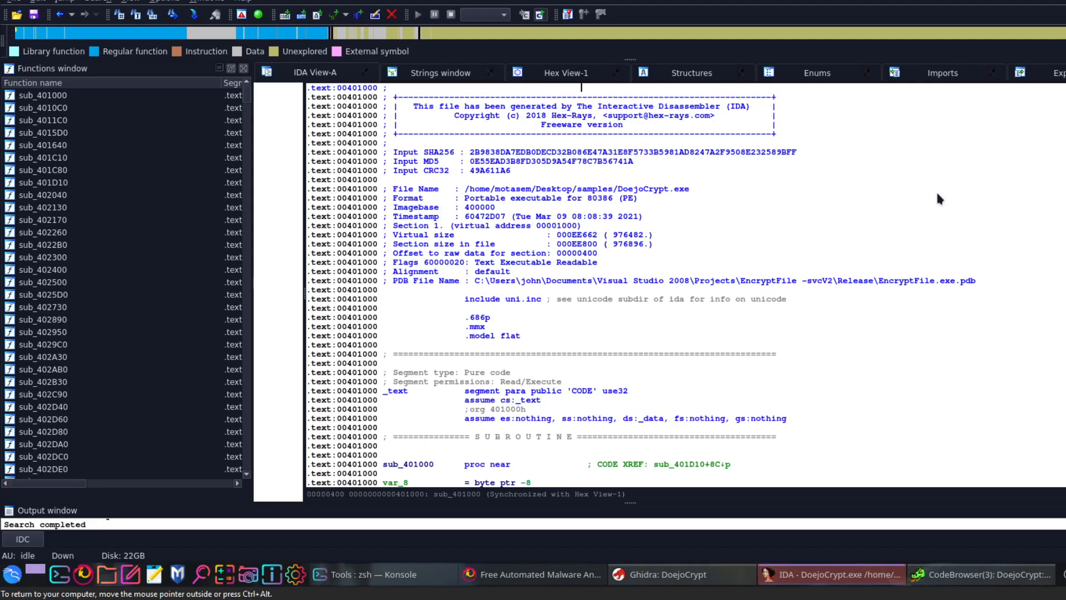
pyautogui.moveTo(1050, 233)
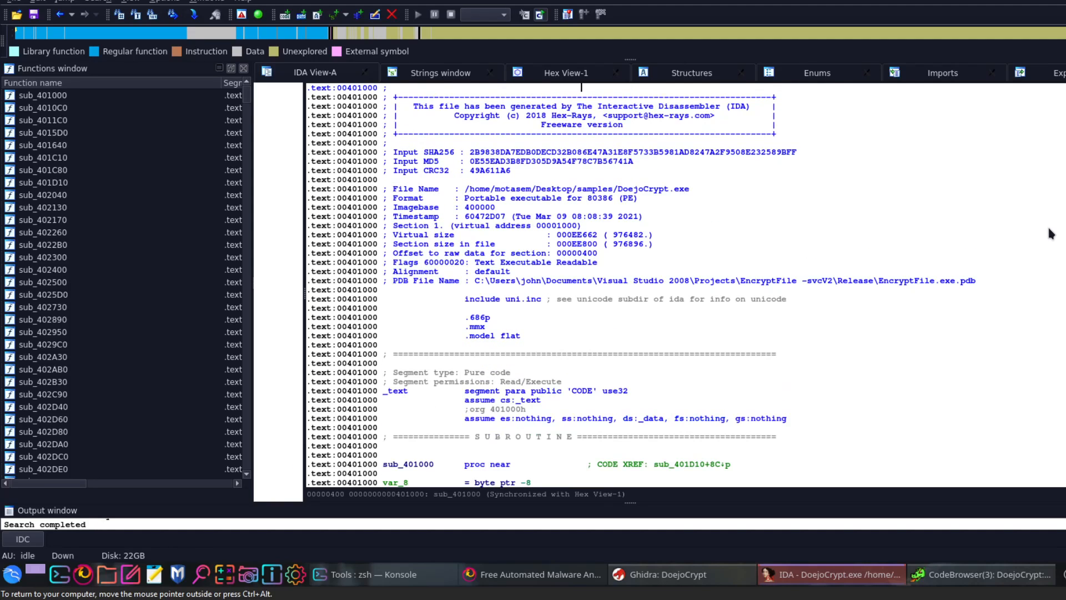
pyautogui.moveTo(1010, 203)
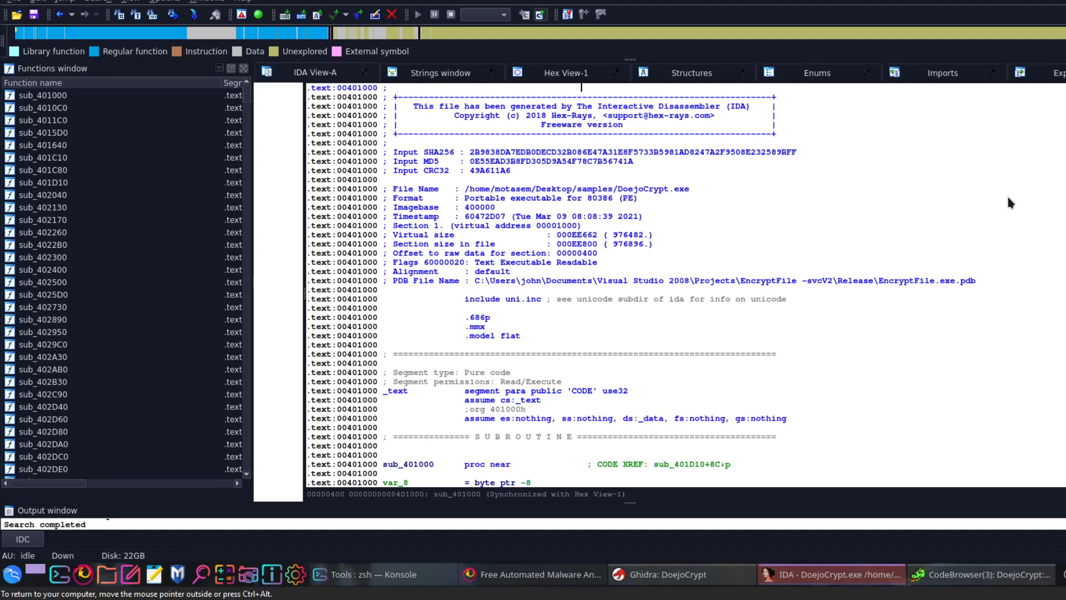
pyautogui.moveTo(455, 167)
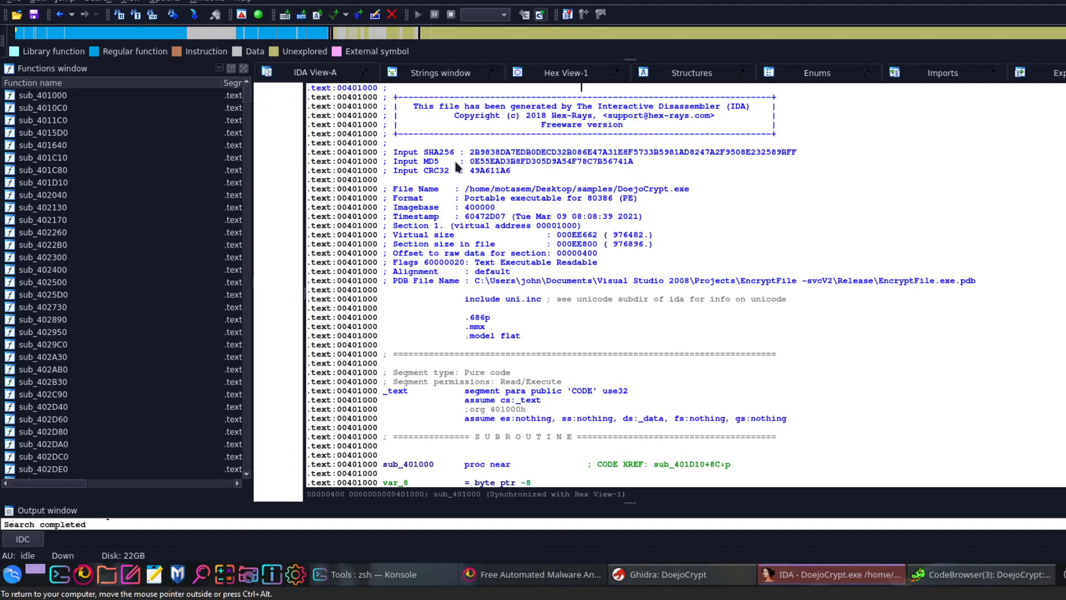
pyautogui.moveTo(551, 188)
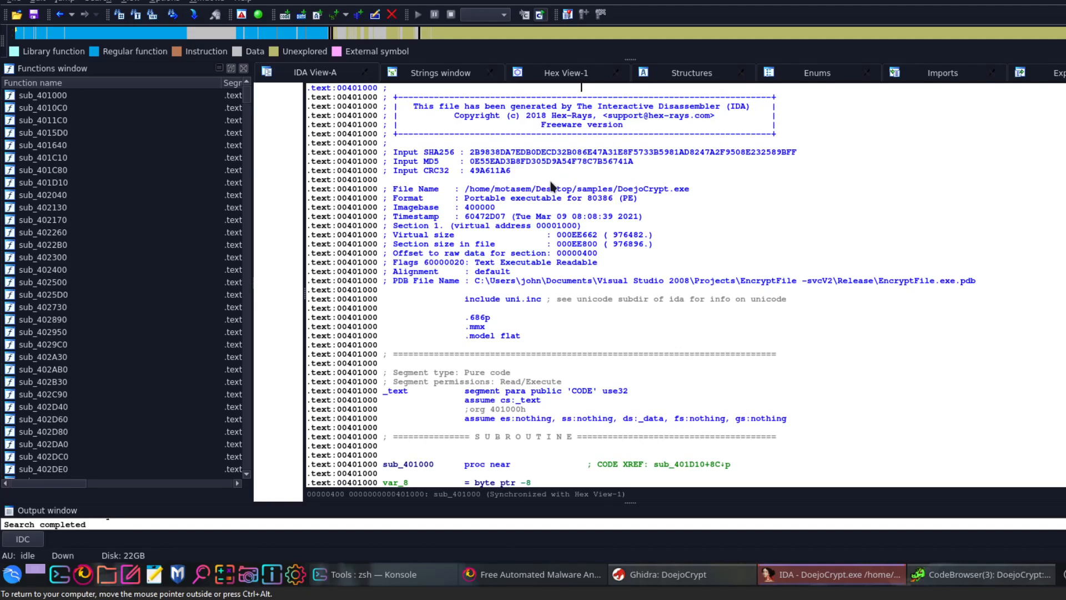
pyautogui.moveTo(479, 206)
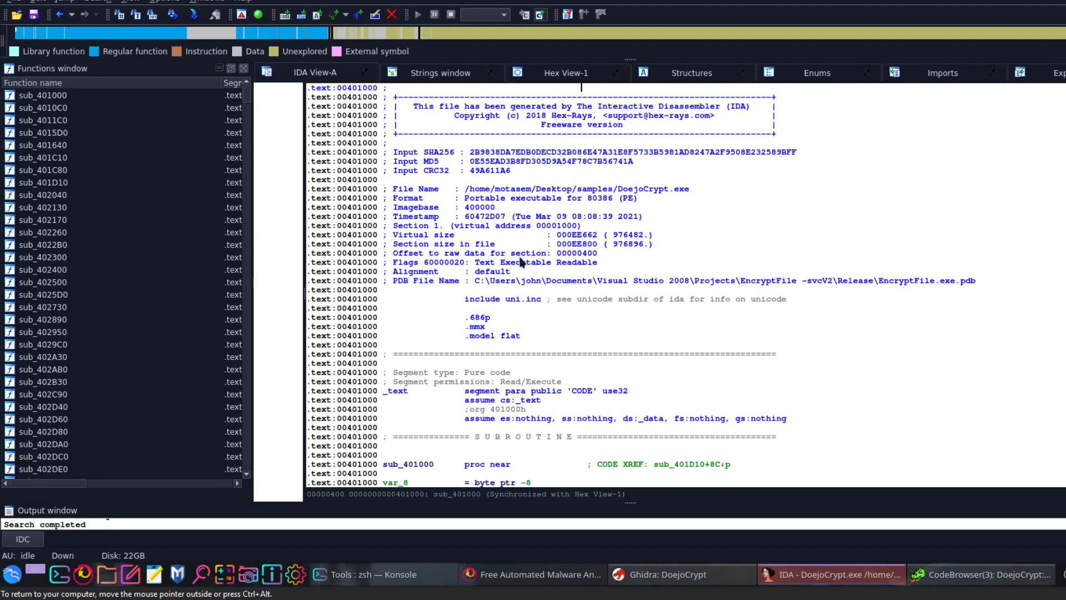
pyautogui.moveTo(754, 293)
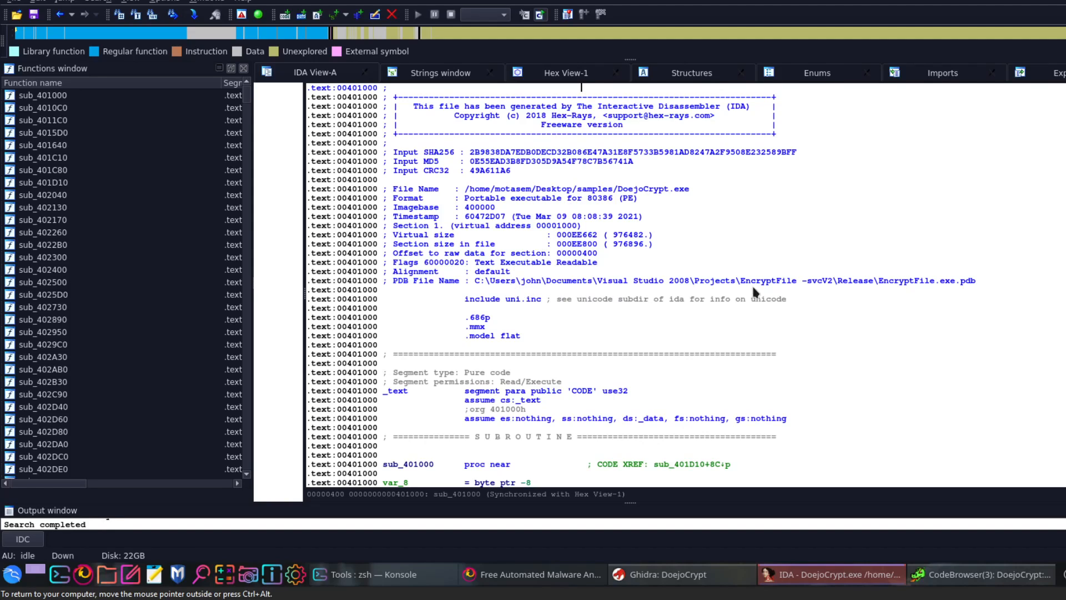
pyautogui.moveTo(940, 298)
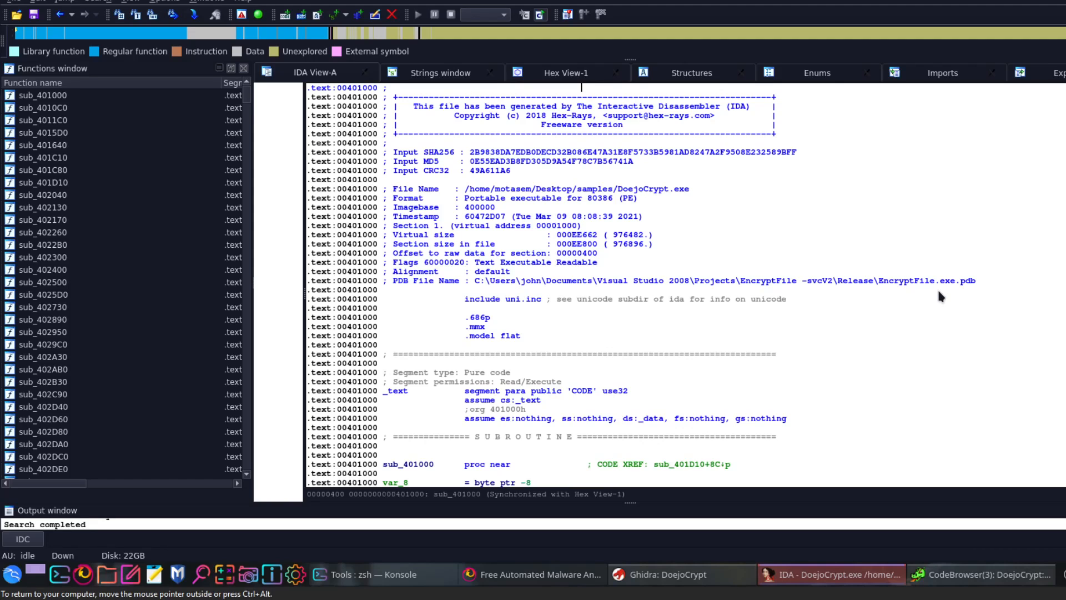
pyautogui.scroll(-3)
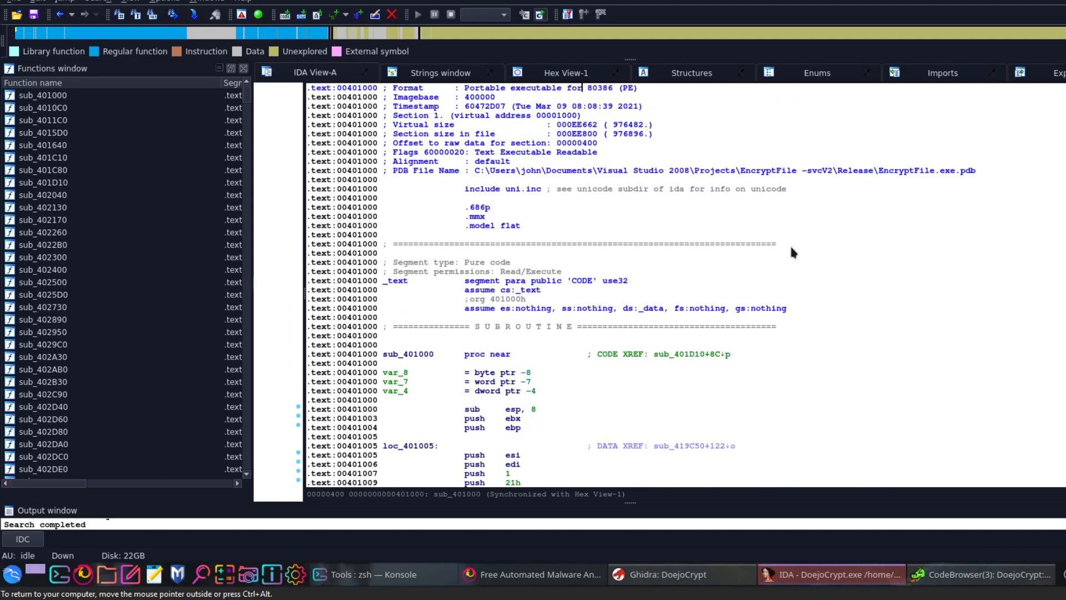
pyautogui.scroll(-3)
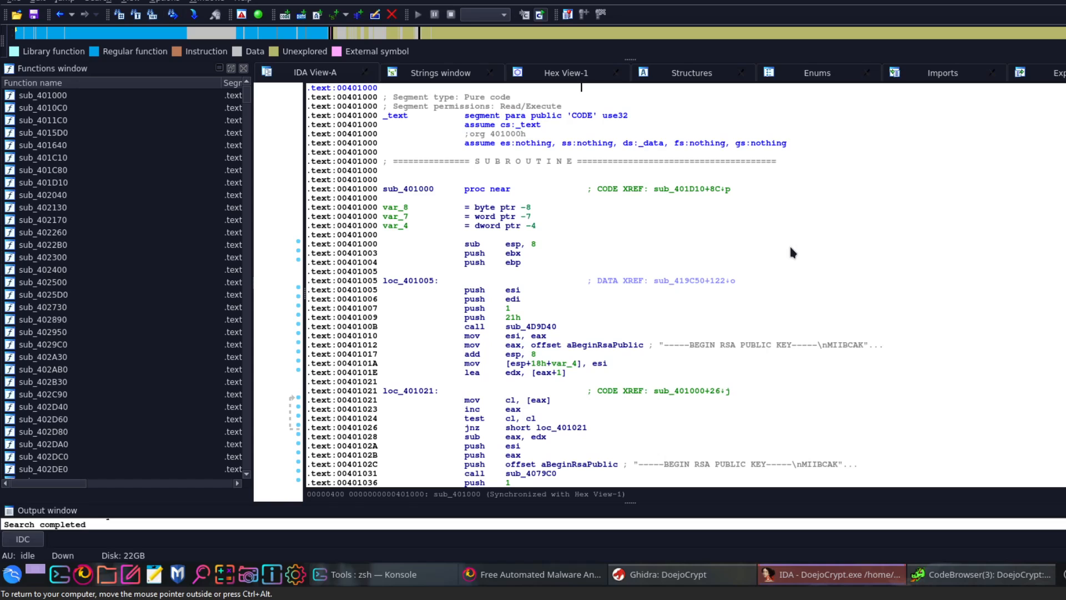
pyautogui.scroll(-3)
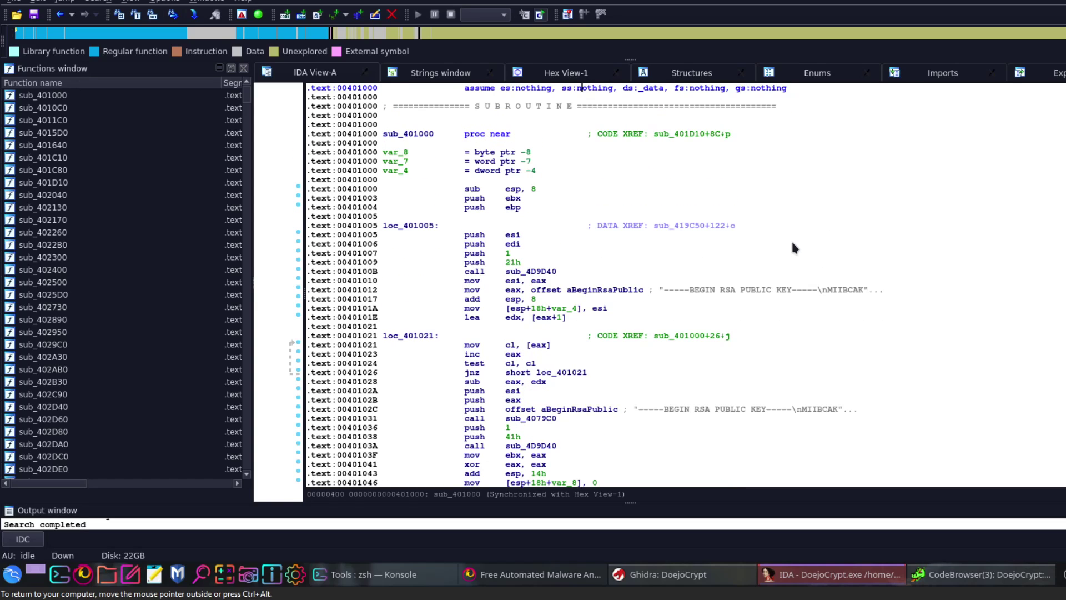
pyautogui.moveTo(760, 297)
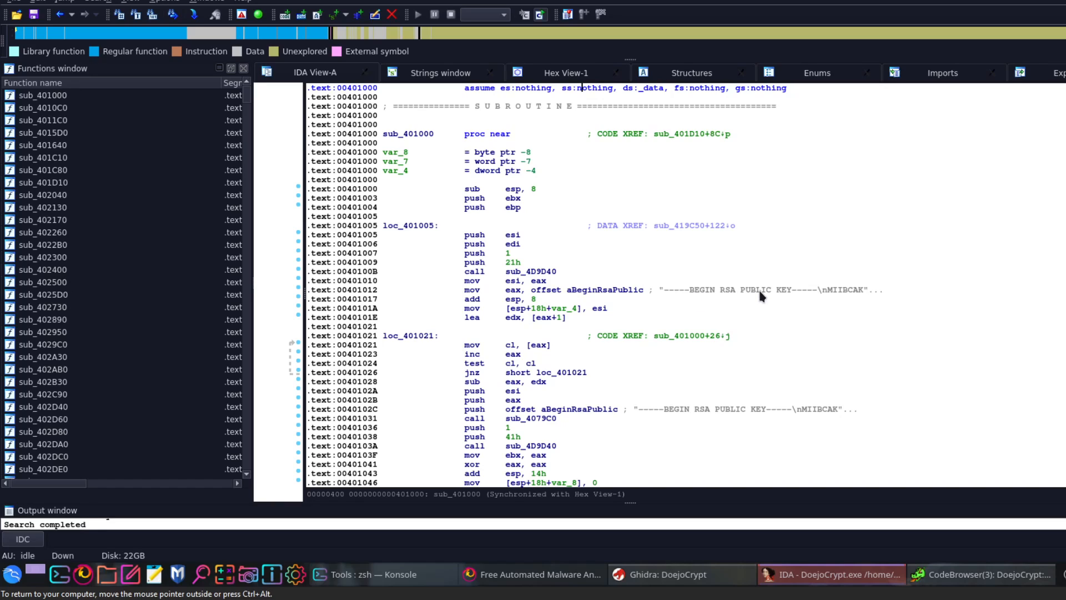
pyautogui.moveTo(760, 289)
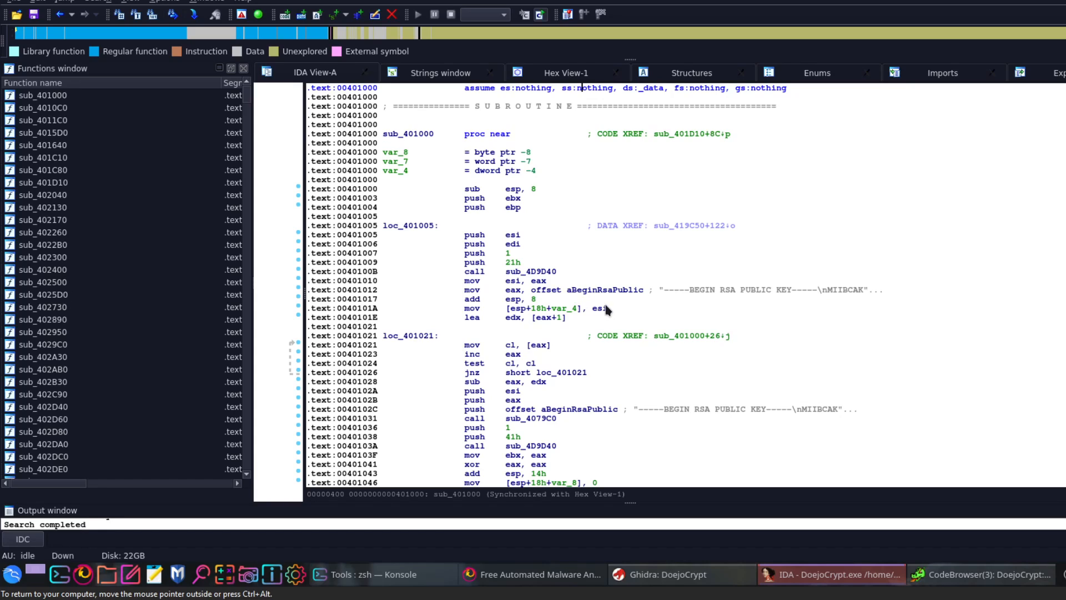
pyautogui.moveTo(499, 299)
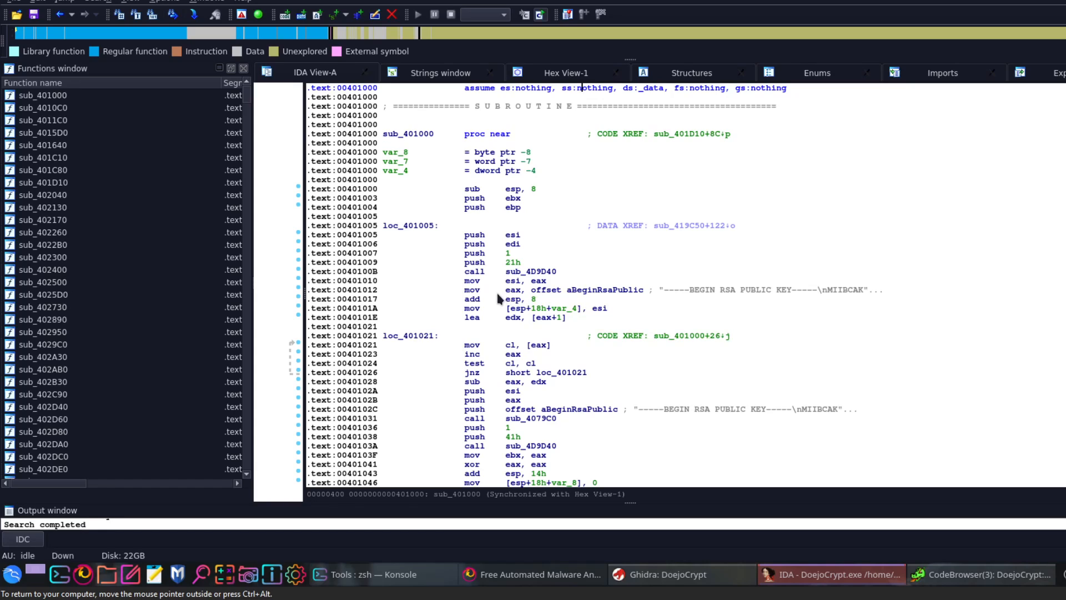
pyautogui.moveTo(807, 431)
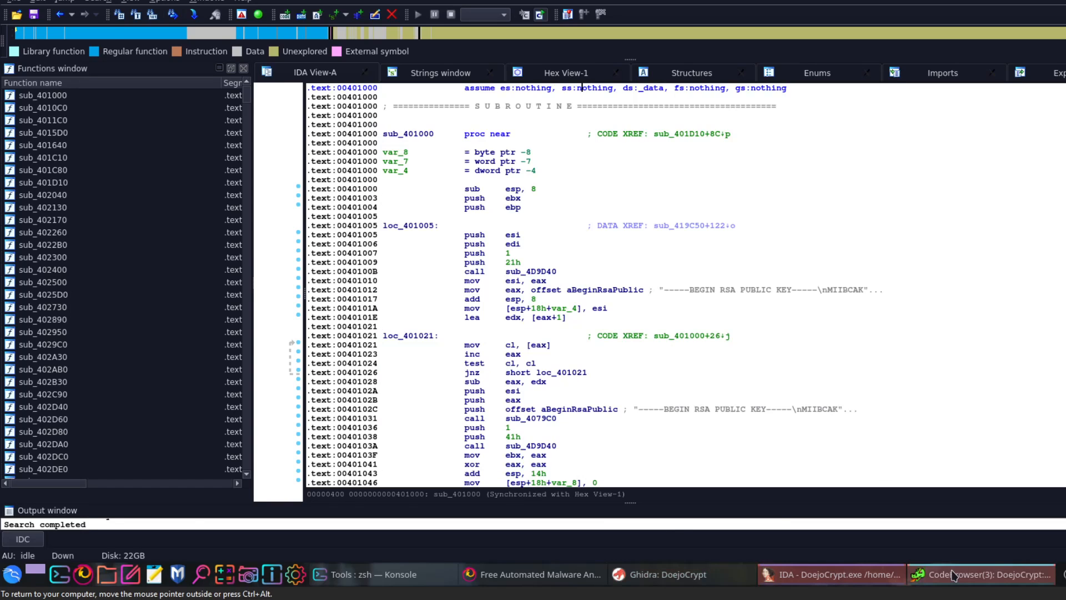
# In Ghidra, search program text for 'RSA' across all fields, landing on FUN_00401000.
pyautogui.click(983, 575)
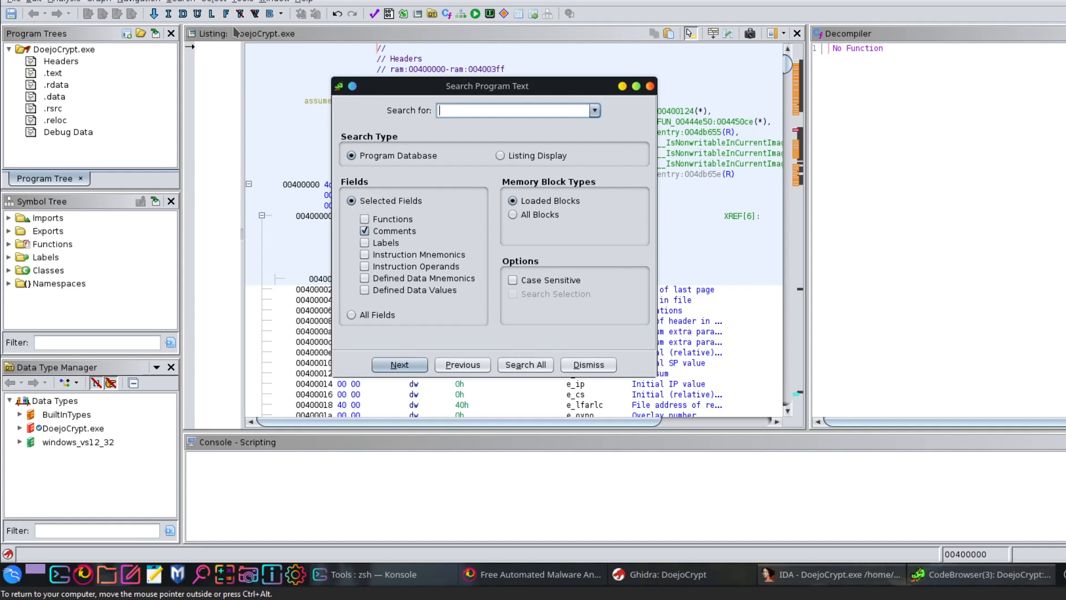
pyautogui.write('RSA')
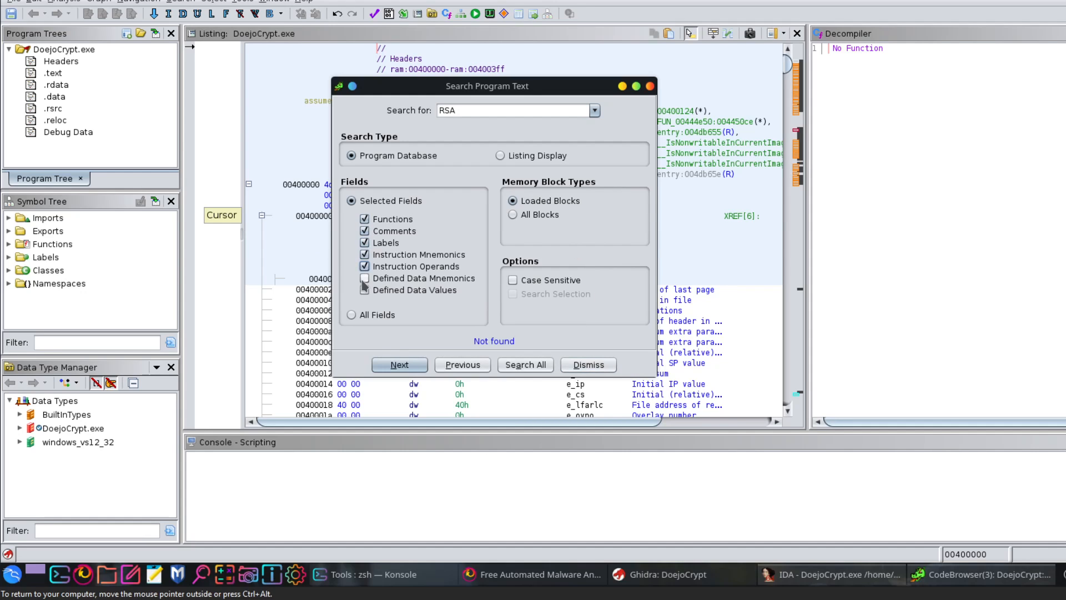
pyautogui.click(399, 364)
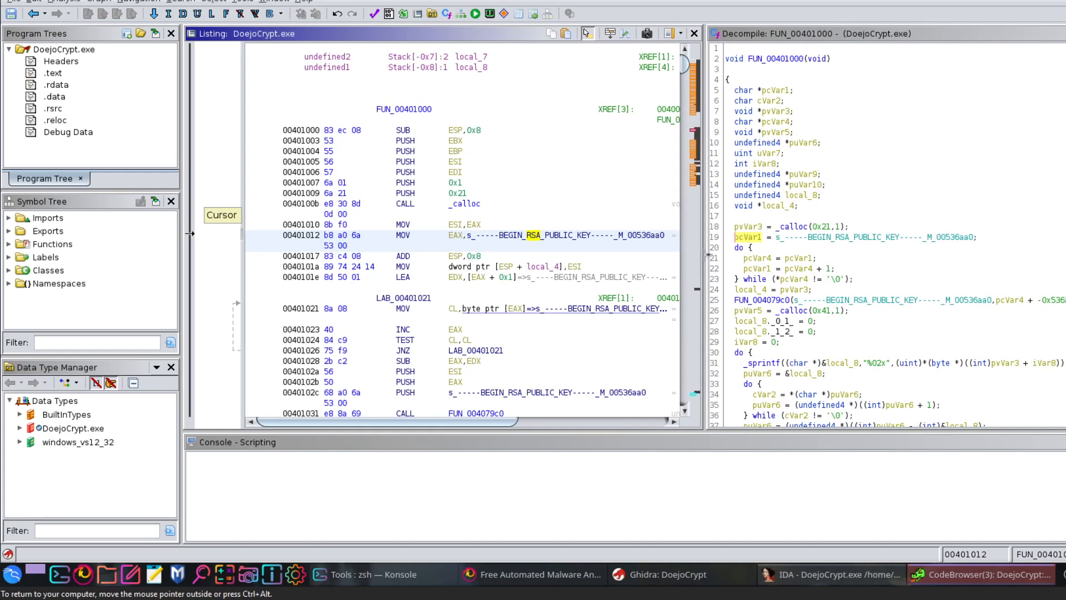
pyautogui.moveTo(773, 59)
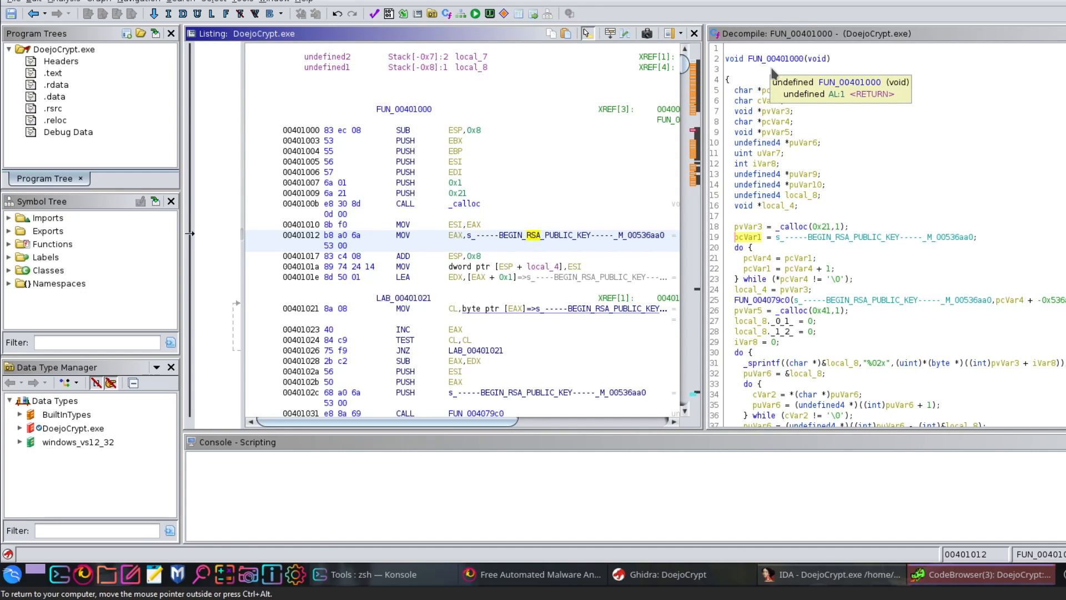
pyautogui.moveTo(775, 67)
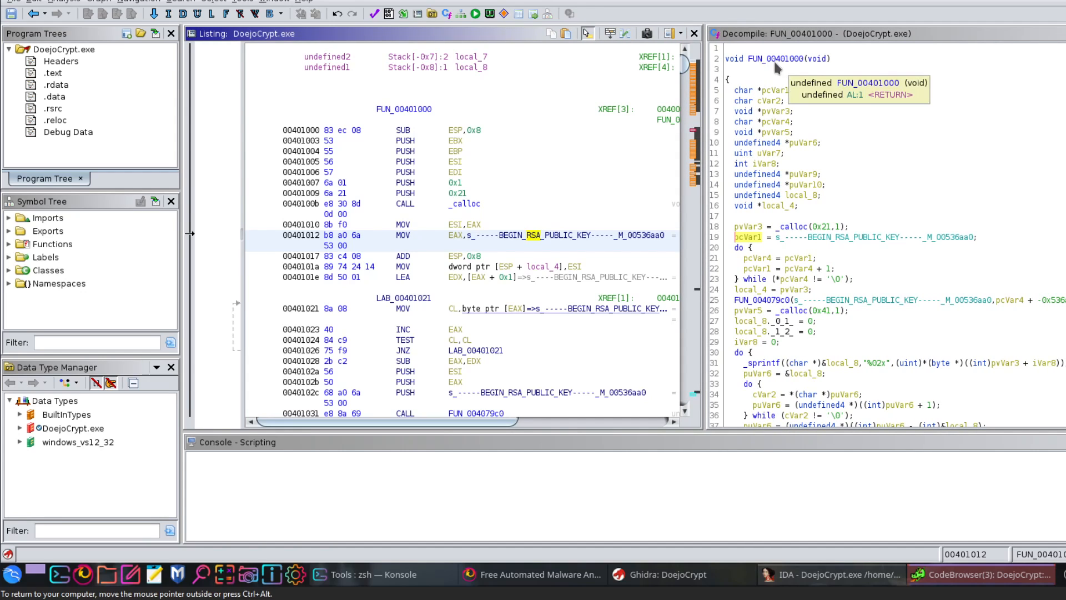
pyautogui.moveTo(30, 270)
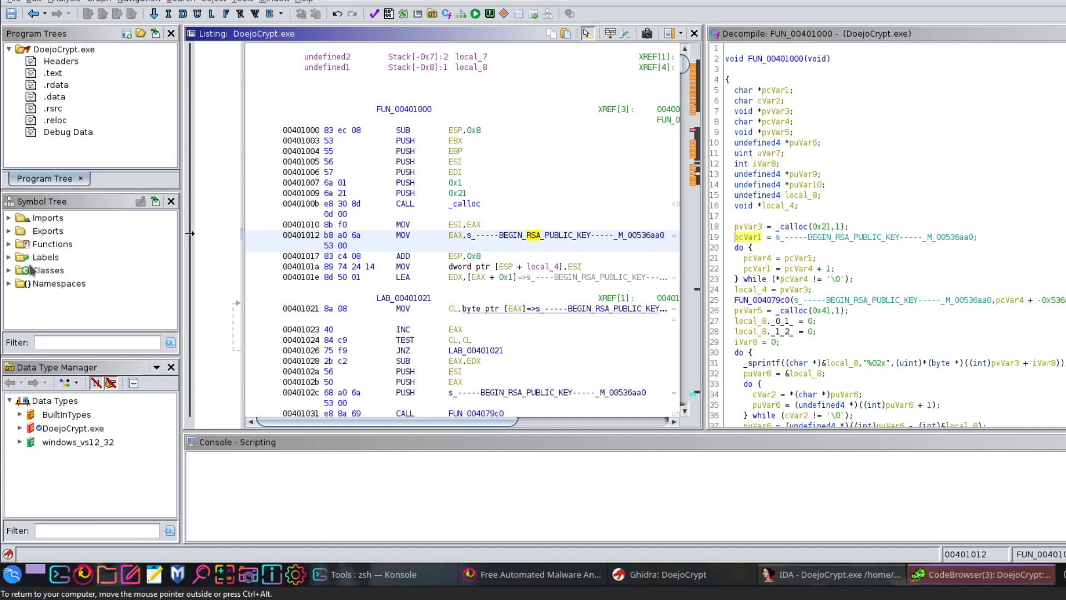
# Expand Functions in the Symbol Tree, browse its folders, and collapse the FUN_0040 group.
pyautogui.click(9, 244)
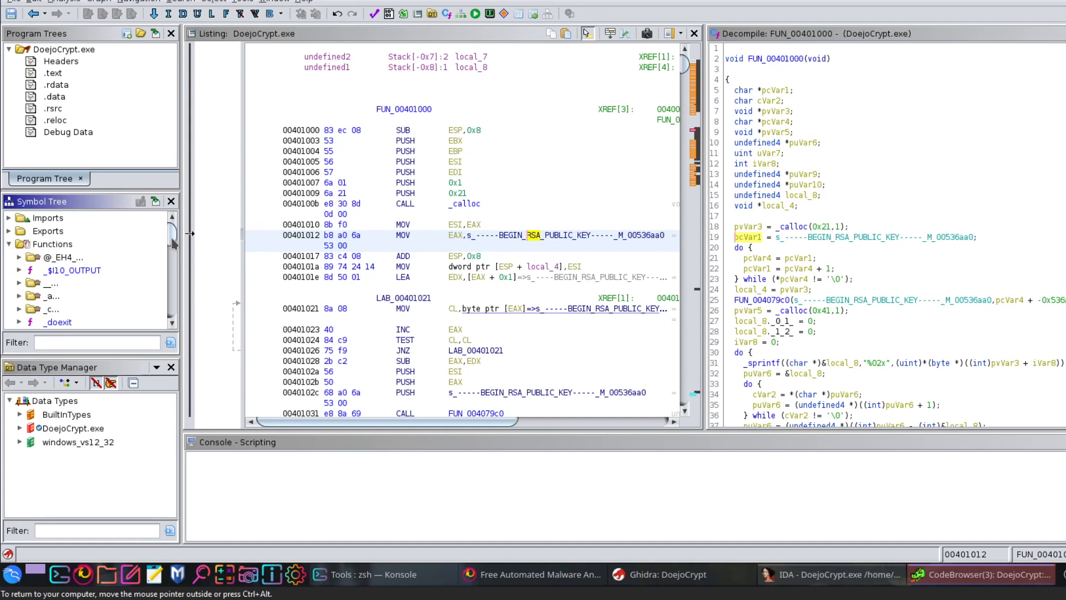
pyautogui.scroll(-3)
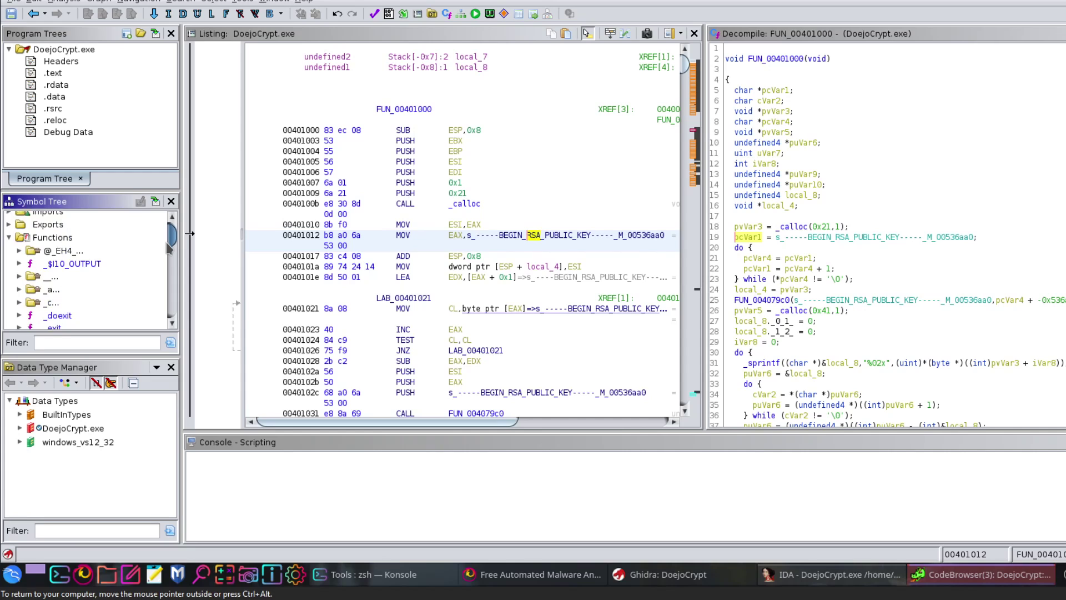
pyautogui.scroll(-3)
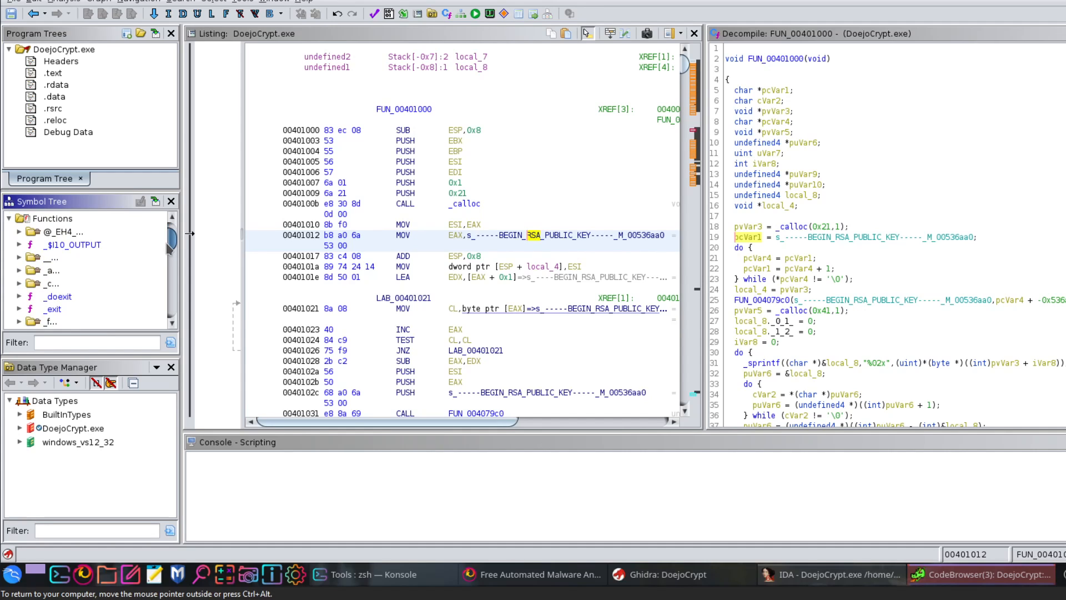
pyautogui.scroll(-3)
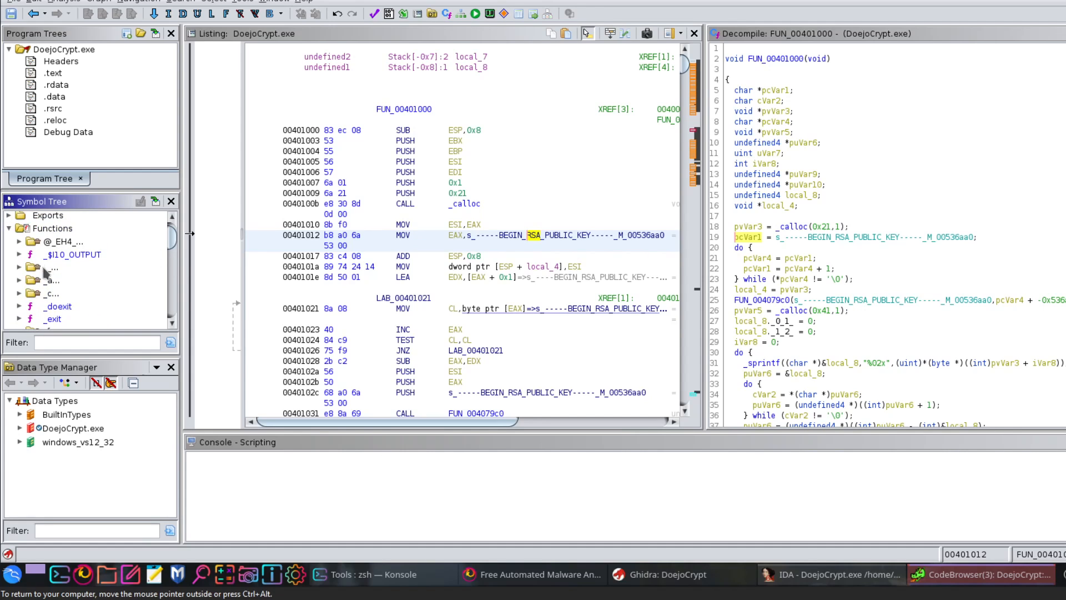
pyautogui.scroll(-3)
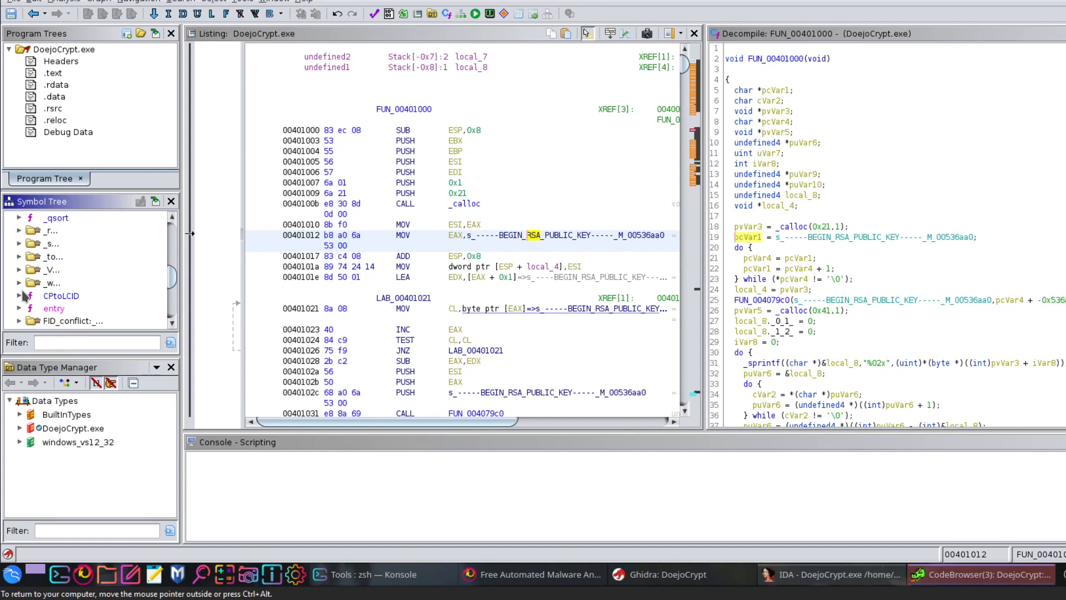
pyautogui.scroll(-3)
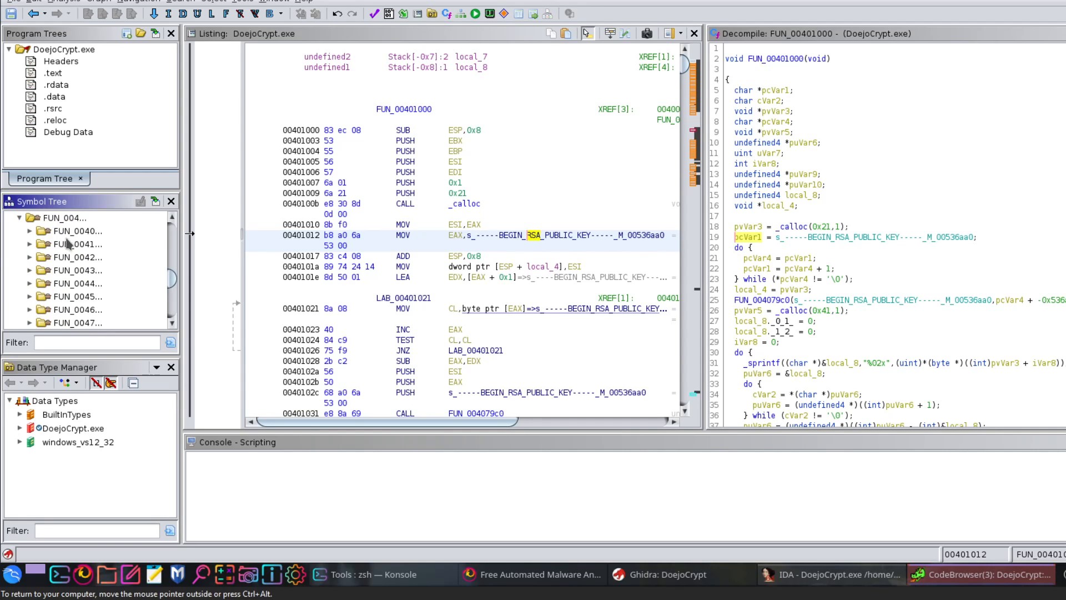
pyautogui.scroll(-3)
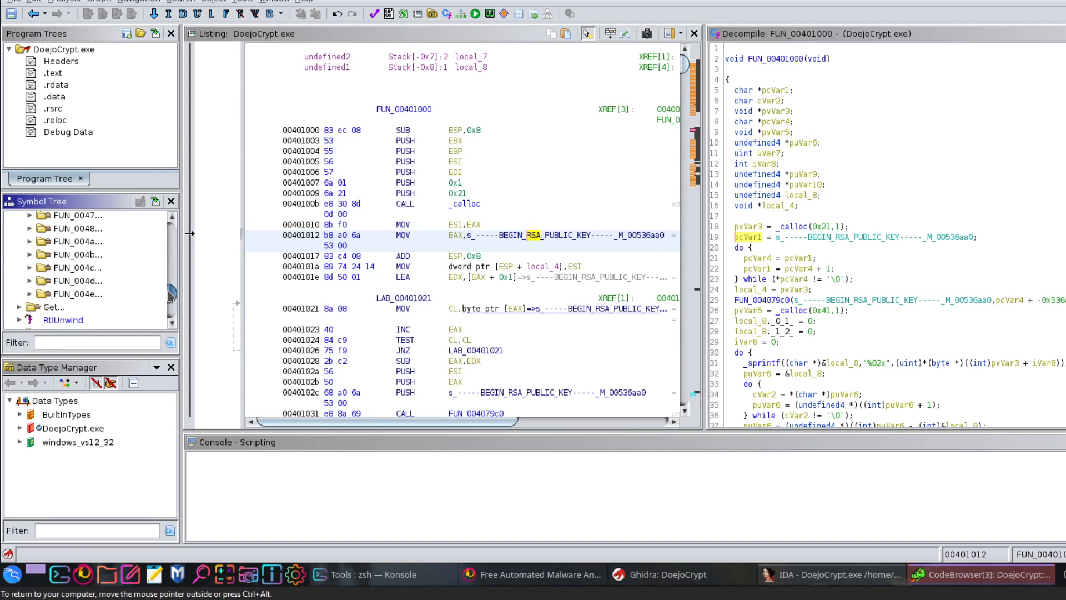
pyautogui.scroll(3)
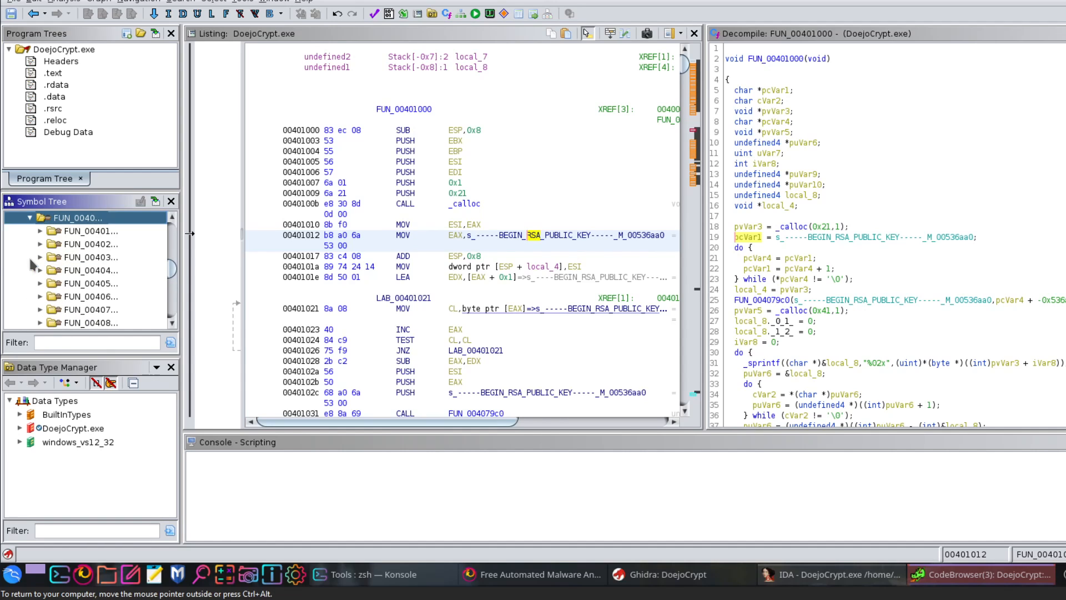
pyautogui.click(30, 217)
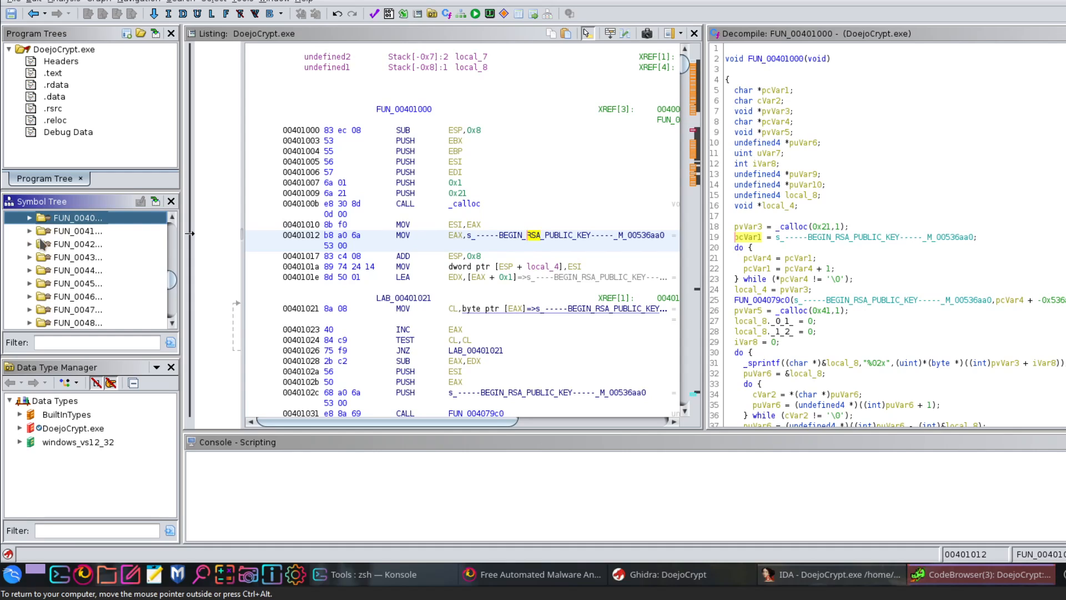
# Widen the Listing, read FUN_00401000's RSA key hex-encoding loop, then return to IDA Pro.
pyautogui.click(75, 260)
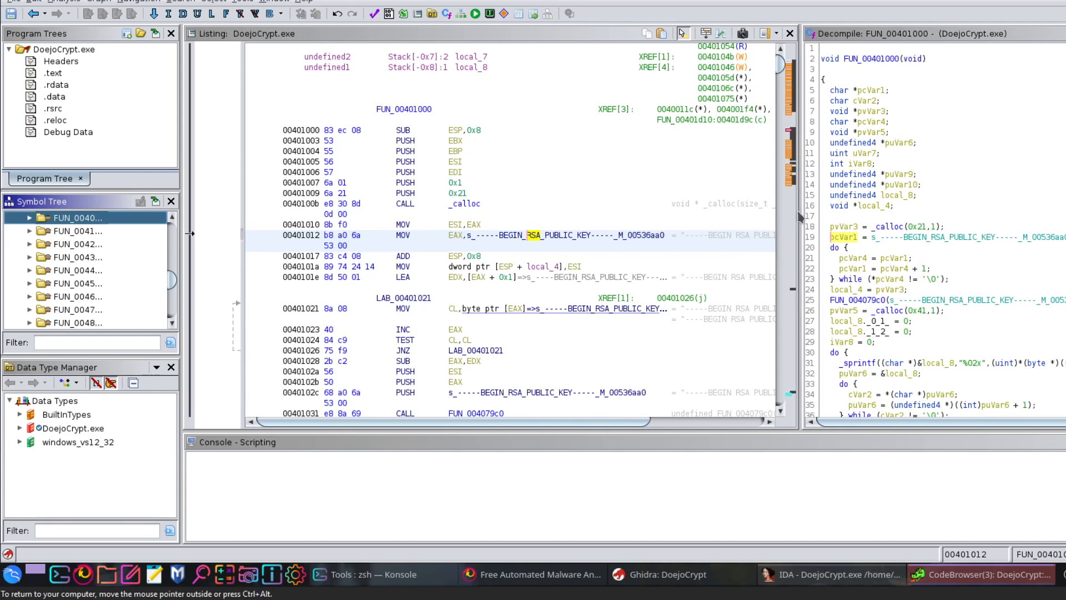
pyautogui.moveTo(775, 393)
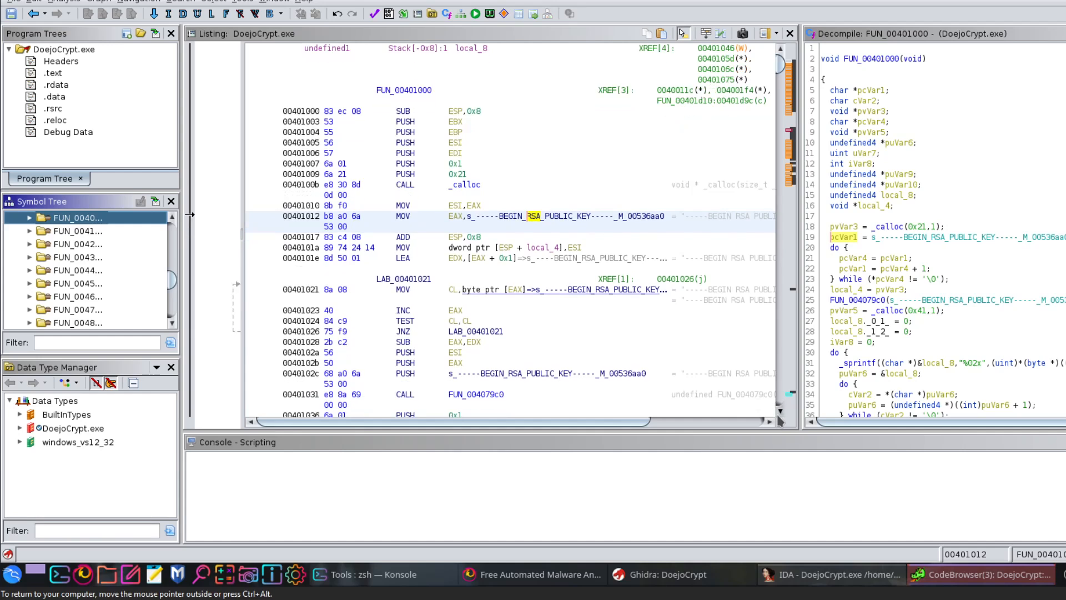
pyautogui.scroll(-3)
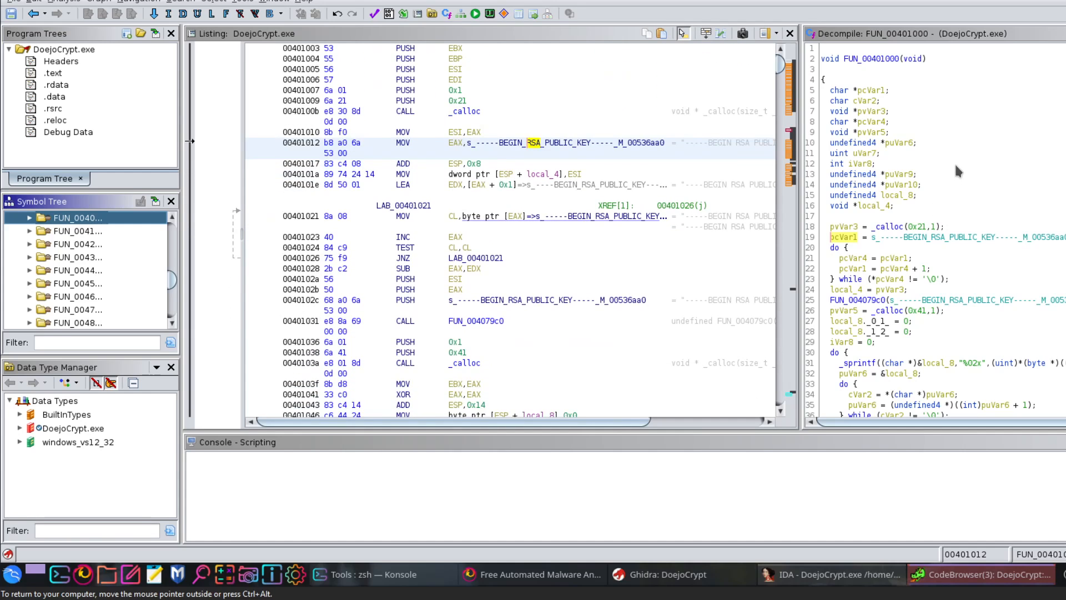
pyautogui.scroll(-3)
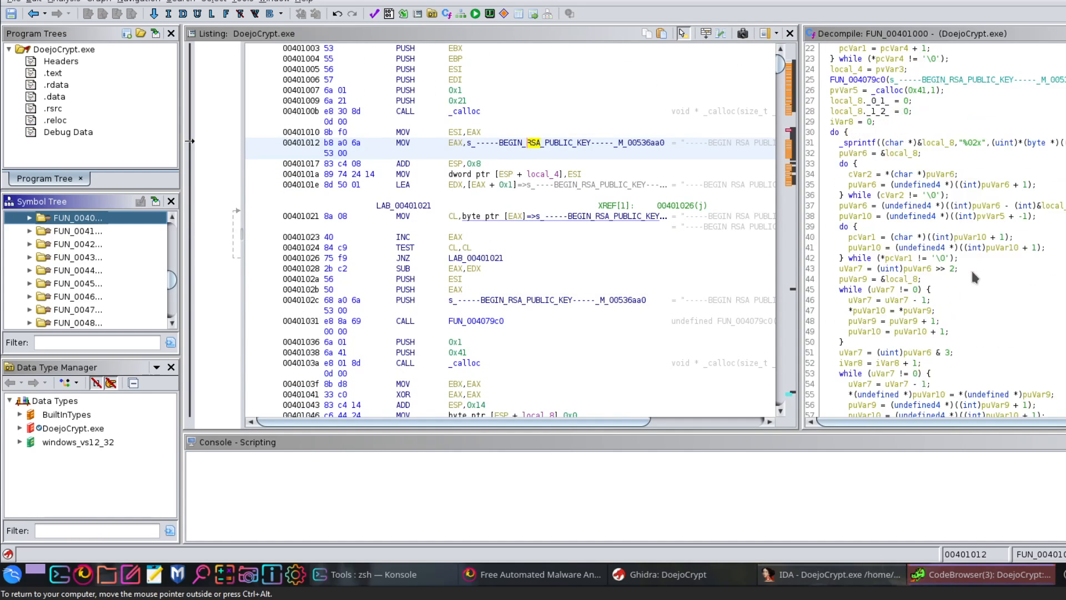
pyautogui.scroll(-3)
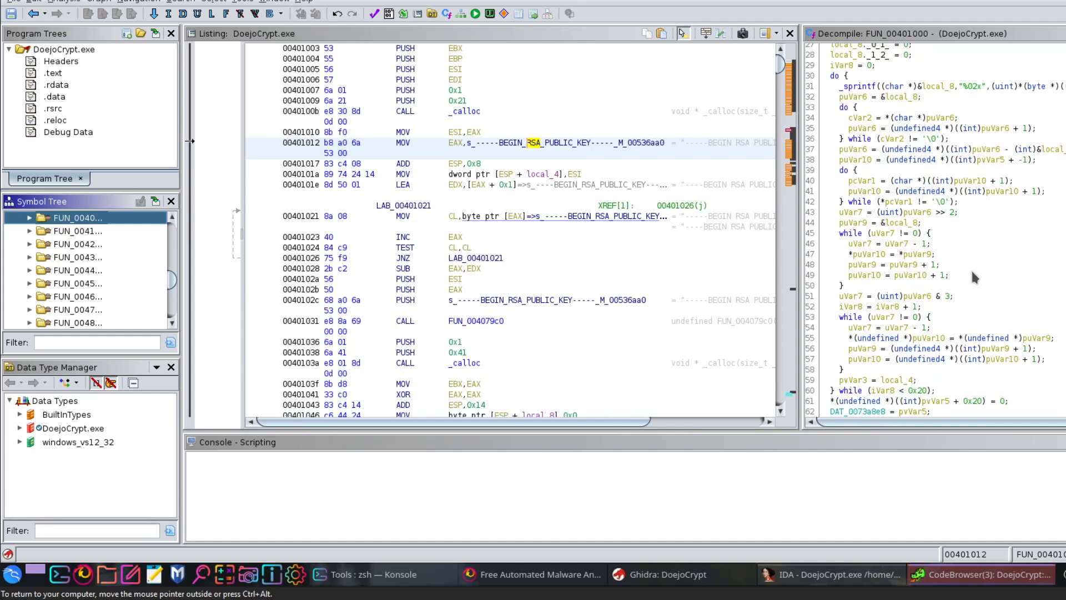
pyautogui.click(832, 574)
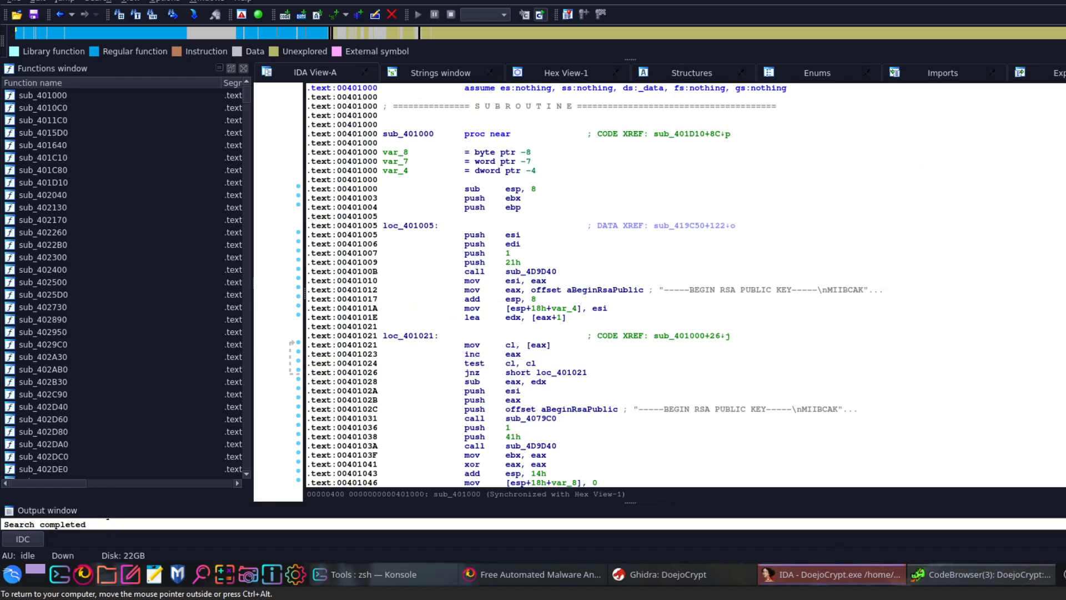
# Show sub_401000 as a flow graph down to its %02x loop, then return to Ghidra.
pyautogui.rightClick(446, 207)
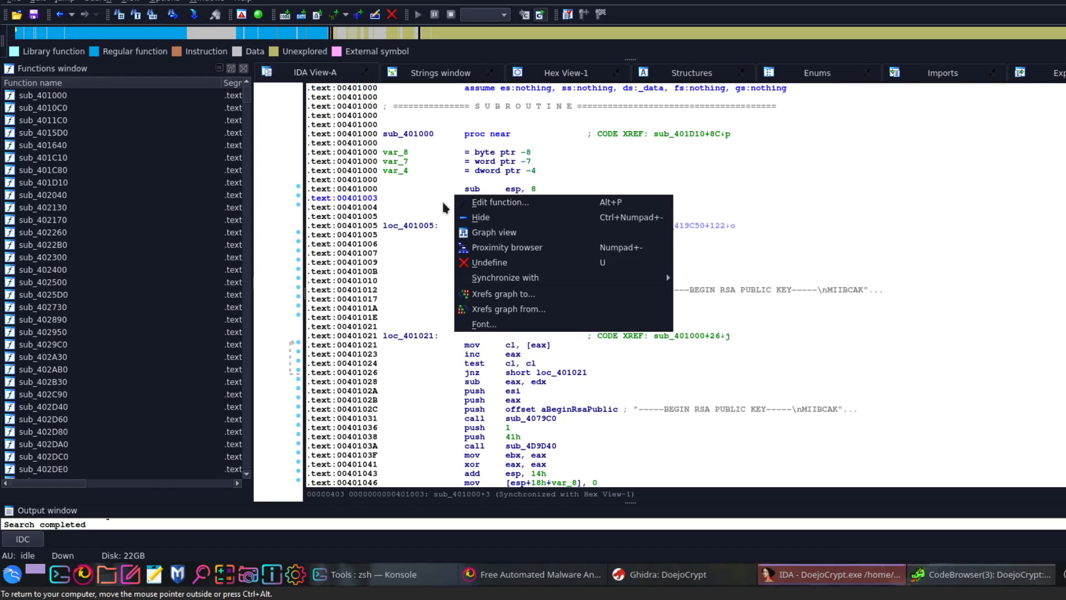
pyautogui.moveTo(487, 233)
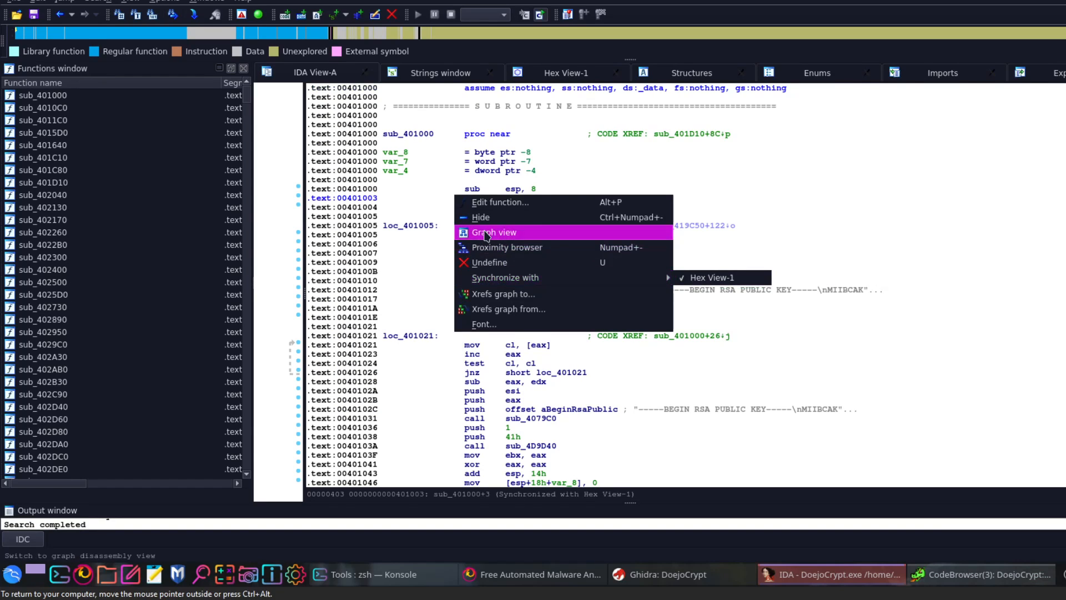
pyautogui.click(494, 233)
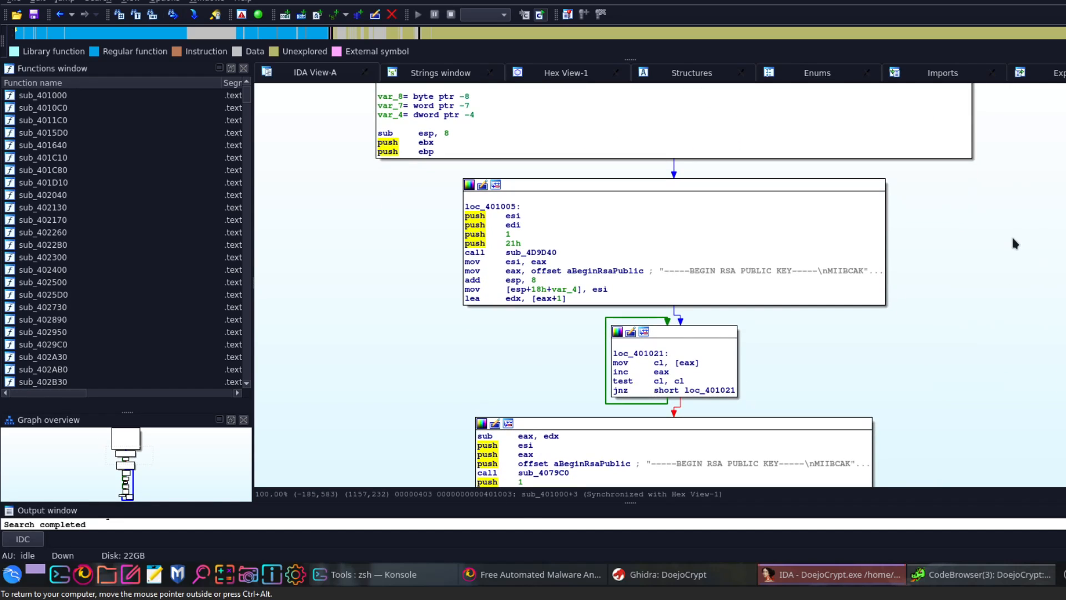
pyautogui.scroll(-3)
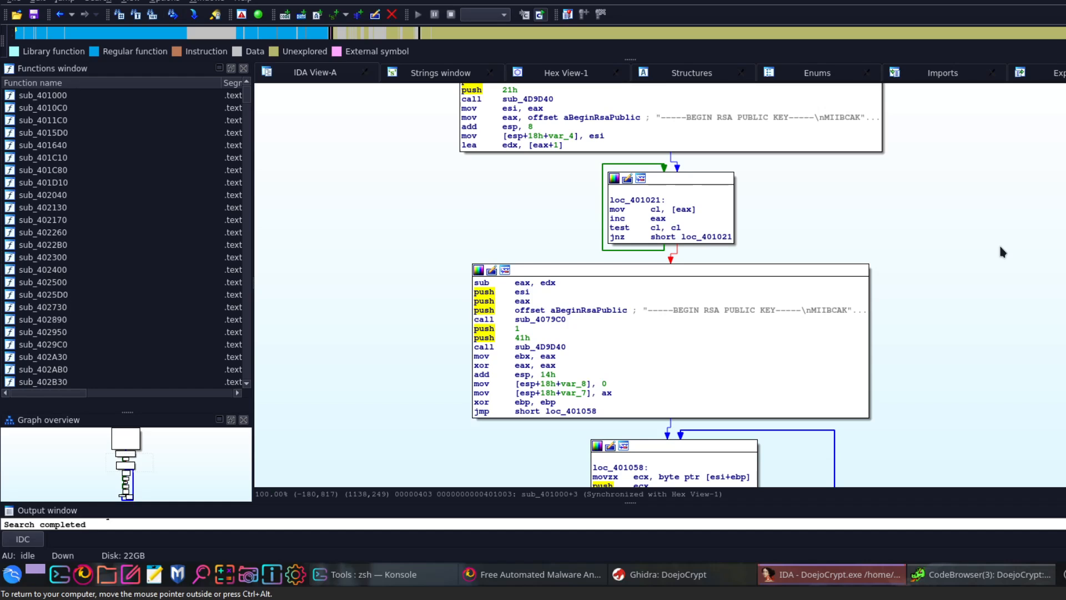
pyautogui.scroll(-3)
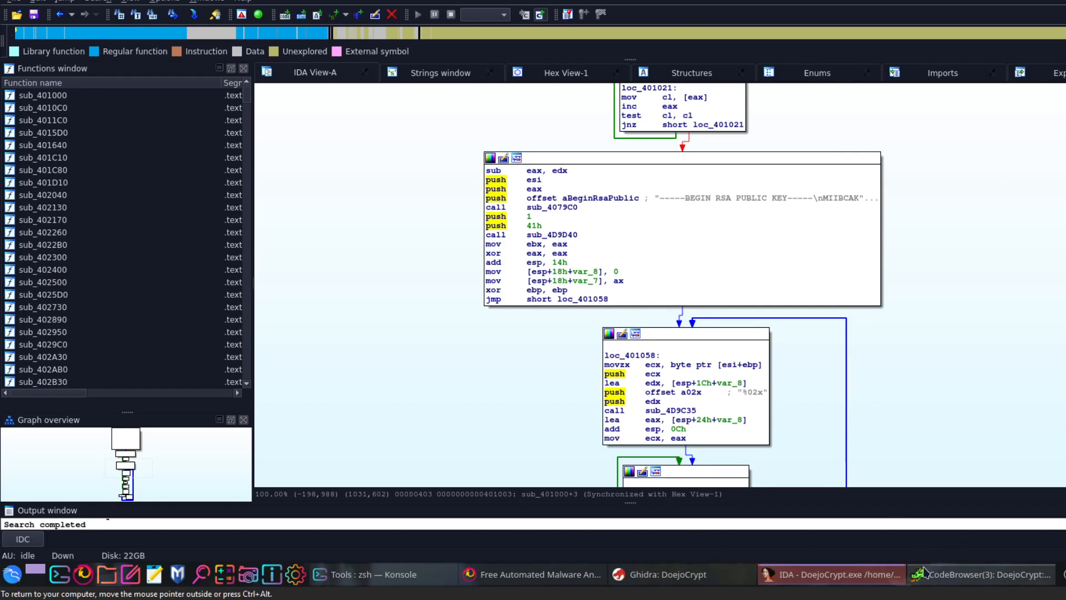
pyautogui.click(986, 574)
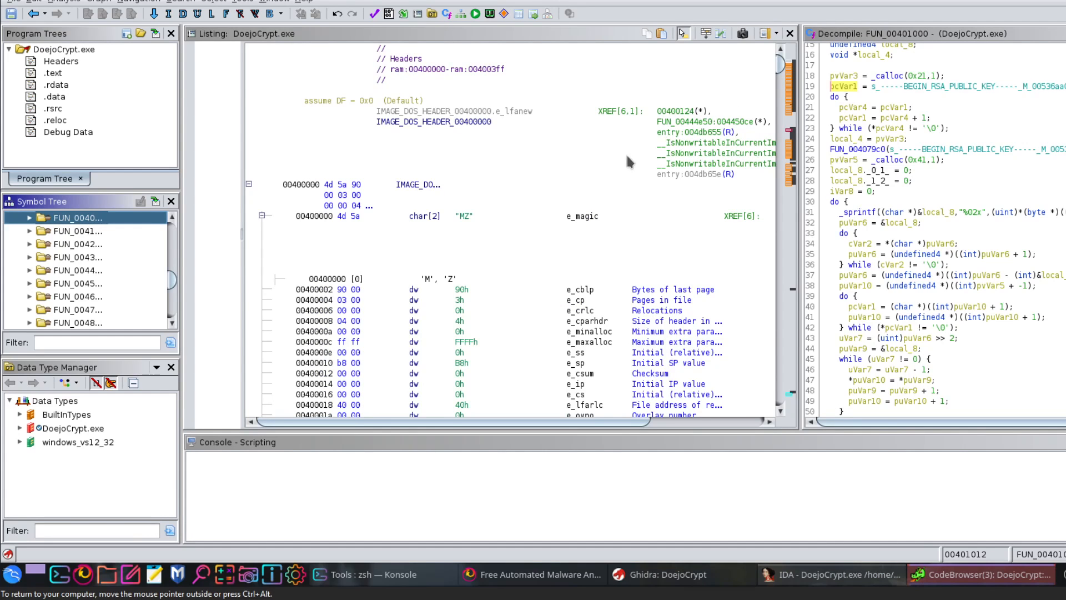
pyautogui.scroll(-3)
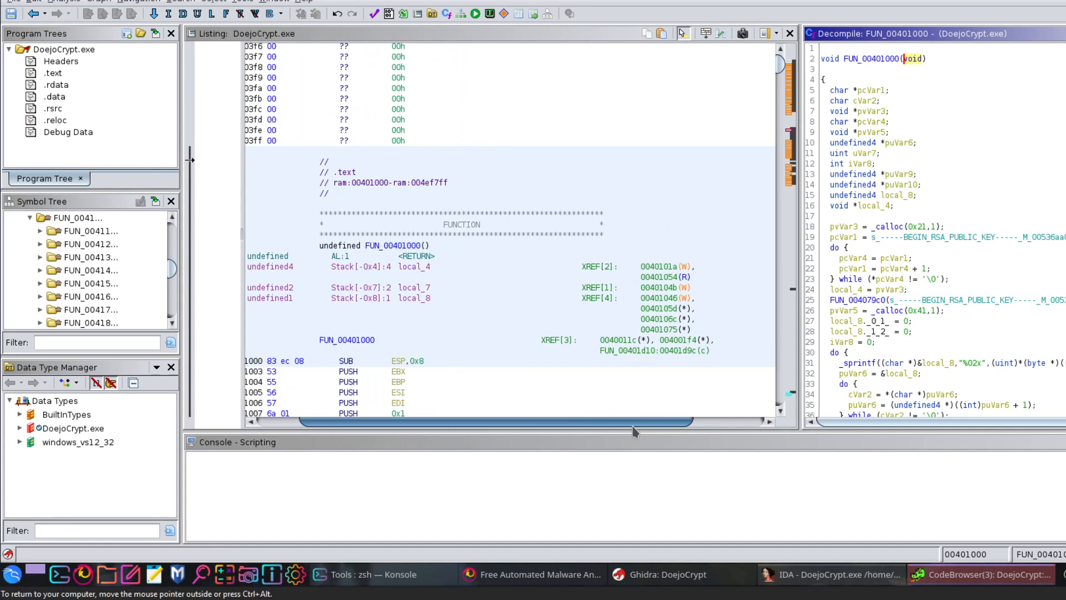
pyautogui.scroll(-3)
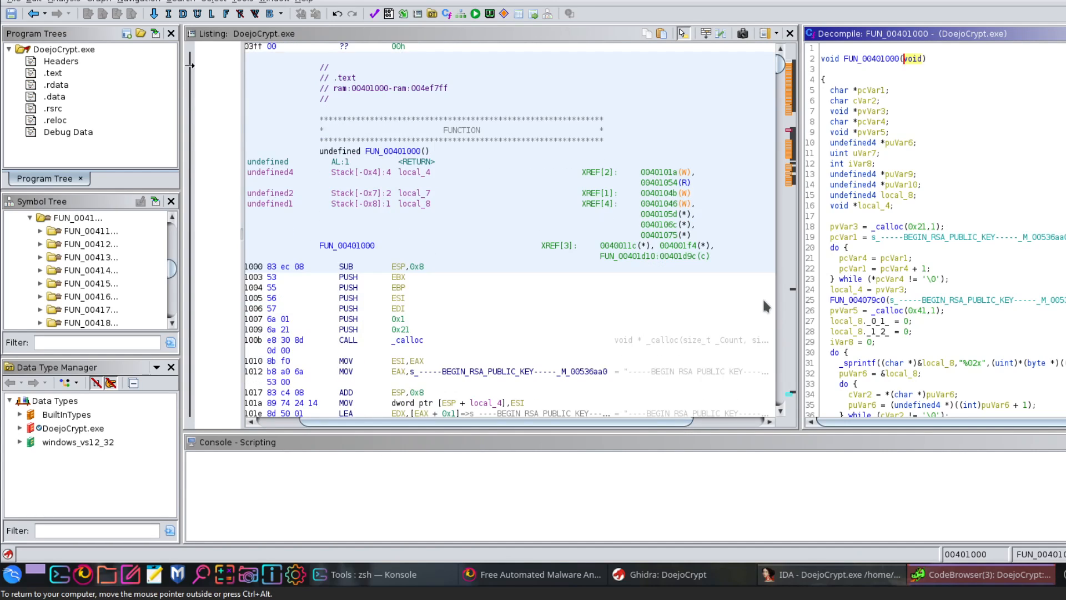
pyautogui.moveTo(748, 209)
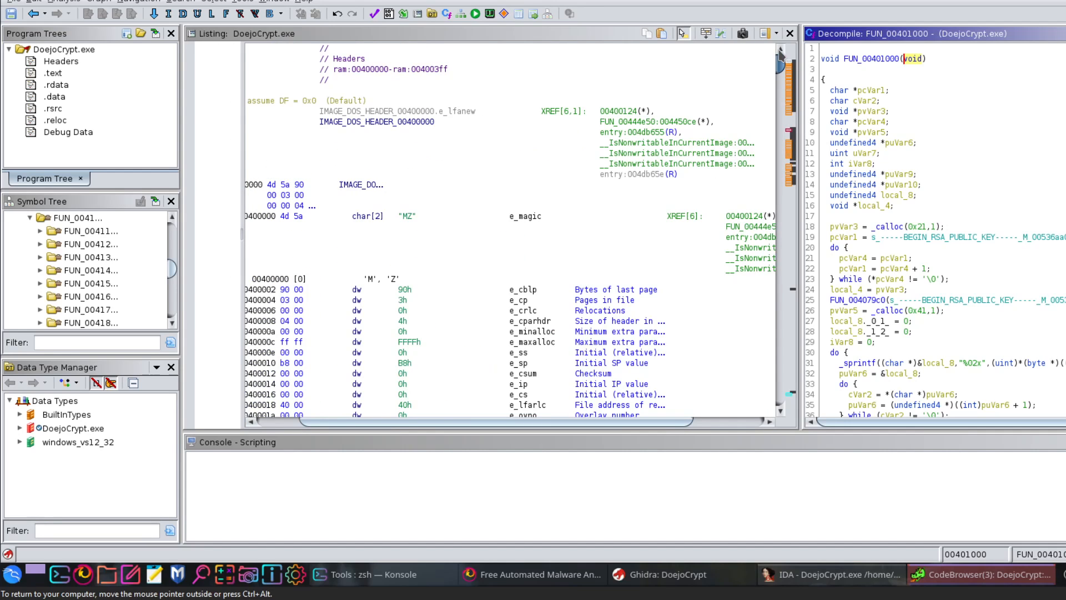
pyautogui.scroll(-3)
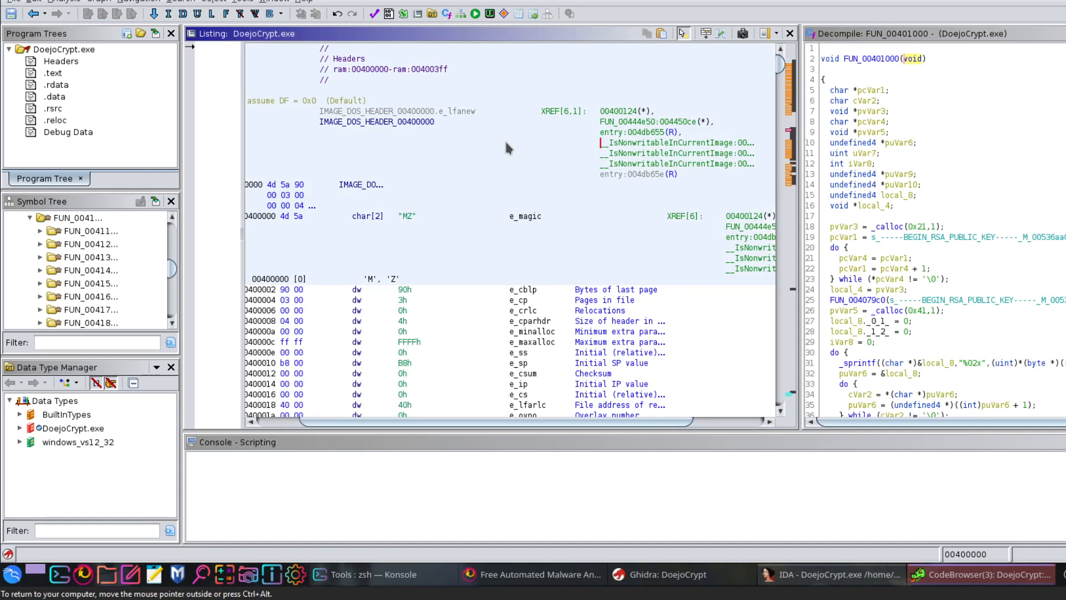
pyautogui.moveTo(874, 555)
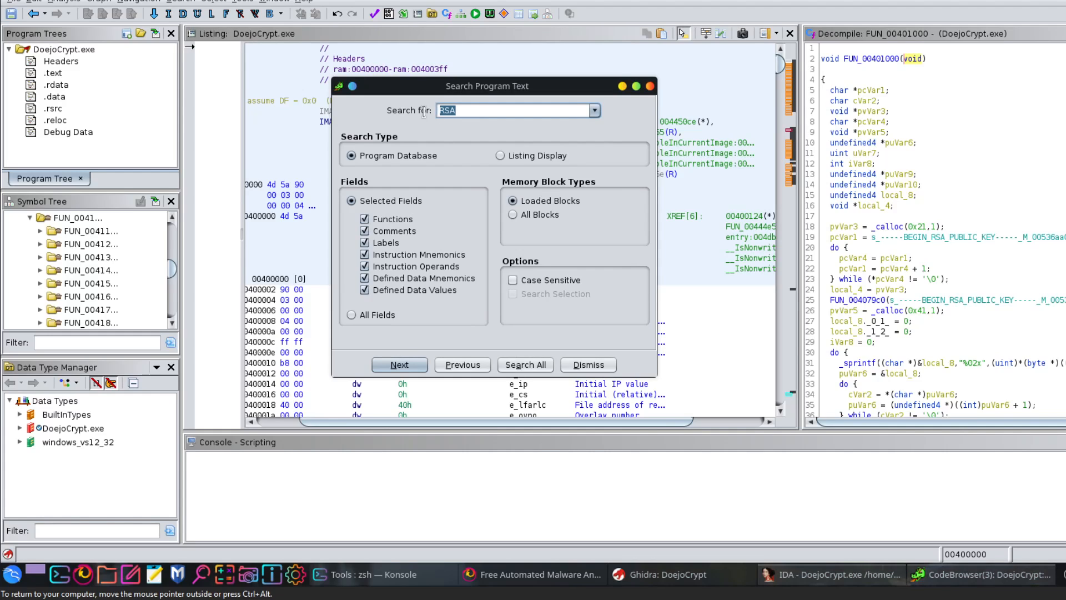
# Run a program text search for 'PDF' to land on the .TIF/.PDF/.XLS extension string.
pyautogui.write('X')
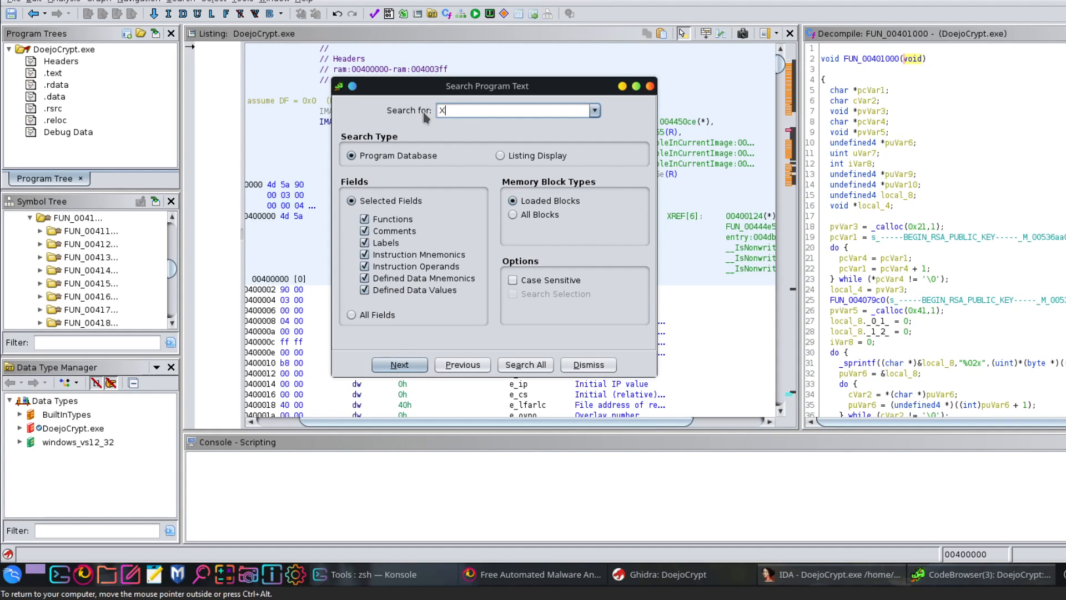
pyautogui.write('pdf')
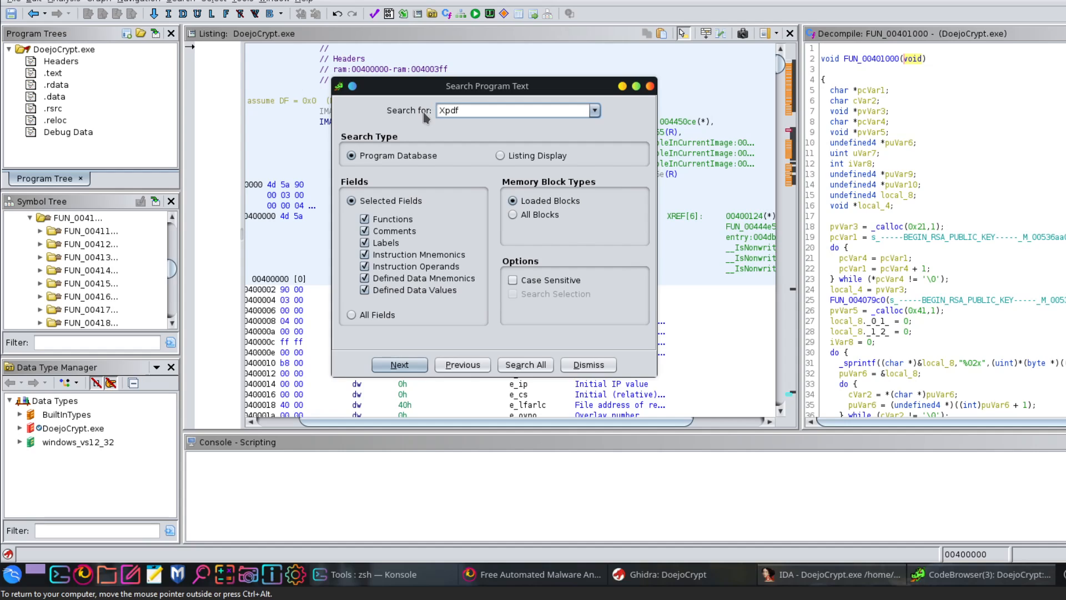
pyautogui.write('PDF')
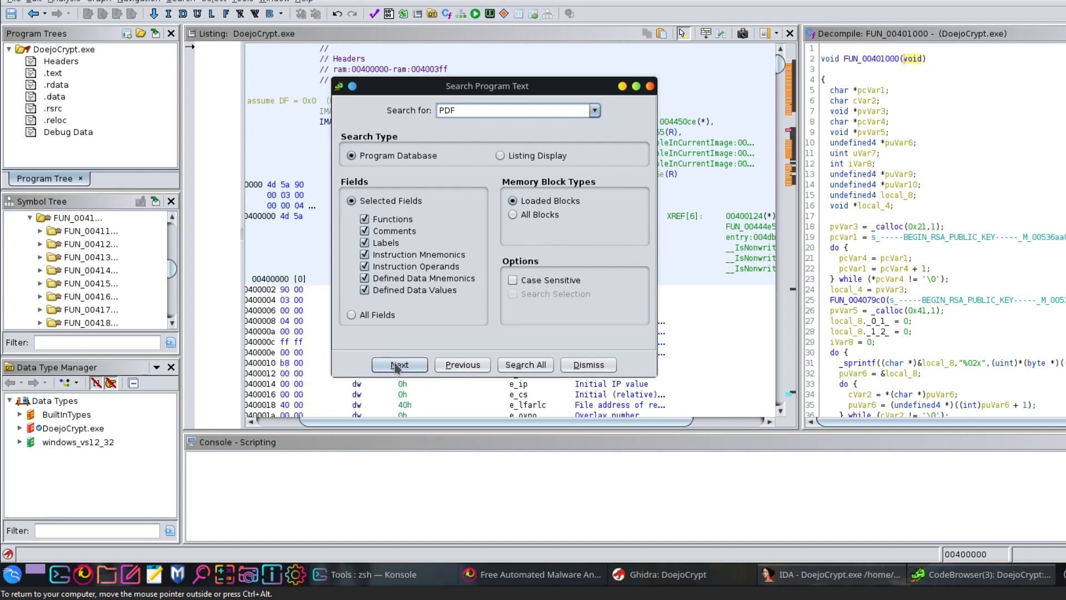
pyautogui.click(399, 365)
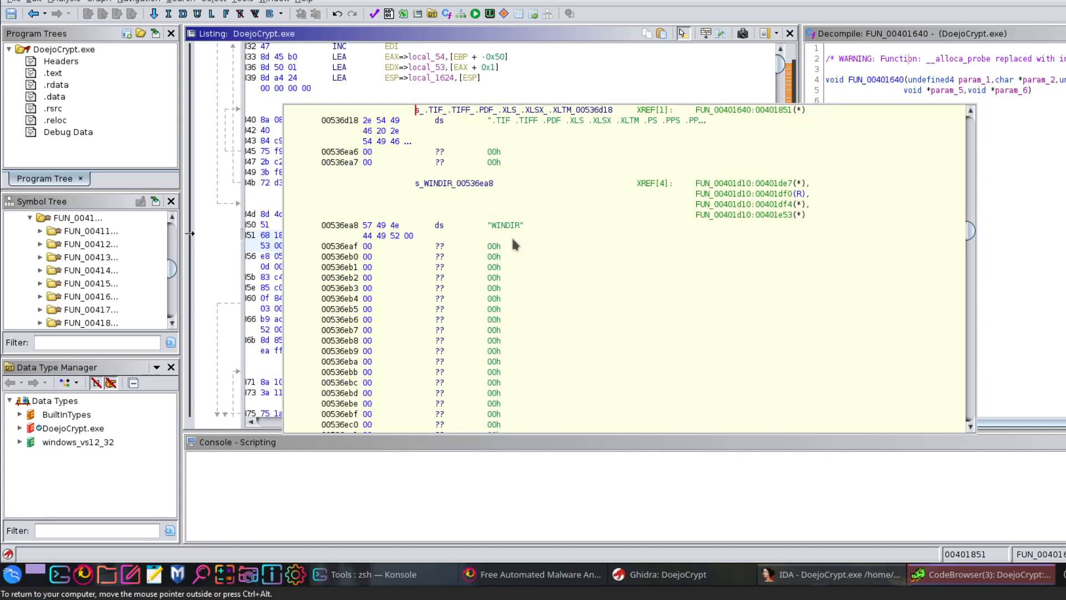
pyautogui.moveTo(513, 245)
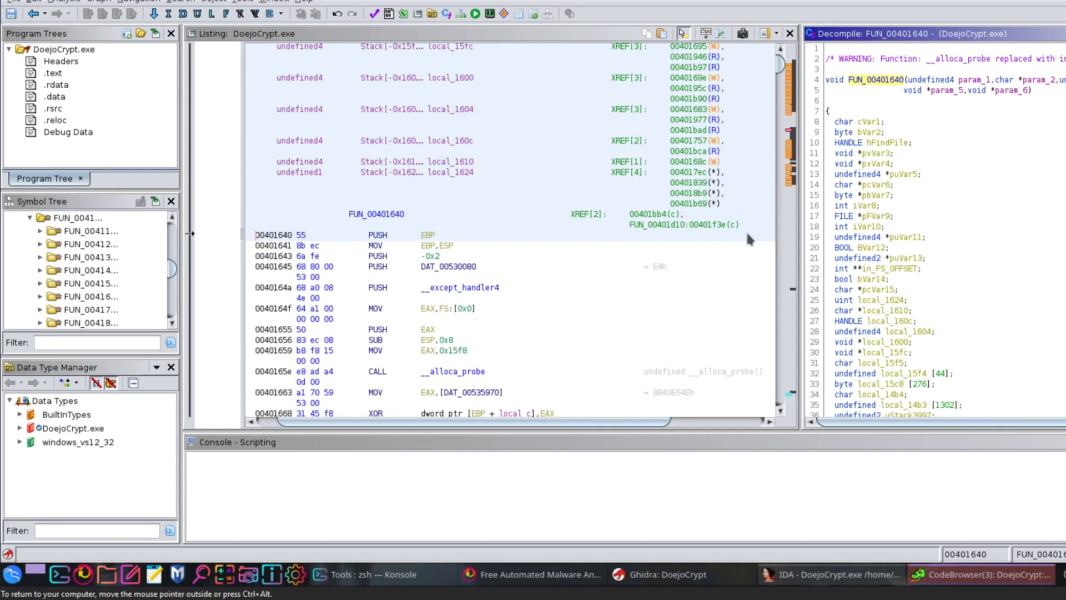
# Scroll through FUN_00401640's stack variable declarations and XREFs in the Listing.
pyautogui.scroll(3)
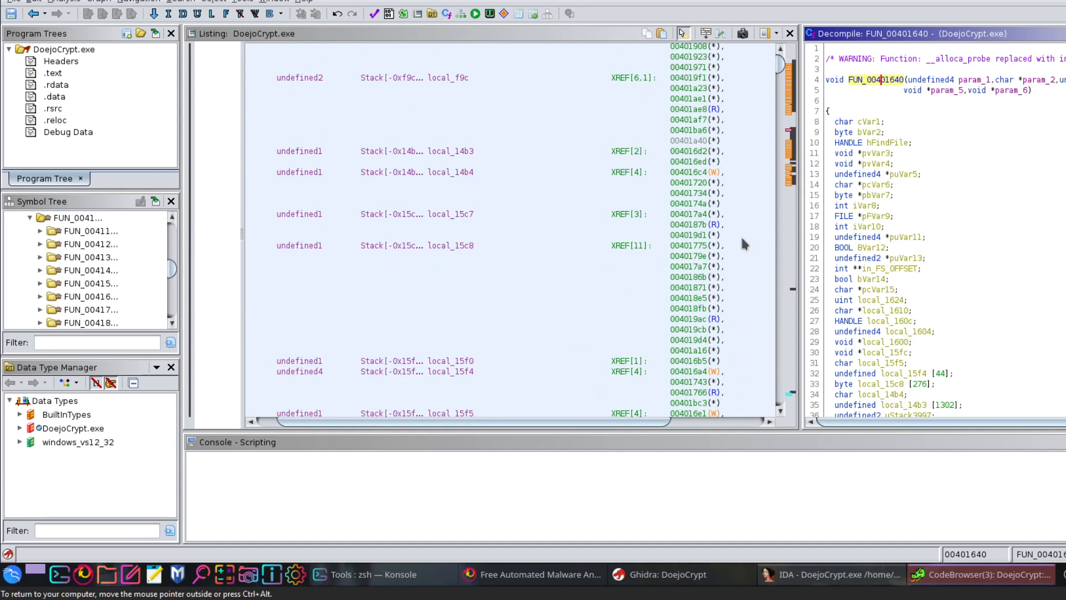
pyautogui.scroll(3)
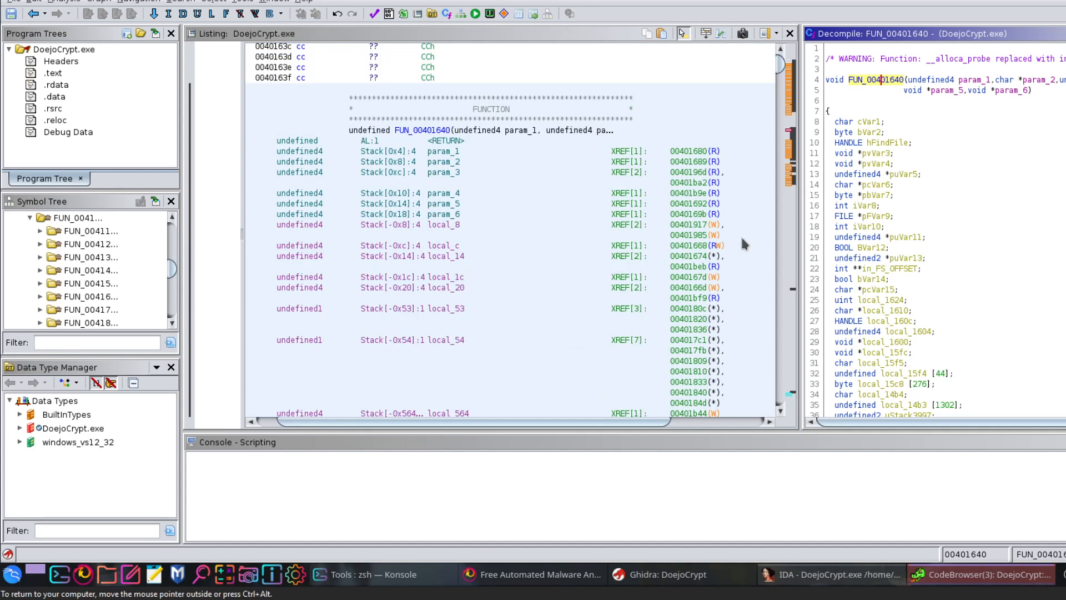
pyautogui.scroll(-3)
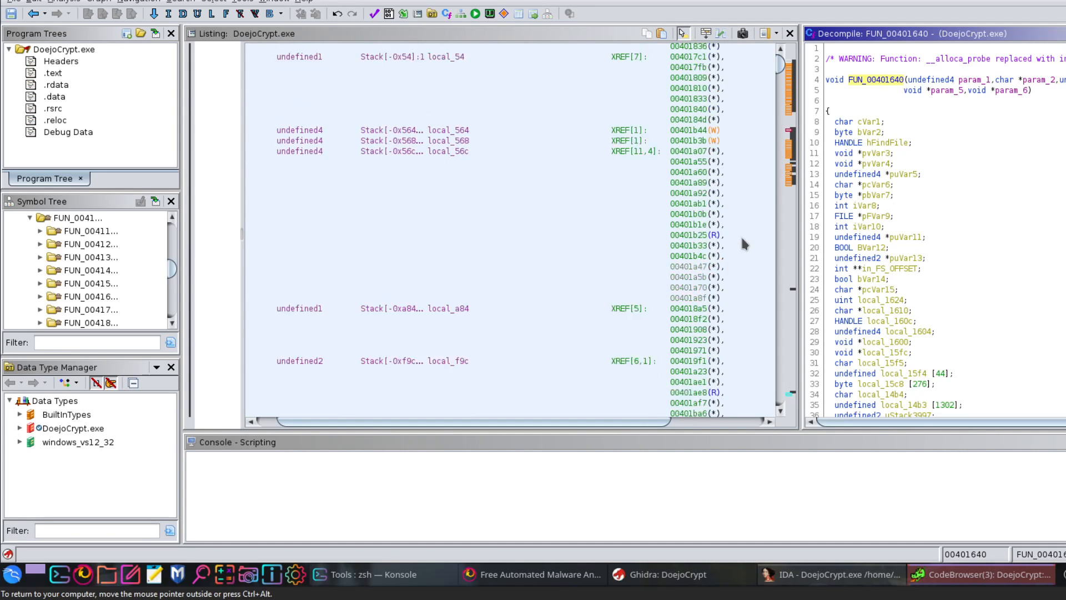
pyautogui.scroll(-3)
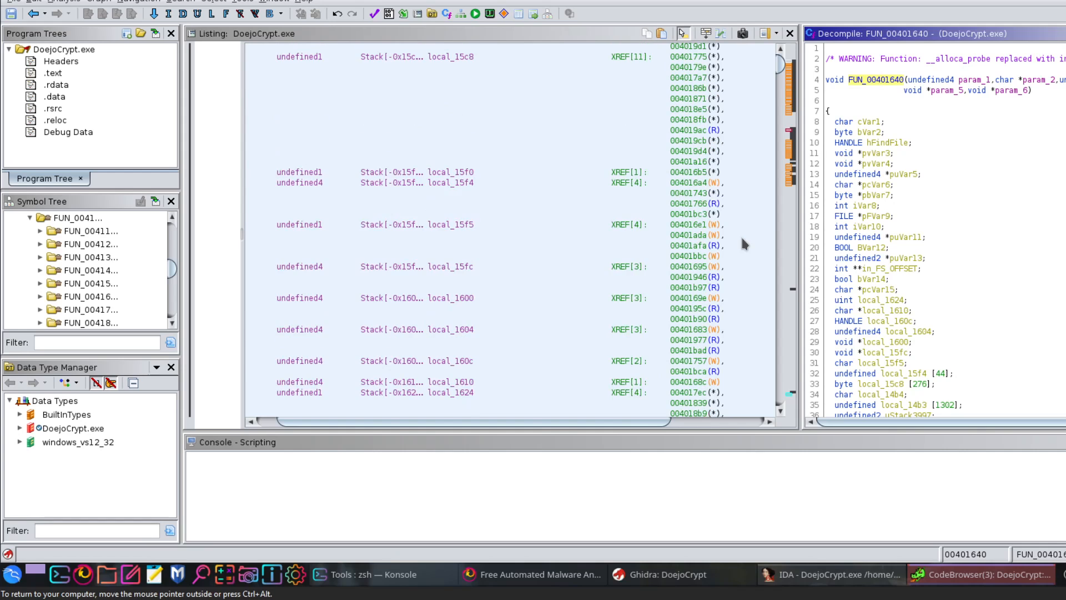
pyautogui.scroll(-3)
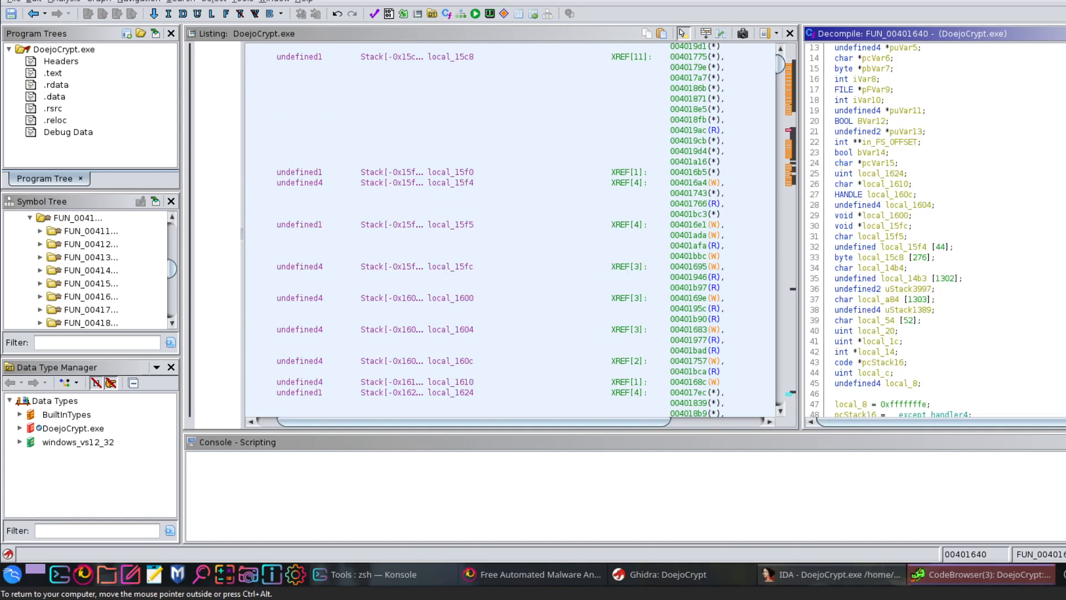
pyautogui.scroll(-3)
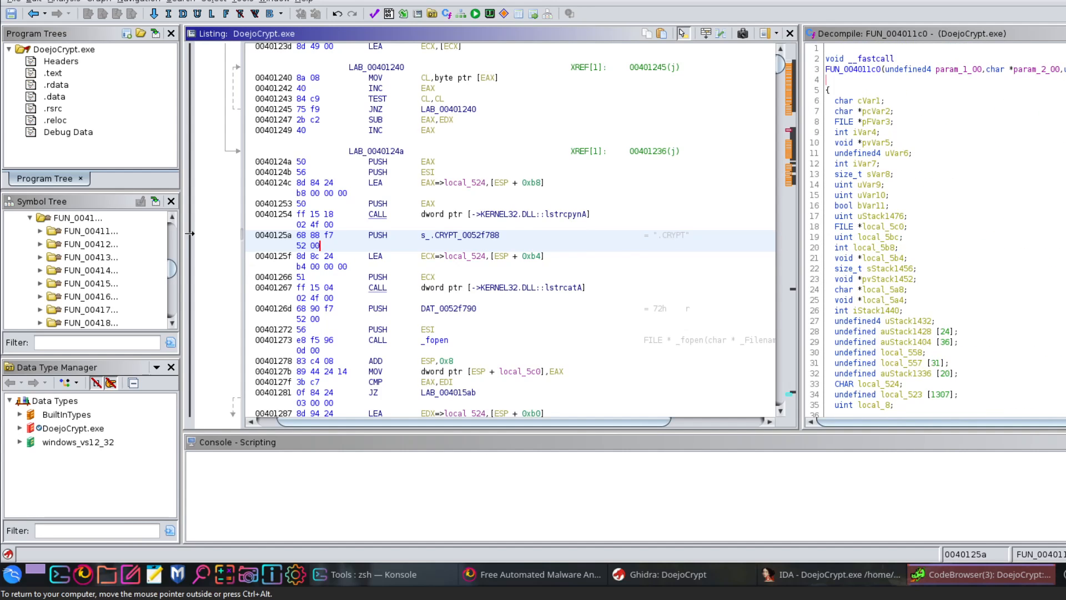
# Scroll the code and dismiss the lstrcpynA import preview.
pyautogui.scroll(-3)
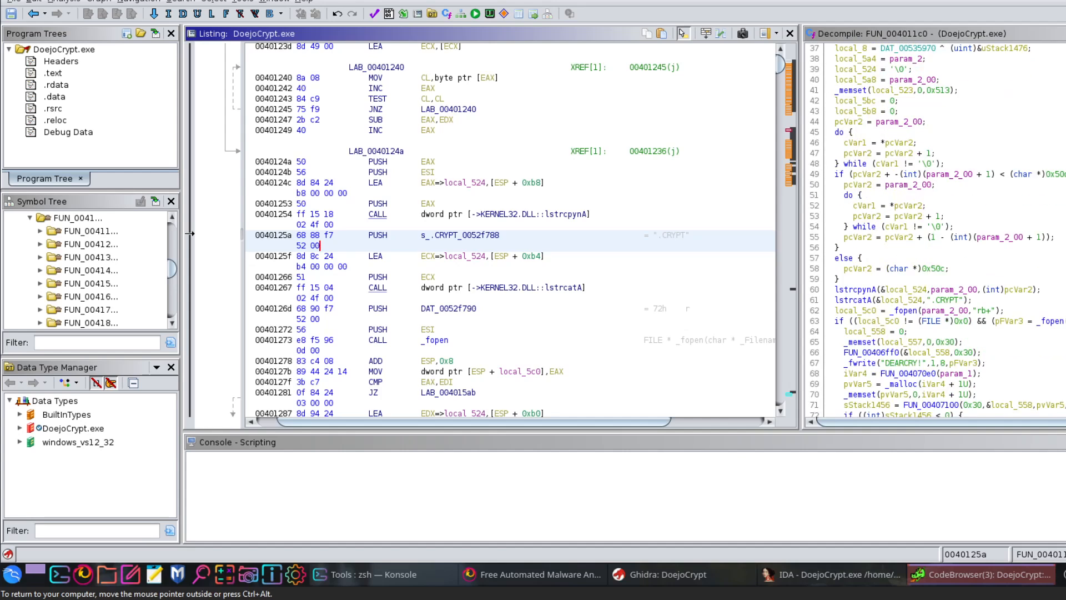
pyautogui.scroll(-3)
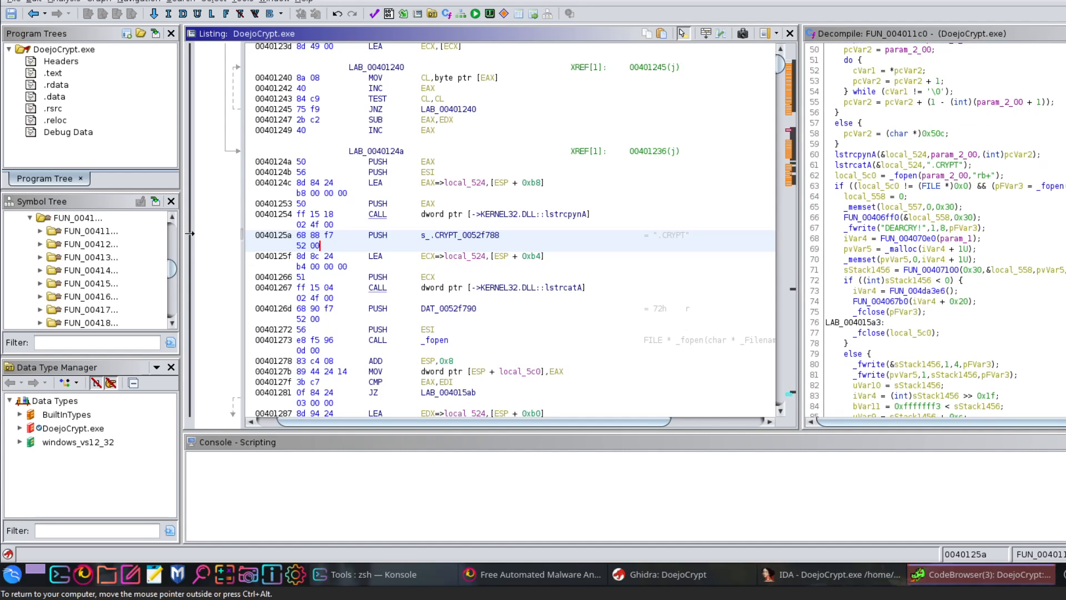
pyautogui.scroll(3)
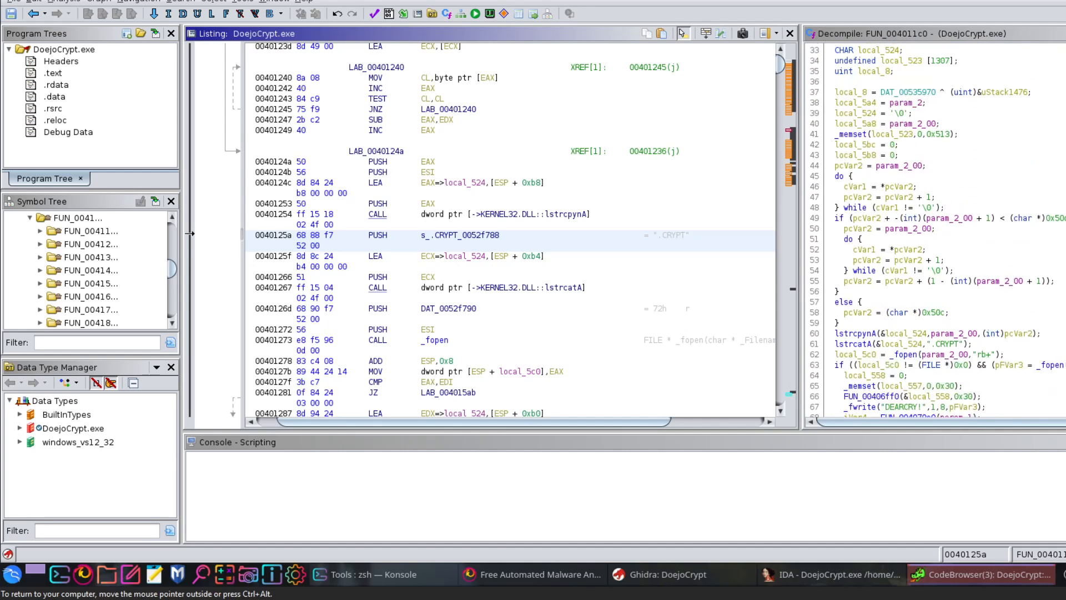
pyautogui.scroll(3)
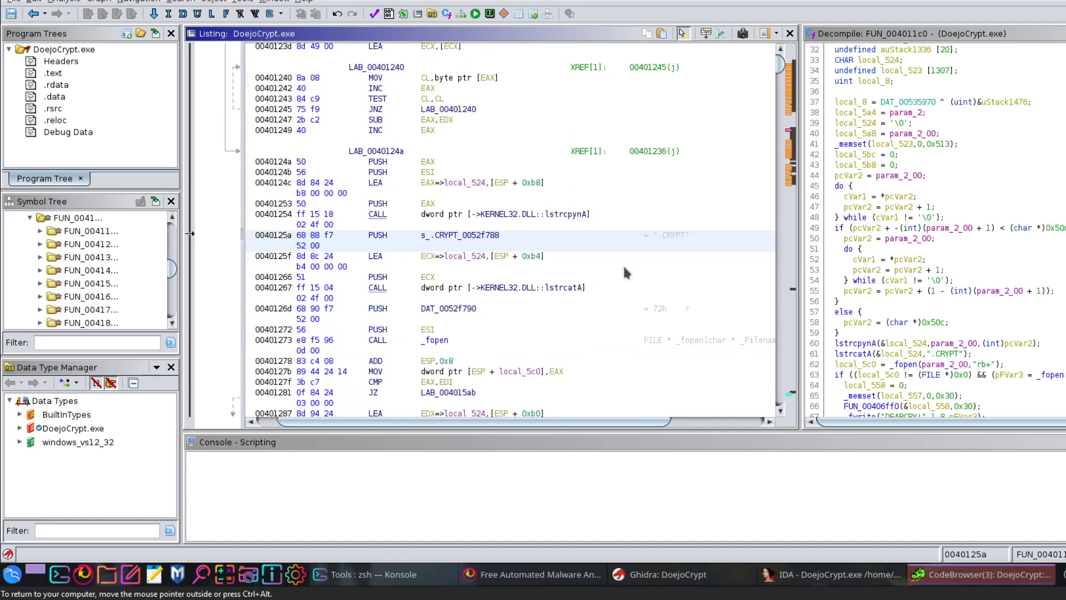
pyautogui.moveTo(573, 216)
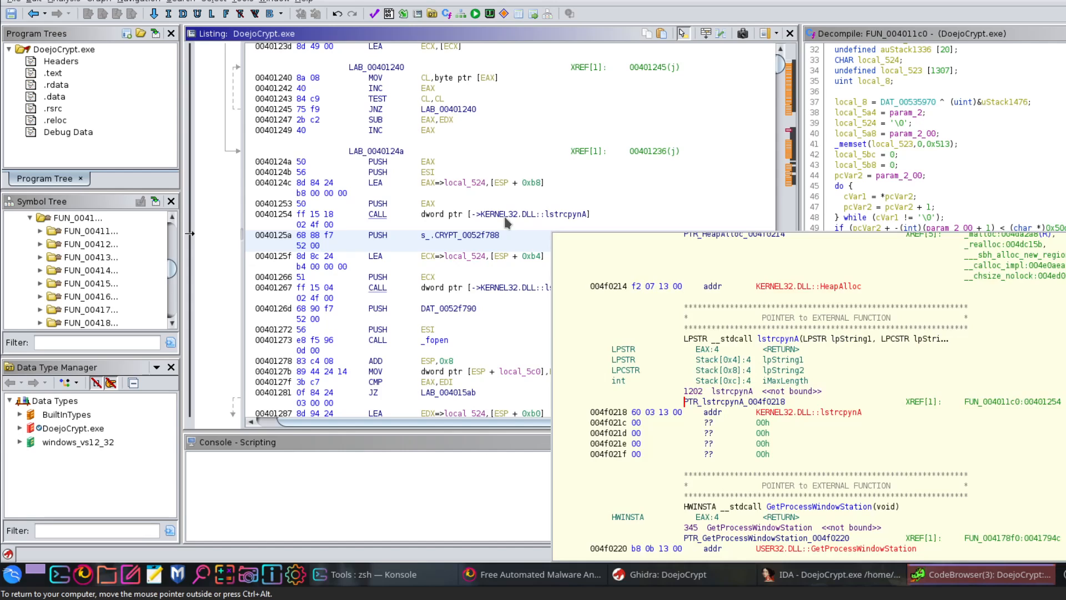
pyautogui.click(435, 234)
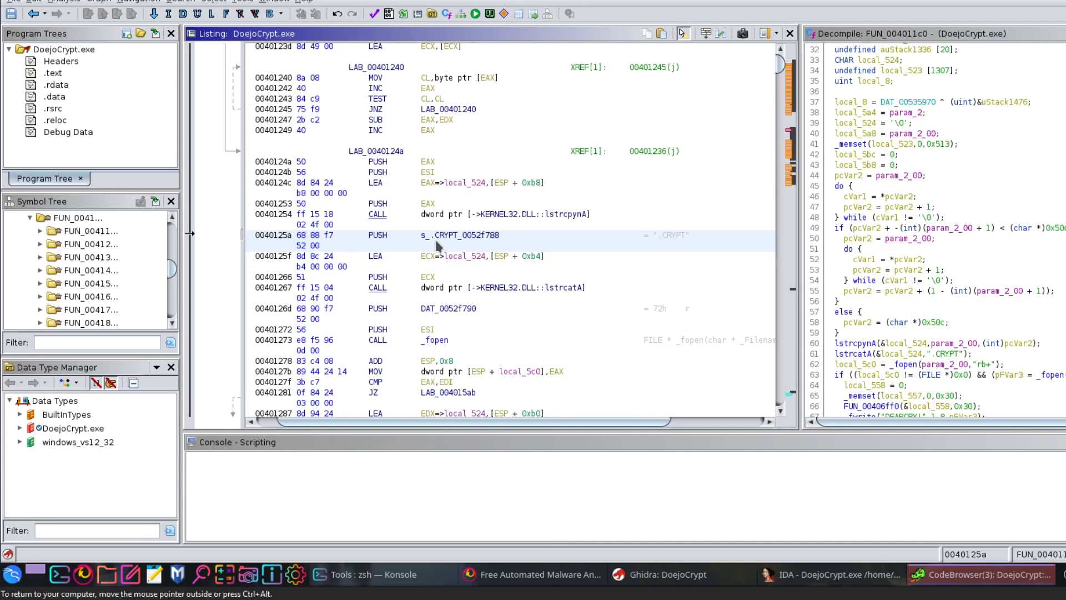
pyautogui.moveTo(418, 245)
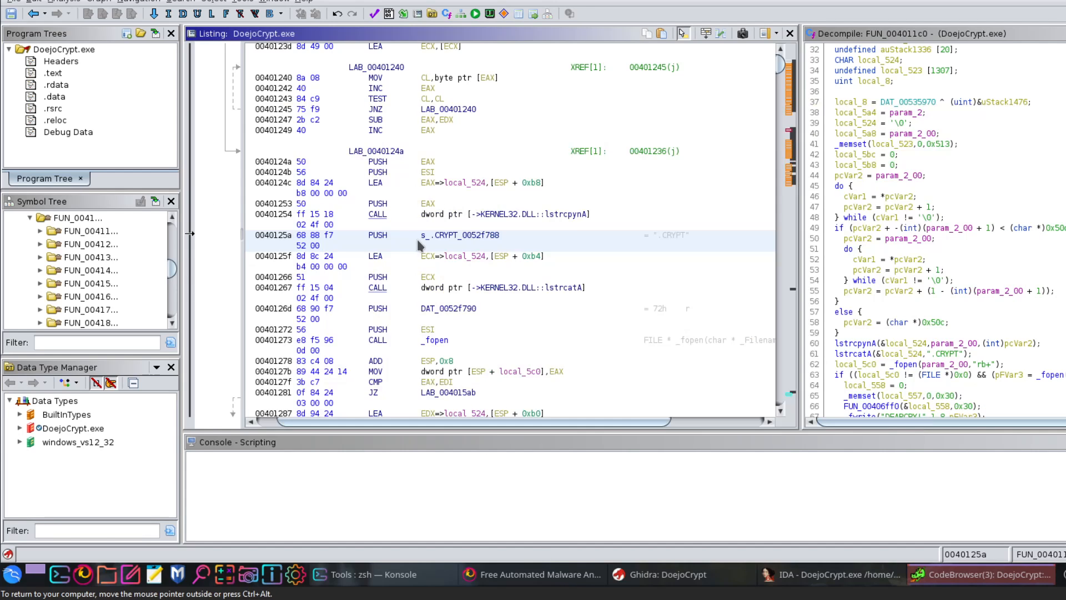
pyautogui.moveTo(440, 242)
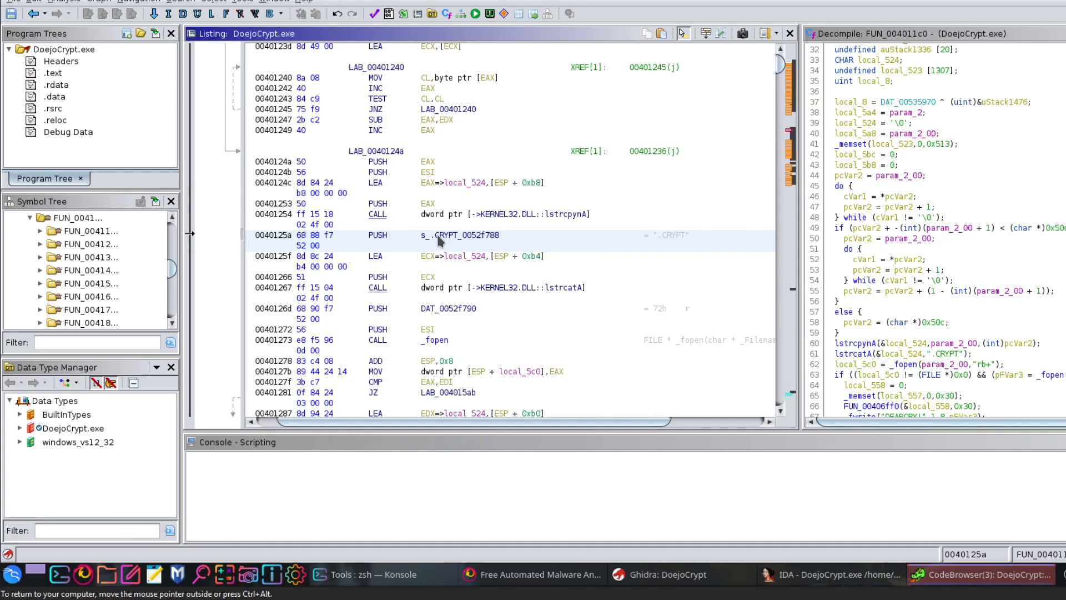
pyautogui.moveTo(457, 255)
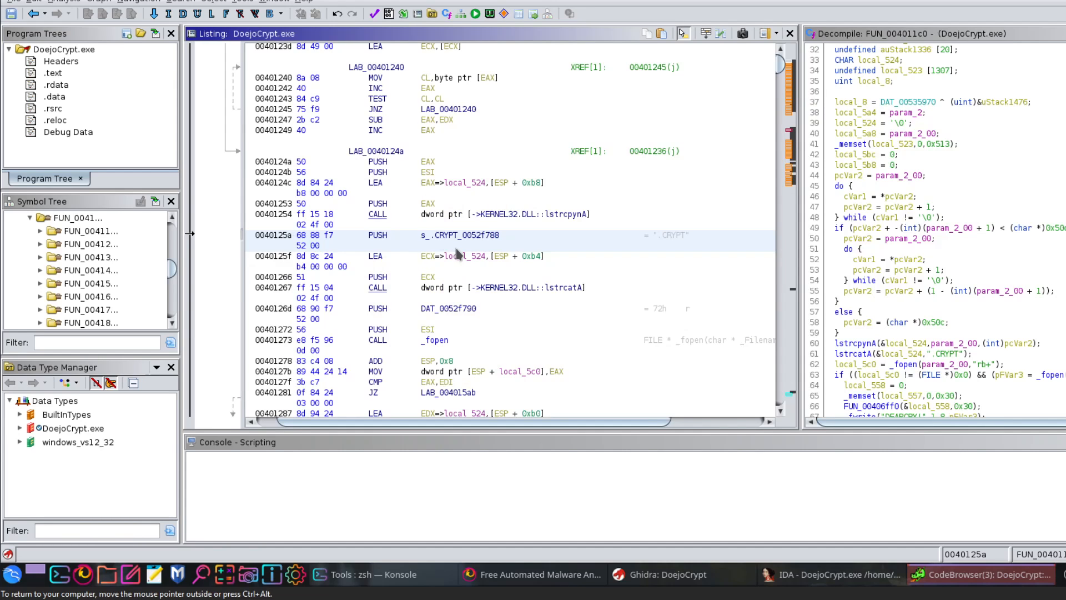
pyautogui.moveTo(381, 243)
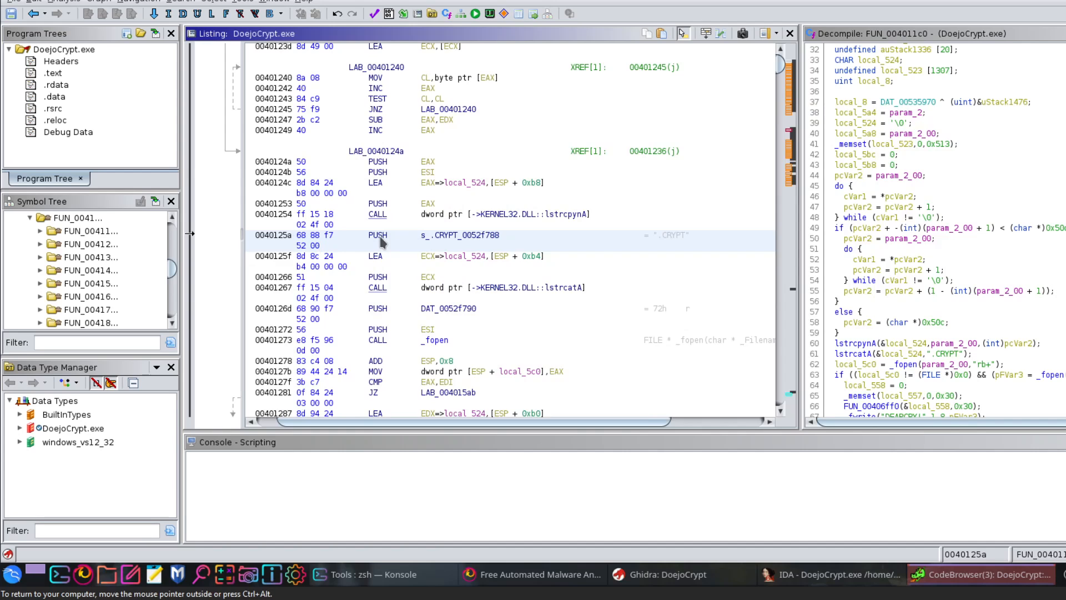
# Open FUN_004011c0 and scroll to the lstrcatA '.CRYPT', _fopen and 'DEARCRY!' _fwrite lines.
pyautogui.doubleClick(468, 234)
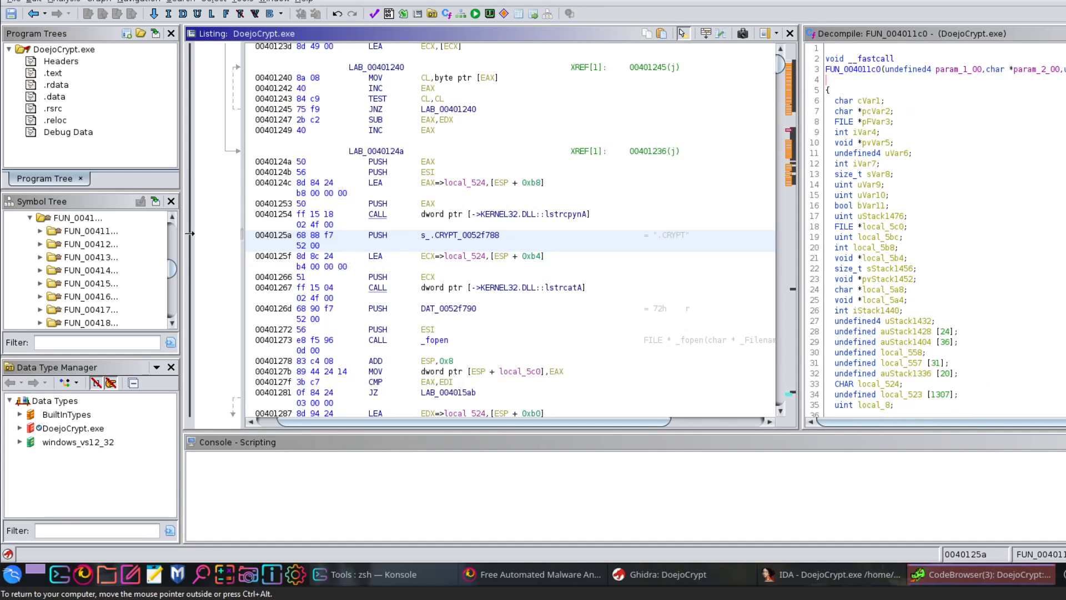
pyautogui.scroll(-3)
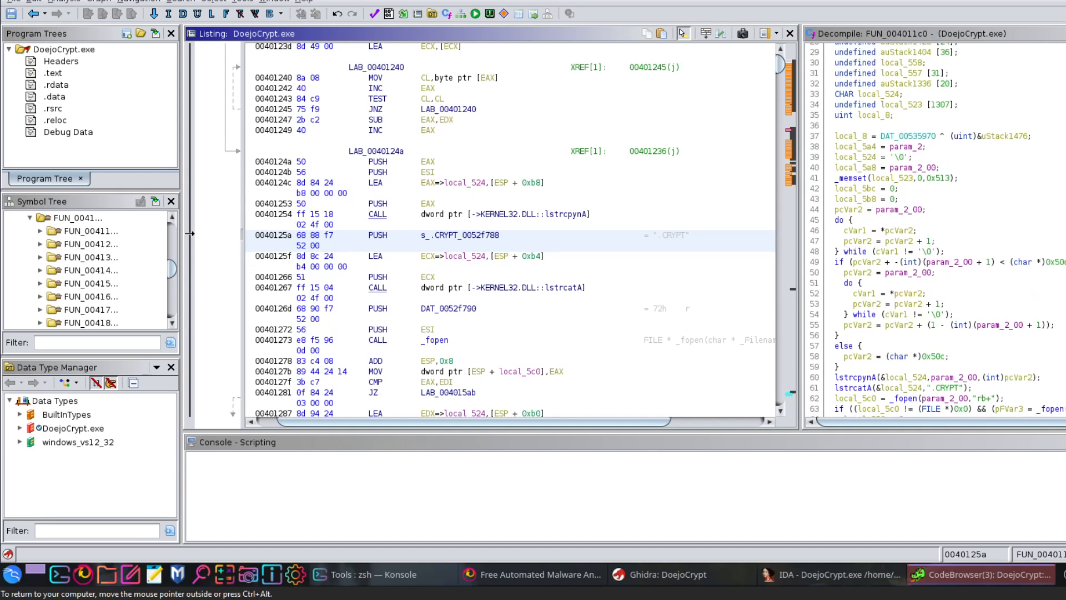
pyautogui.scroll(-3)
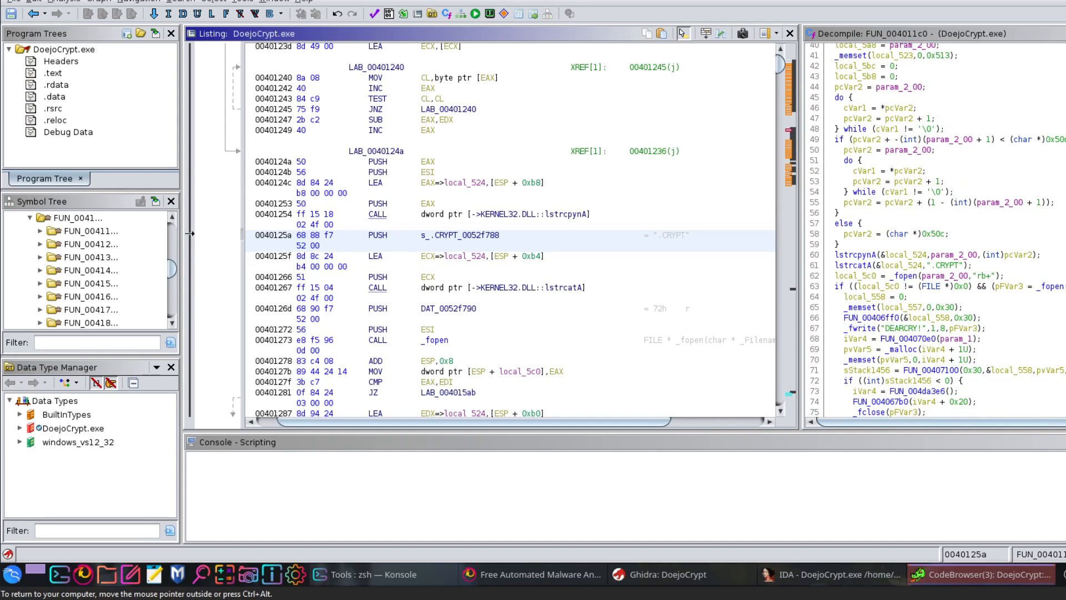
pyautogui.scroll(-3)
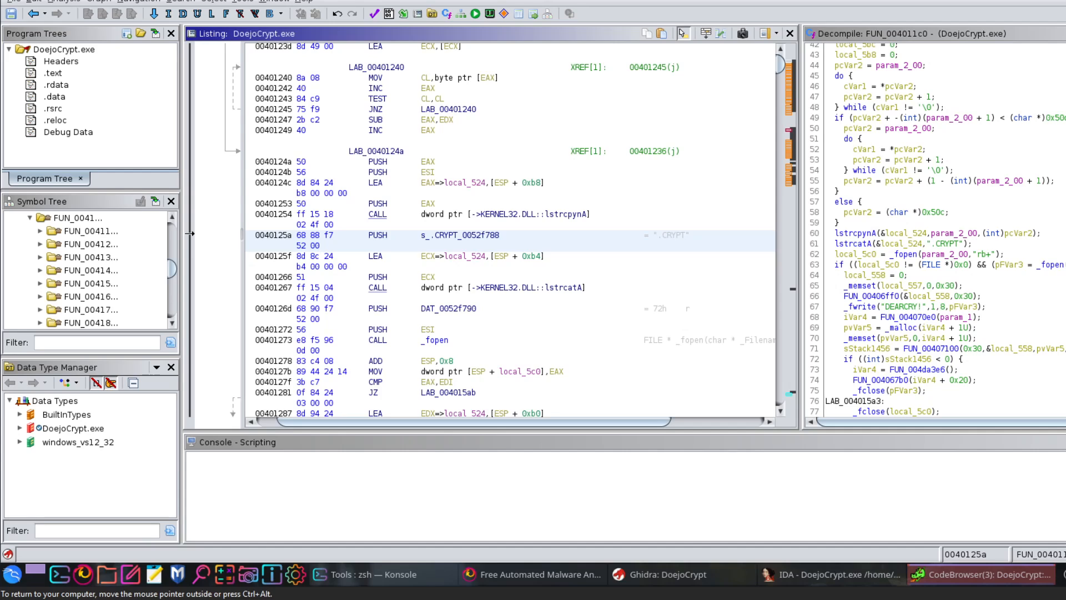
pyautogui.scroll(-3)
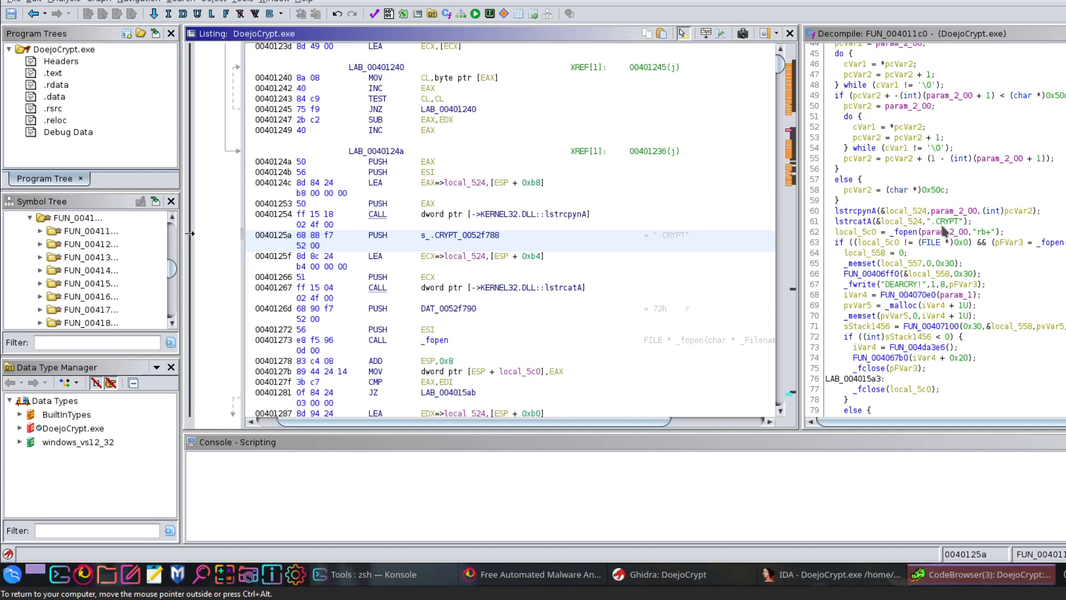
pyautogui.moveTo(944, 230)
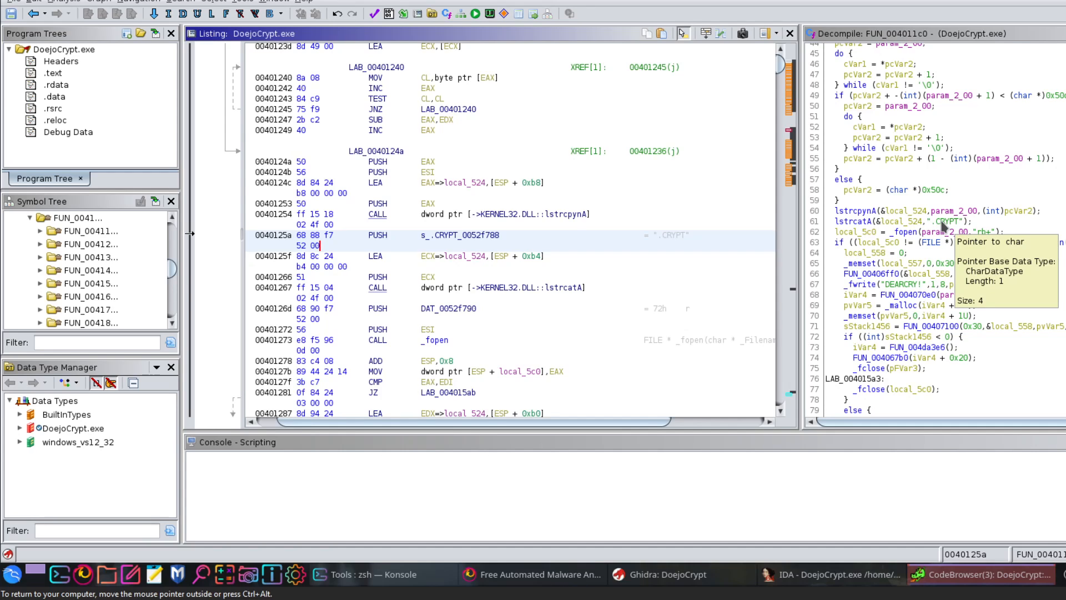
pyautogui.moveTo(937, 256)
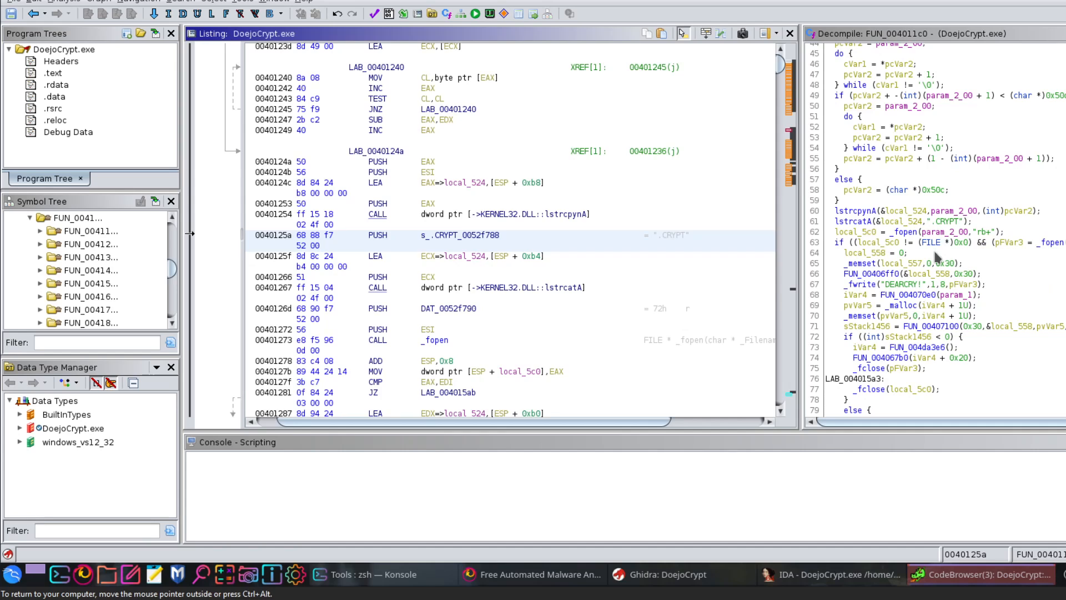
pyautogui.moveTo(948, 257)
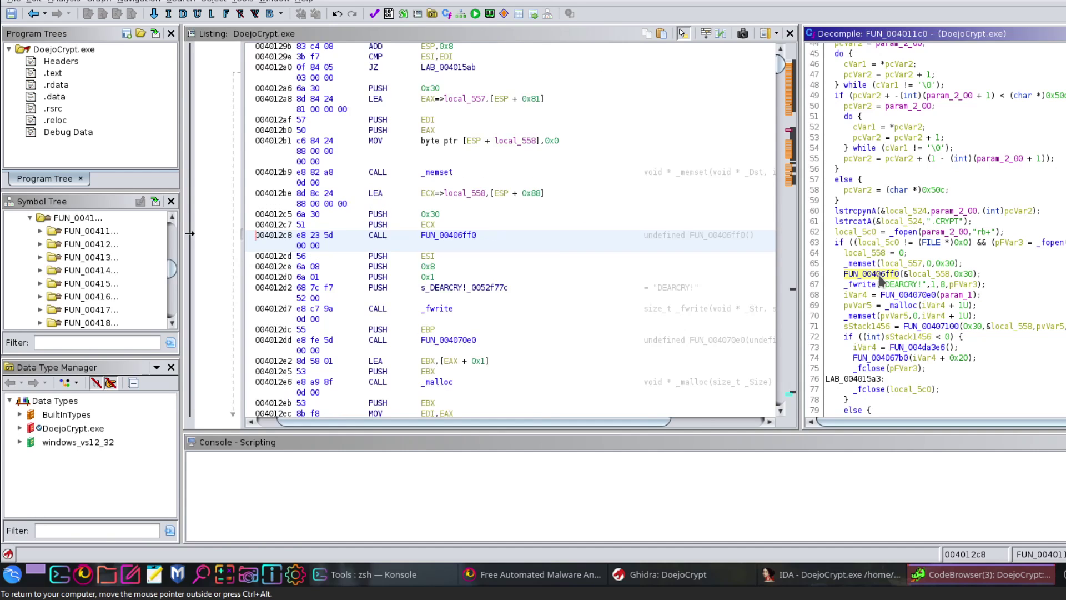
pyautogui.moveTo(459, 240)
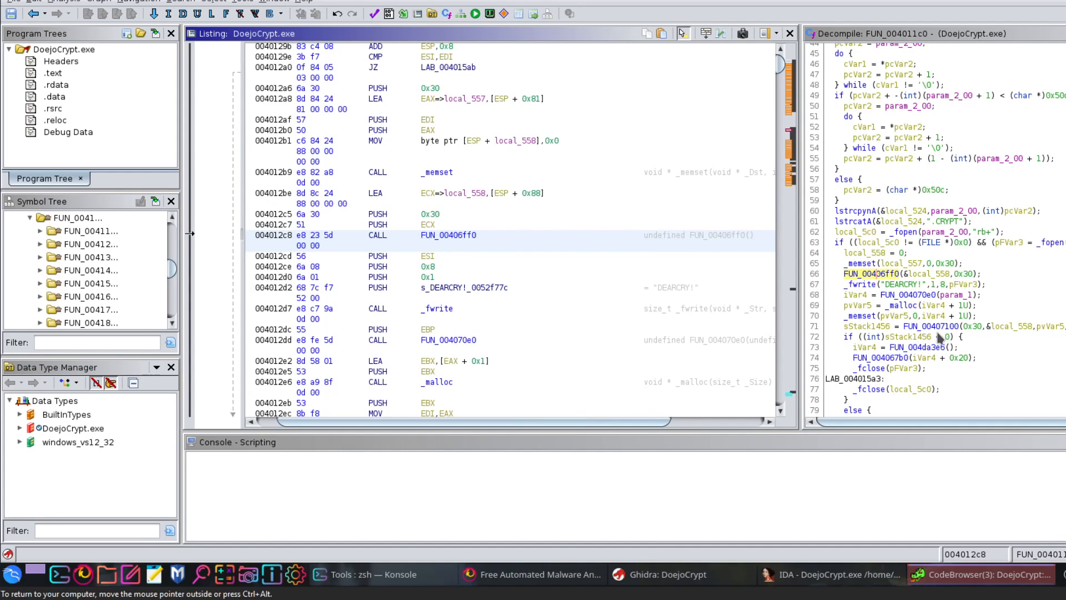
pyautogui.moveTo(887, 289)
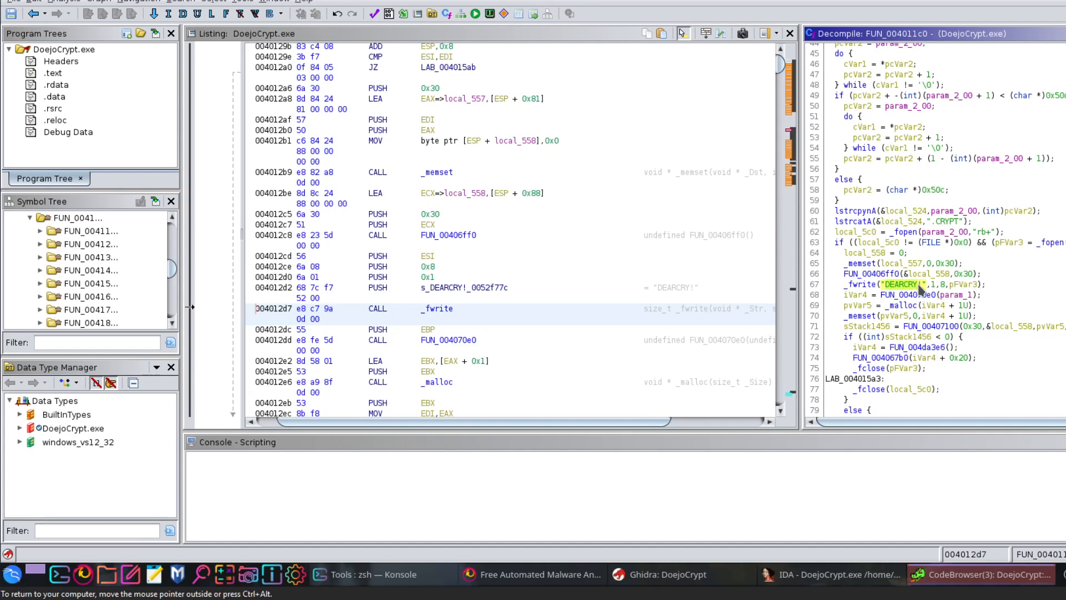
# Highlight 'DEARCRY!' and scroll to the length/buffer _fwrite calls and FUN_00406ff0 call.
pyautogui.click(378, 309)
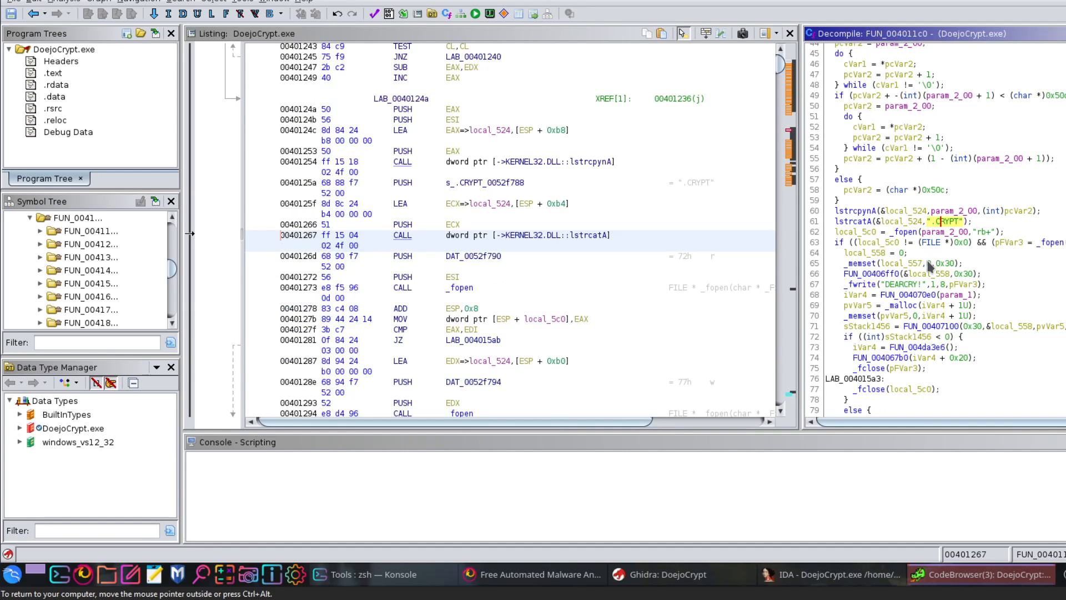
pyautogui.scroll(-3)
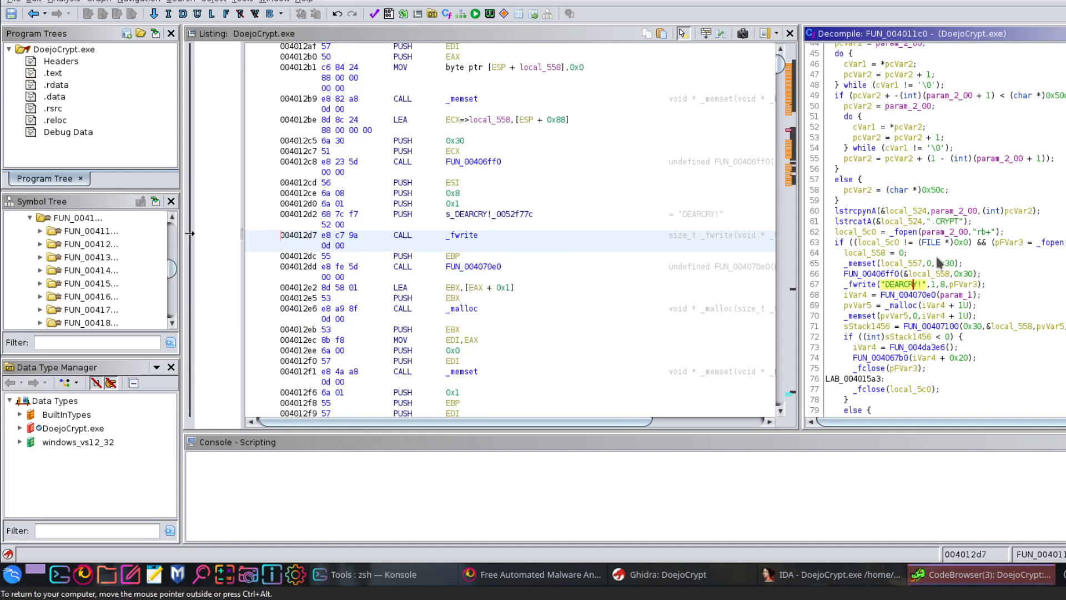
pyautogui.scroll(-3)
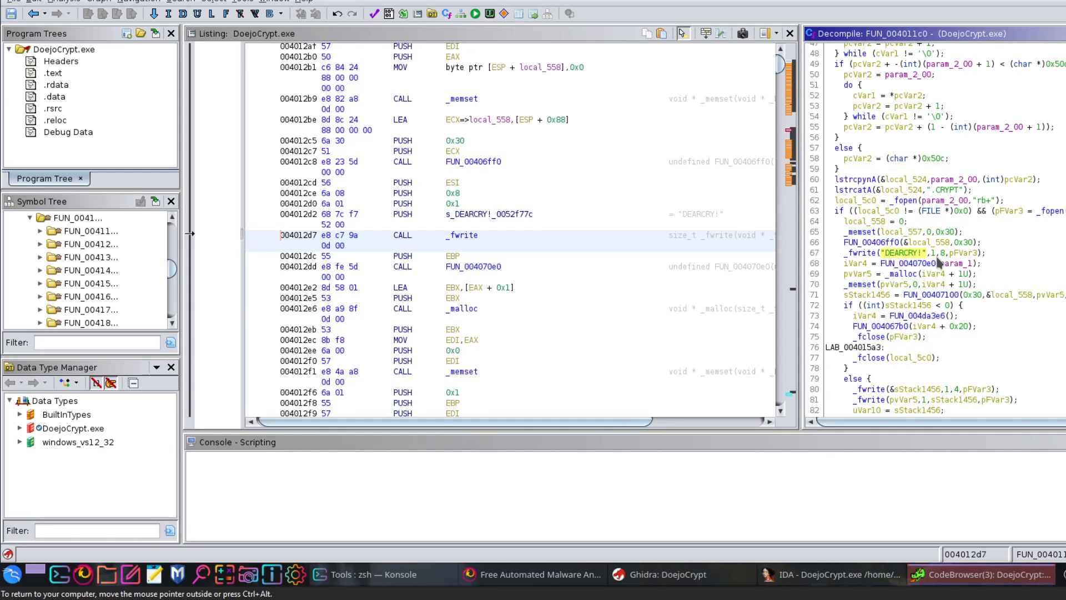
pyautogui.scroll(-3)
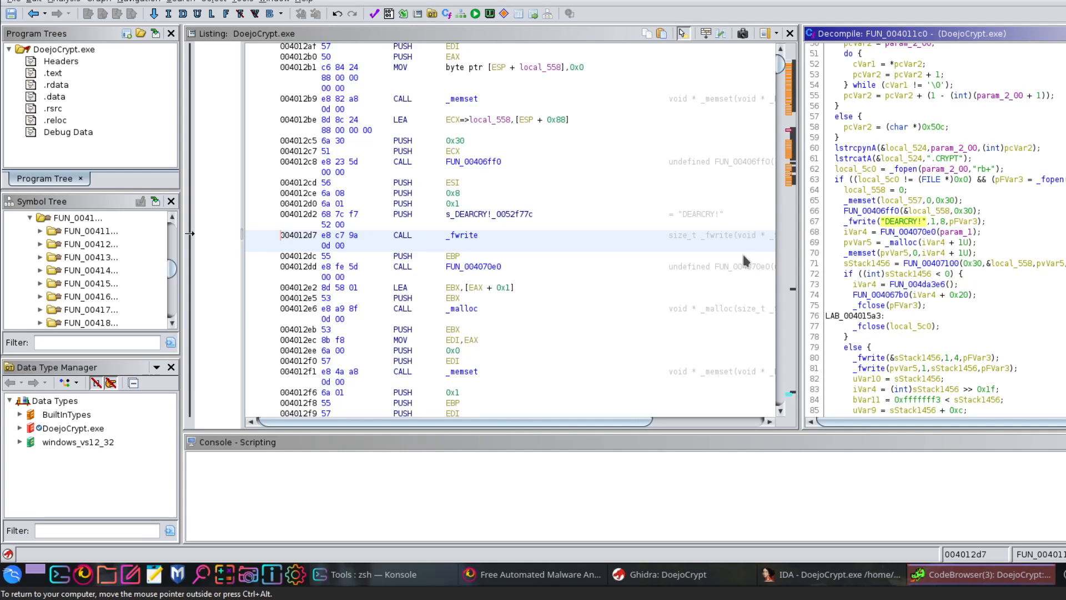
pyautogui.scroll(-3)
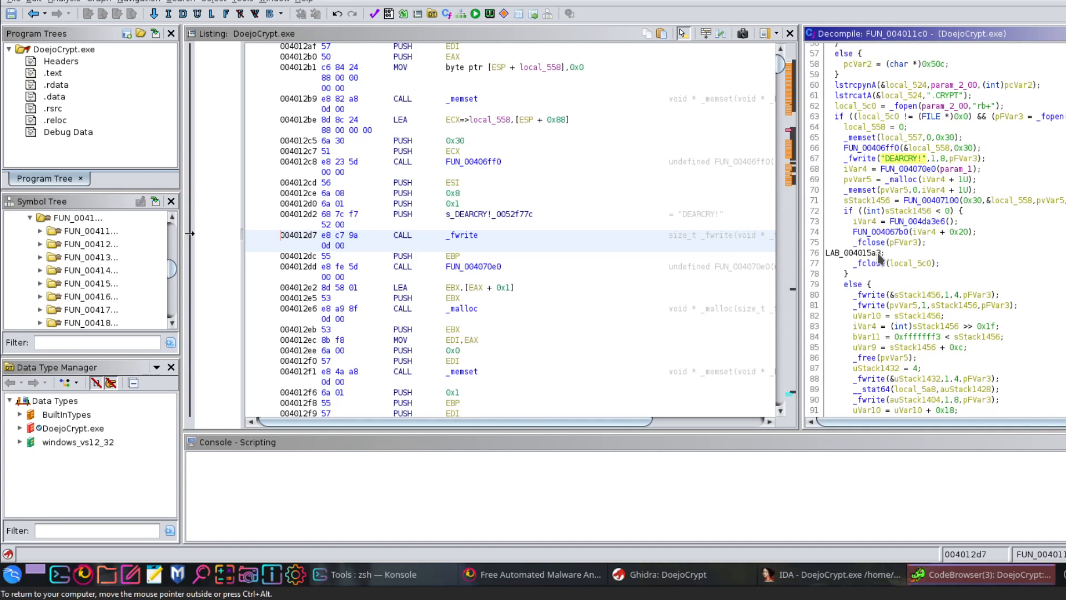
pyautogui.scroll(-3)
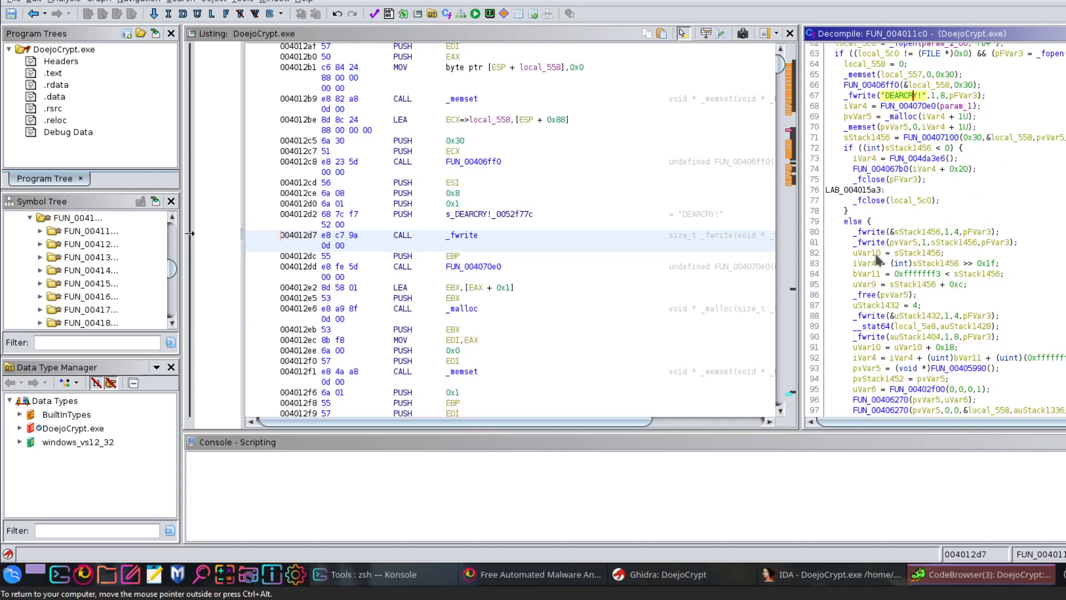
pyautogui.scroll(3)
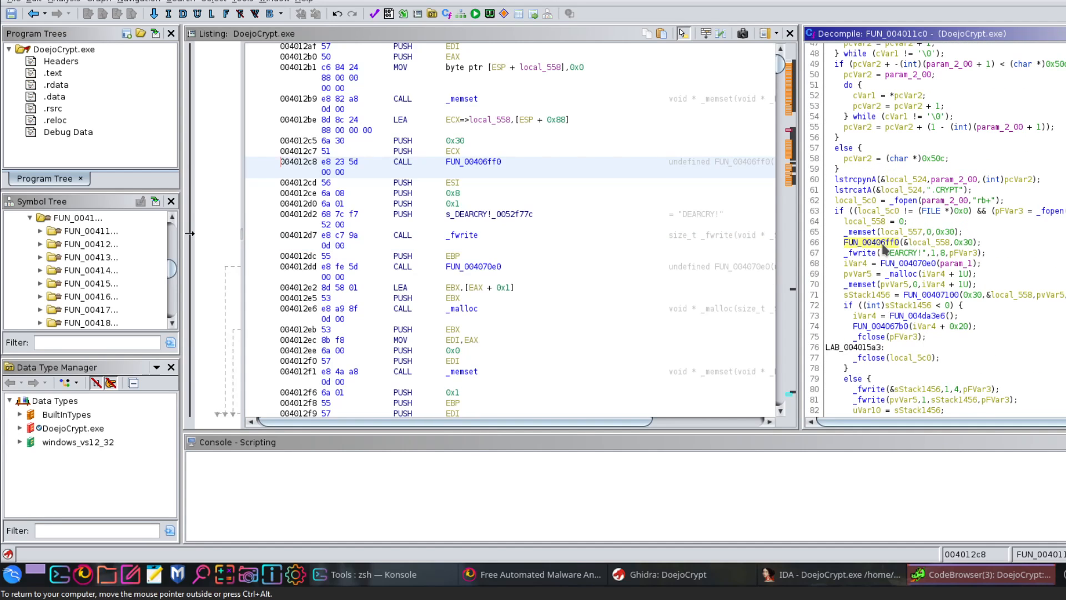
# Open FUN_00406ff0 and sync the Listing to its iVar1 test and LAB_00407020.
pyautogui.doubleClick(476, 161)
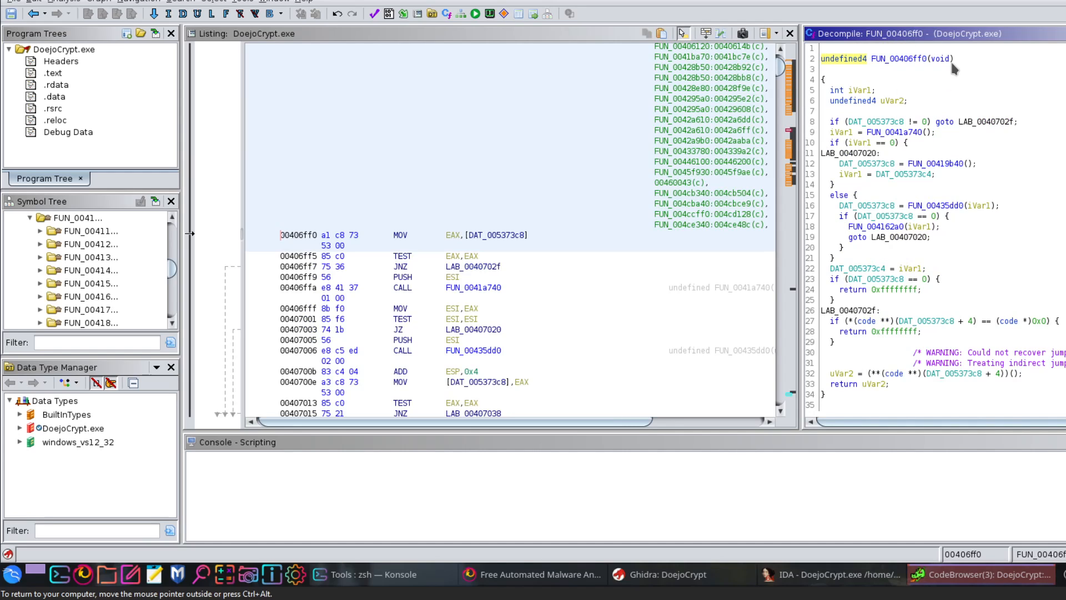
pyautogui.moveTo(911, 68)
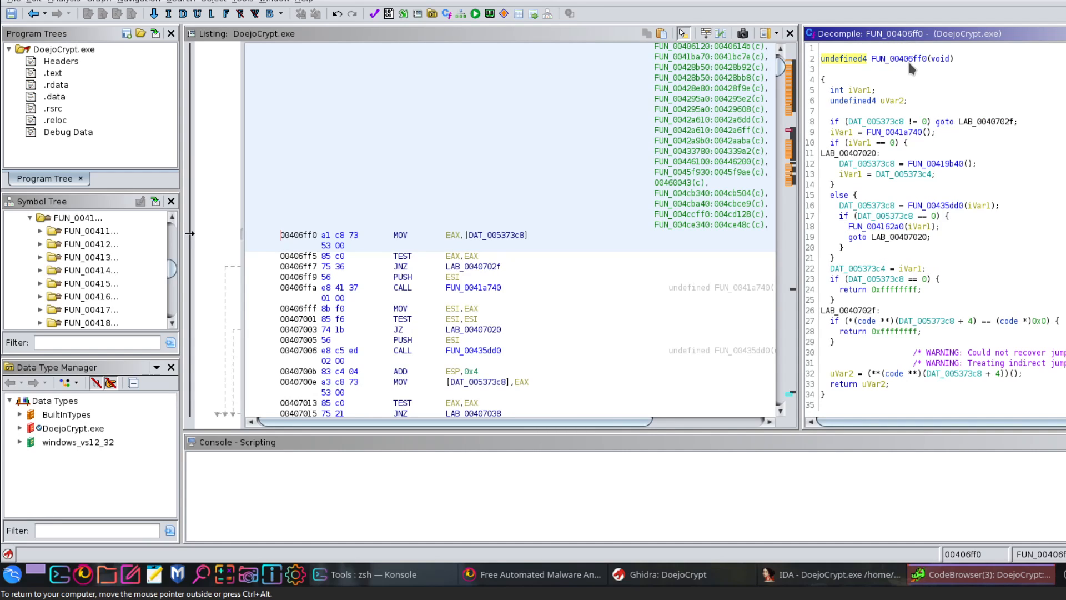
pyautogui.moveTo(996, 357)
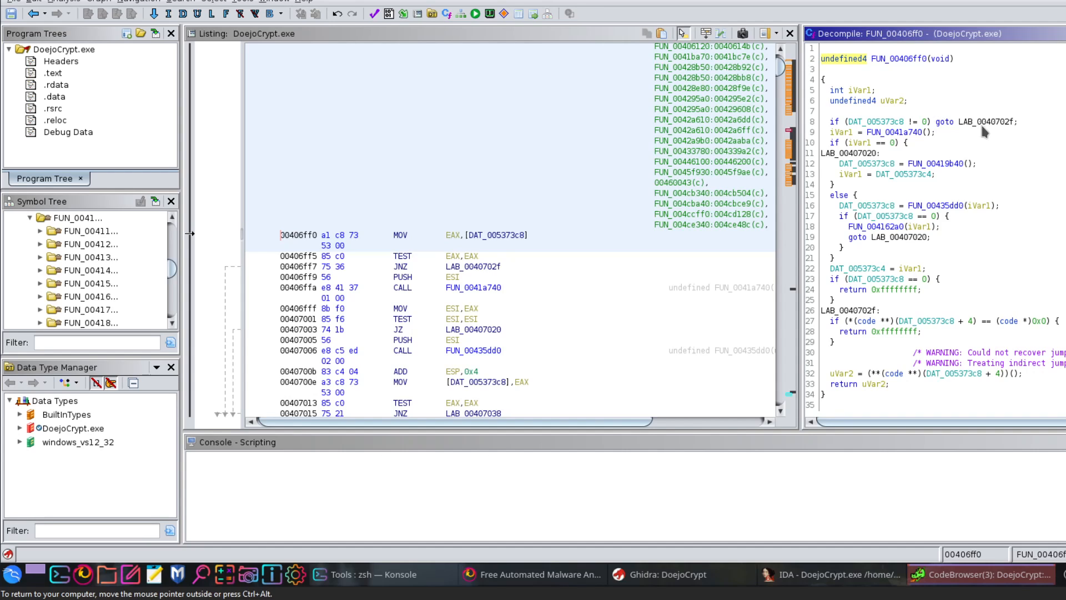
pyautogui.click(986, 121)
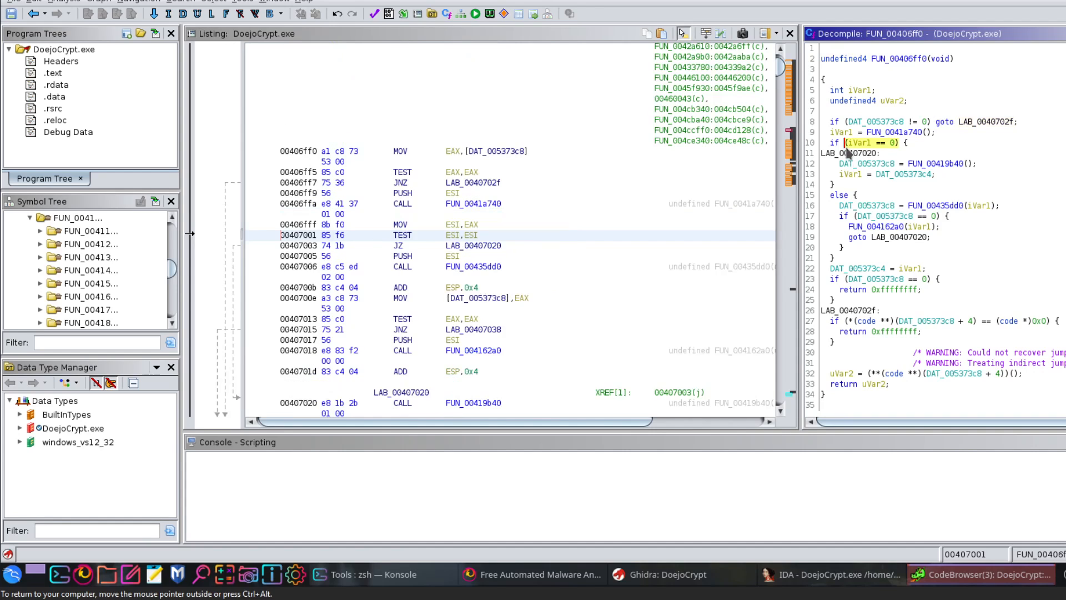
pyautogui.click(894, 237)
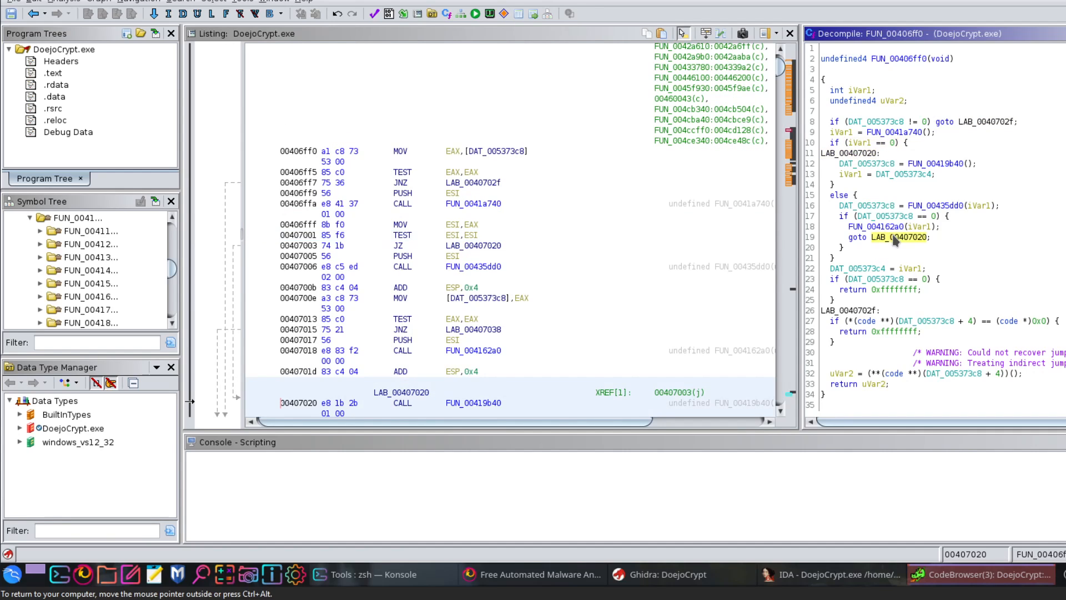
pyautogui.scroll(-3)
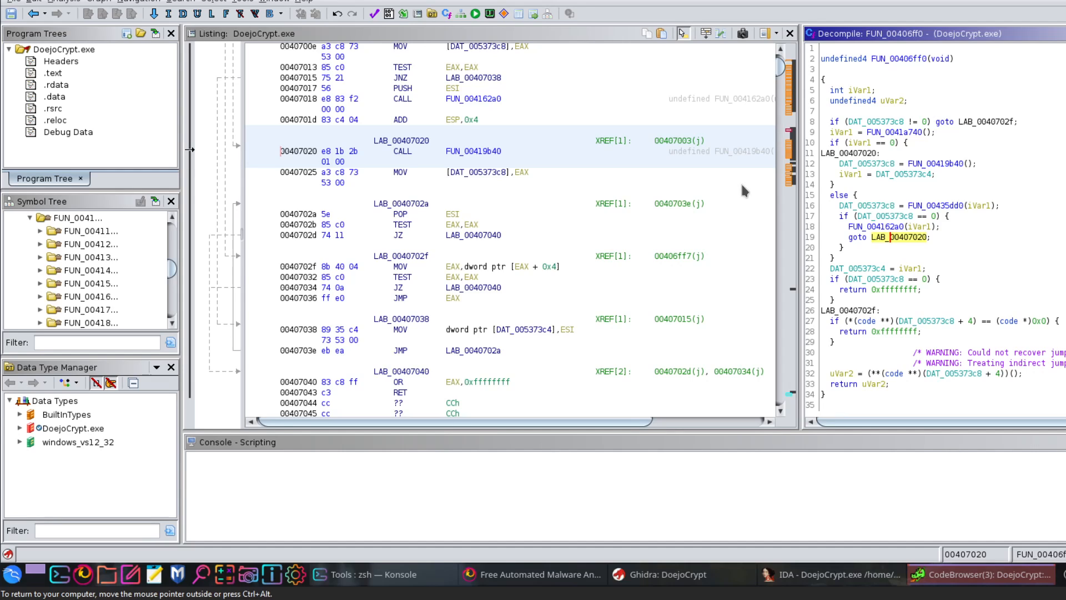
pyautogui.moveTo(751, 195)
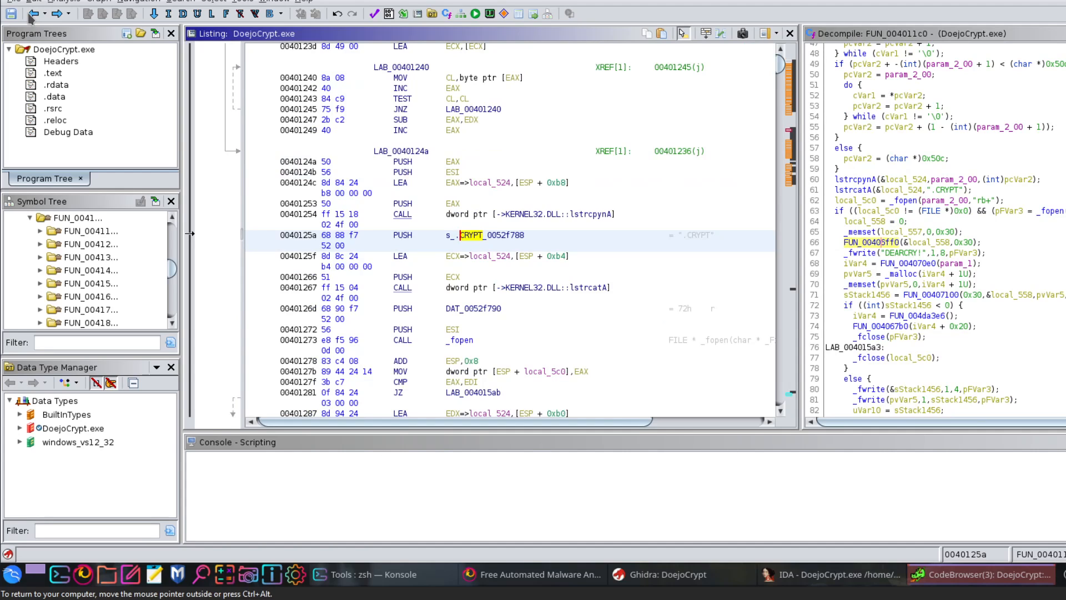
pyautogui.moveTo(57, 12)
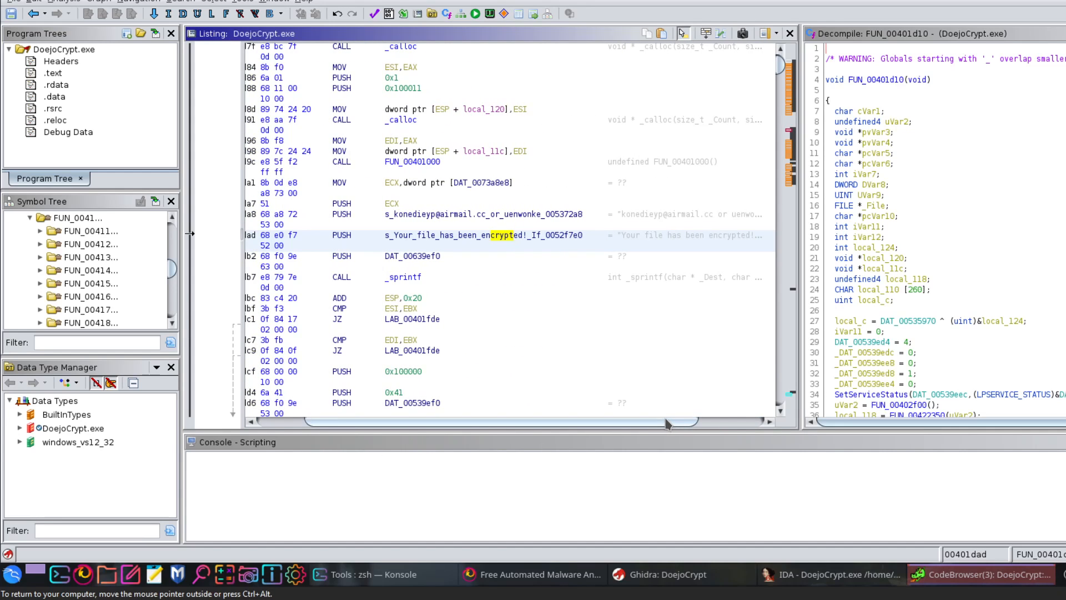
pyautogui.moveTo(510, 179)
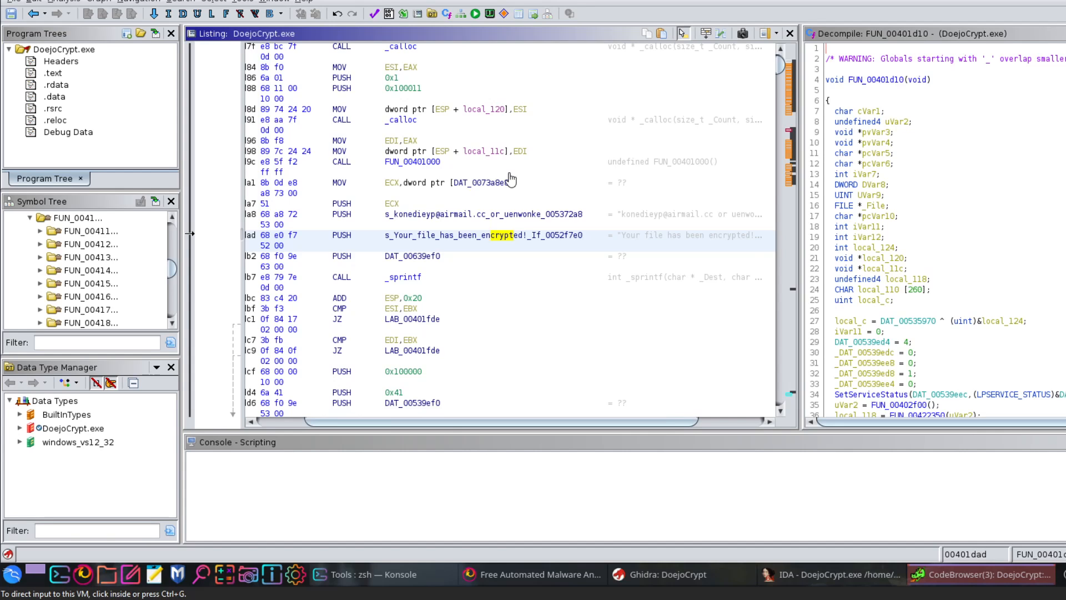
pyautogui.scroll(3)
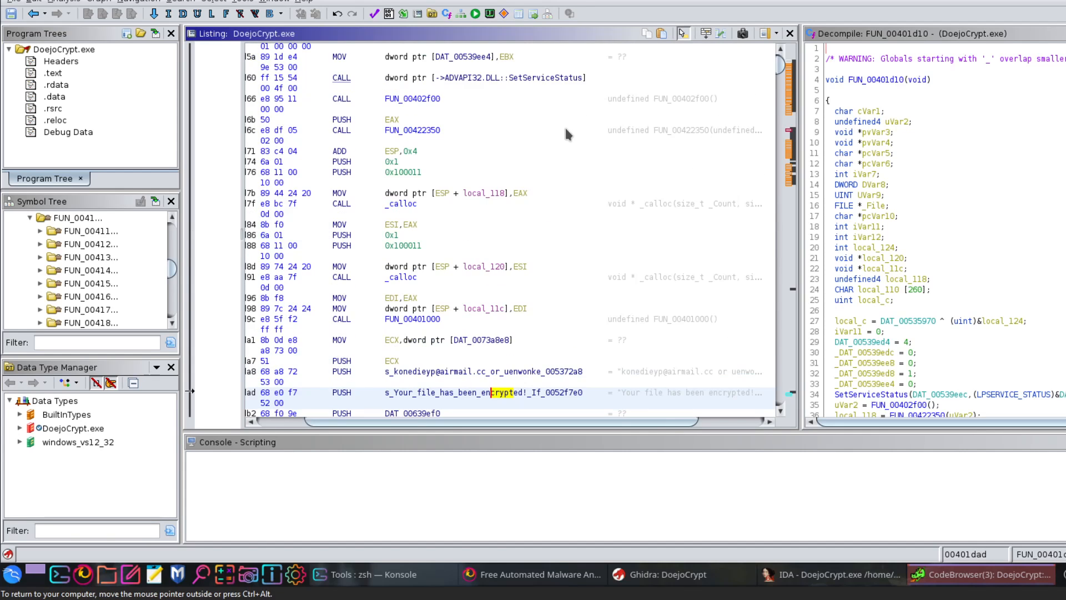
pyautogui.scroll(-3)
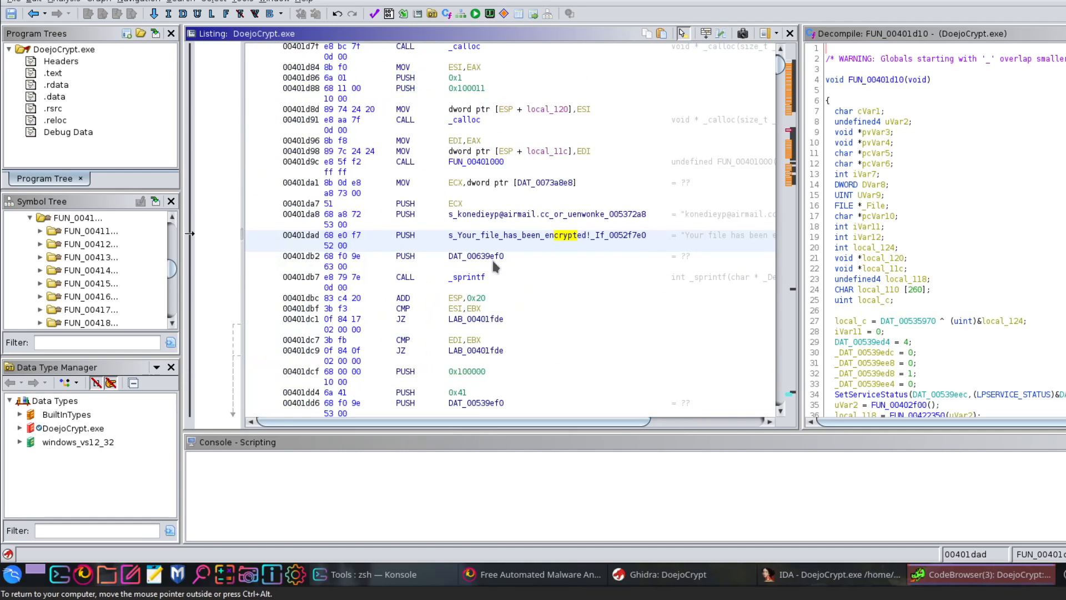
pyautogui.click(482, 213)
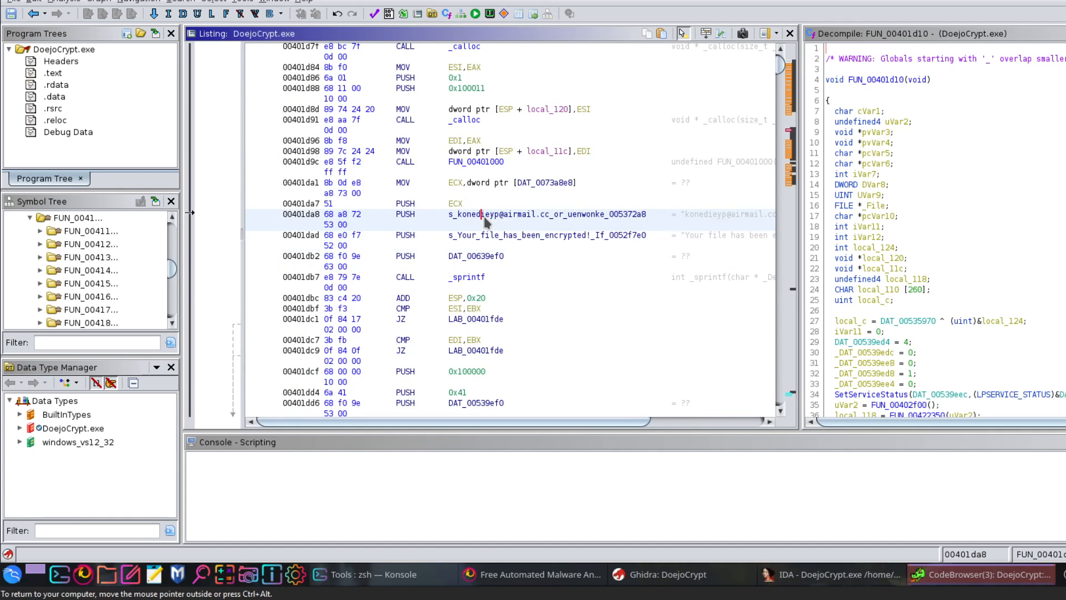
pyautogui.moveTo(448, 227)
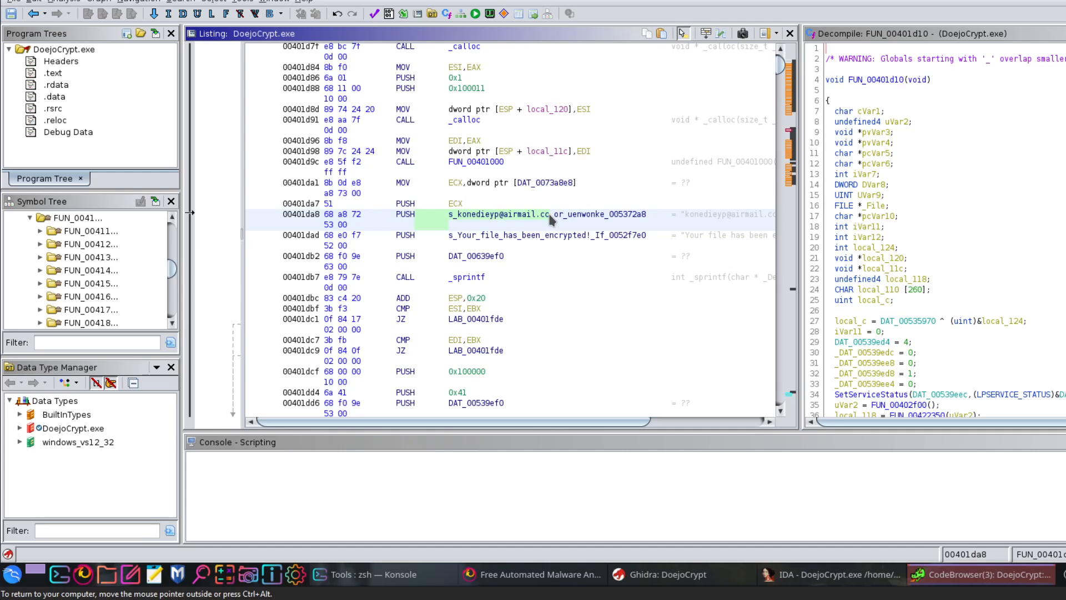
pyautogui.click(551, 214)
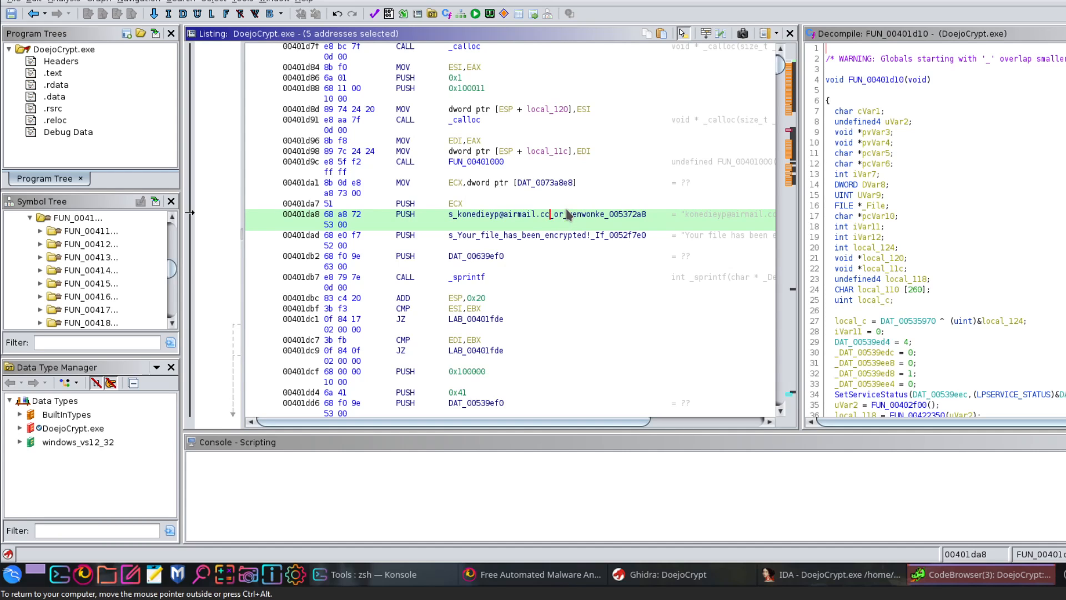
pyautogui.doubleClick(545, 215)
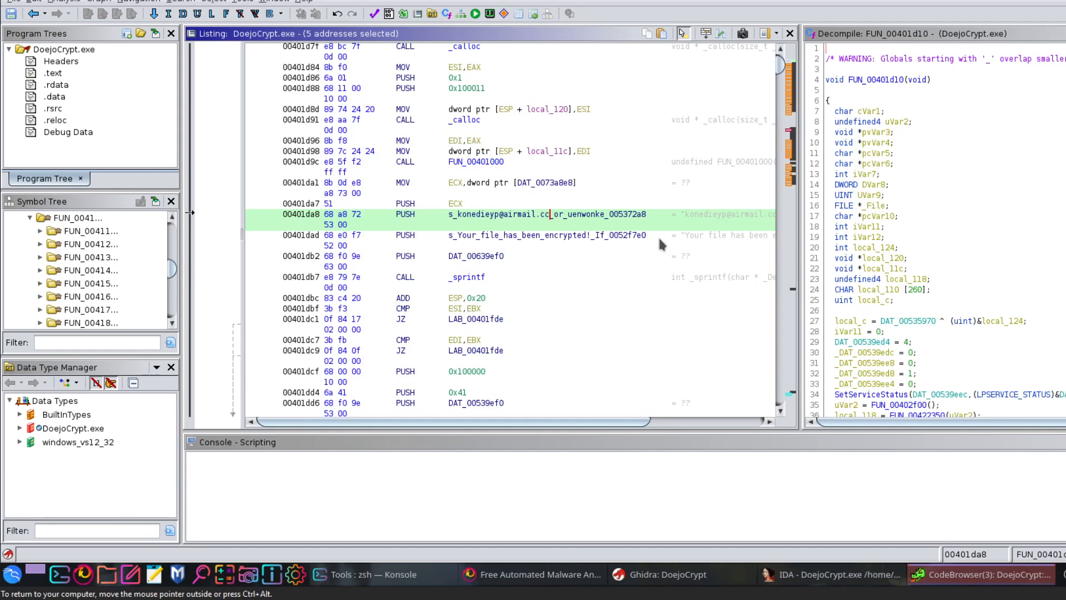
pyautogui.click(548, 236)
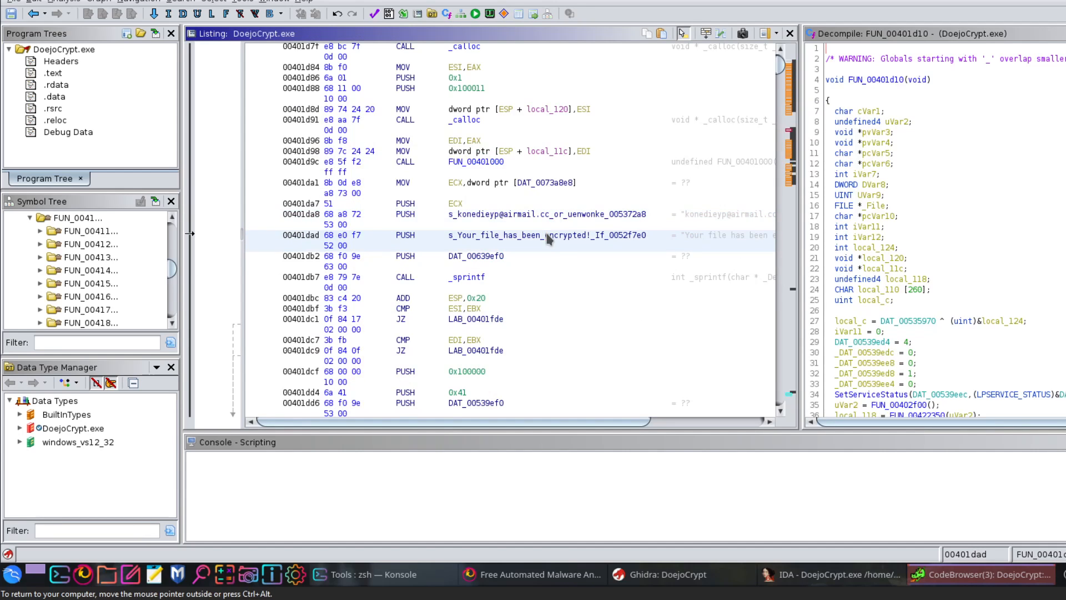
pyautogui.moveTo(604, 417)
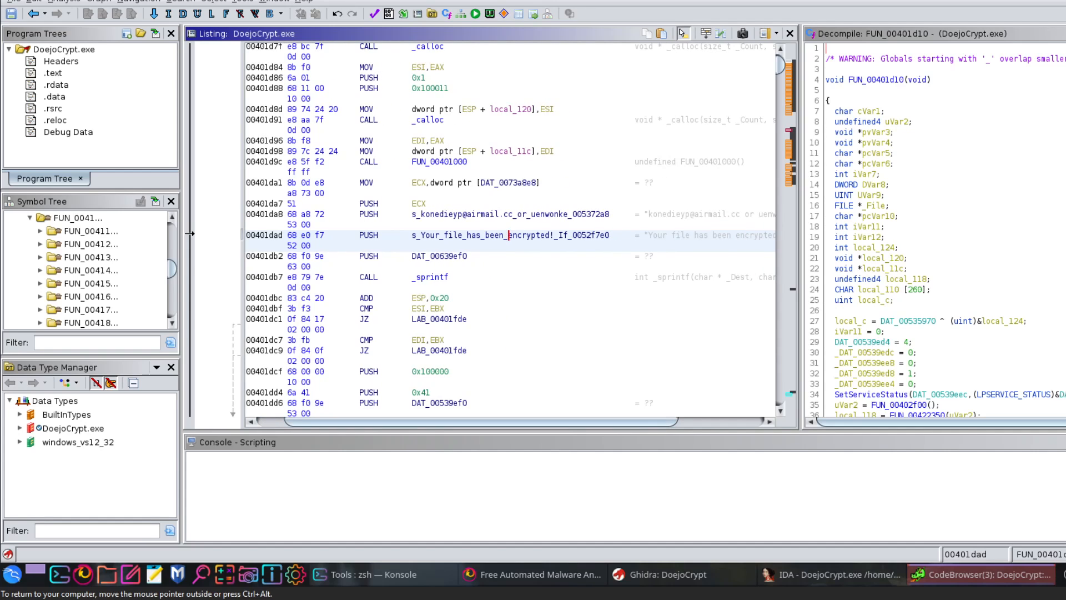
# Scroll past the ransom note text to the RSA public key and select the FUN_004067f0 call.
pyautogui.scroll(-3)
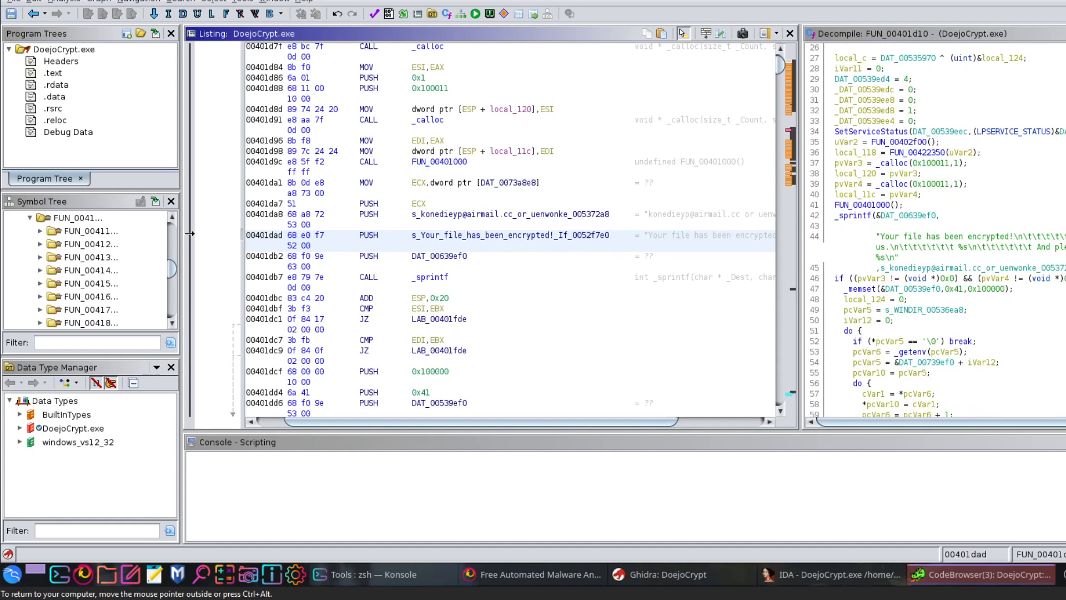
pyautogui.click(429, 277)
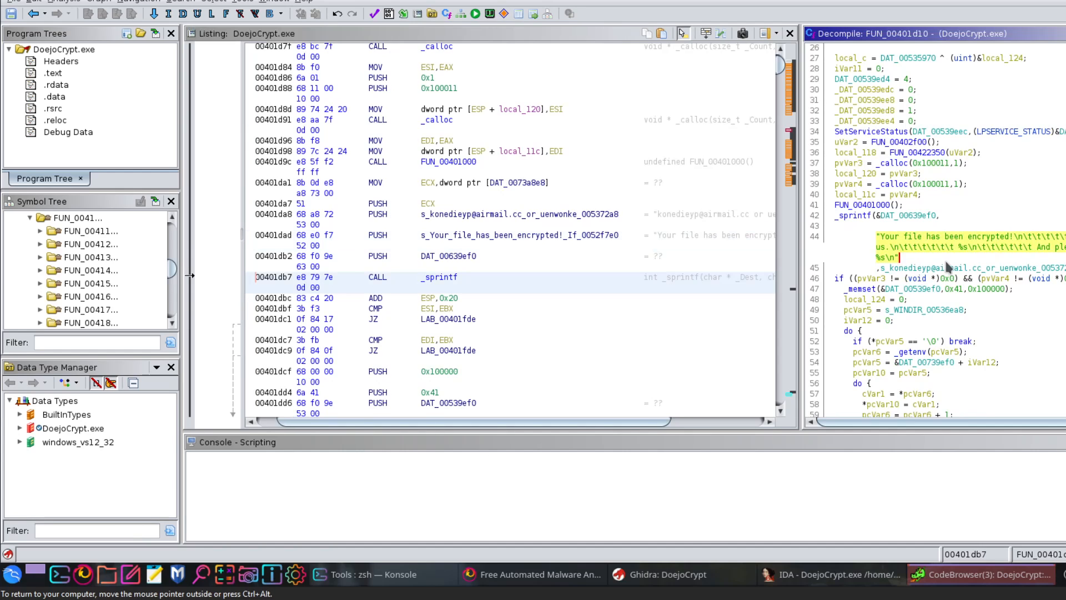
pyautogui.hscroll(3)
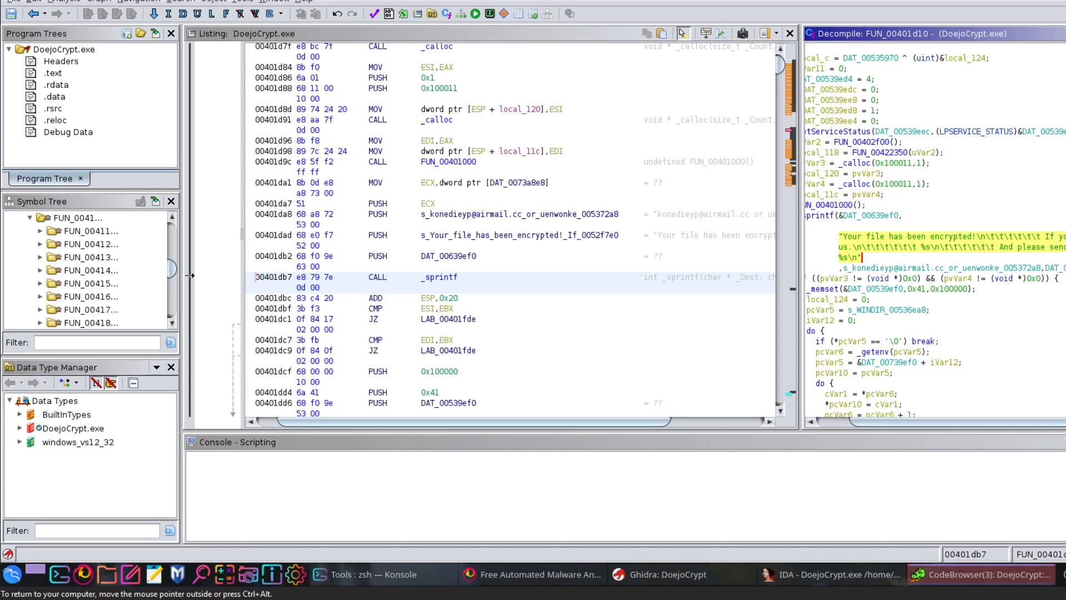
pyautogui.moveTo(970, 254)
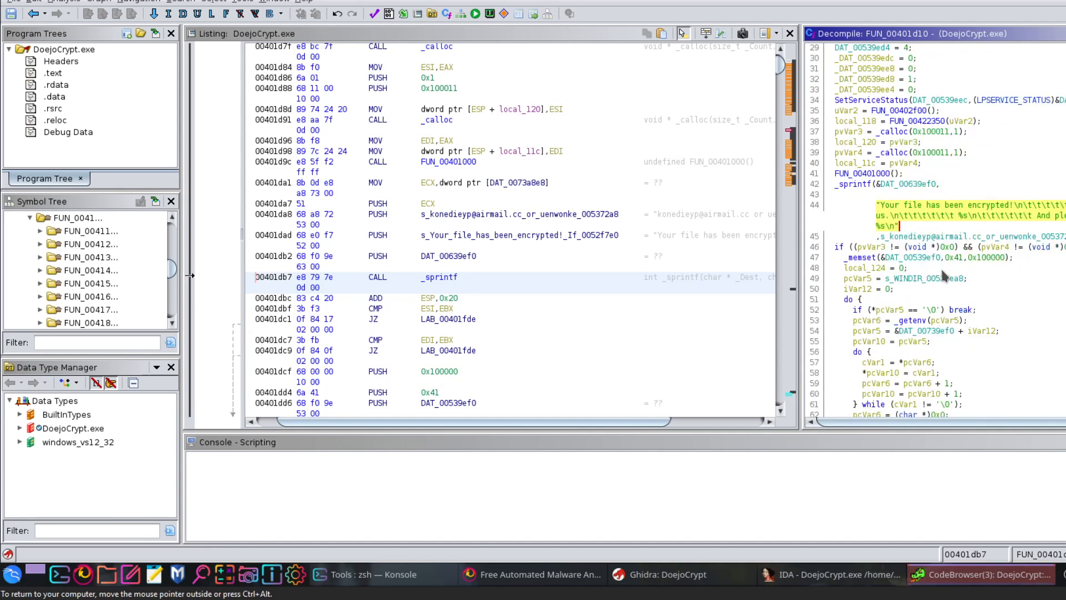
pyautogui.scroll(-3)
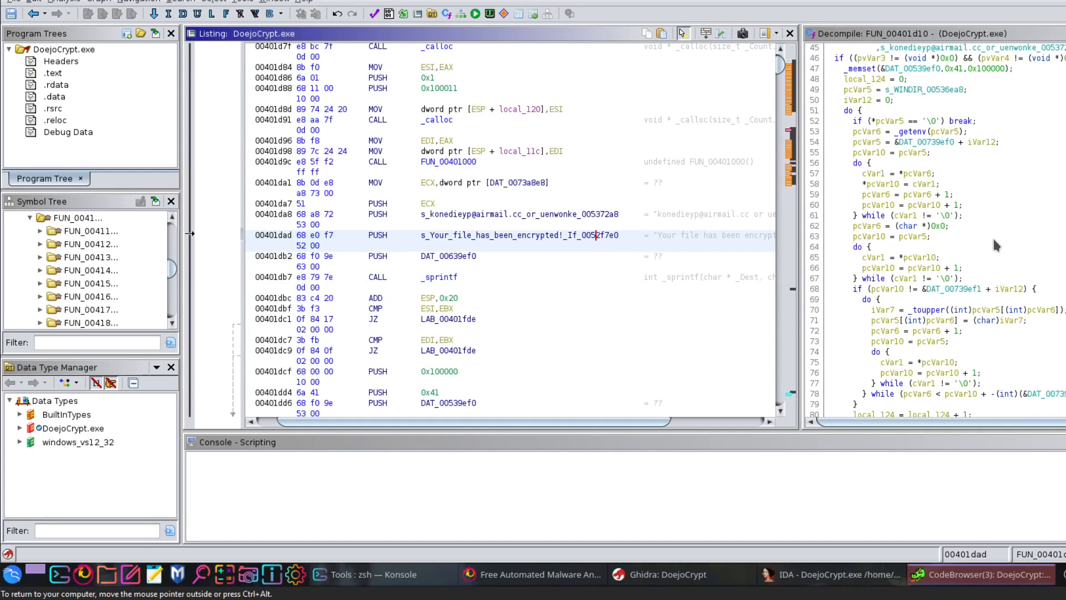
pyautogui.scroll(-3)
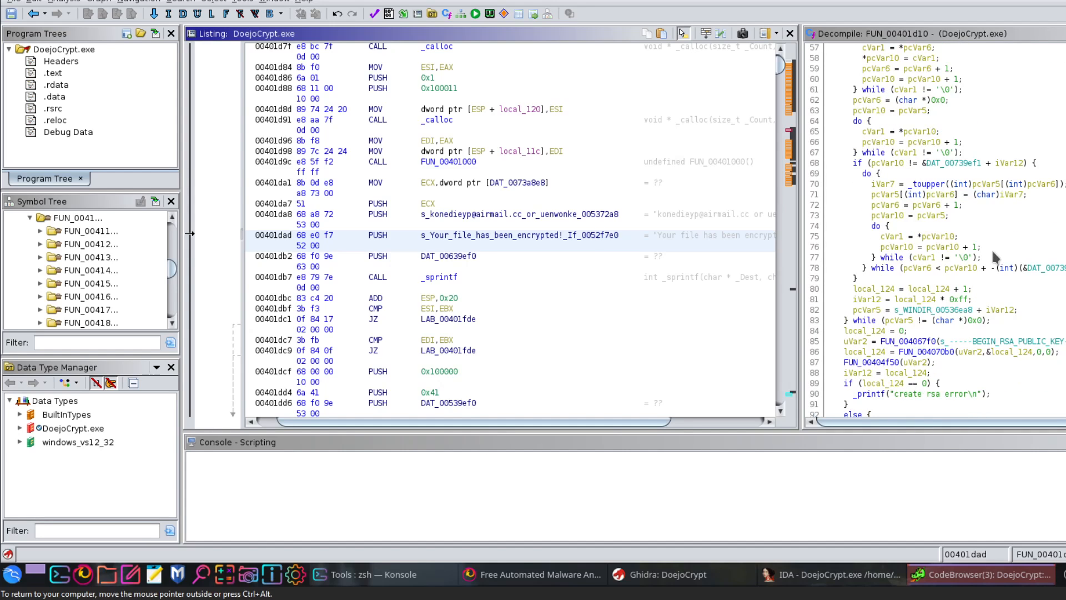
pyautogui.scroll(-3)
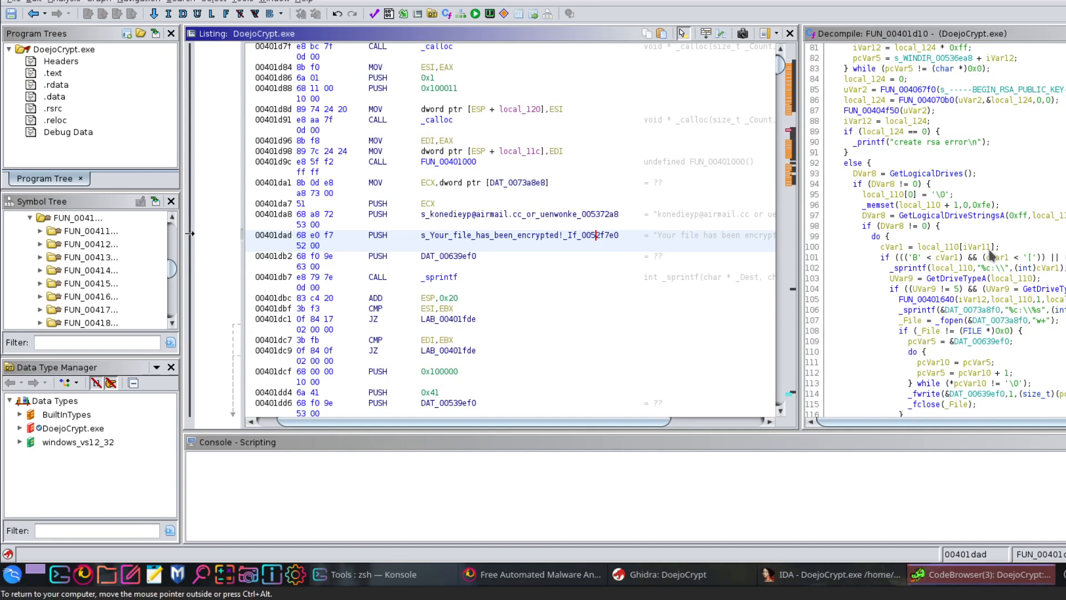
pyautogui.scroll(3)
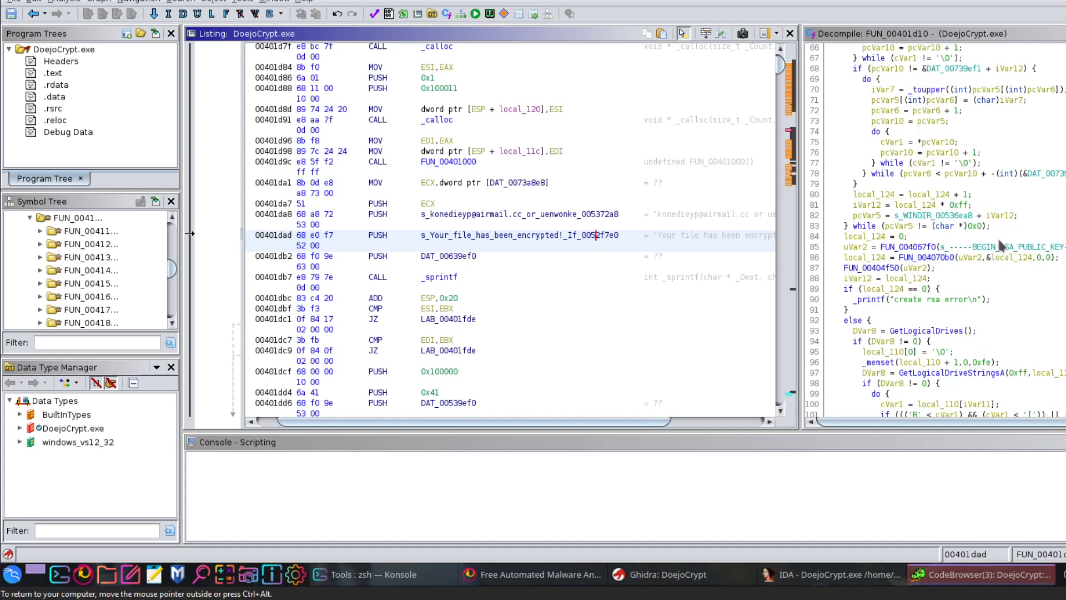
pyautogui.moveTo(887, 247)
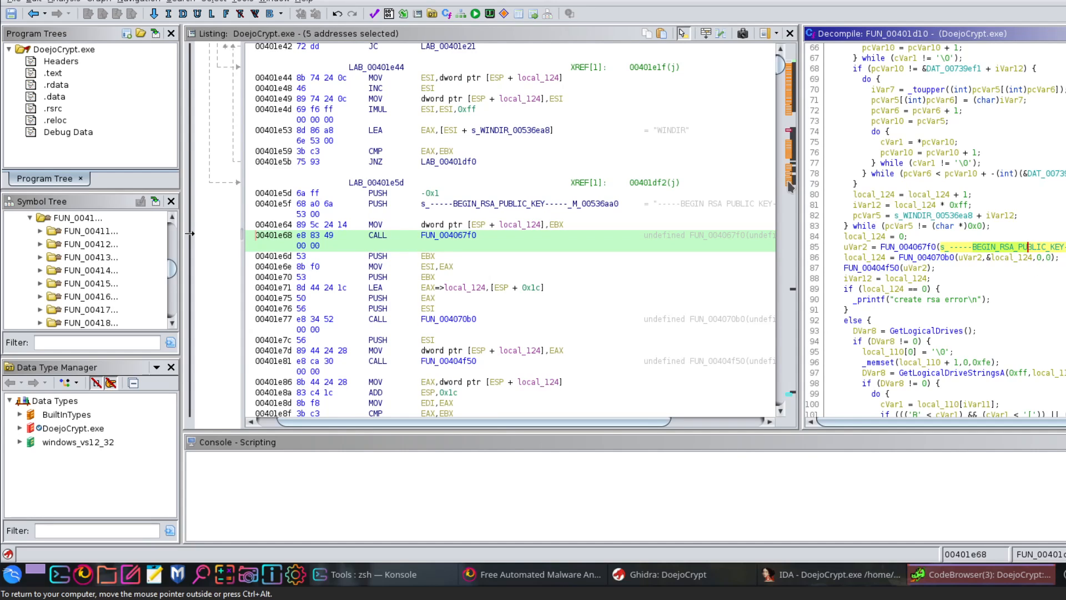
pyautogui.moveTo(928, 252)
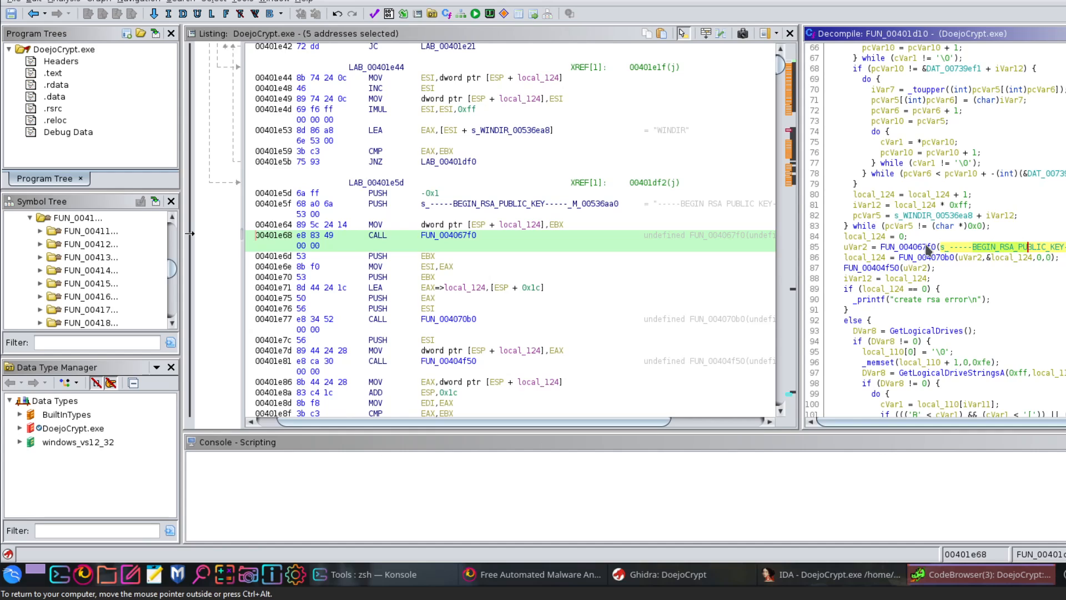
pyautogui.click(448, 234)
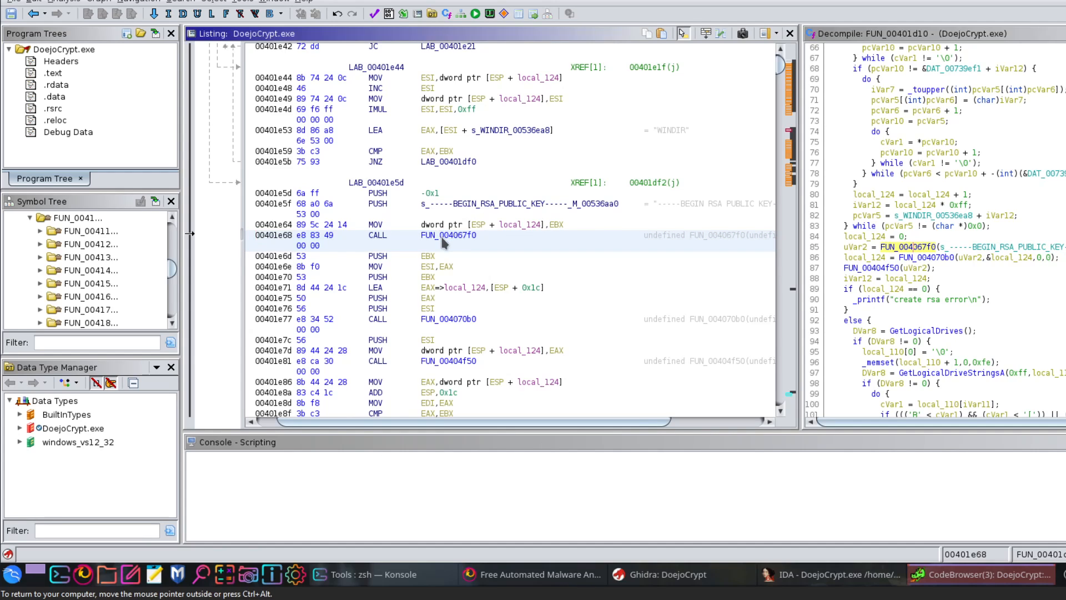
pyautogui.moveTo(666, 243)
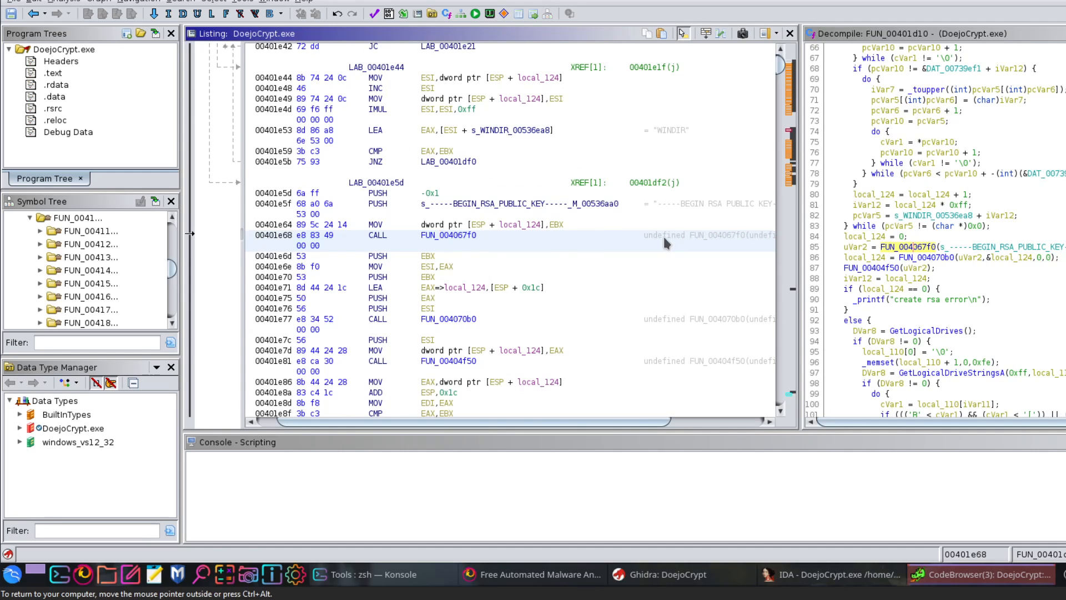
# Scroll through FUN_00403030's switch cases referencing crypto\evp\e_aes.c.
pyautogui.scroll(-3)
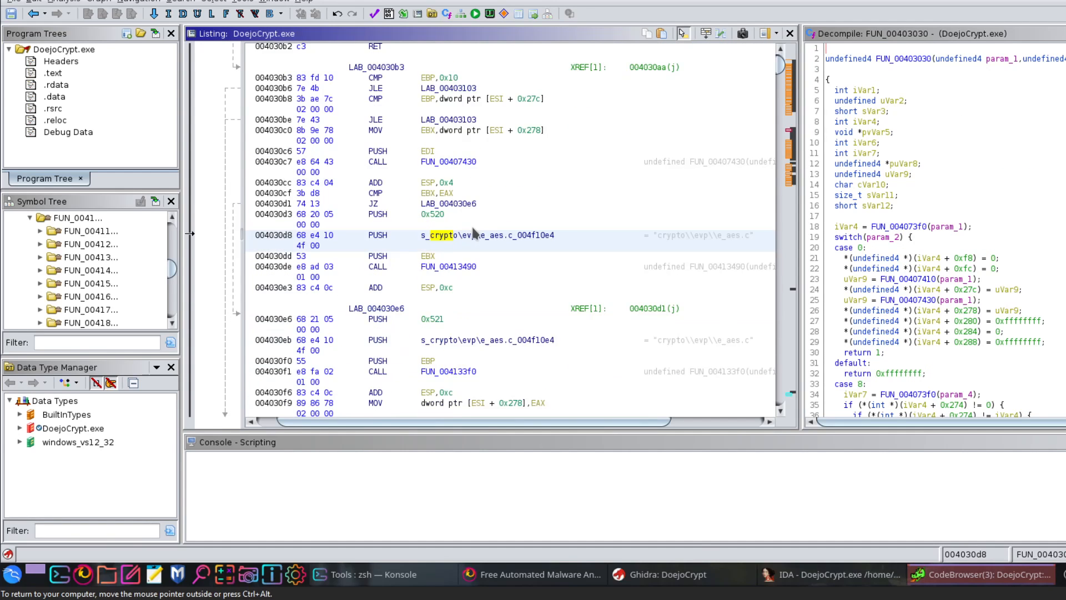
pyautogui.moveTo(472, 247)
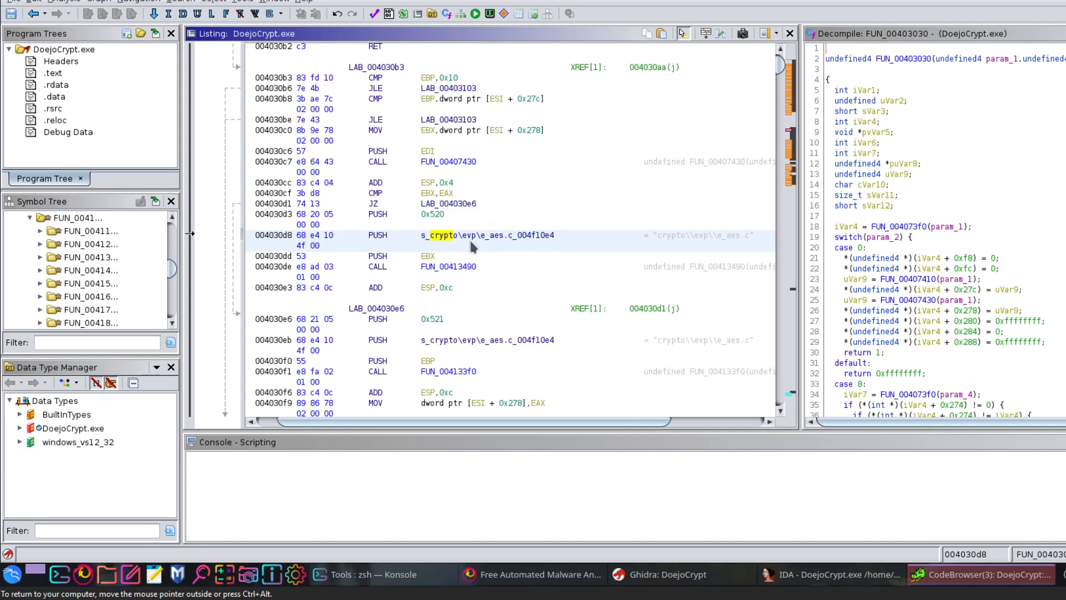
pyautogui.moveTo(451, 246)
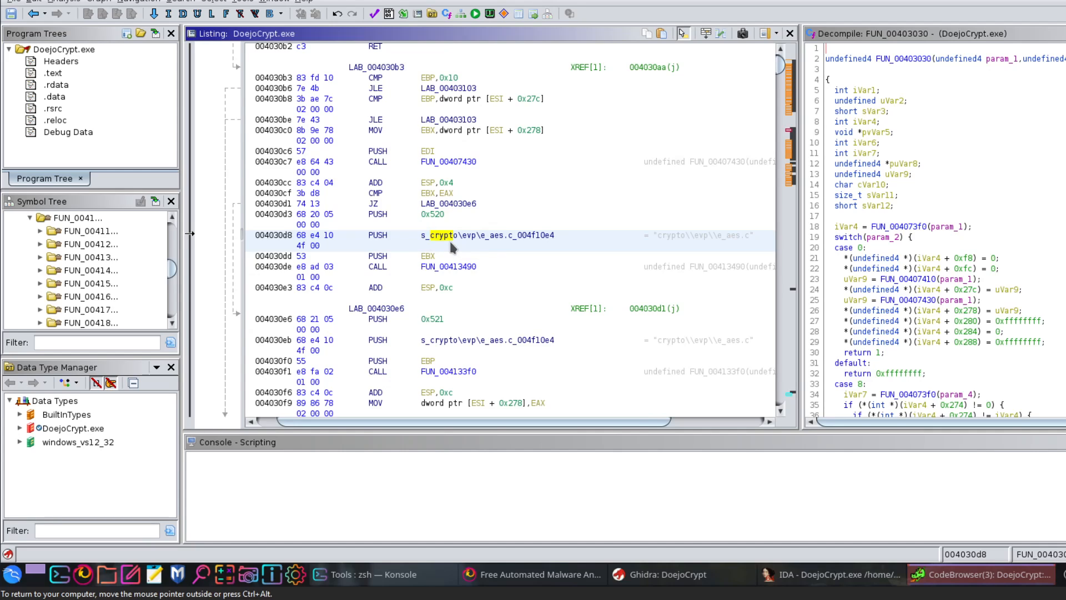
pyautogui.moveTo(495, 245)
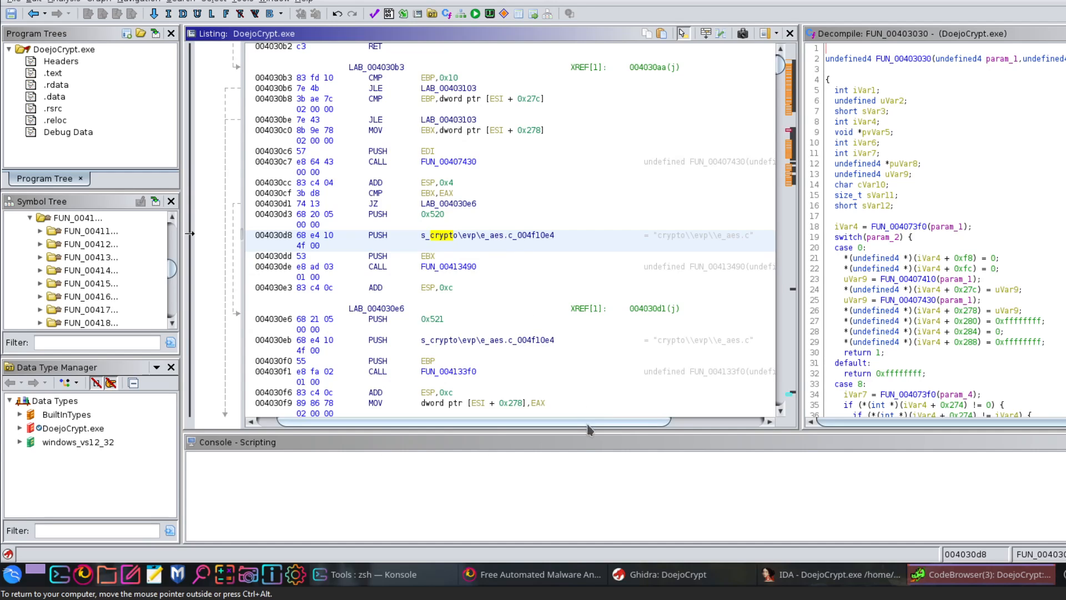
pyautogui.moveTo(145, 220)
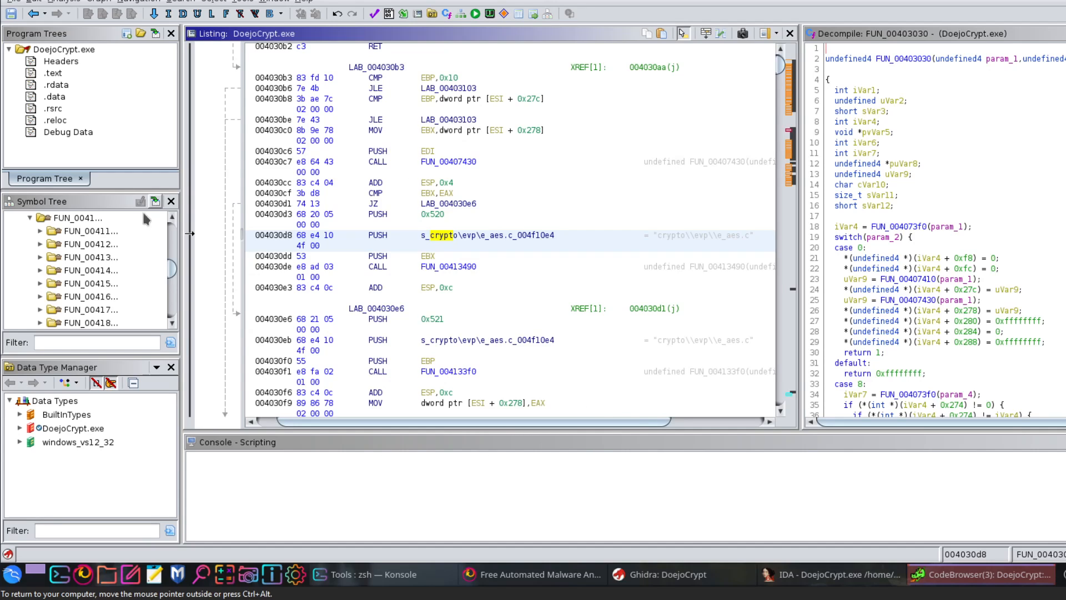
pyautogui.scroll(-3)
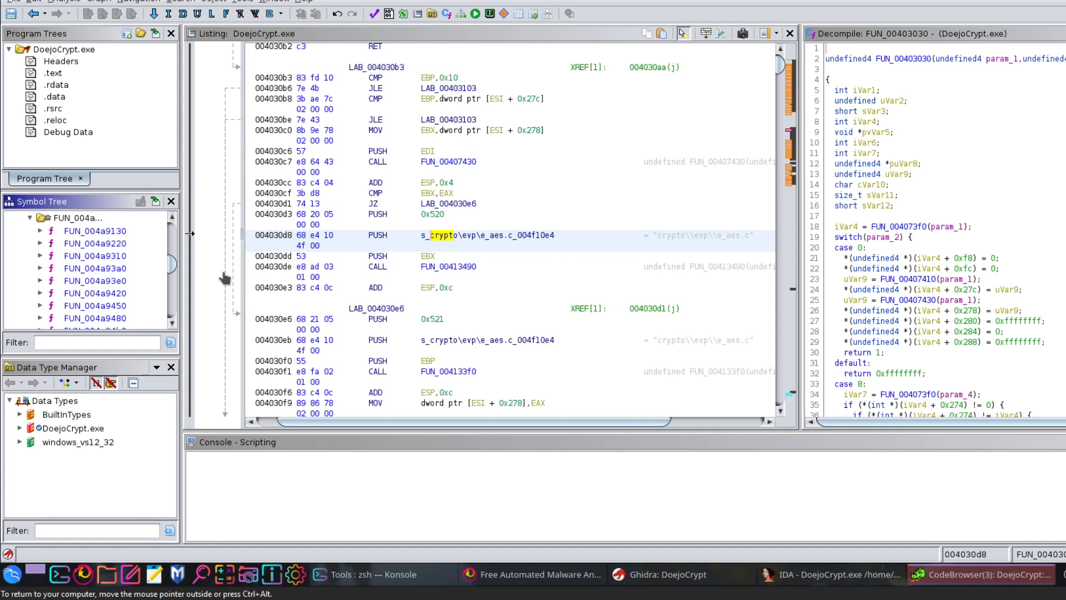
pyautogui.moveTo(954, 115)
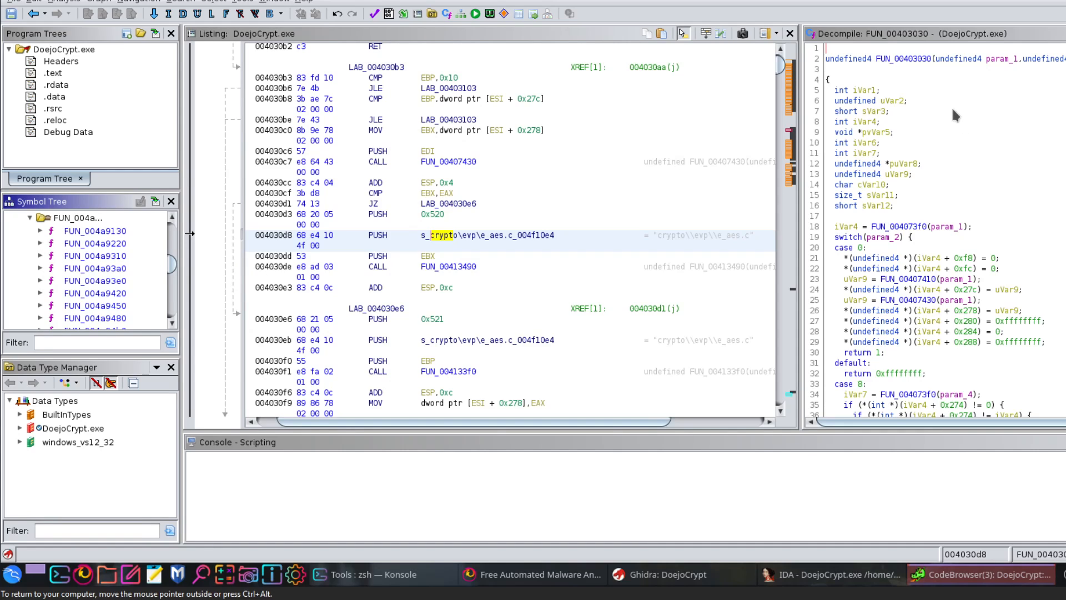
pyautogui.moveTo(951, 102)
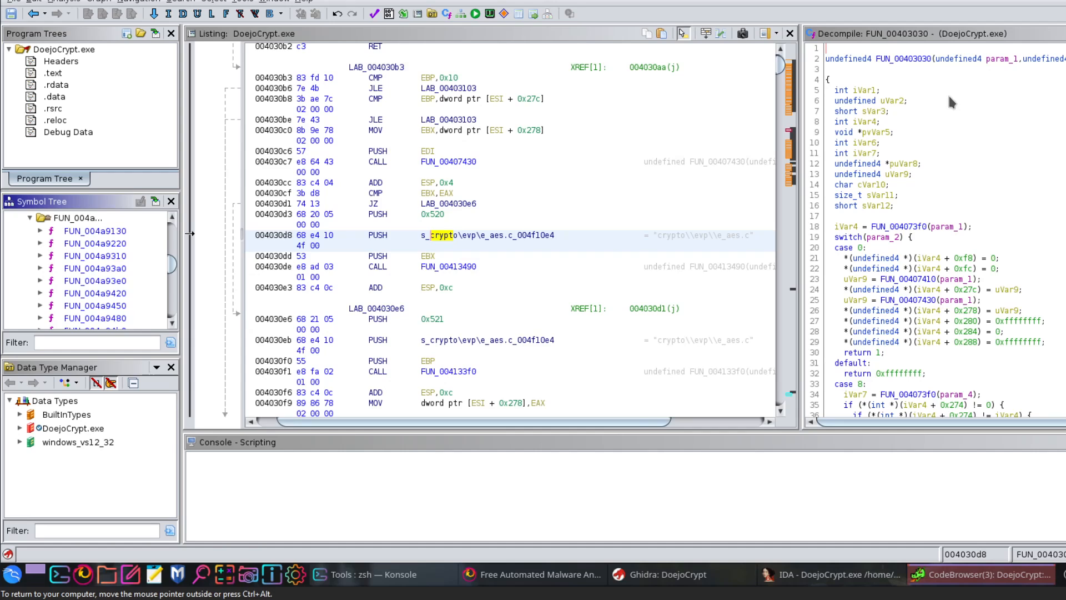
pyautogui.moveTo(950, 102)
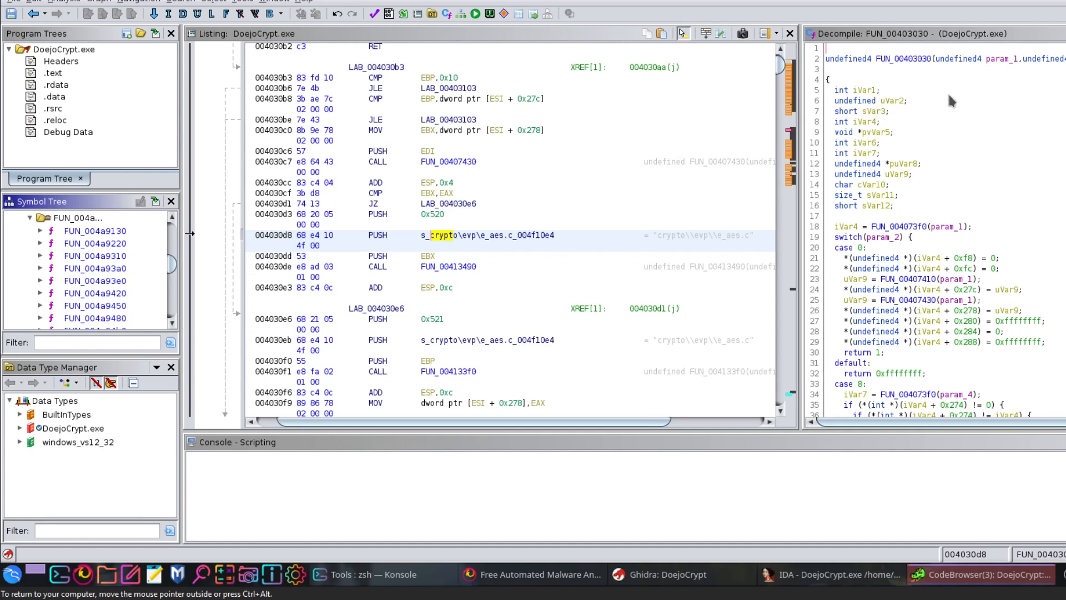
pyautogui.scroll(-3)
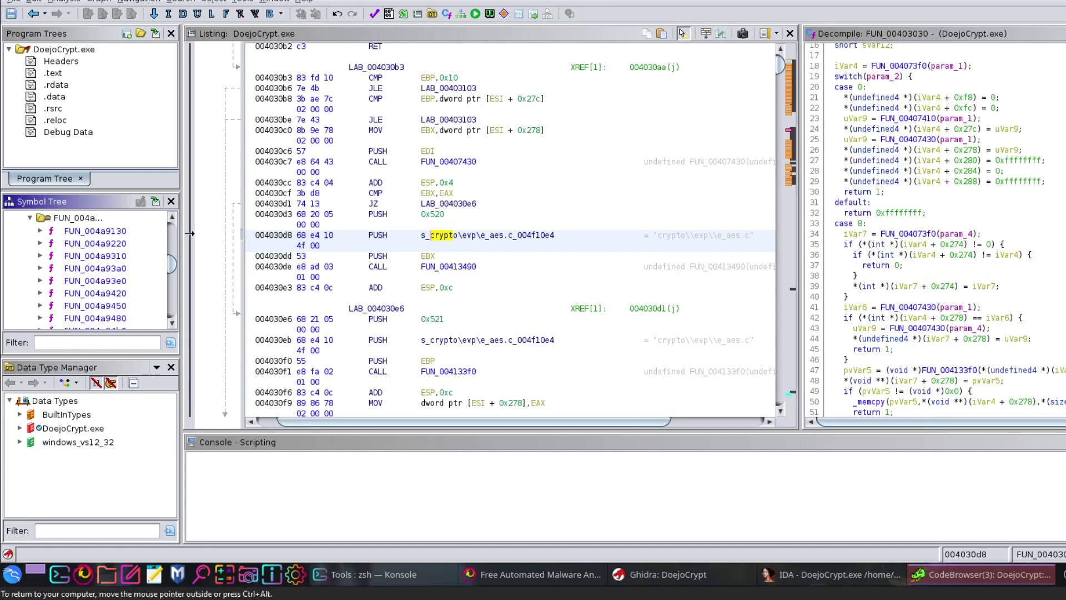
pyautogui.scroll(-3)
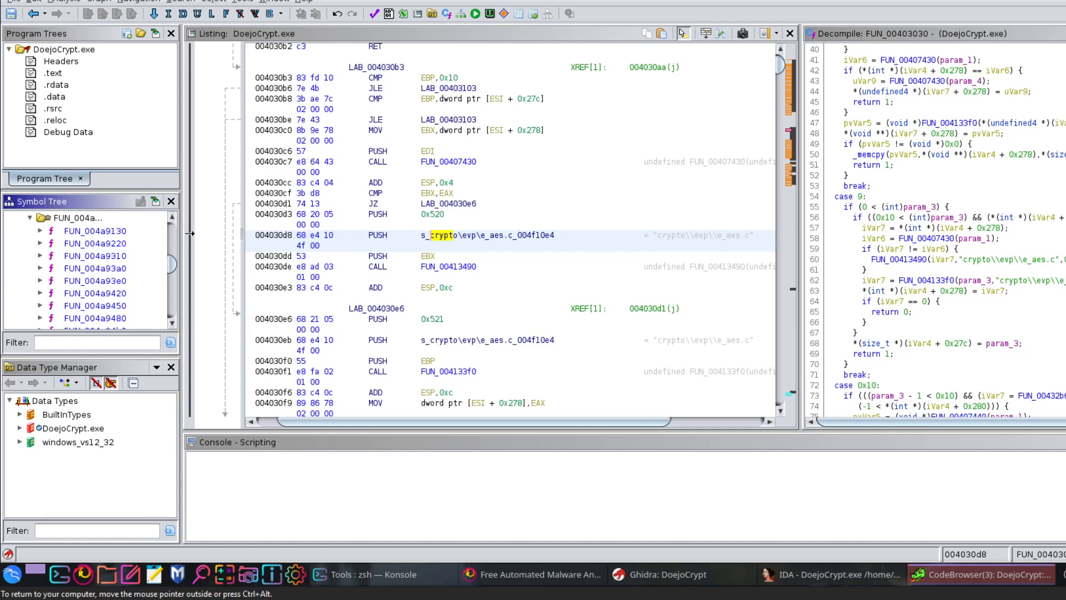
pyautogui.scroll(-3)
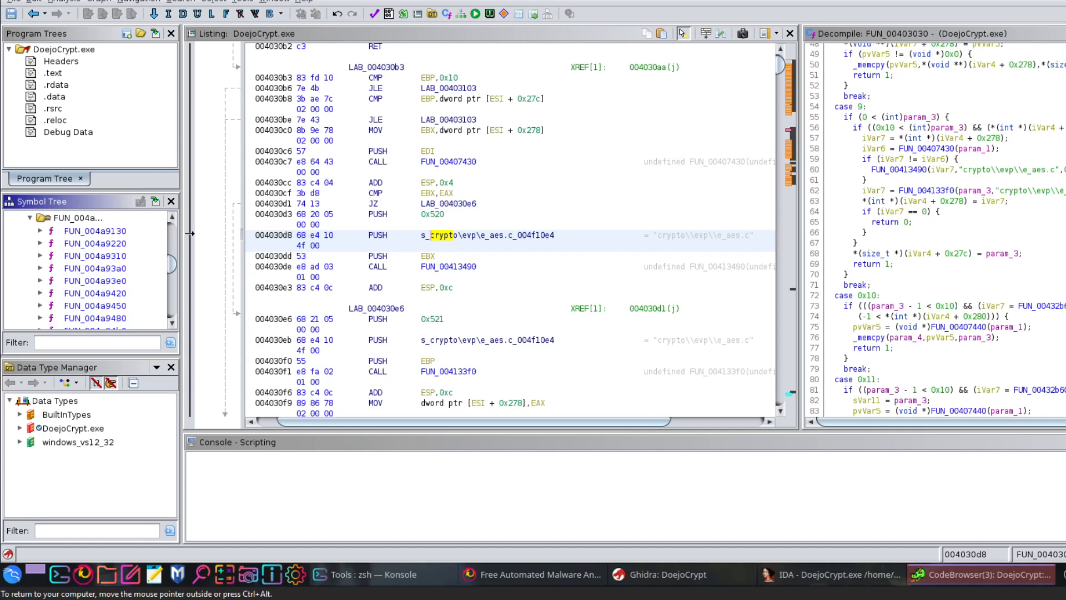
pyautogui.moveTo(982, 195)
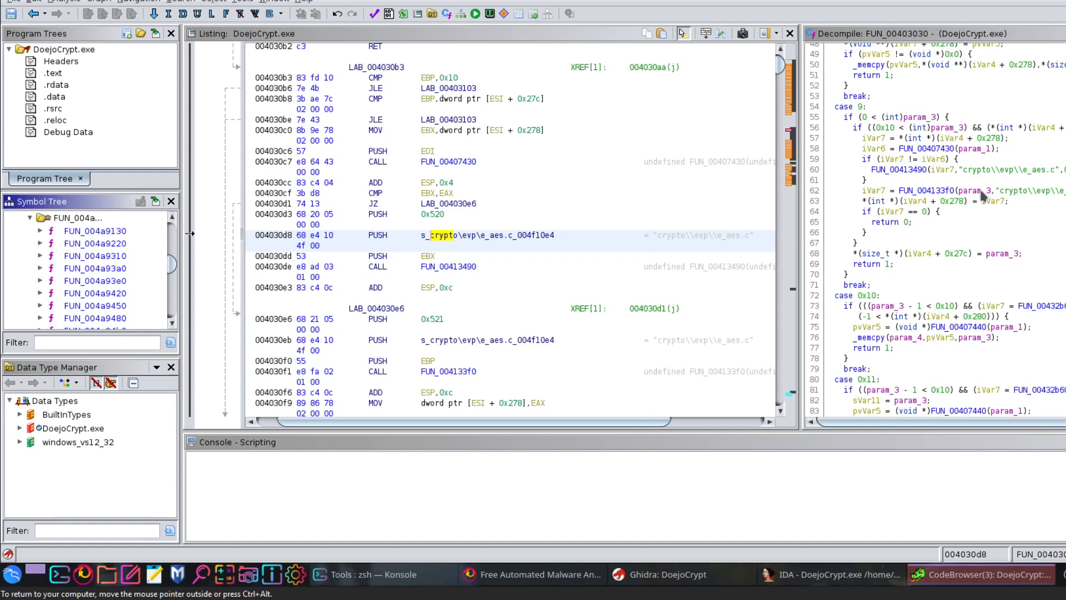
pyautogui.moveTo(944, 197)
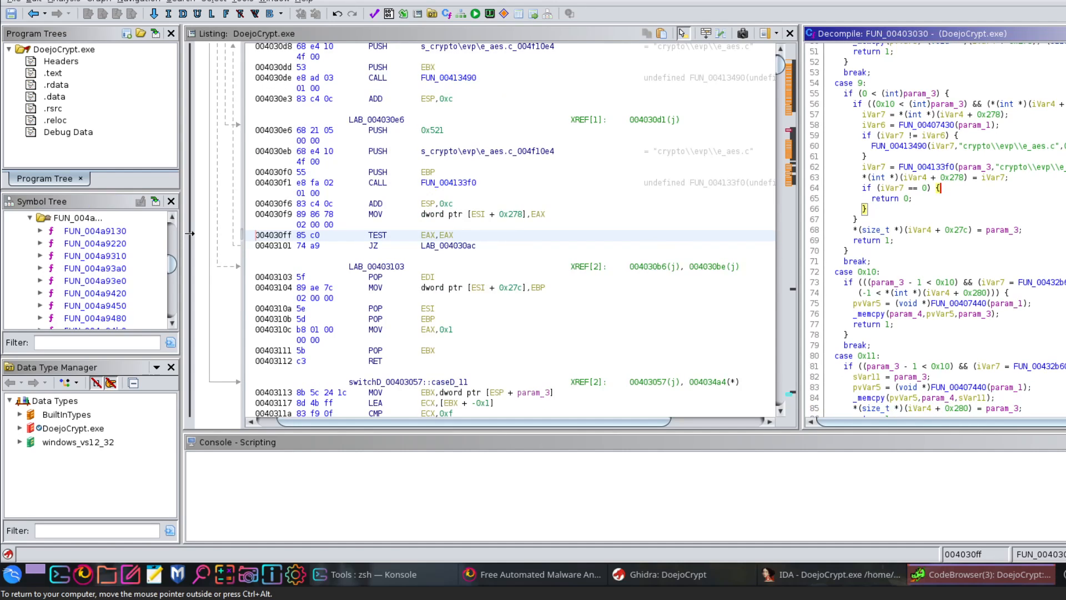
pyautogui.scroll(-3)
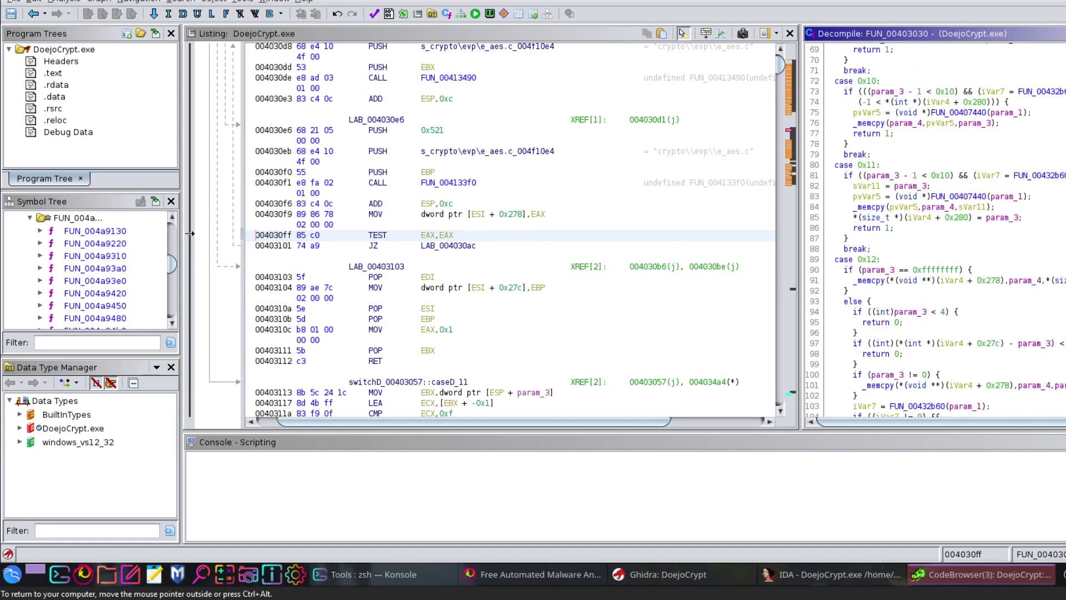
pyautogui.scroll(-3)
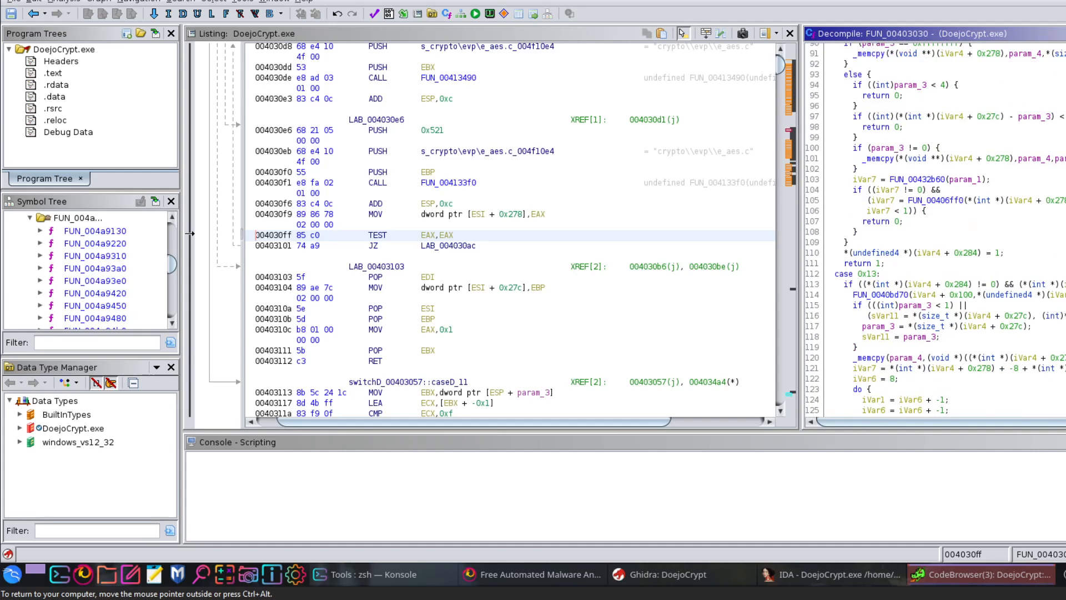
pyautogui.scroll(-3)
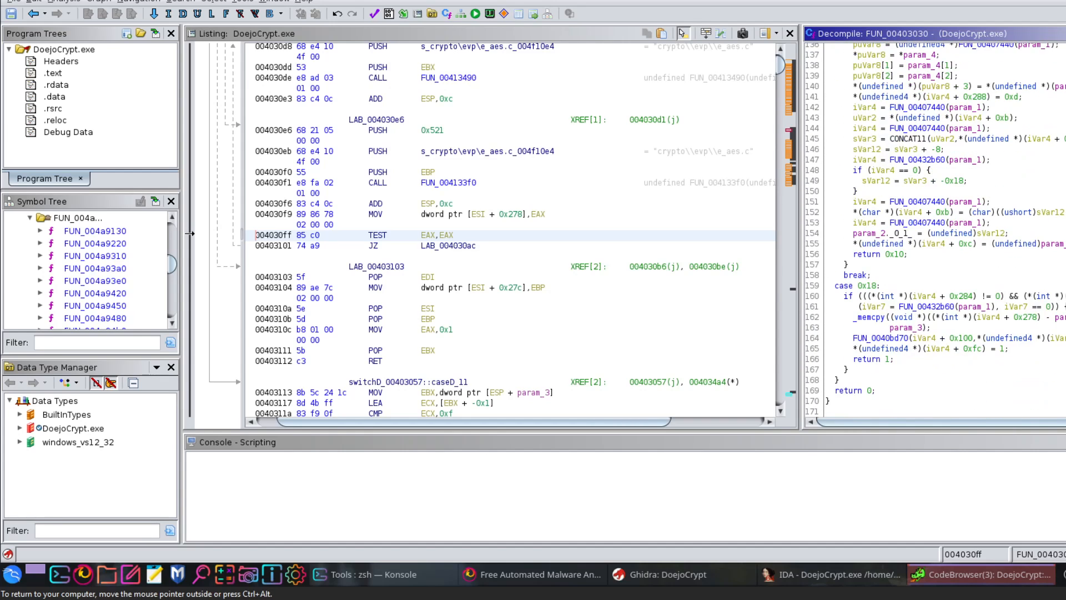
pyautogui.moveTo(684, 226)
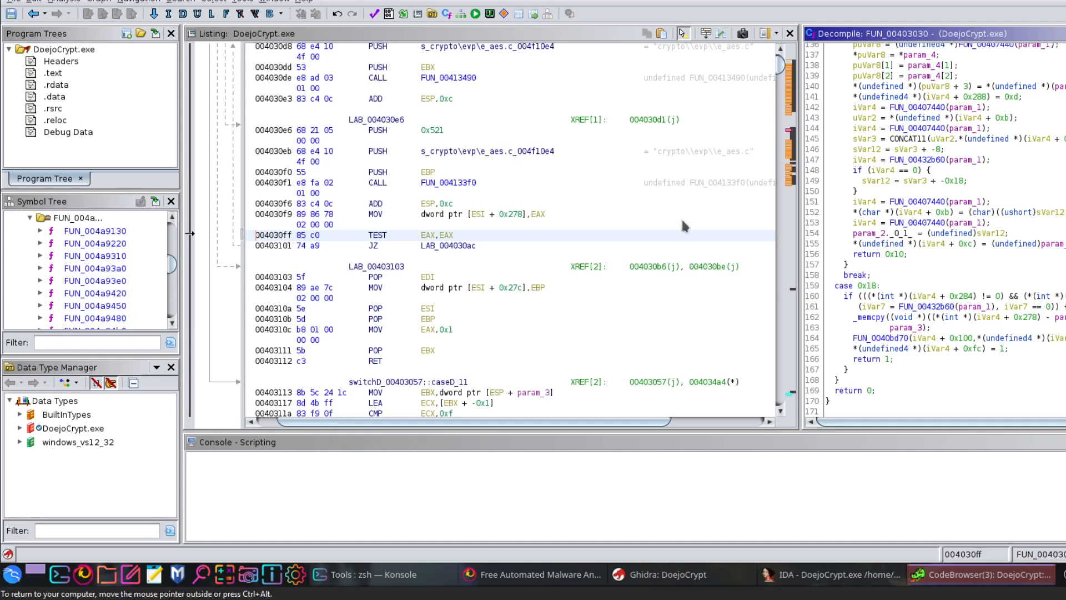
pyautogui.moveTo(557, 124)
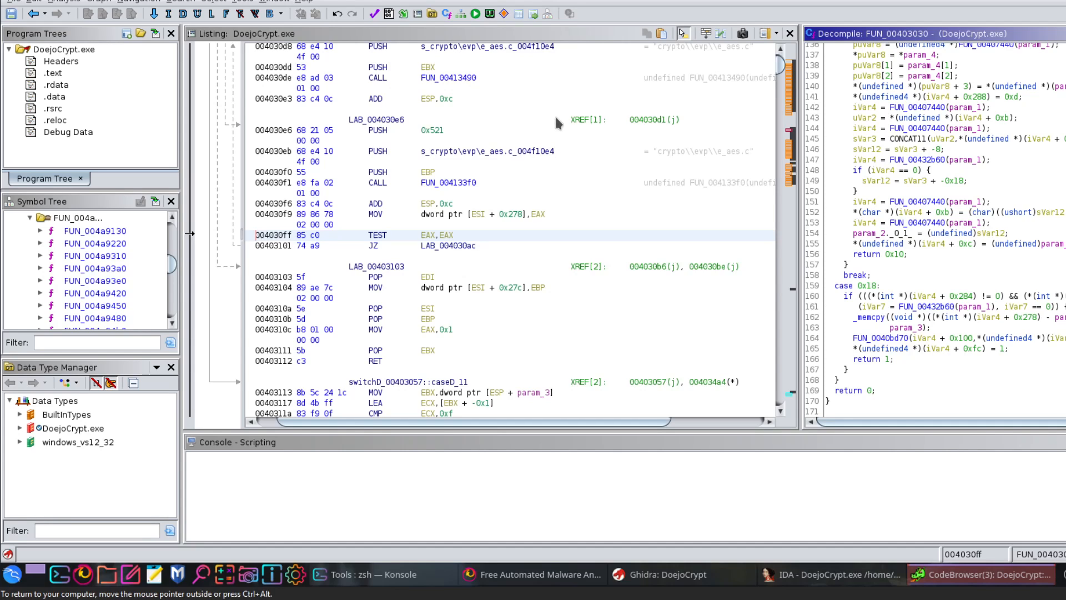
pyautogui.moveTo(553, 125)
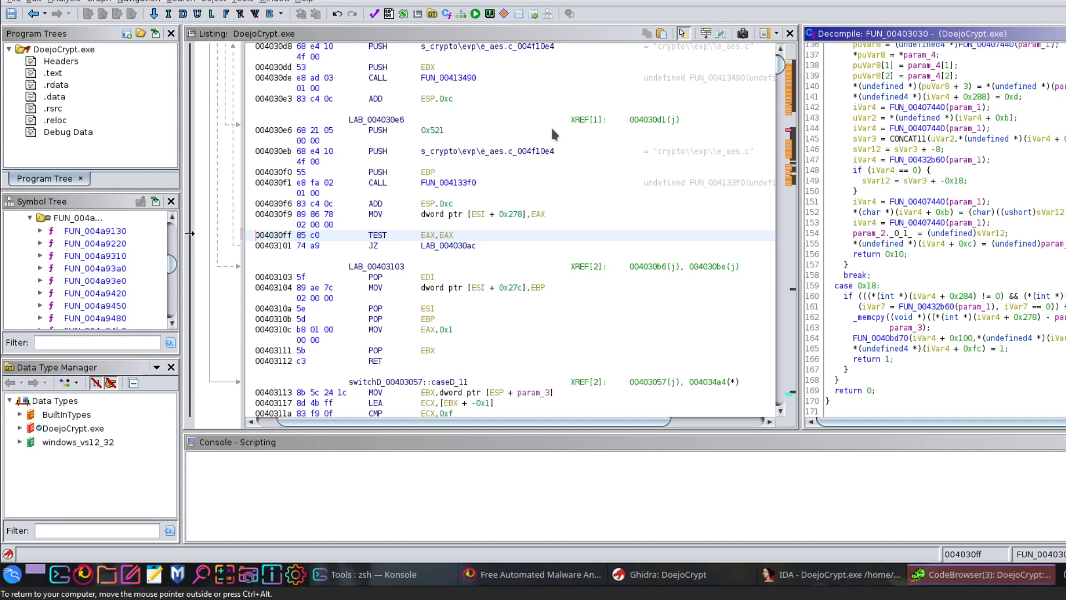
pyautogui.moveTo(605, 323)
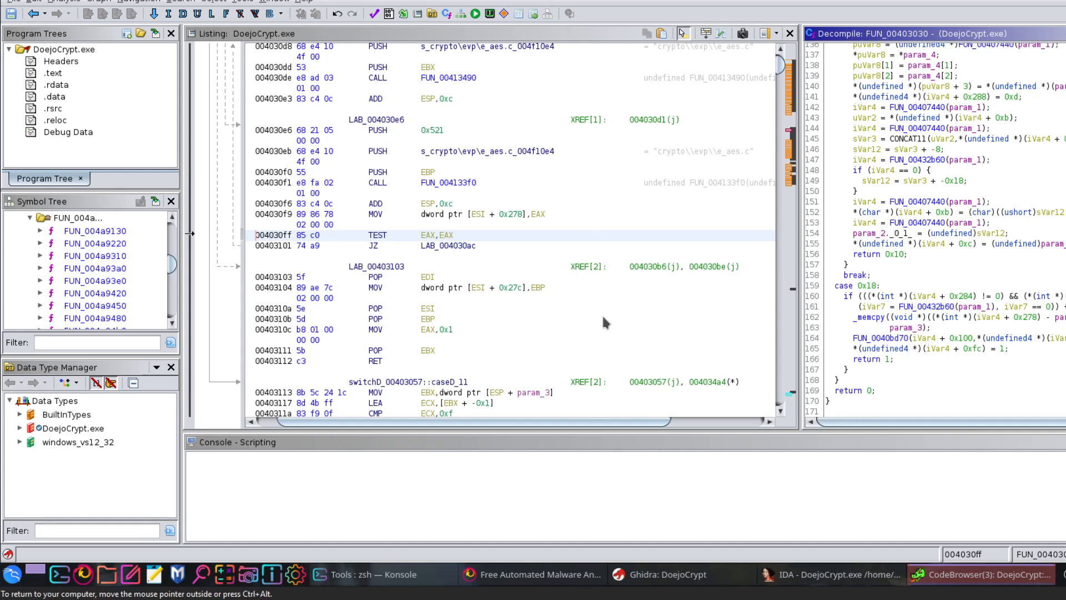
pyautogui.moveTo(599, 343)
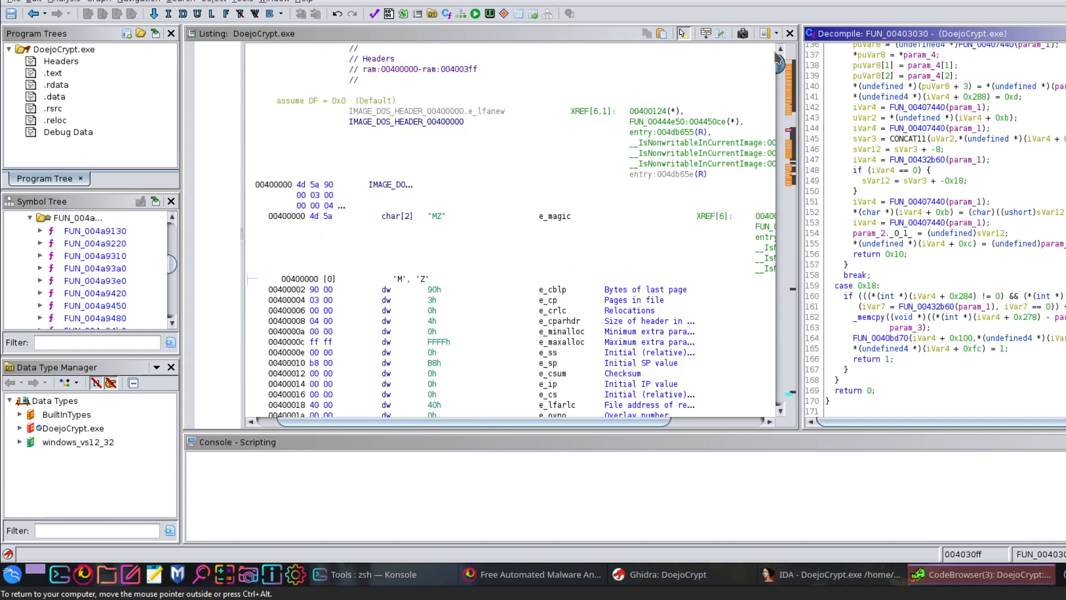
pyautogui.moveTo(520, 569)
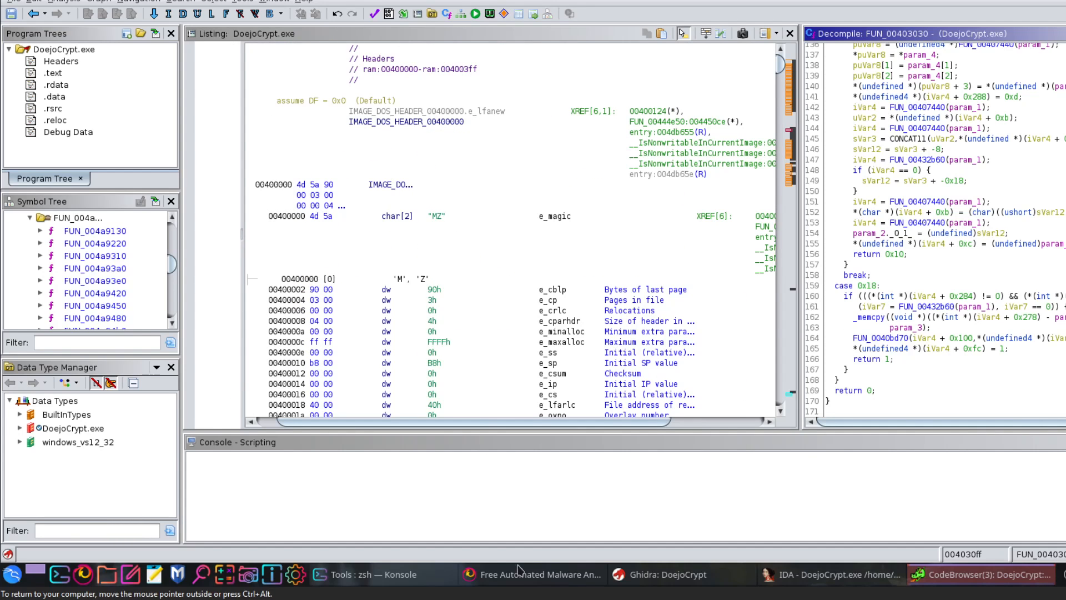
# Check the s1.bin report's malicious verdict and 99/100 score, then start loading virustotal.com.
pyautogui.click(532, 574)
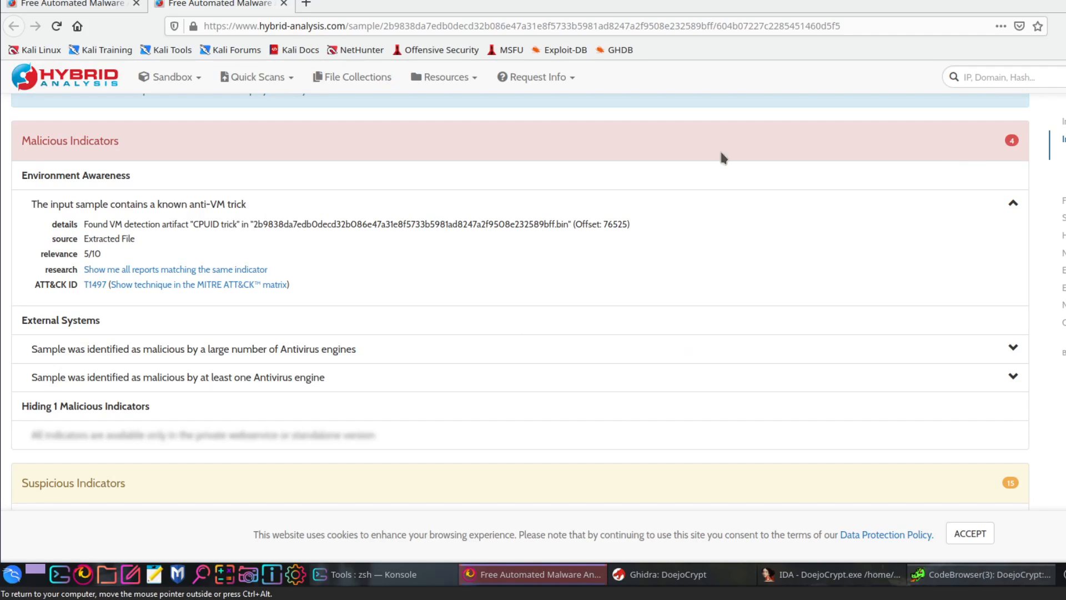
pyautogui.scroll(3)
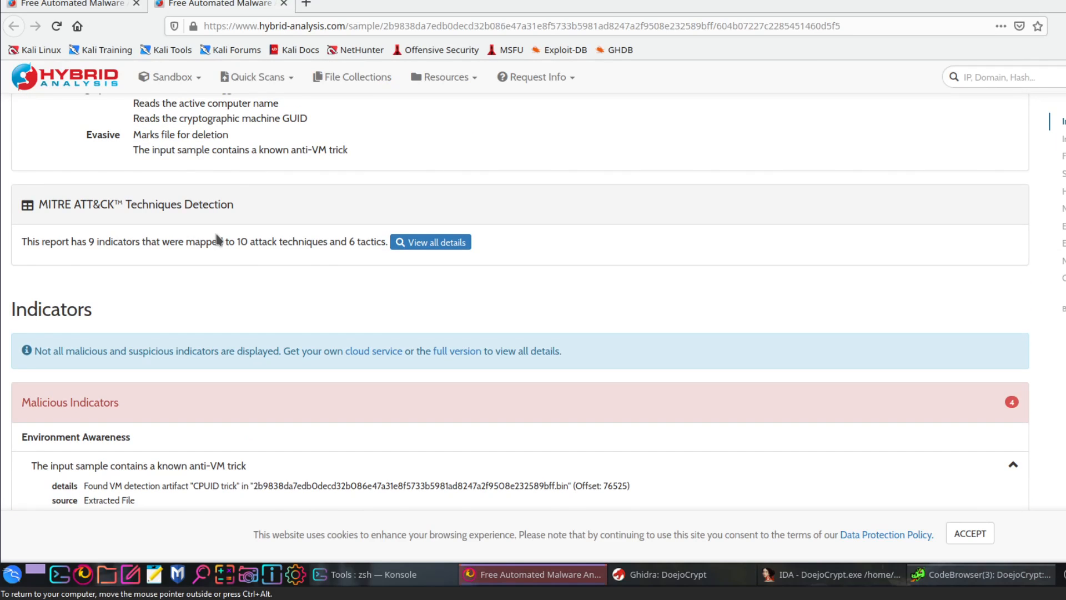
pyautogui.scroll(3)
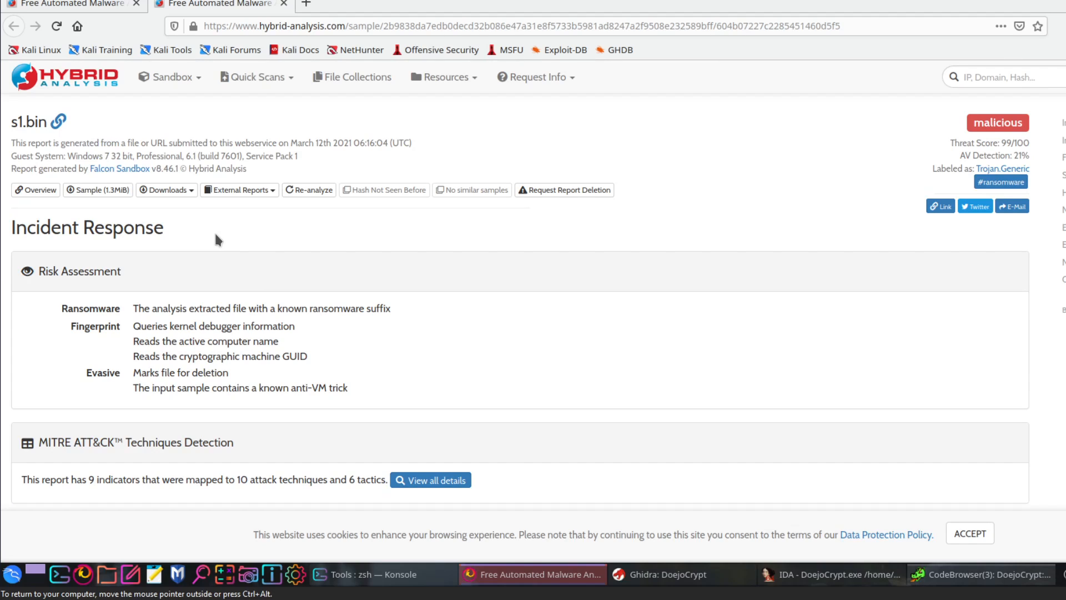
pyautogui.moveTo(510, 214)
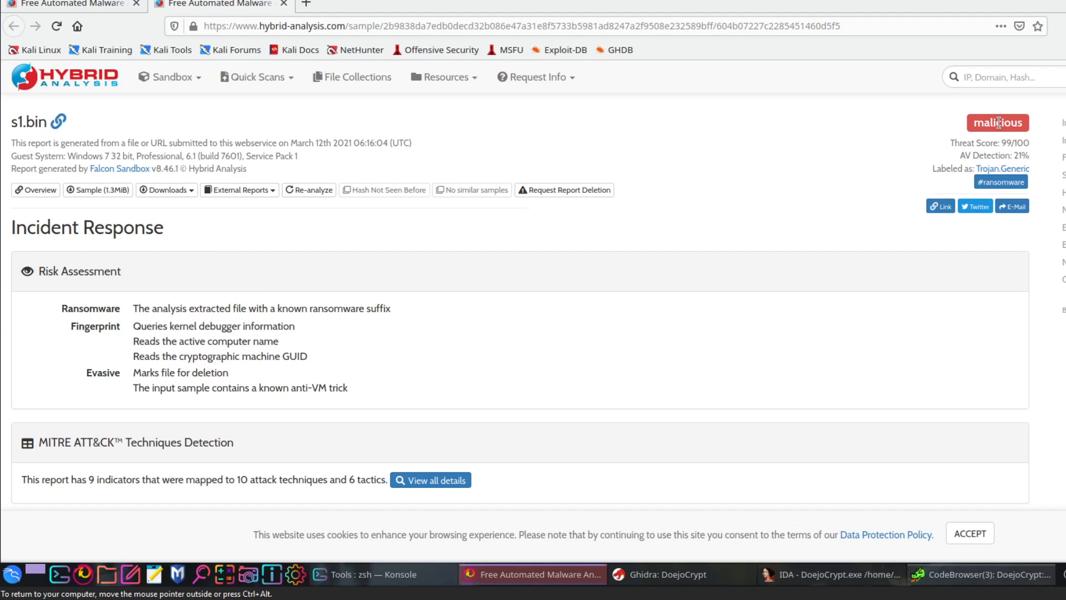
pyautogui.moveTo(990, 152)
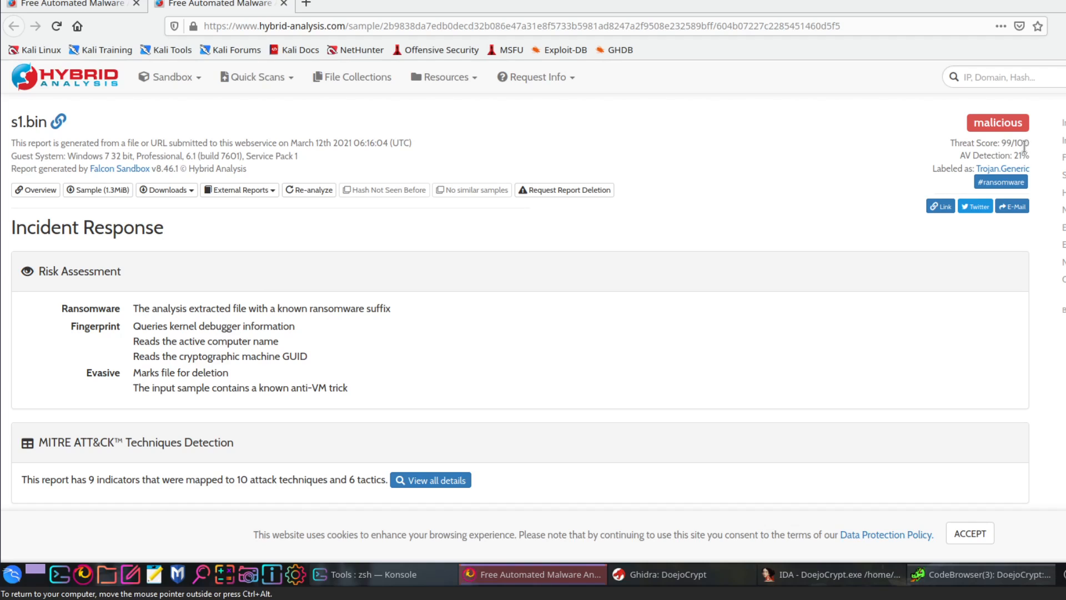
pyautogui.doubleClick(1018, 155)
pyautogui.write('https://www.virustotal.com')
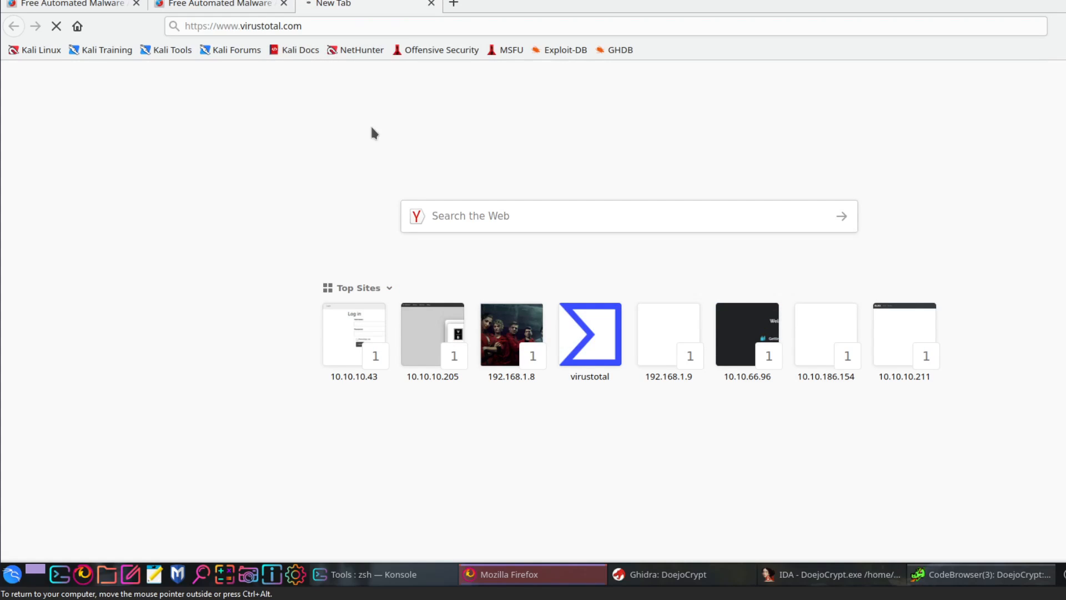
# Upload DoejoCrypt.exe from the samples folder to VirusTotal for scanning.
pyautogui.click(588, 334)
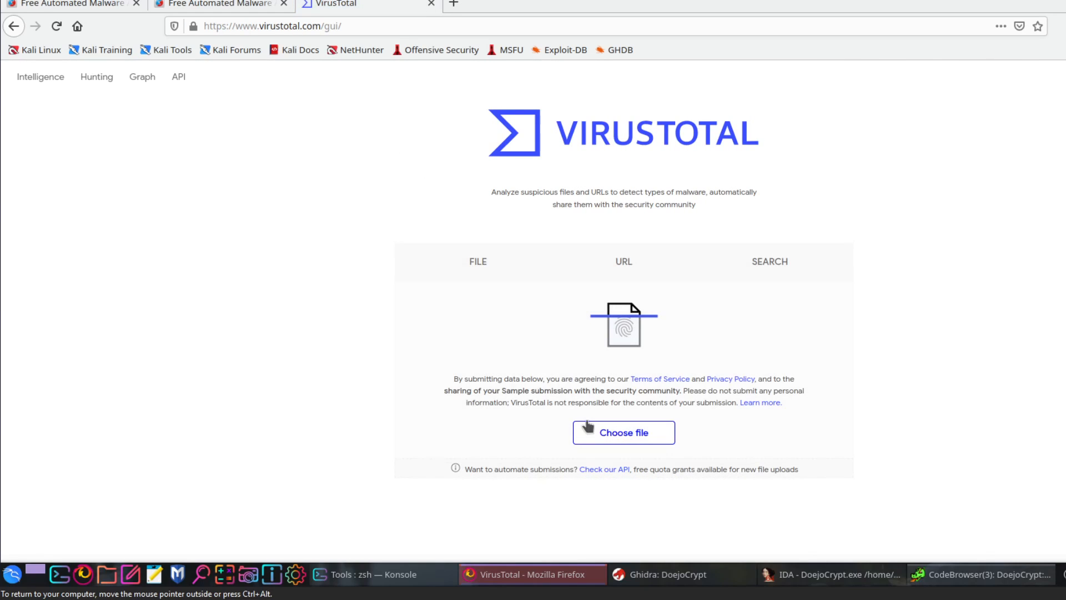
pyautogui.click(622, 432)
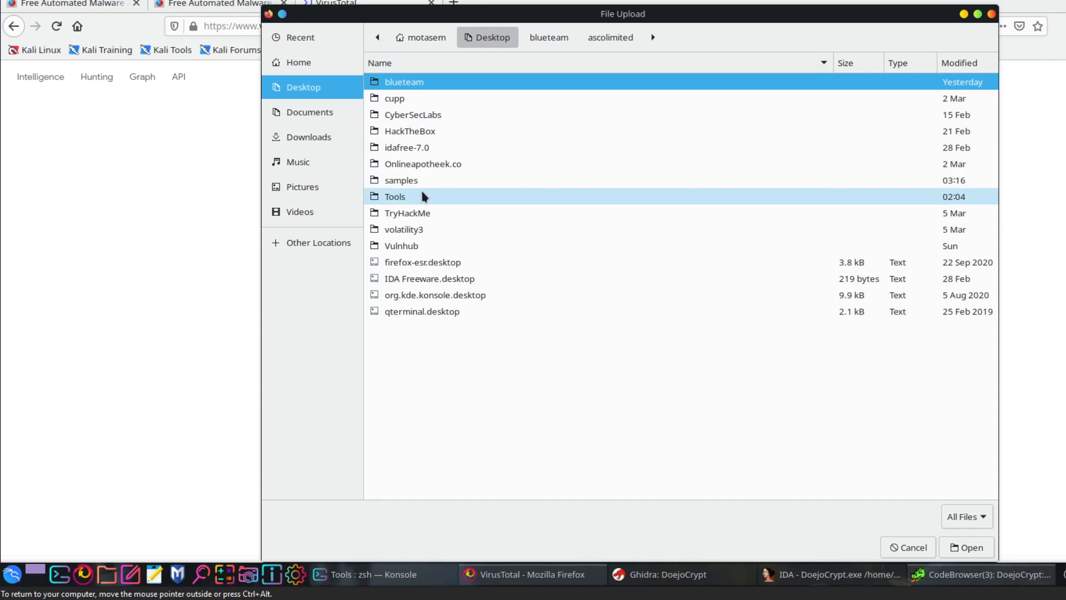
pyautogui.doubleClick(400, 180)
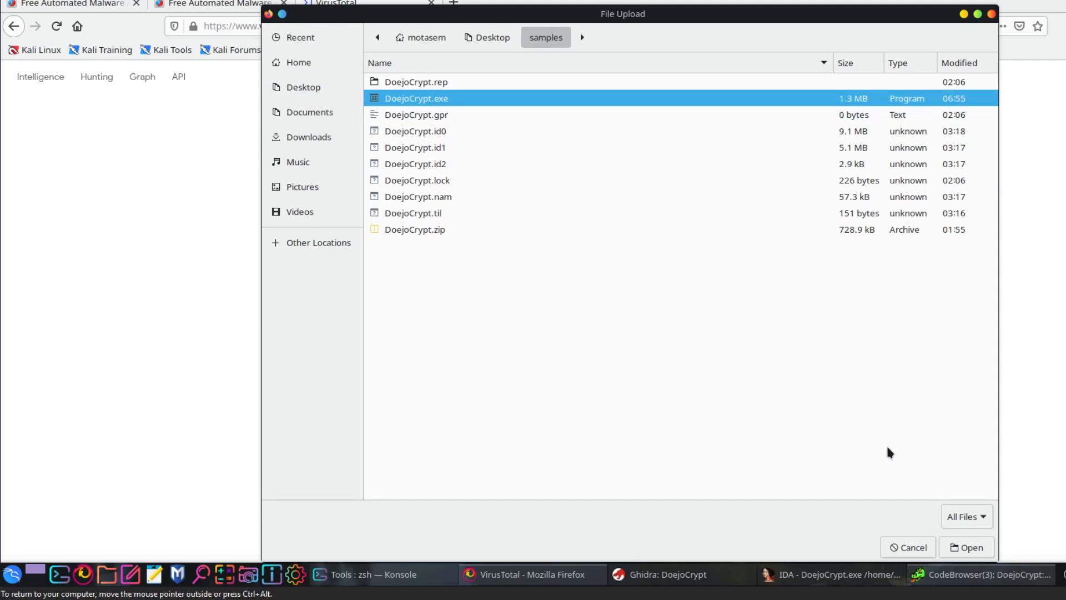
pyautogui.click(967, 546)
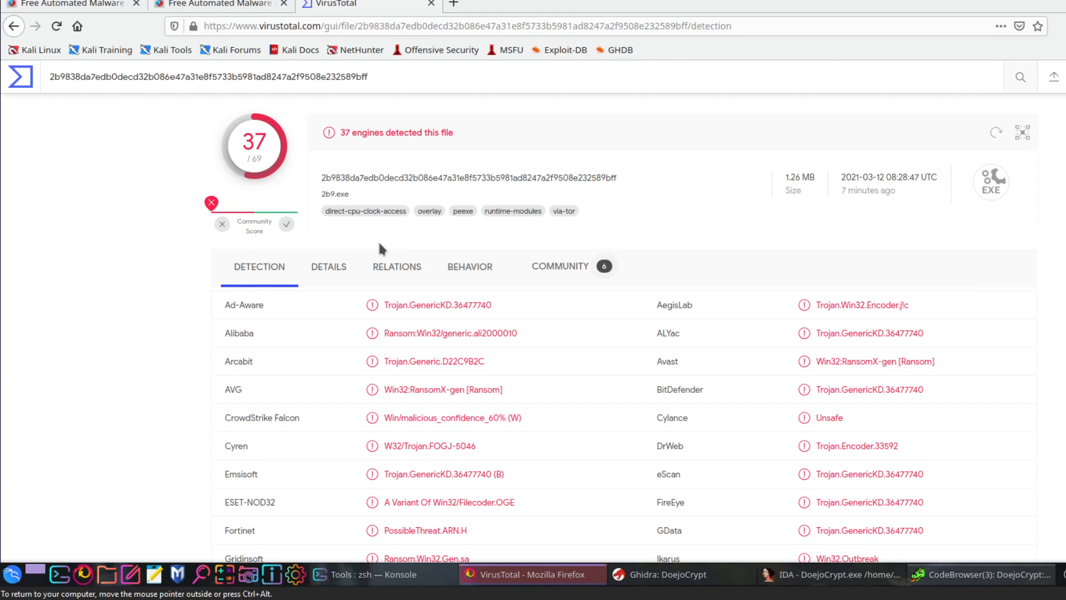
# Scroll the 37/69 vendor verdicts such as Ransom:Win32/DoejoCrypt.A, then open a blank tab.
pyautogui.scroll(-3)
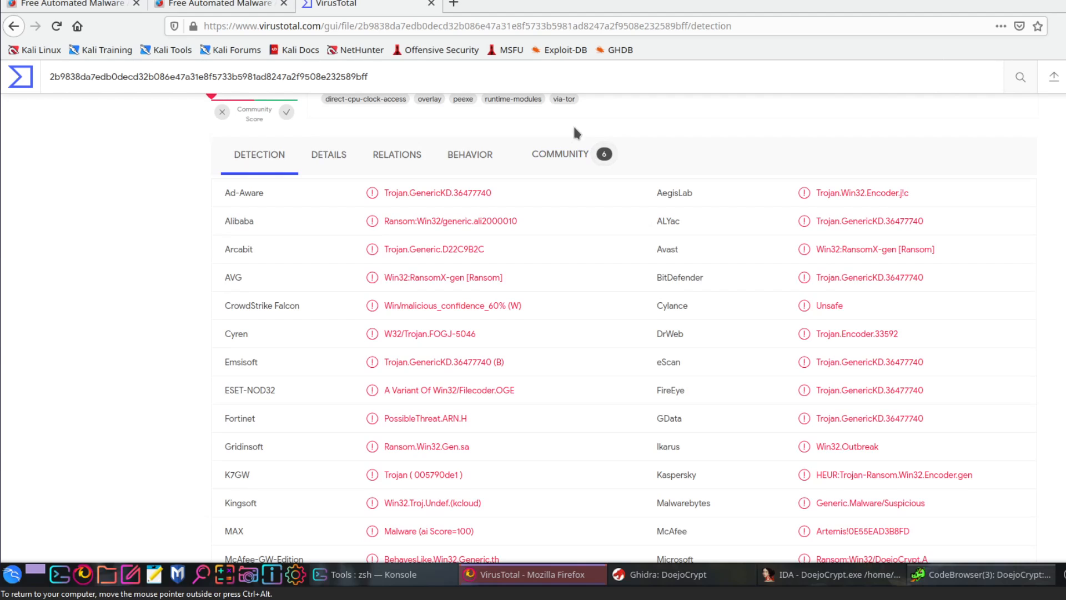
pyautogui.scroll(-3)
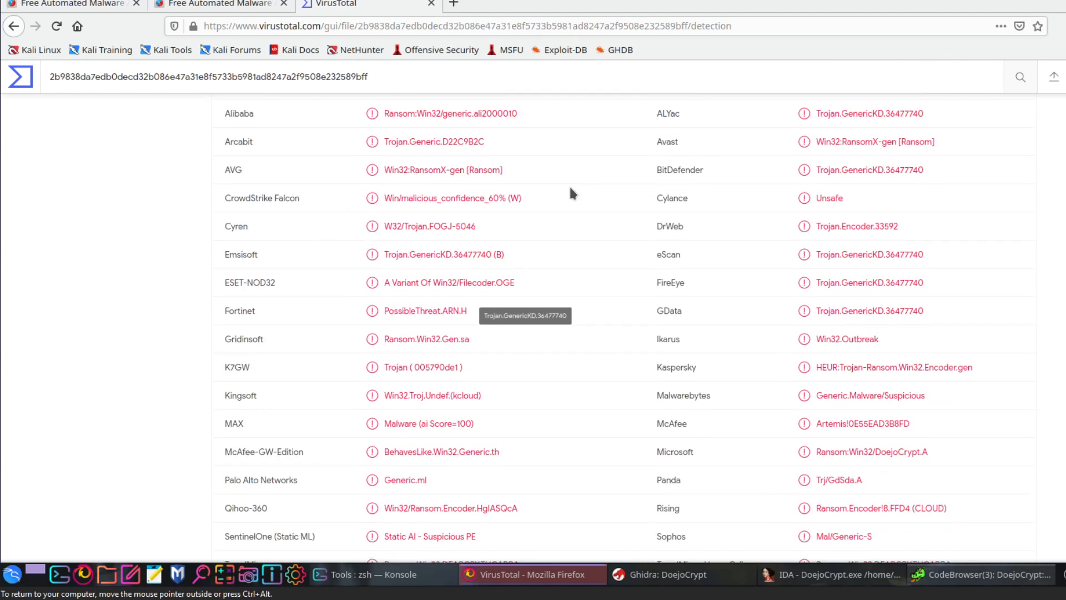
pyautogui.scroll(-3)
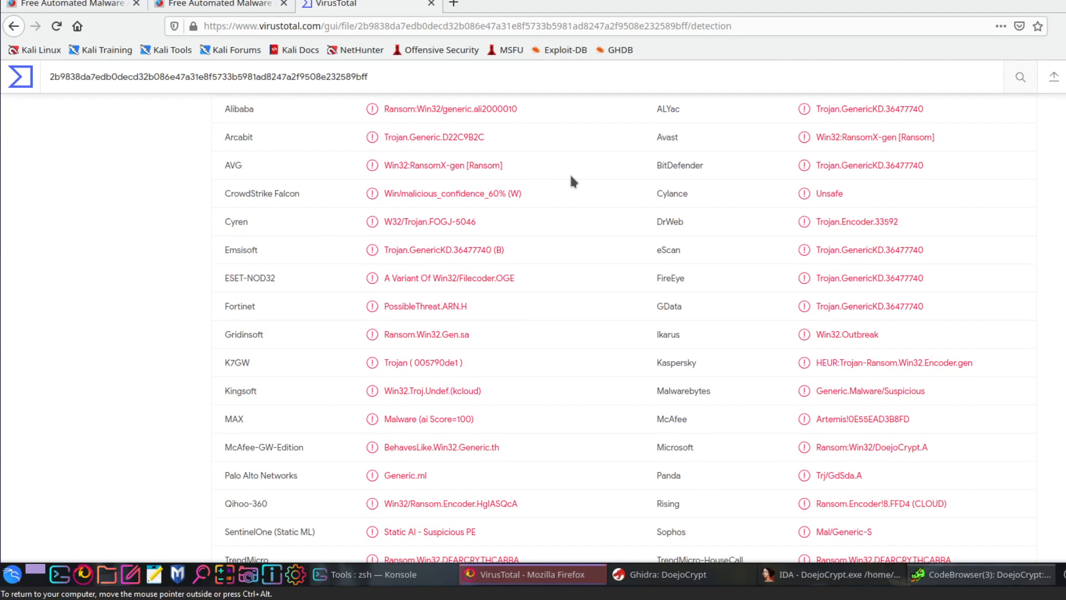
pyautogui.click(560, 117)
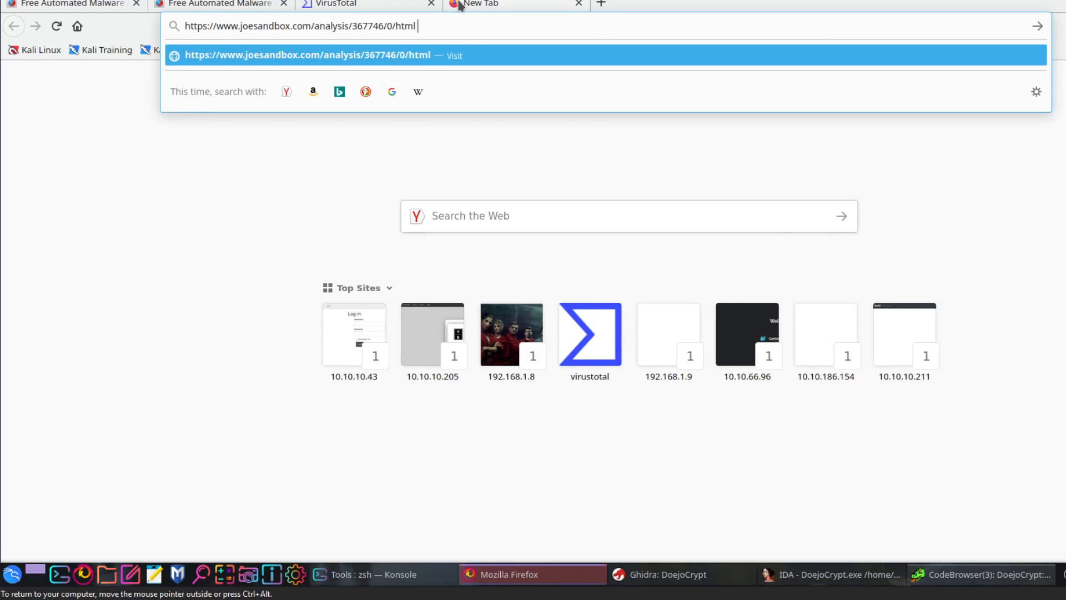
# Load Joe Sandbox's s1.exe report and review its score-80 malicious verdict, process tree and signatures.
pyautogui.press('Return')
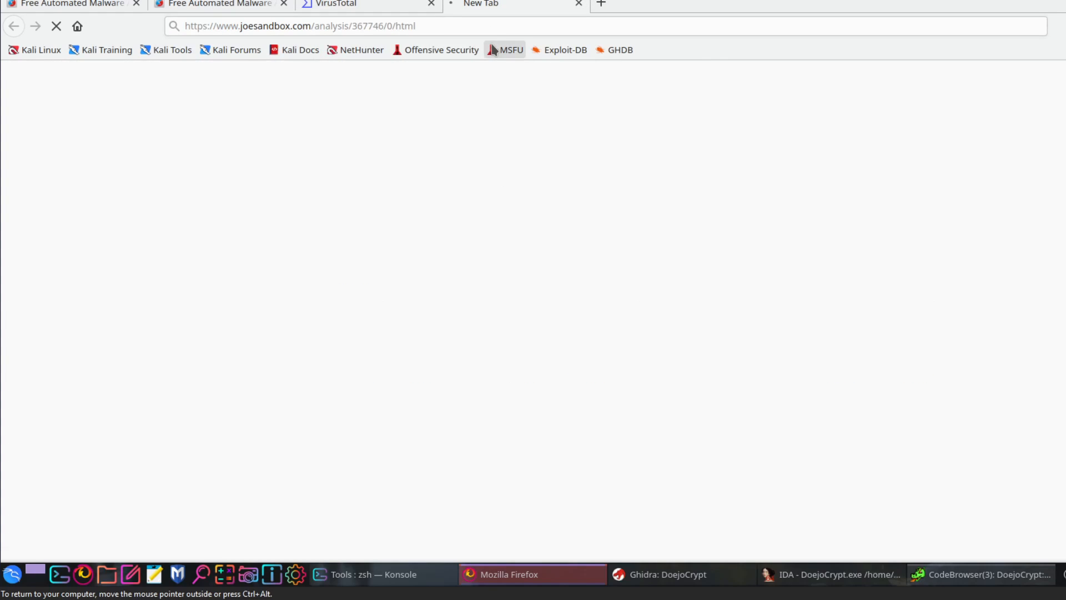
pyautogui.moveTo(492, 49)
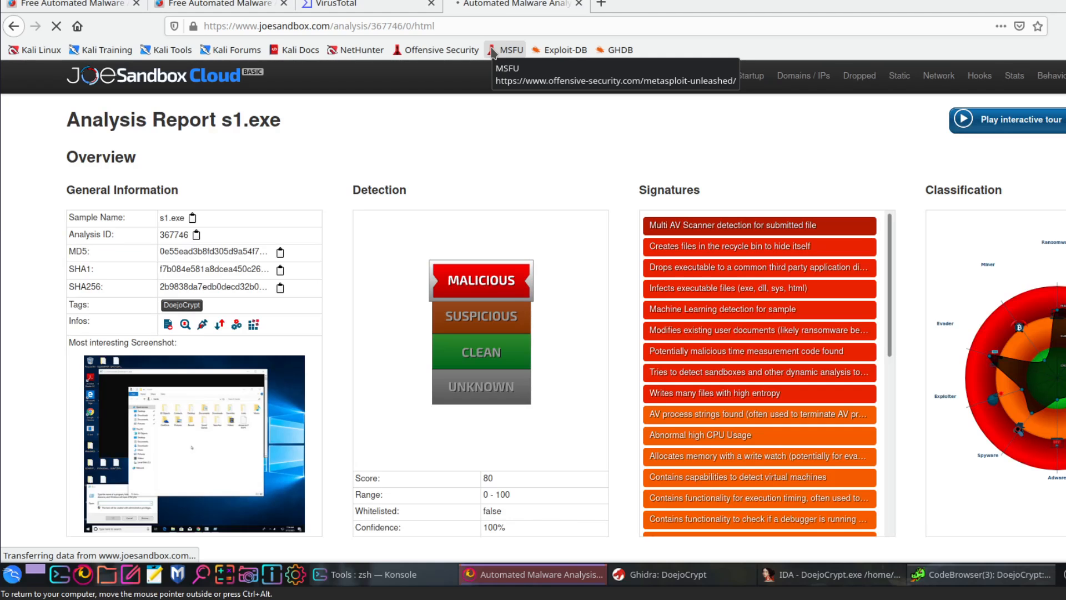
pyautogui.moveTo(212, 253)
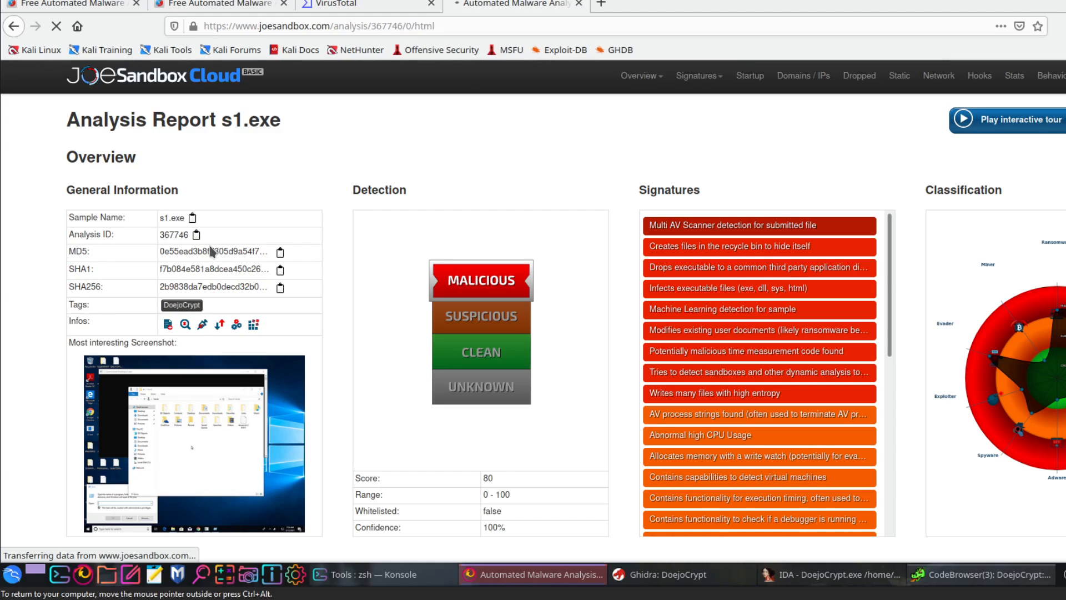
pyautogui.moveTo(180, 246)
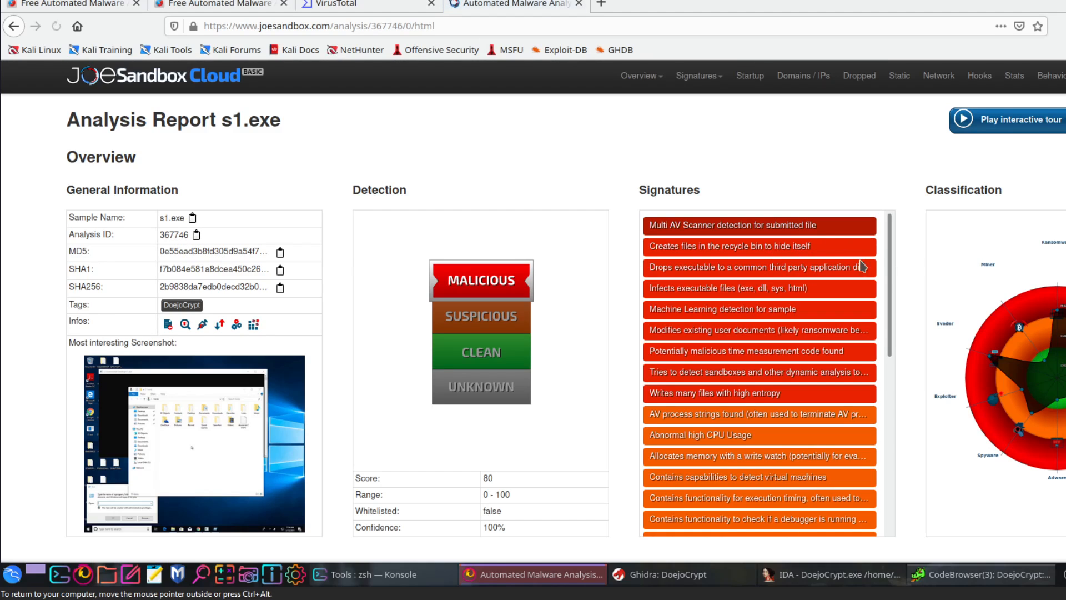
pyautogui.scroll(-3)
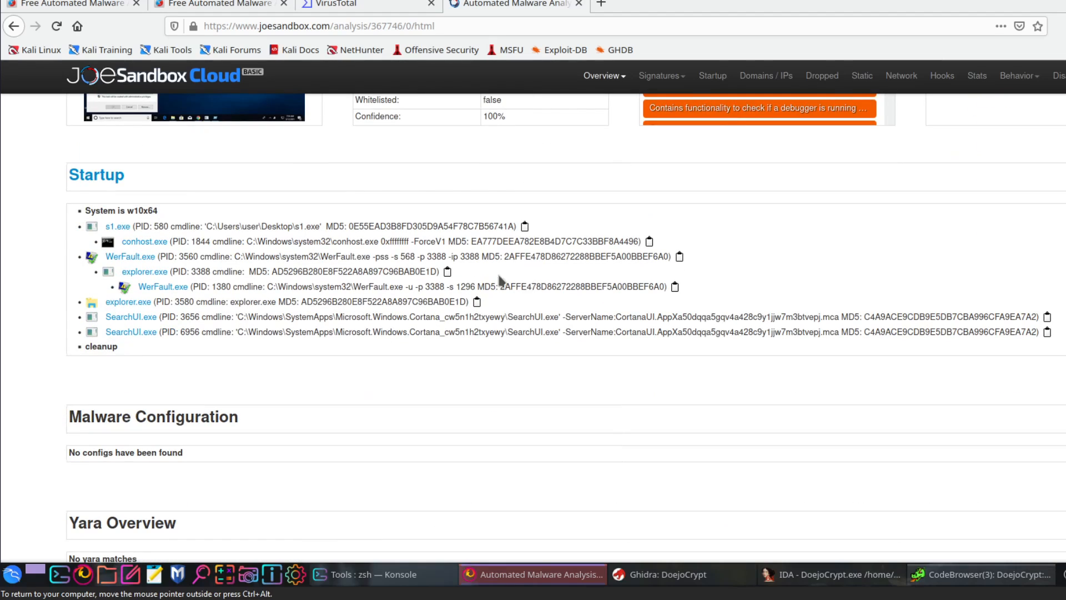
pyautogui.moveTo(144, 241)
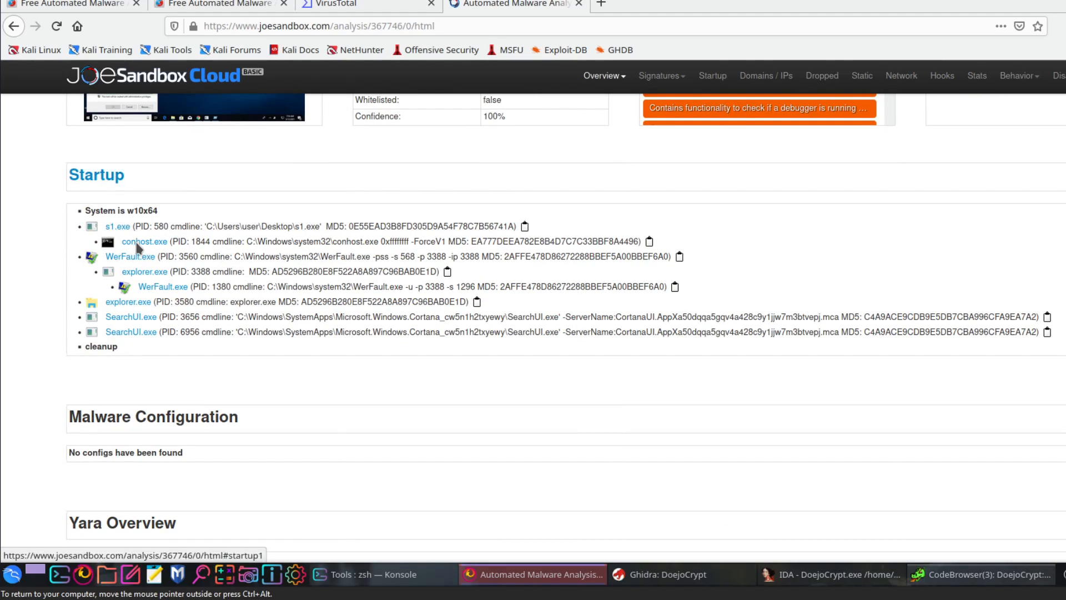
pyautogui.moveTo(143, 241)
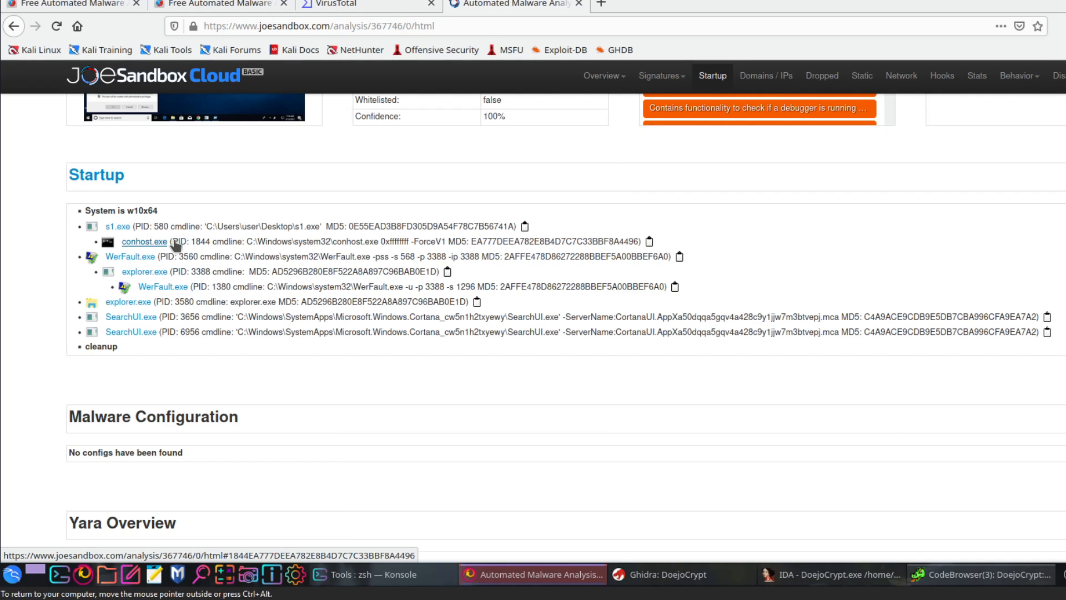
pyautogui.scroll(3)
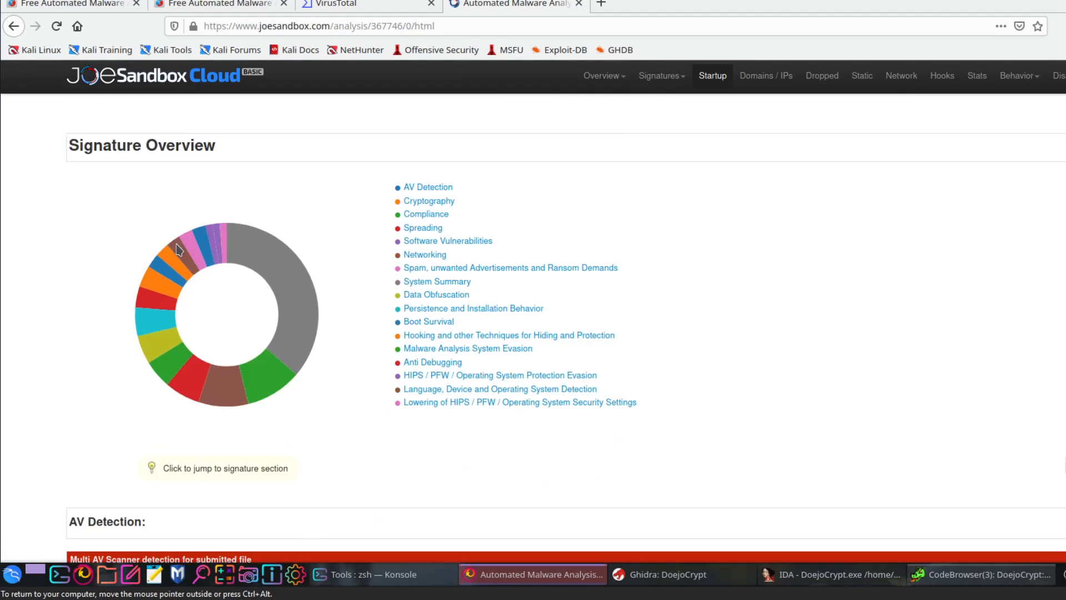
pyautogui.scroll(-3)
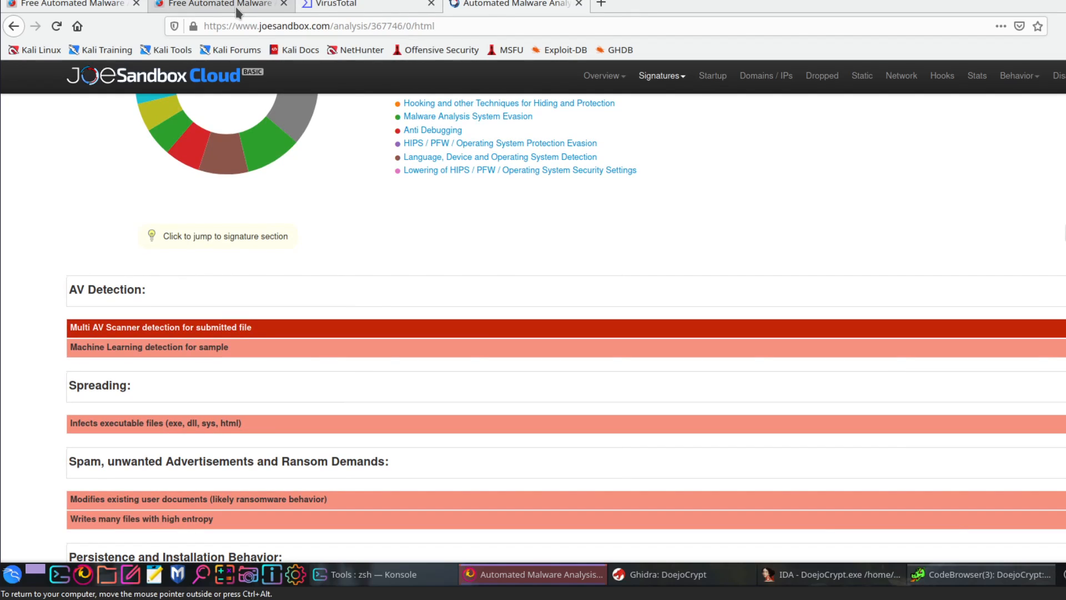
# Scroll Hybrid Analysis indicators to the dropped files flagged with the known .CRYPT ransomware suffix.
pyautogui.click(216, 4)
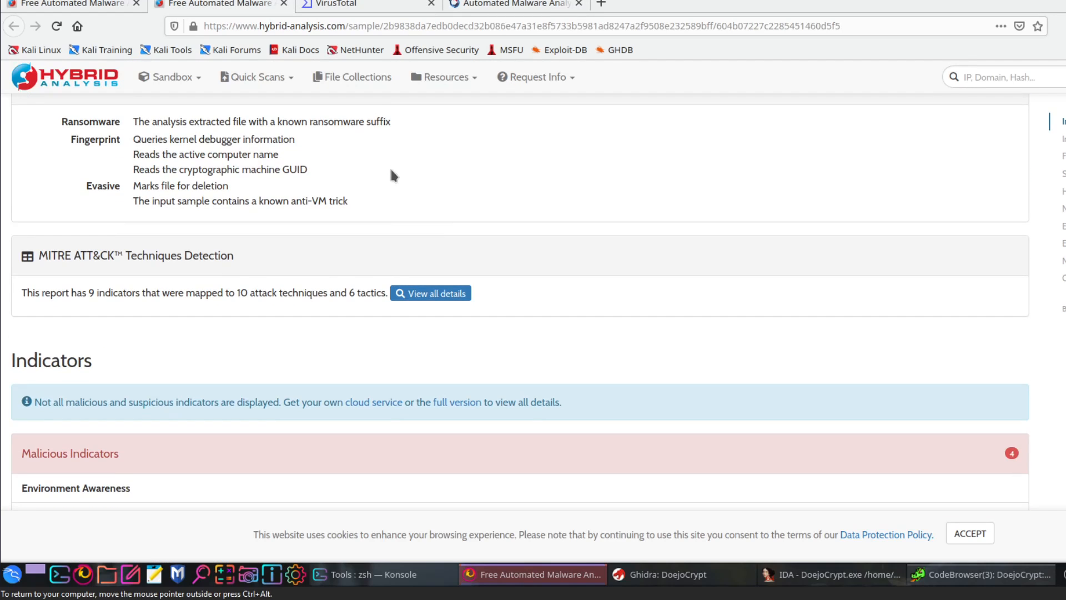
pyautogui.scroll(-3)
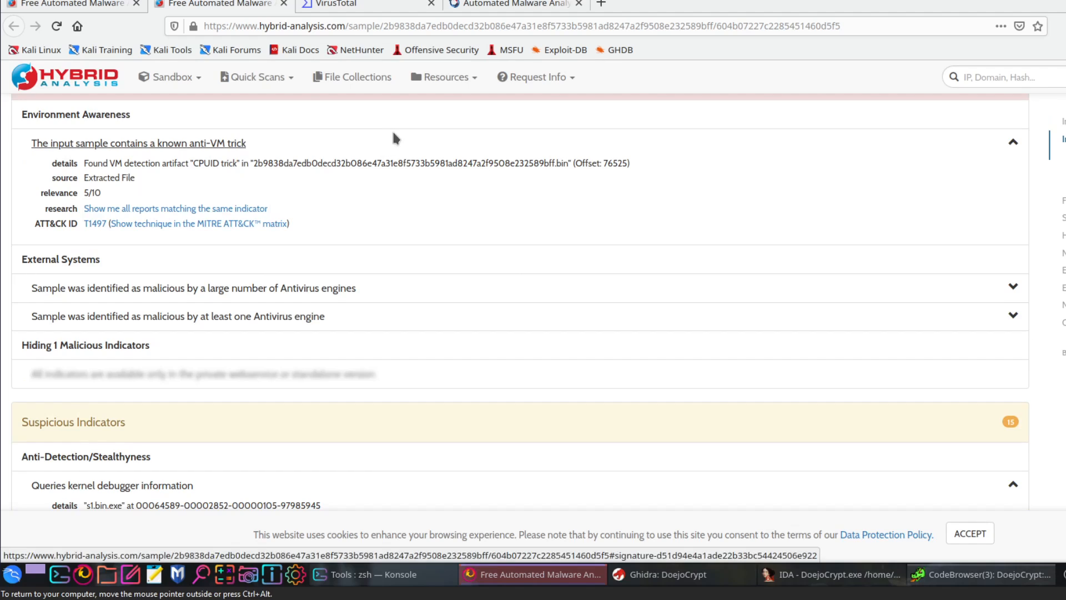
pyautogui.scroll(-3)
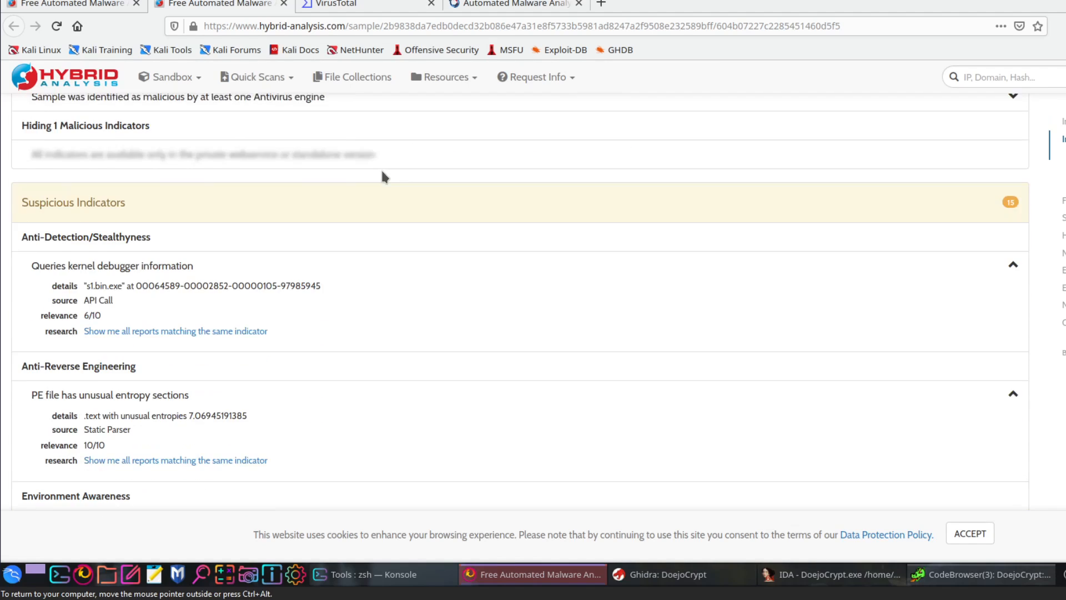
pyautogui.scroll(-3)
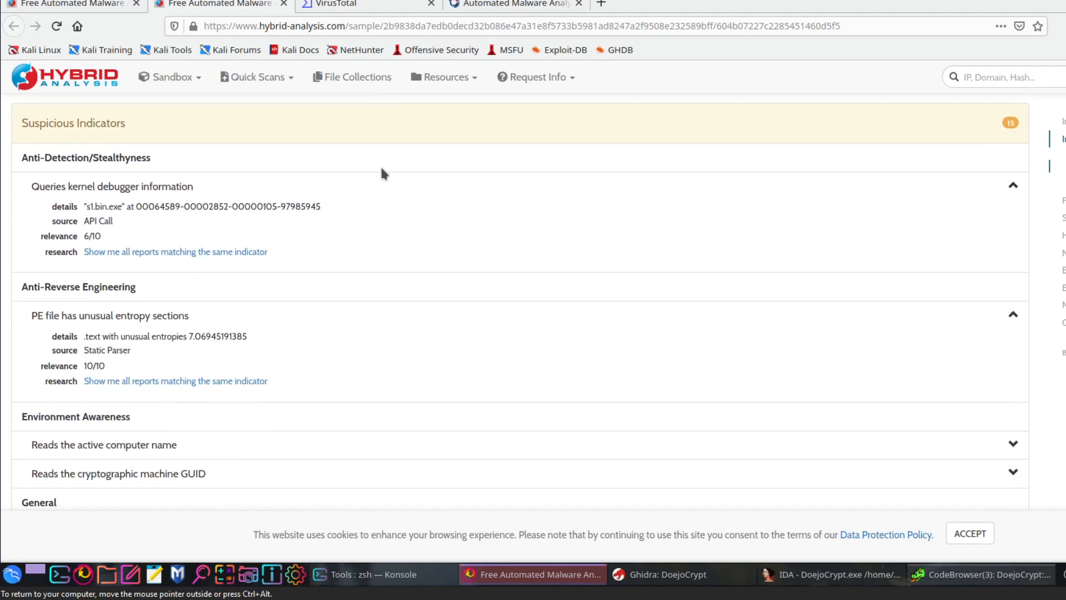
pyautogui.scroll(-3)
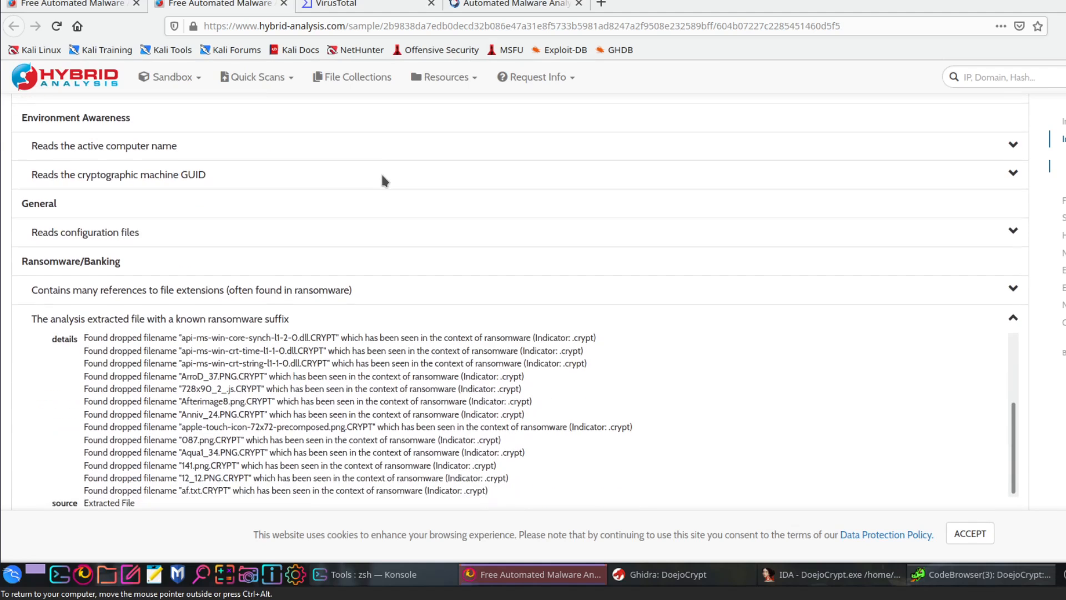
pyautogui.scroll(-3)
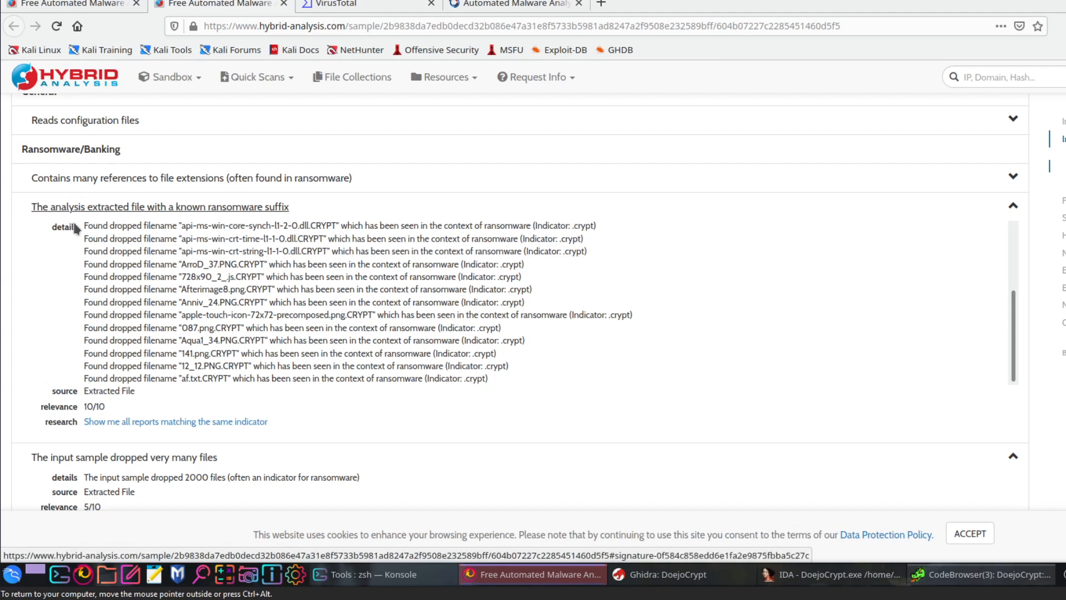
pyautogui.moveTo(157, 224)
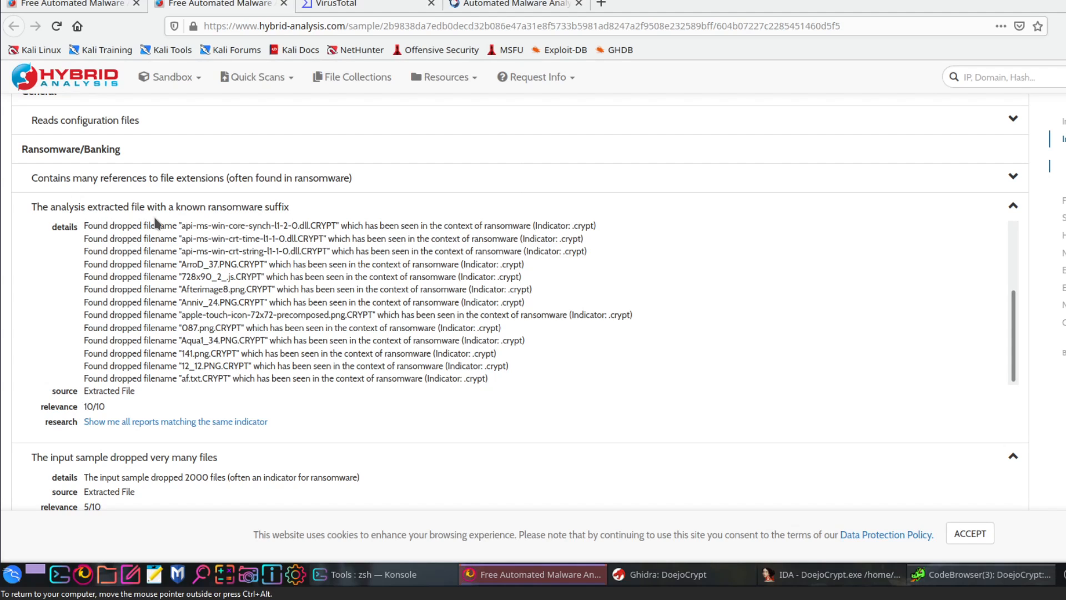
pyautogui.moveTo(321, 225)
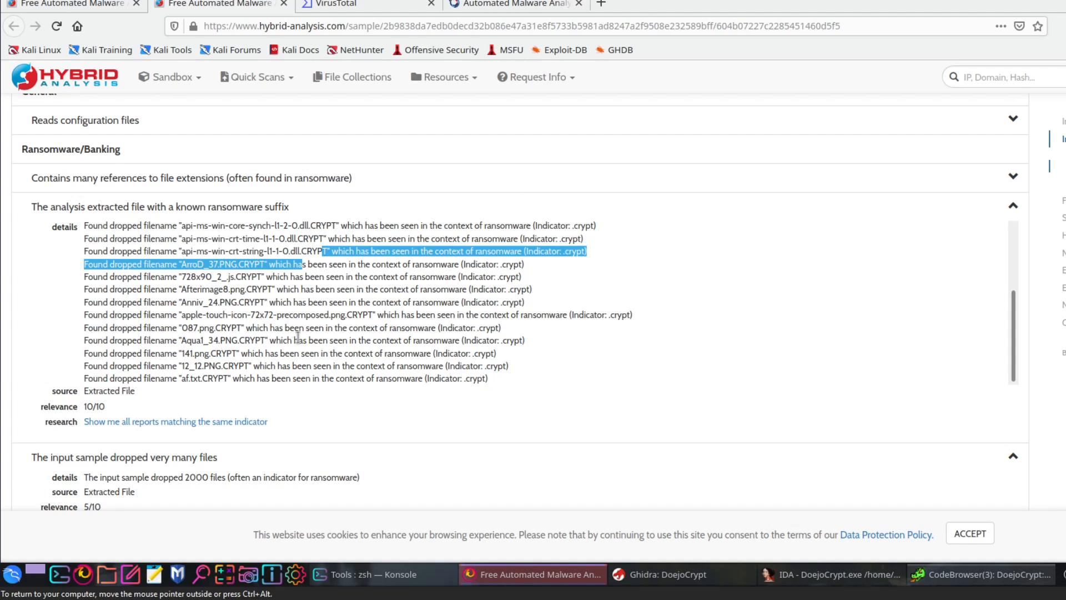
pyautogui.scroll(-3)
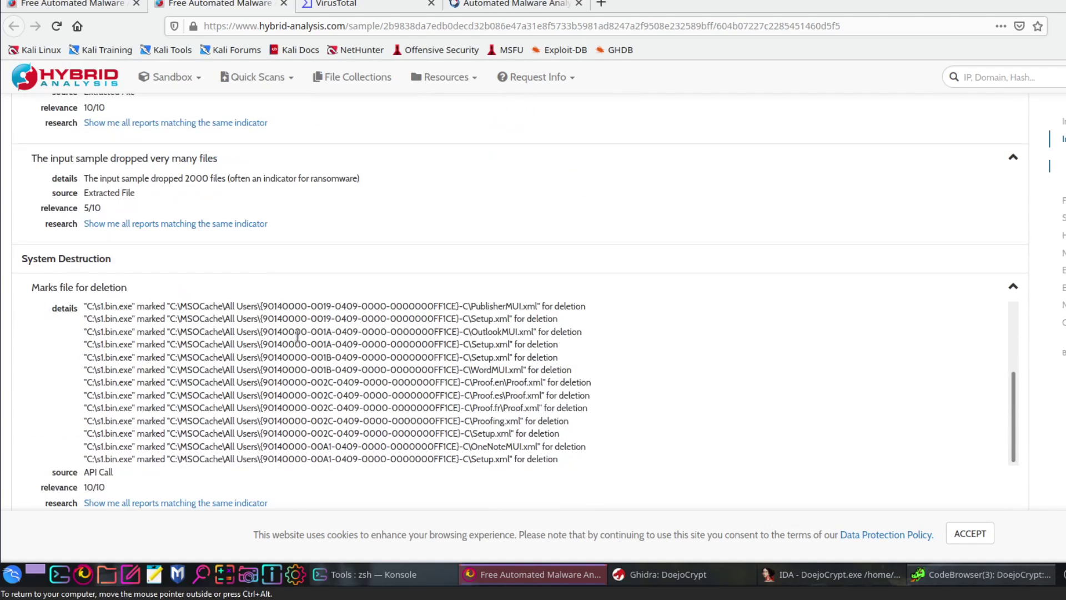
pyautogui.scroll(-3)
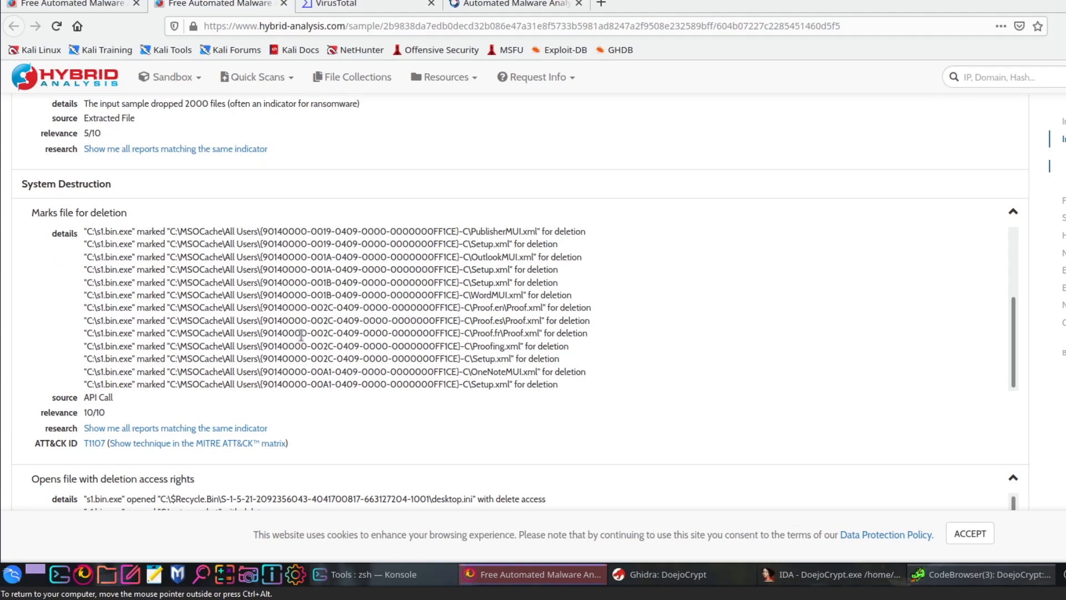
pyautogui.moveTo(113, 248)
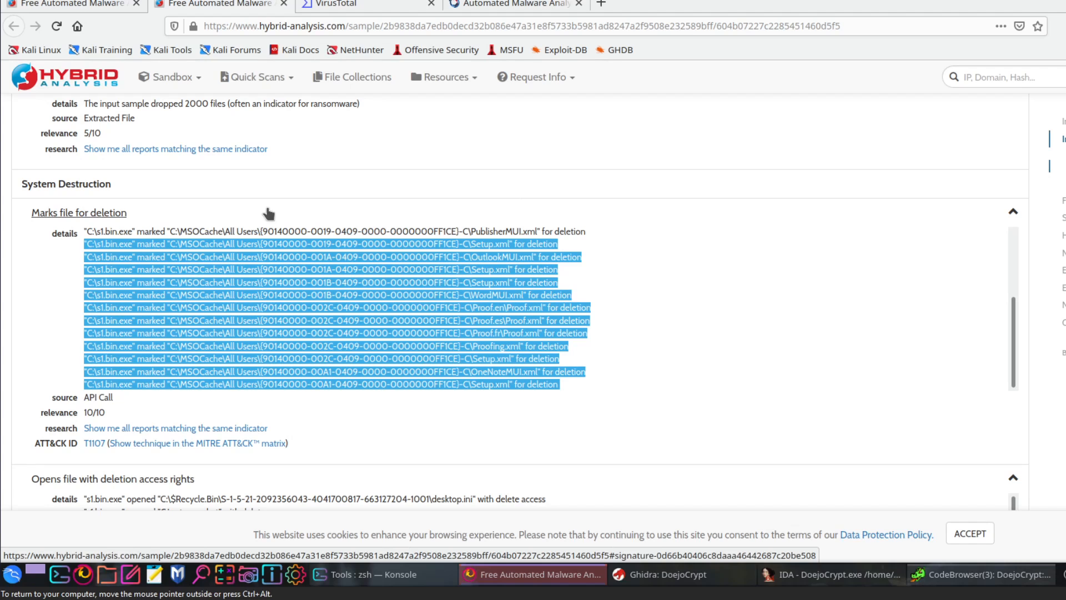
pyautogui.scroll(-3)
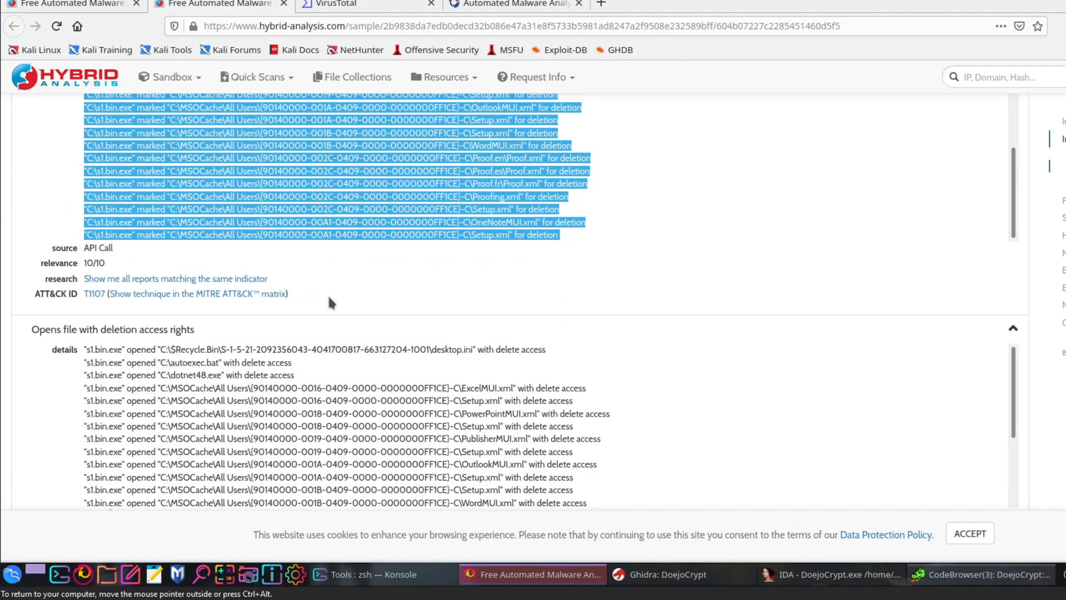
pyautogui.scroll(-3)
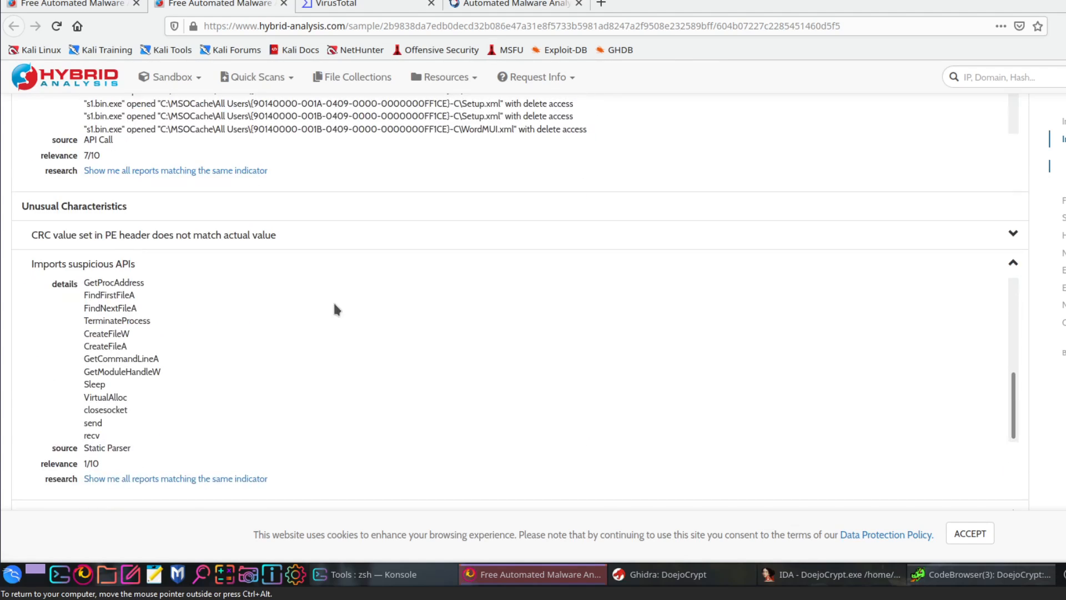
pyautogui.scroll(-3)
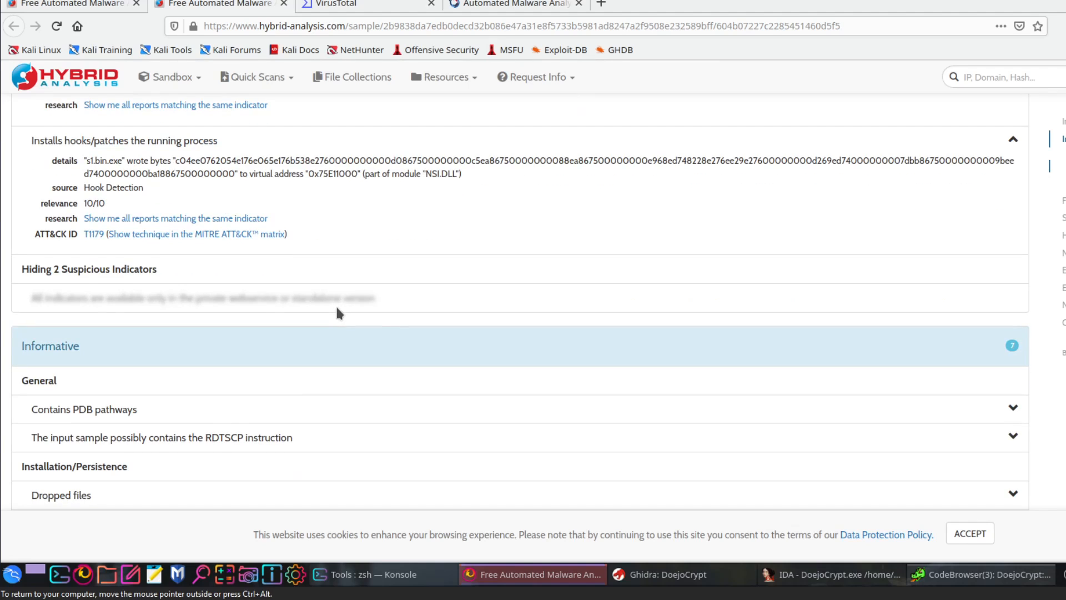
pyautogui.scroll(-3)
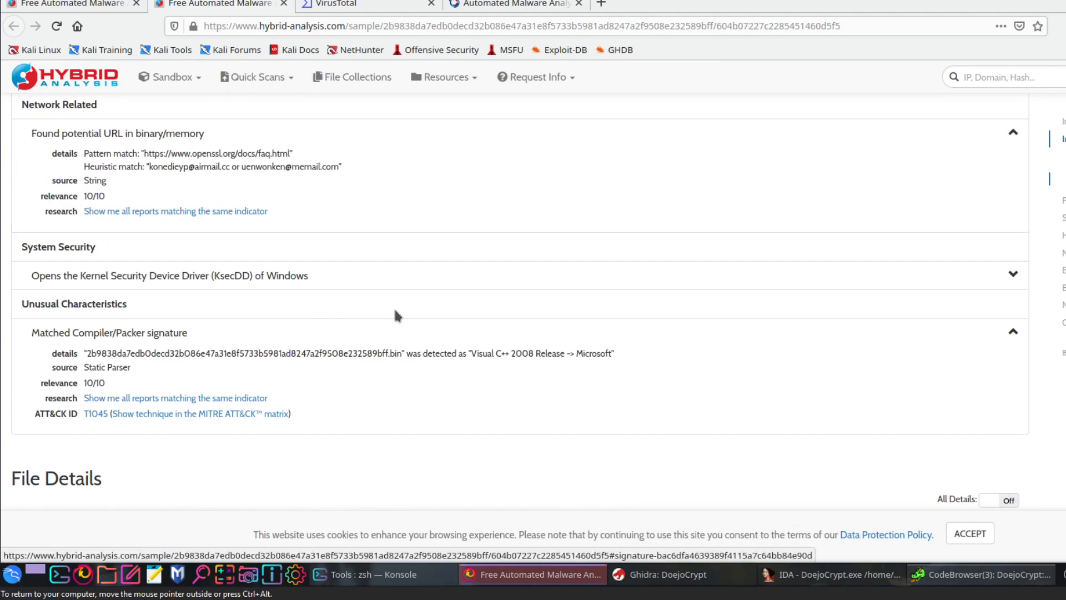
pyautogui.scroll(-3)
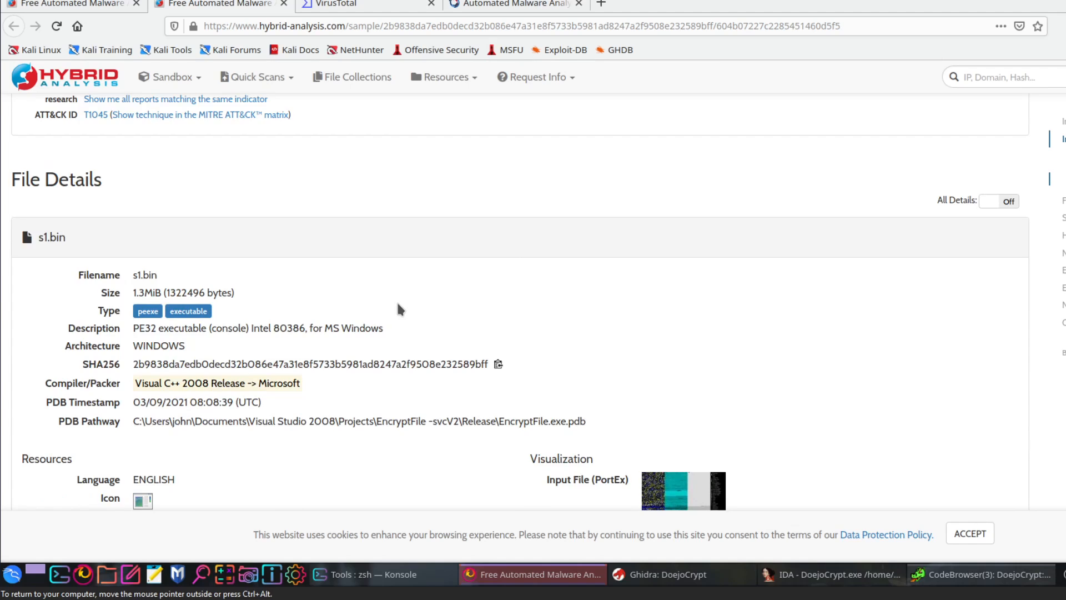
pyautogui.scroll(-3)
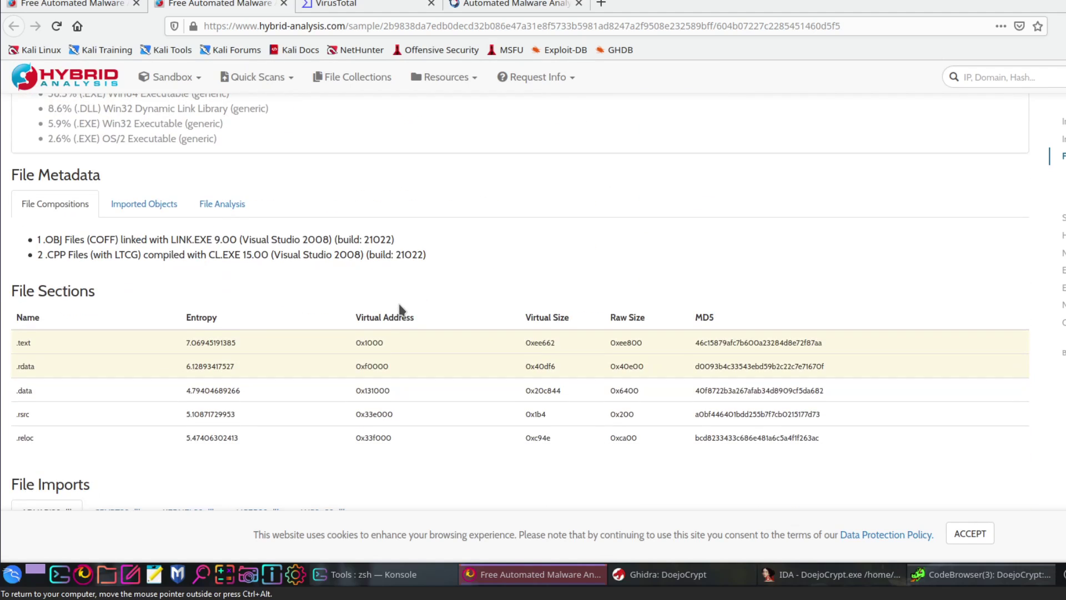
pyautogui.scroll(3)
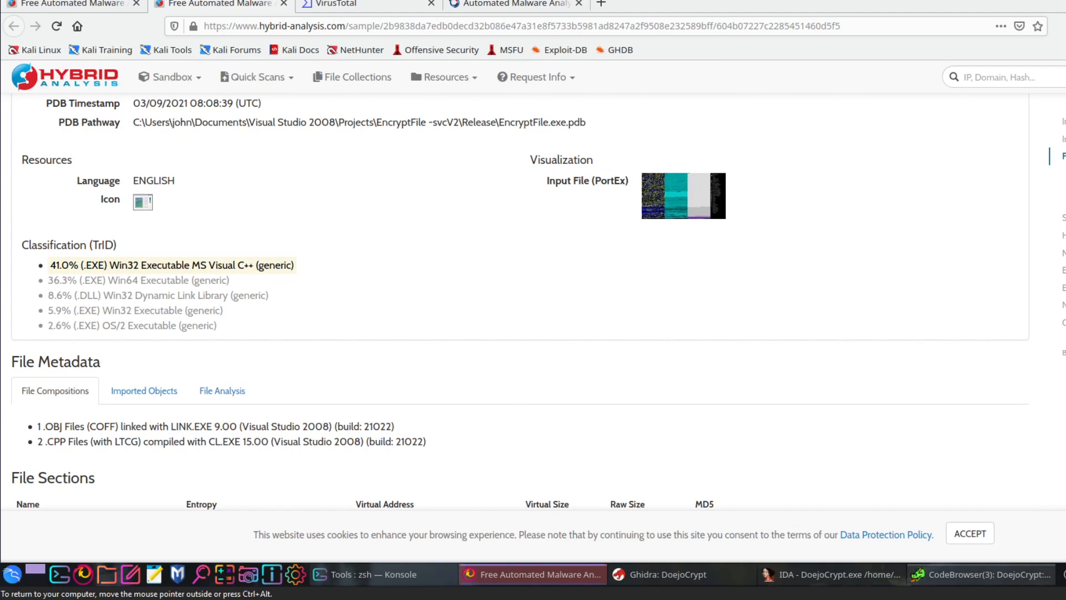
pyautogui.scroll(-3)
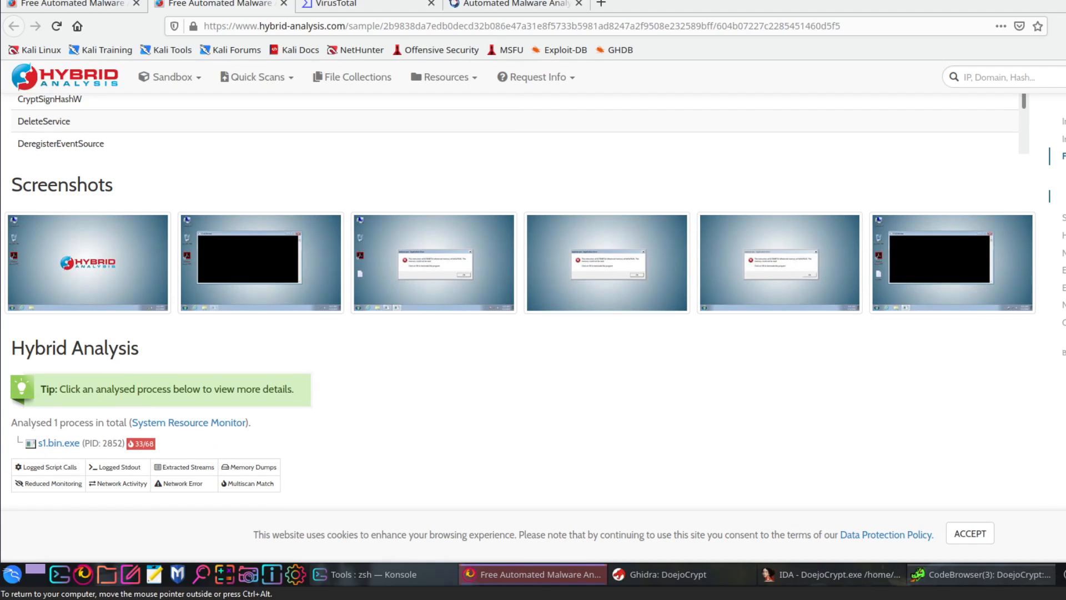
pyautogui.scroll(3)
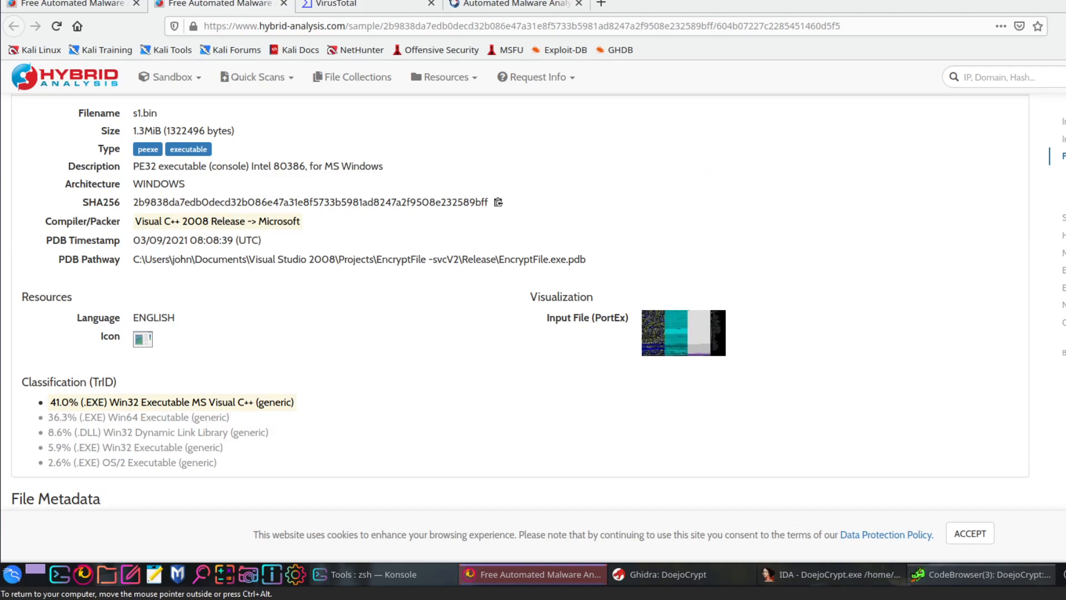
pyautogui.moveTo(346, 197)
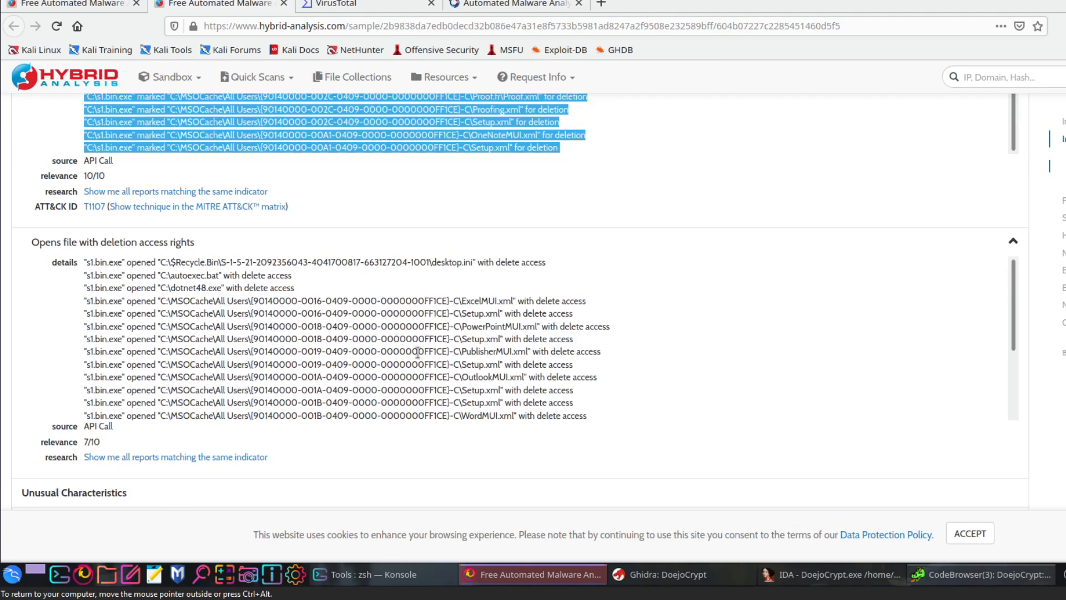
# Review VirusTotal's 37/69 engine detections, including Ransom.Win32.DEARCRY and HEUR:Trojan-Ransom.Win32.Encoder.
pyautogui.click(357, 3)
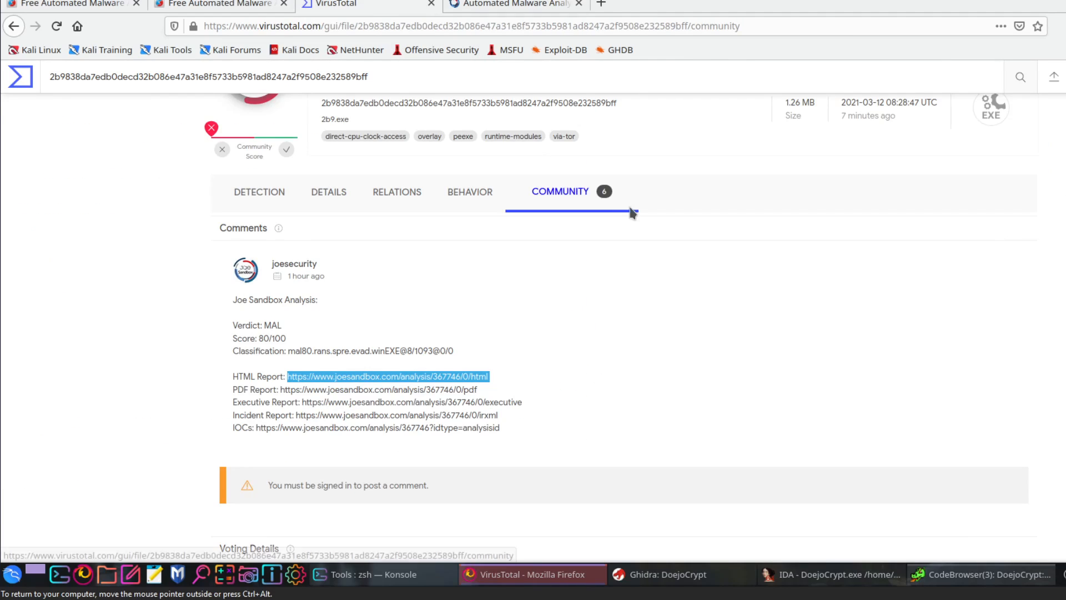
pyautogui.scroll(3)
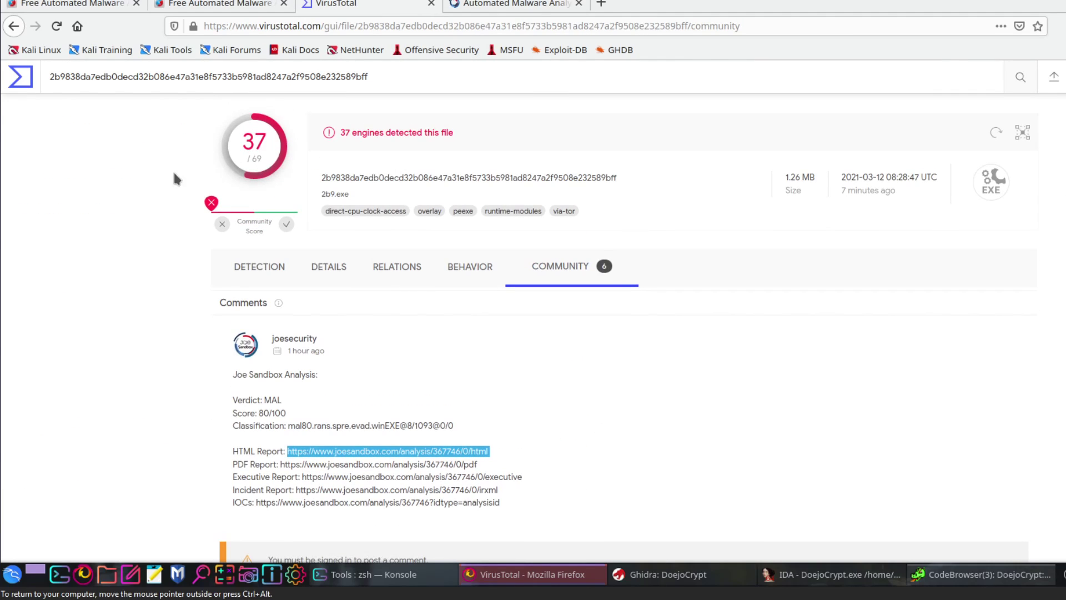
pyautogui.click(259, 267)
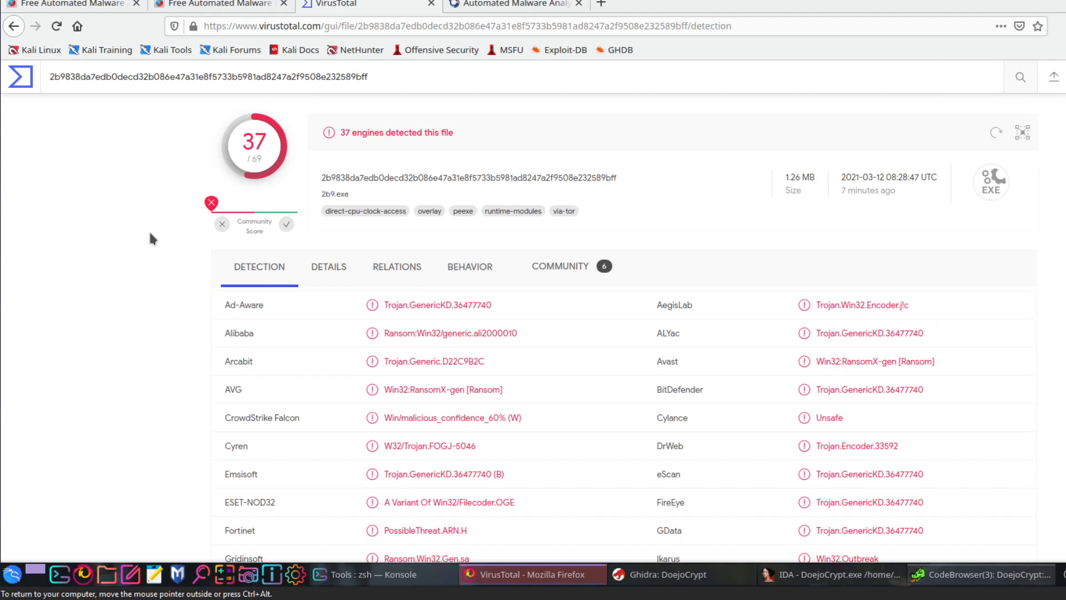
pyautogui.scroll(-3)
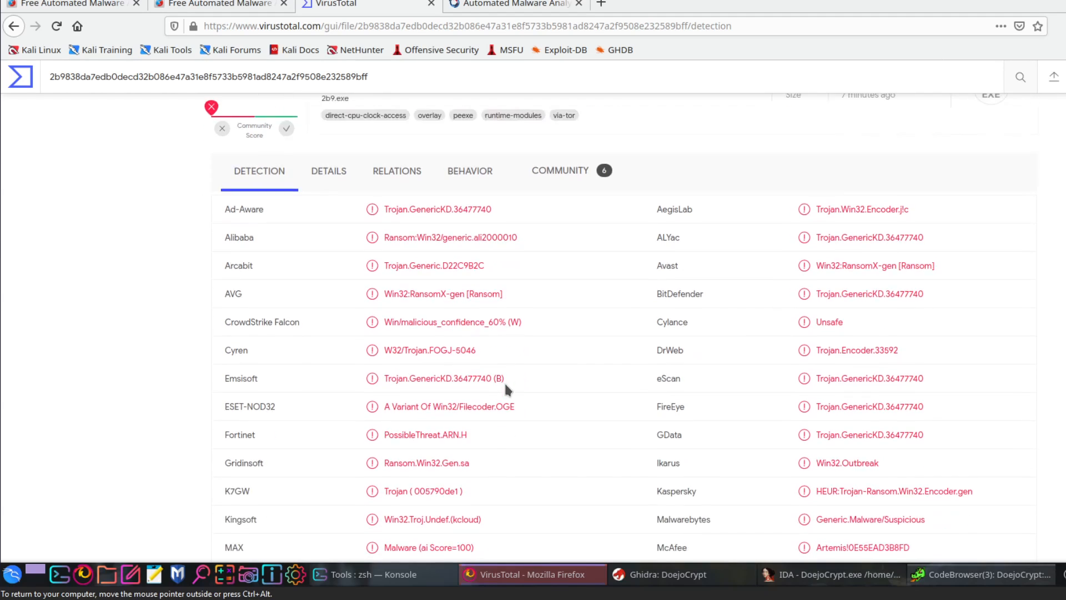
pyautogui.scroll(-3)
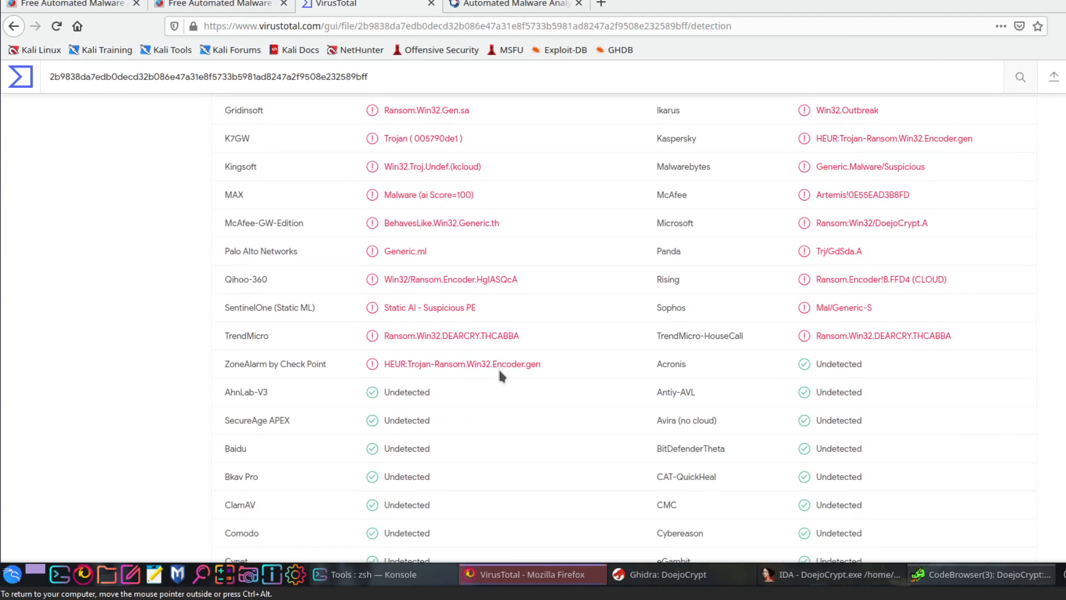
pyautogui.scroll(-3)
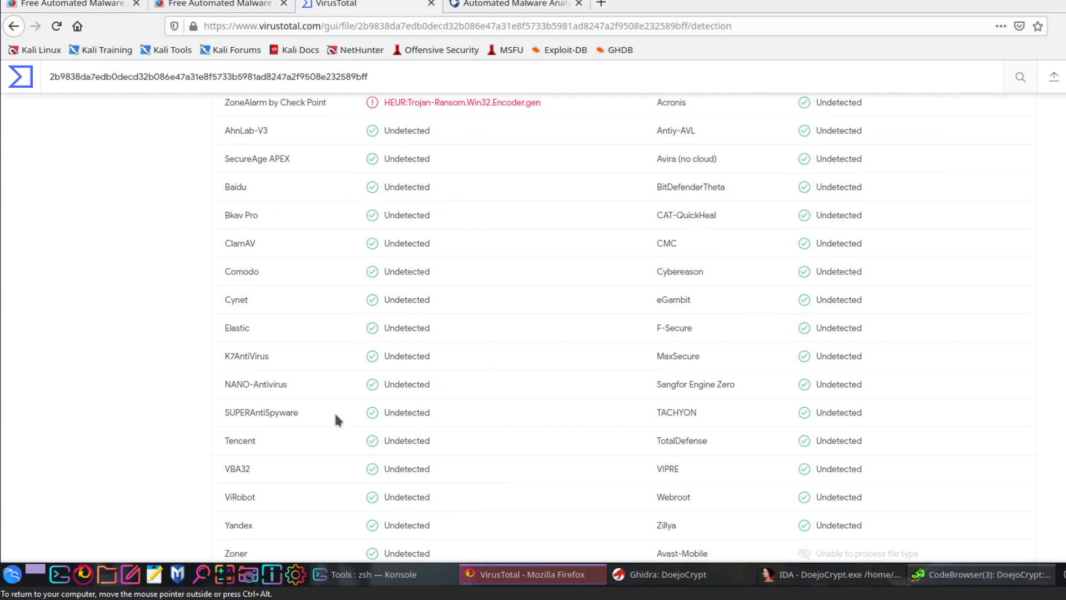
pyautogui.scroll(3)
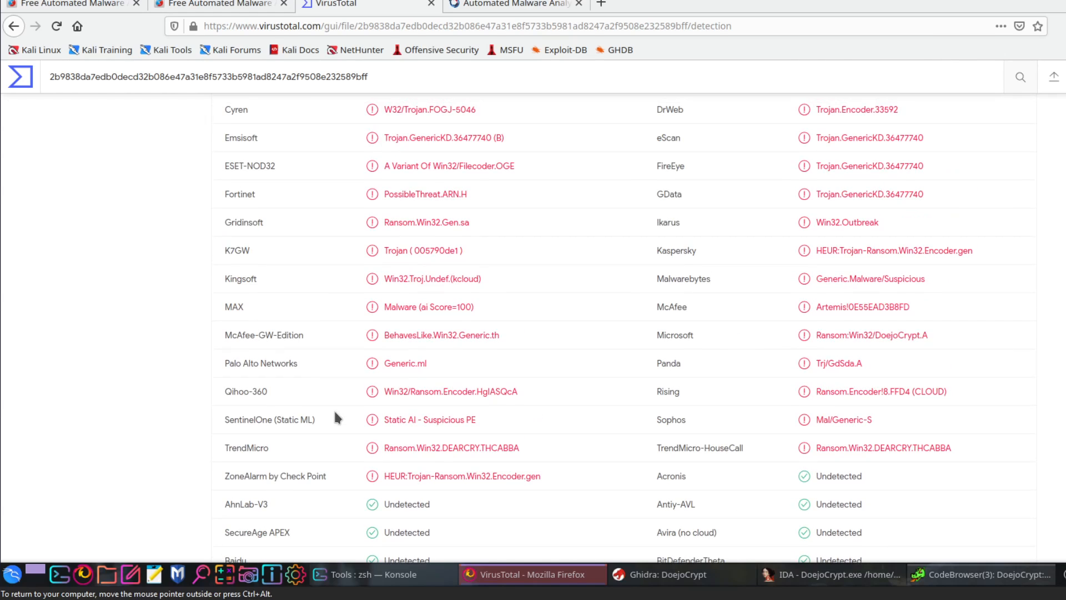
pyautogui.moveTo(334, 405)
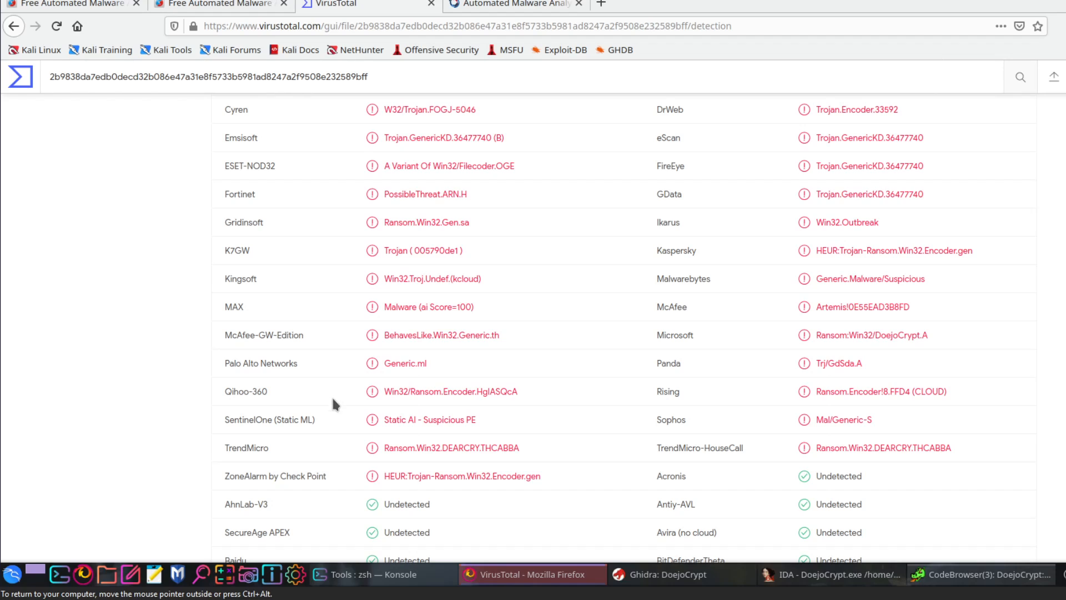
pyautogui.moveTo(400, 262)
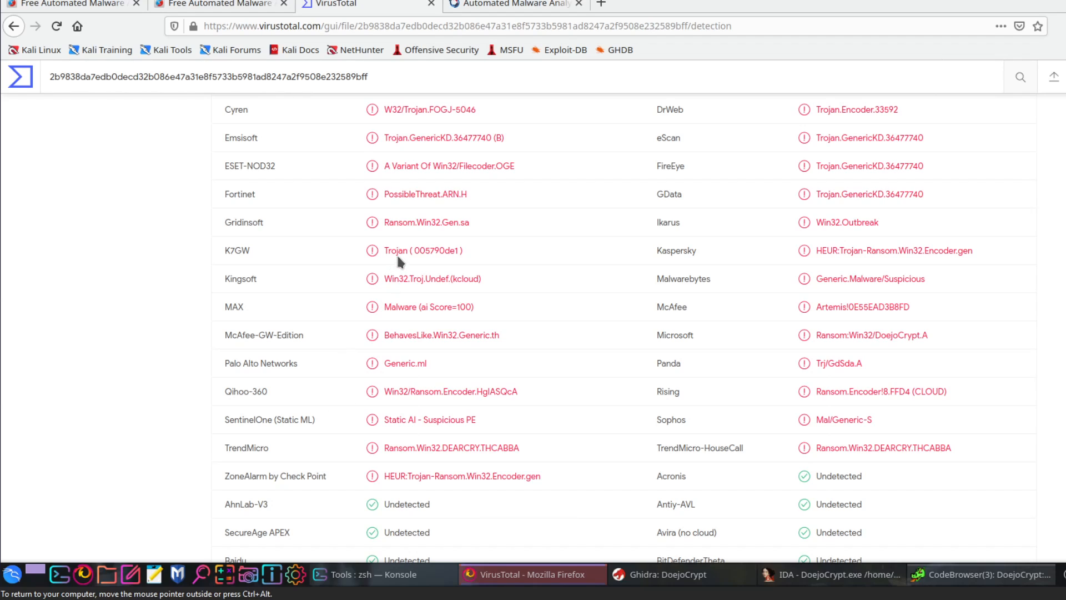
pyautogui.moveTo(399, 250)
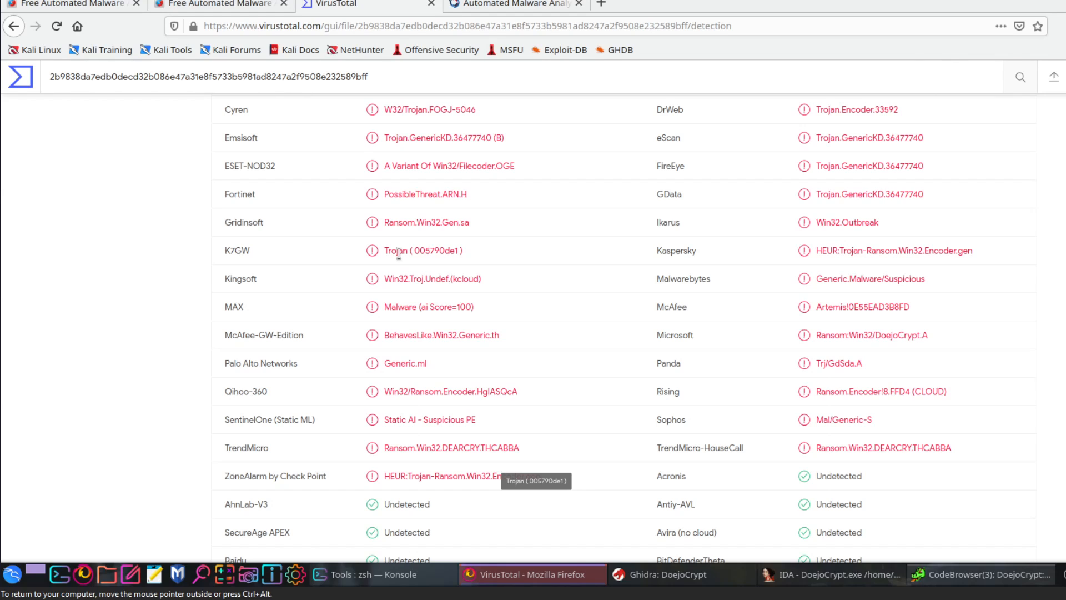
pyautogui.moveTo(413, 265)
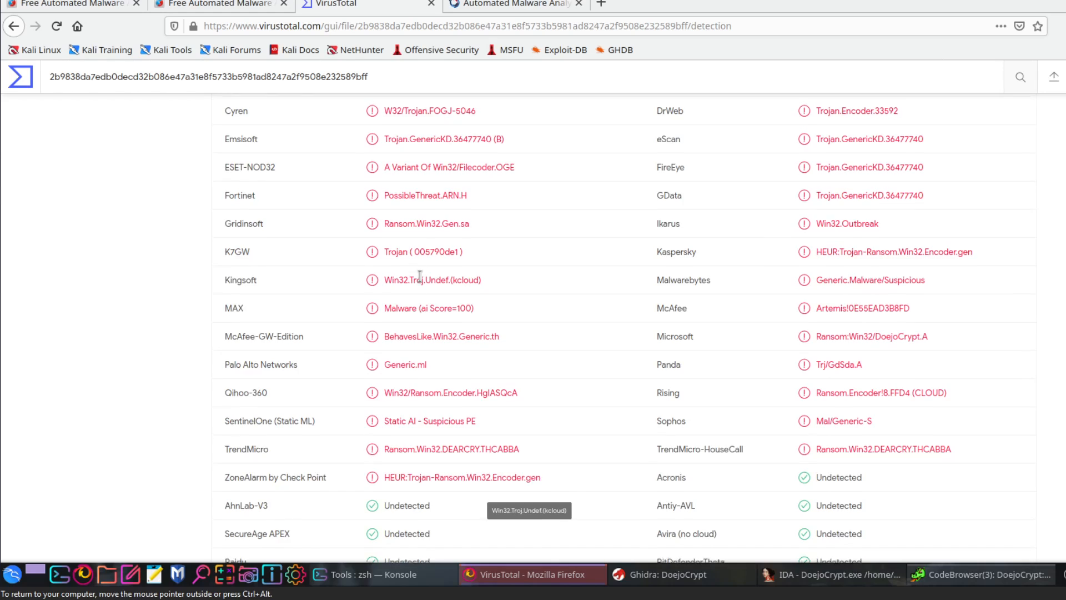
pyautogui.scroll(3)
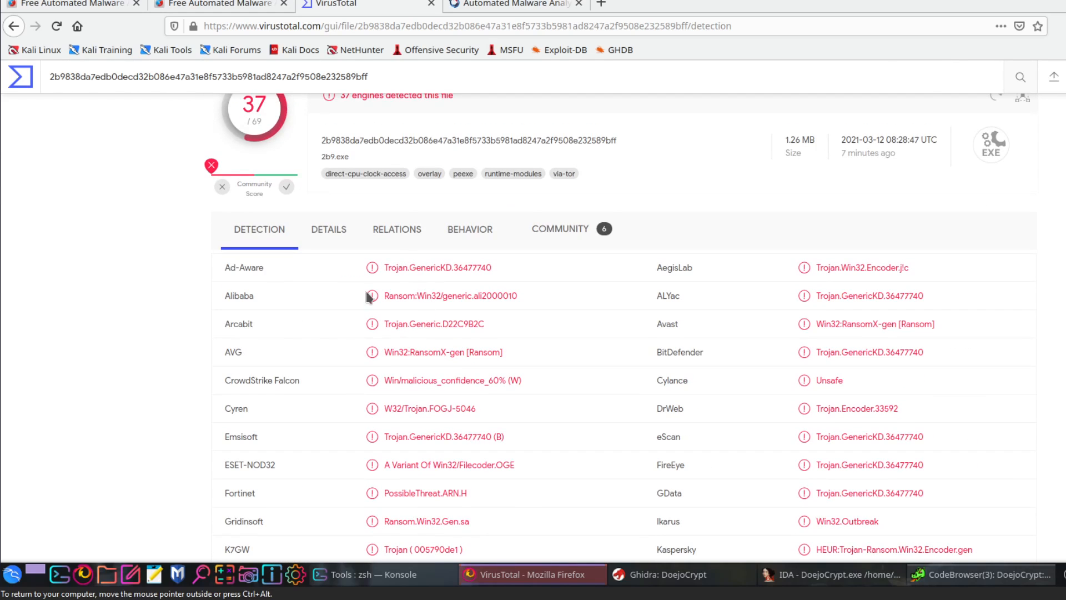
pyautogui.moveTo(346, 327)
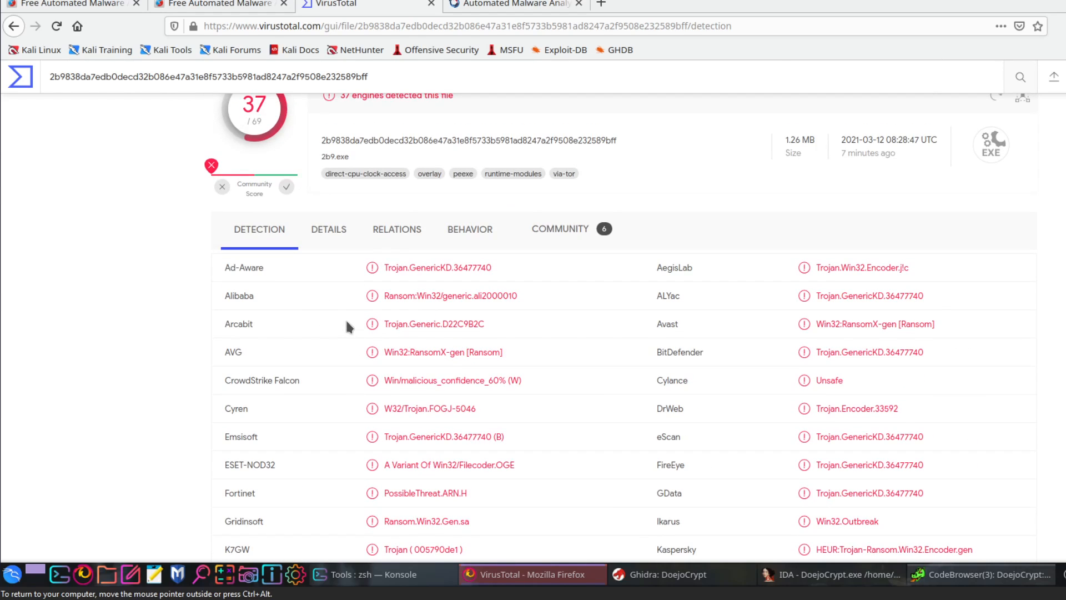
pyautogui.scroll(-3)
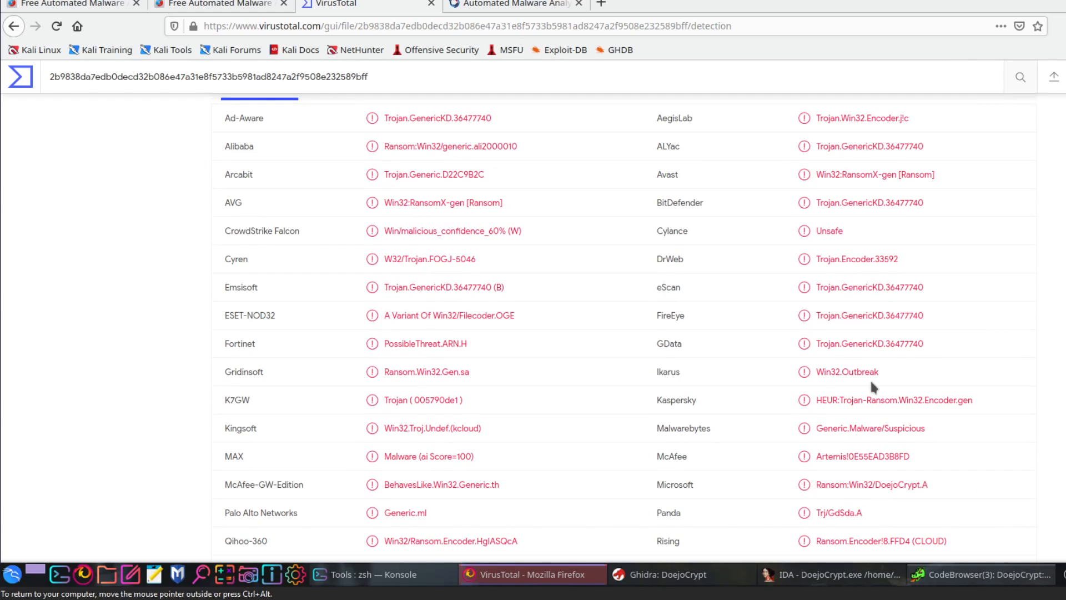
pyautogui.moveTo(860, 511)
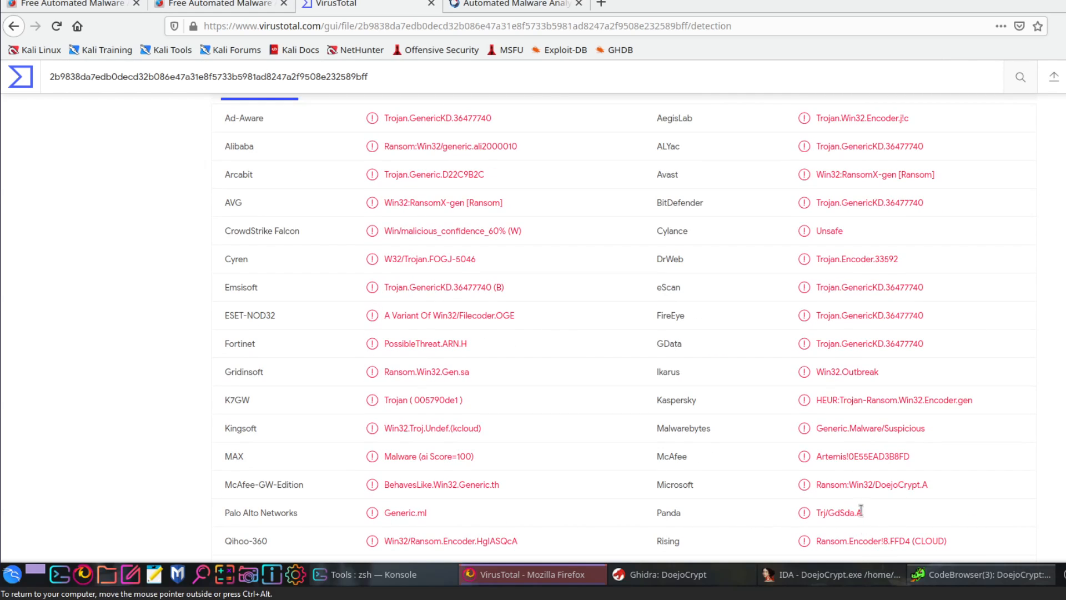